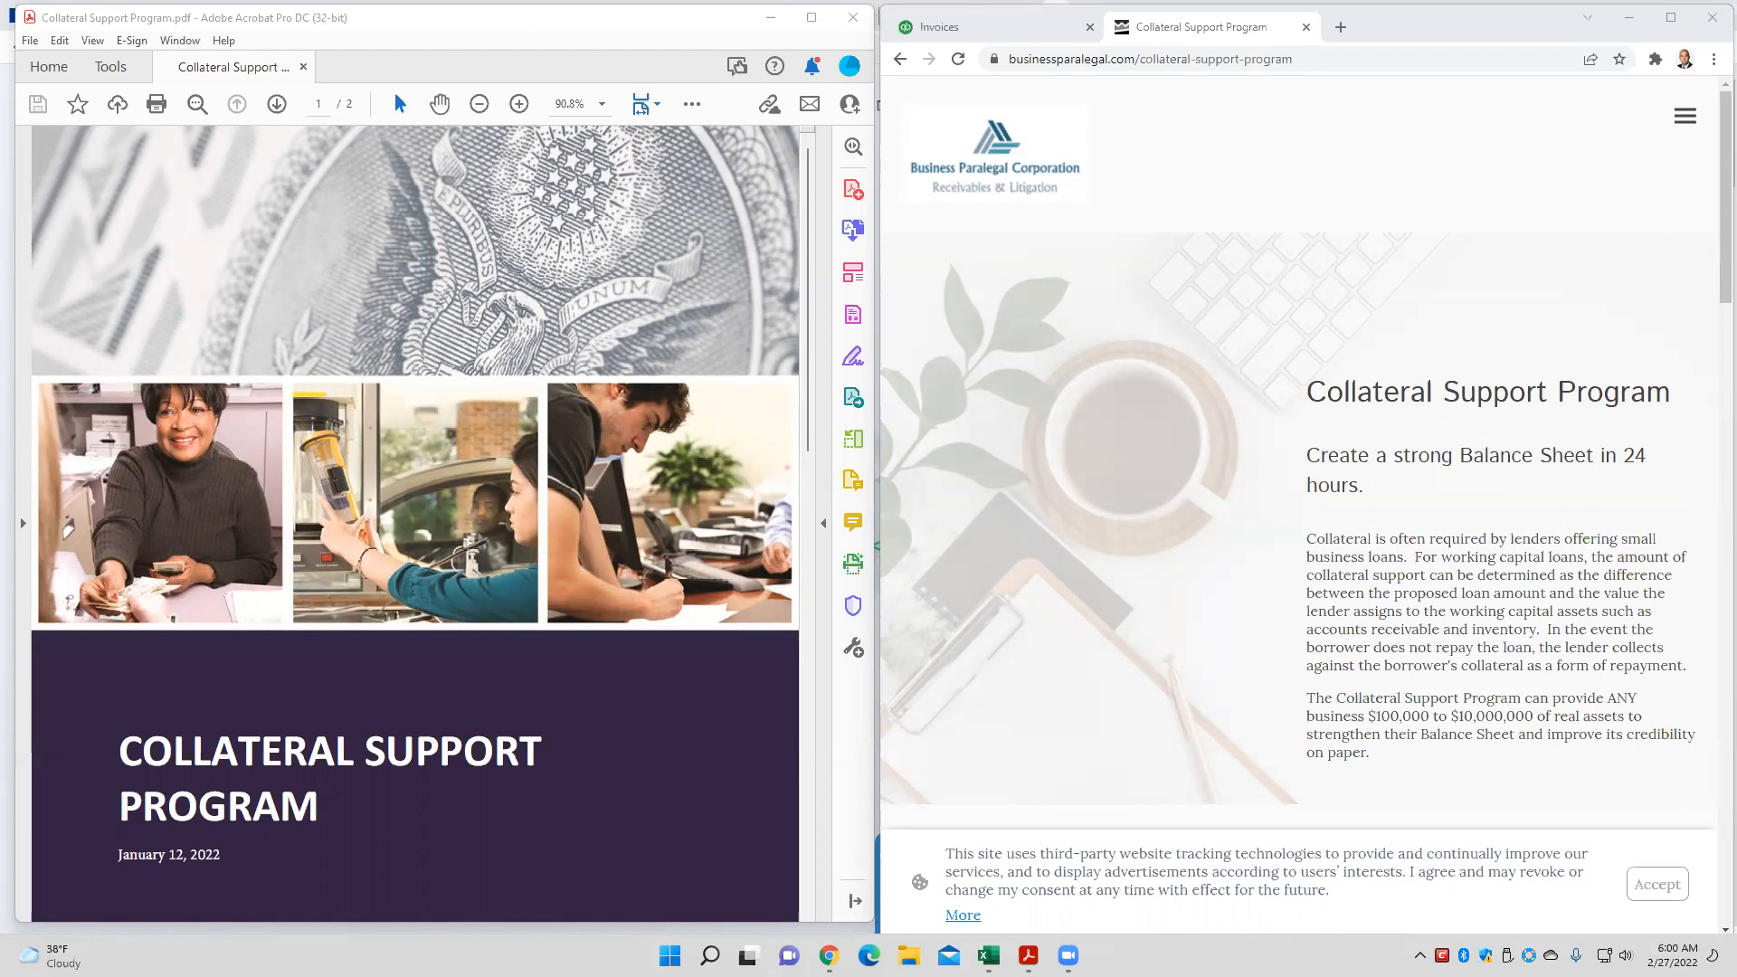
pyautogui.moveTo(385, 411)
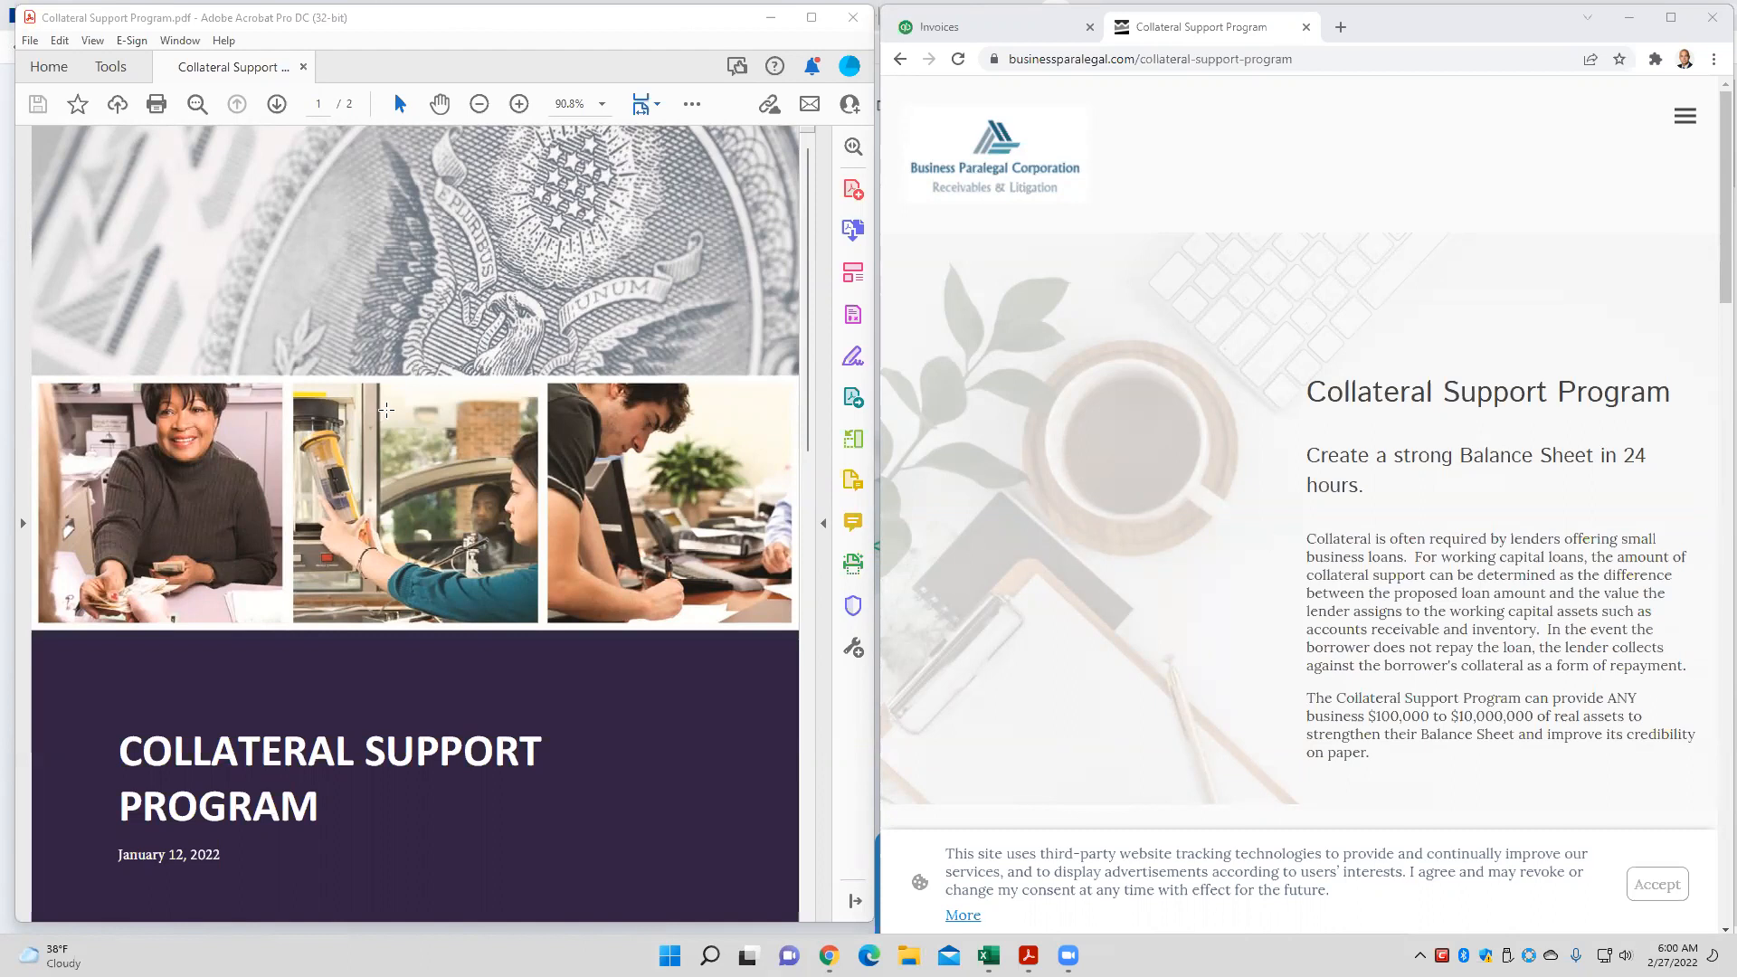
# - Scroll through the current page, then switch to the QuickBooks Sales > Invoices browser tab
pyautogui.scroll(-3)
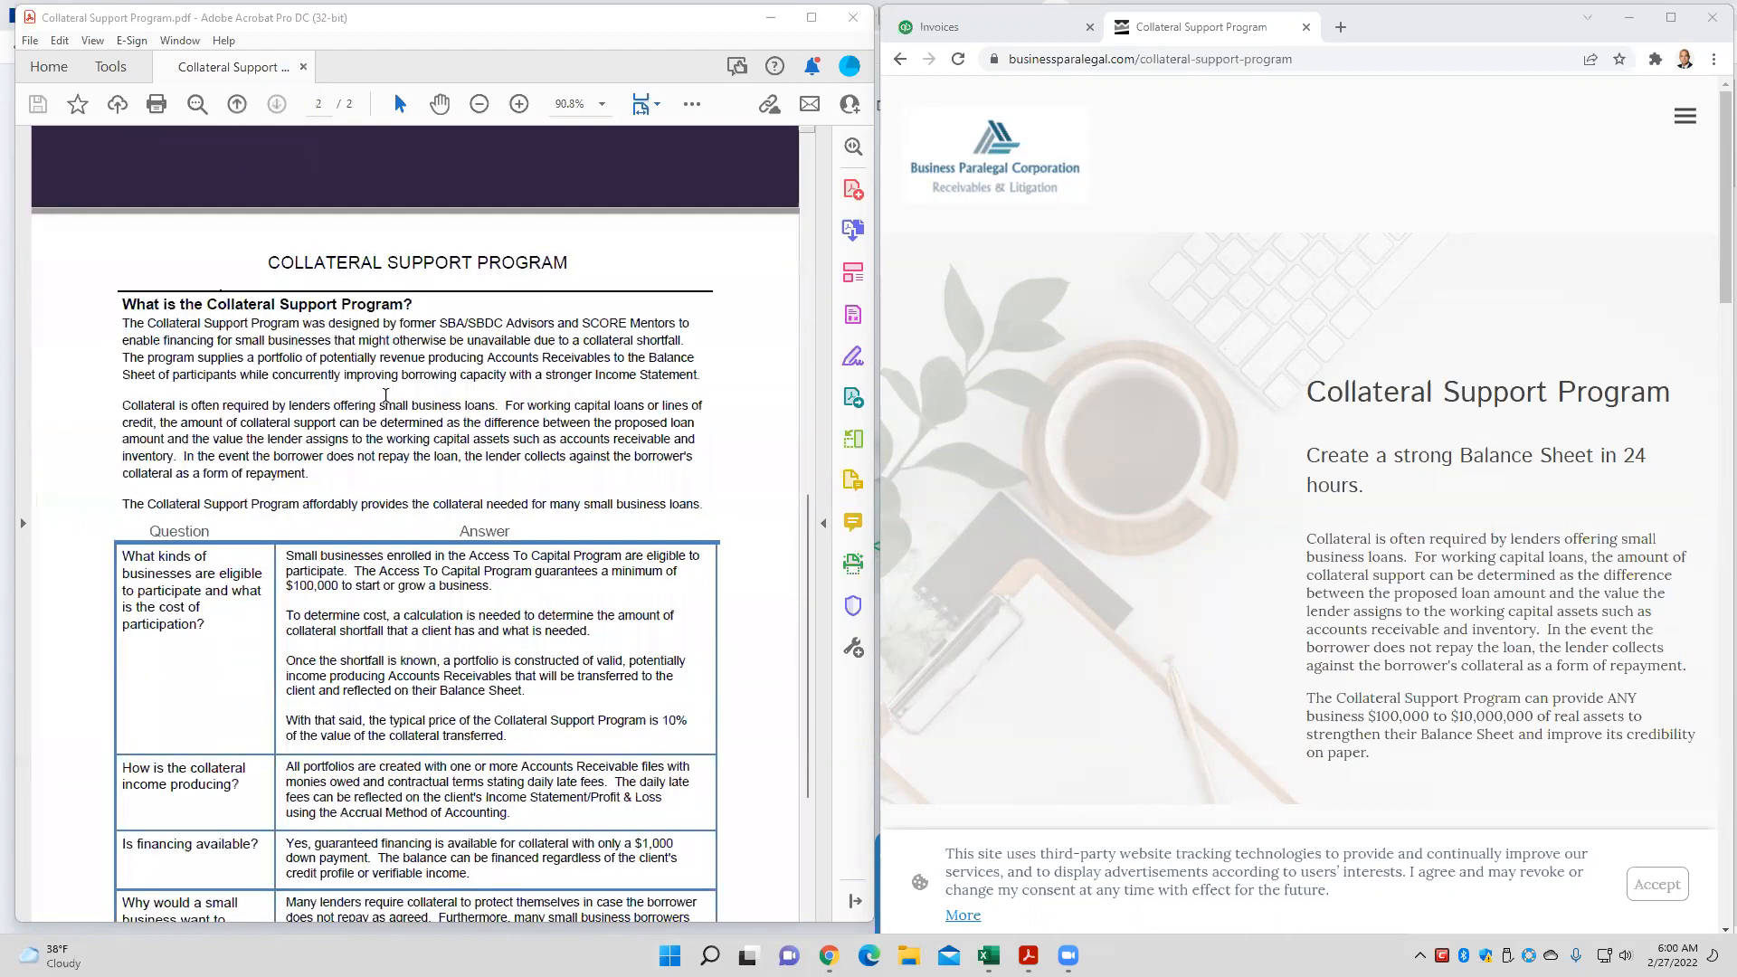
pyautogui.scroll(-3)
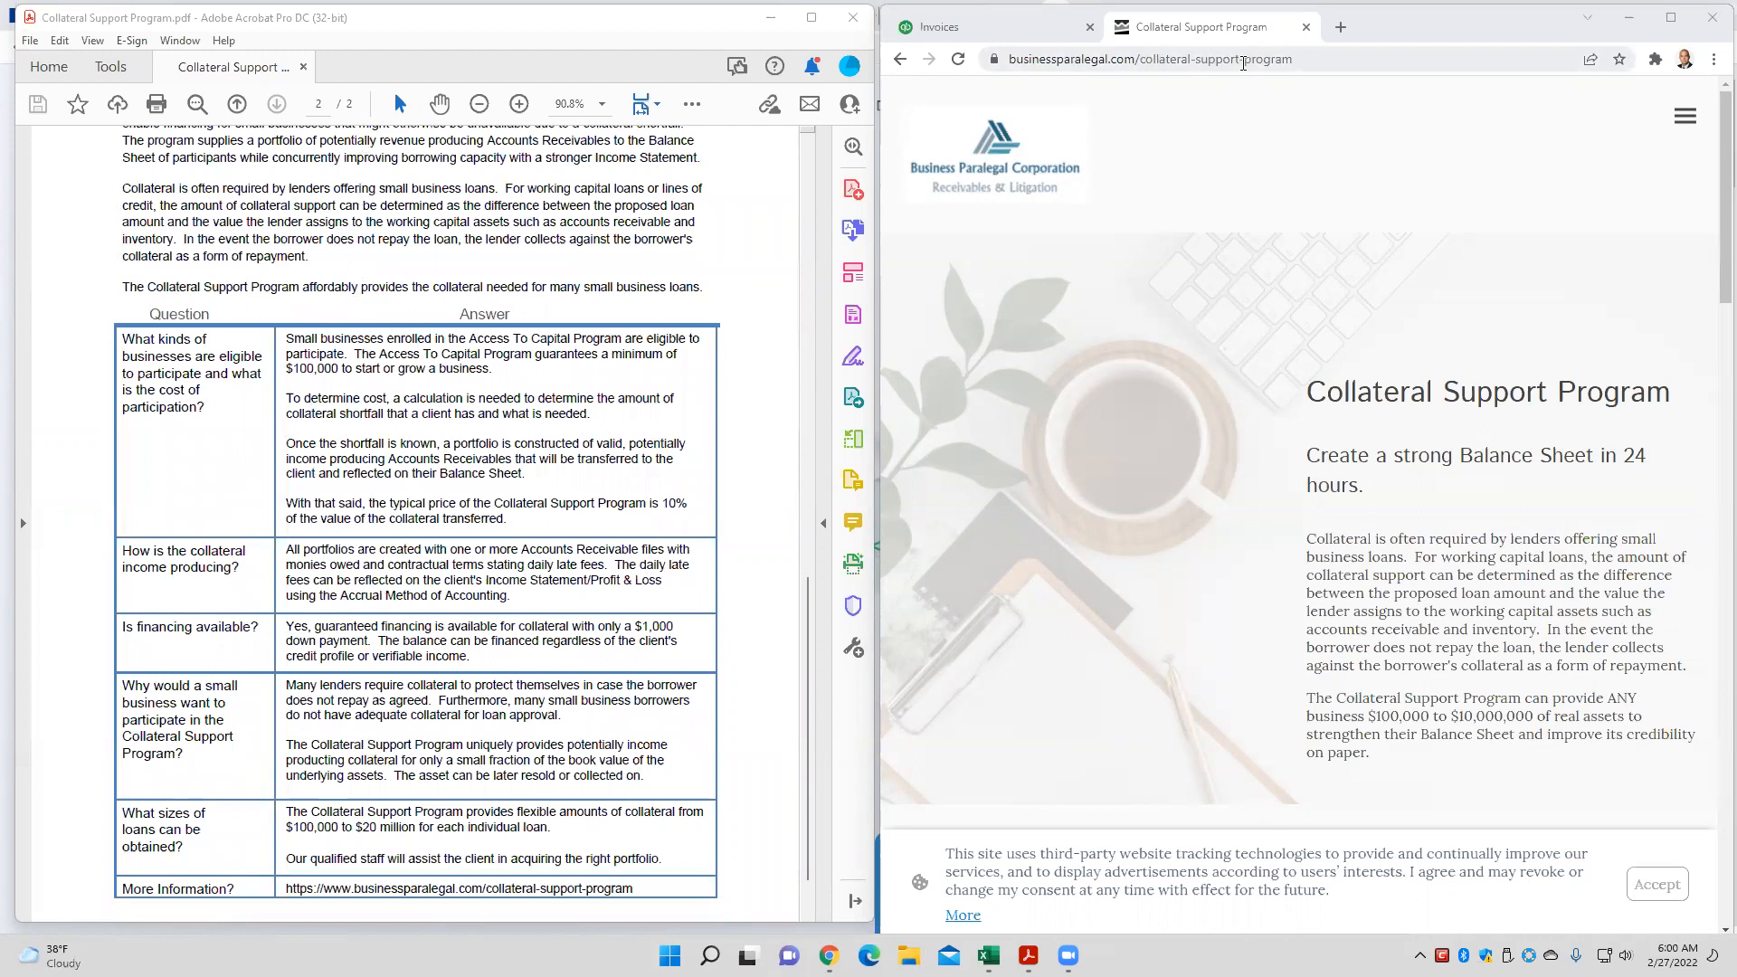
pyautogui.scroll(-3)
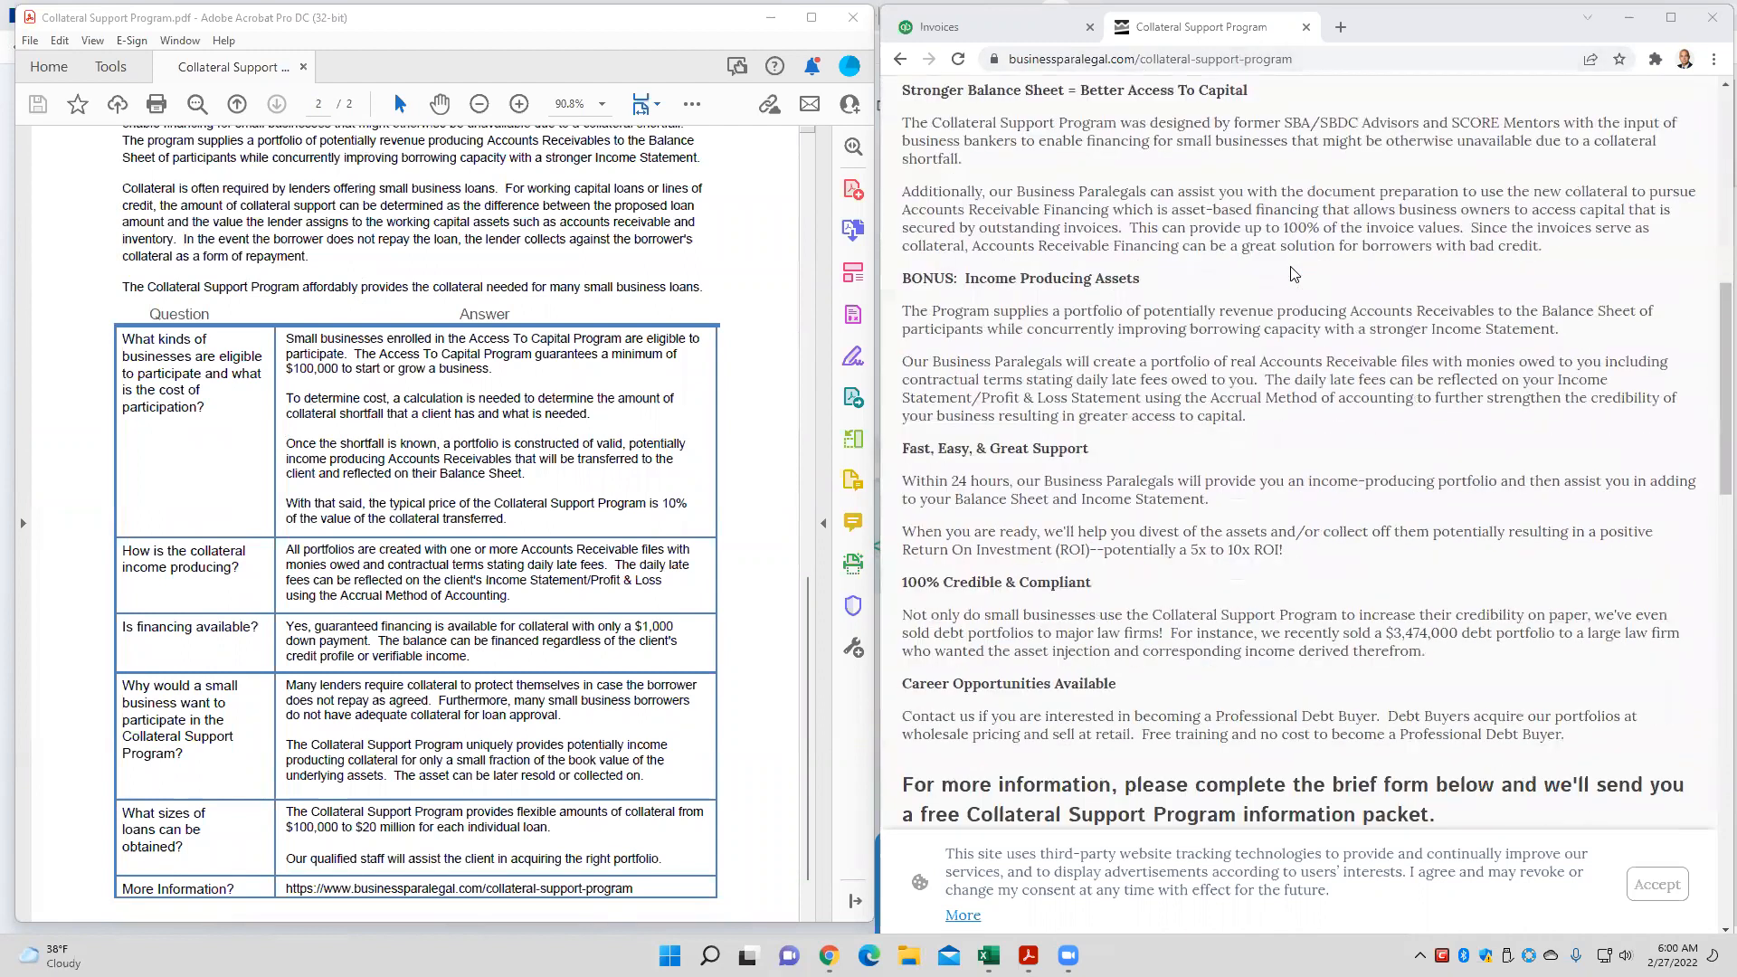
pyautogui.scroll(-3)
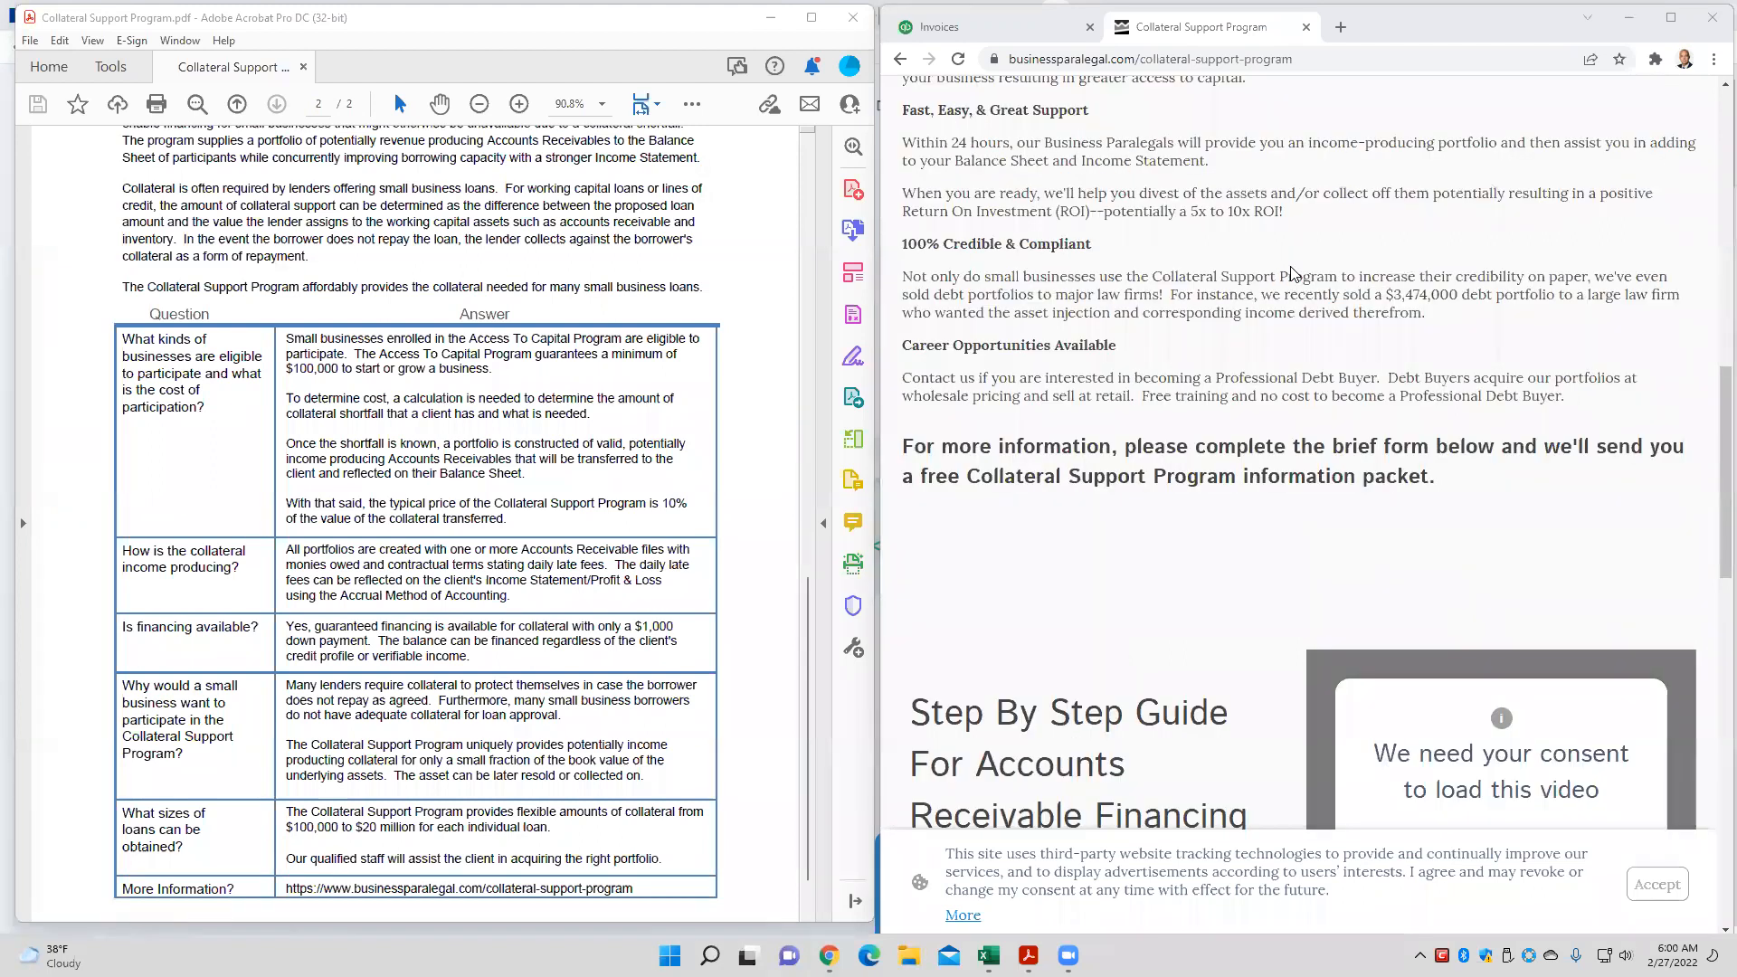
pyautogui.scroll(-3)
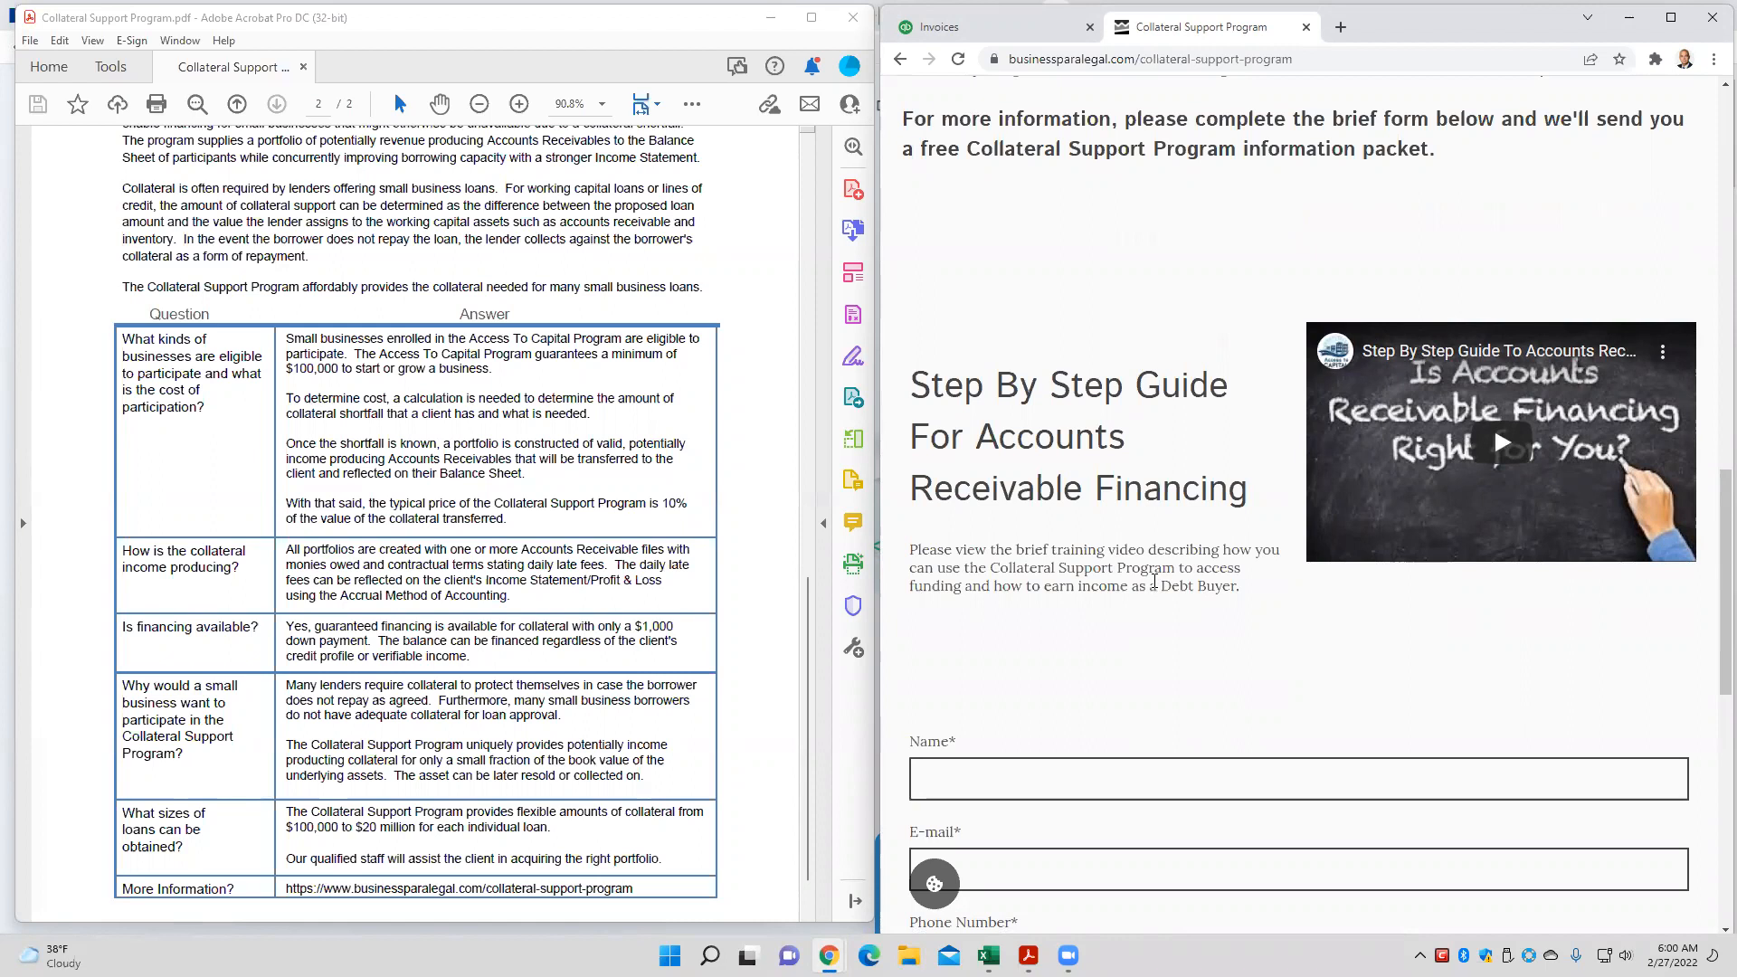
pyautogui.scroll(3)
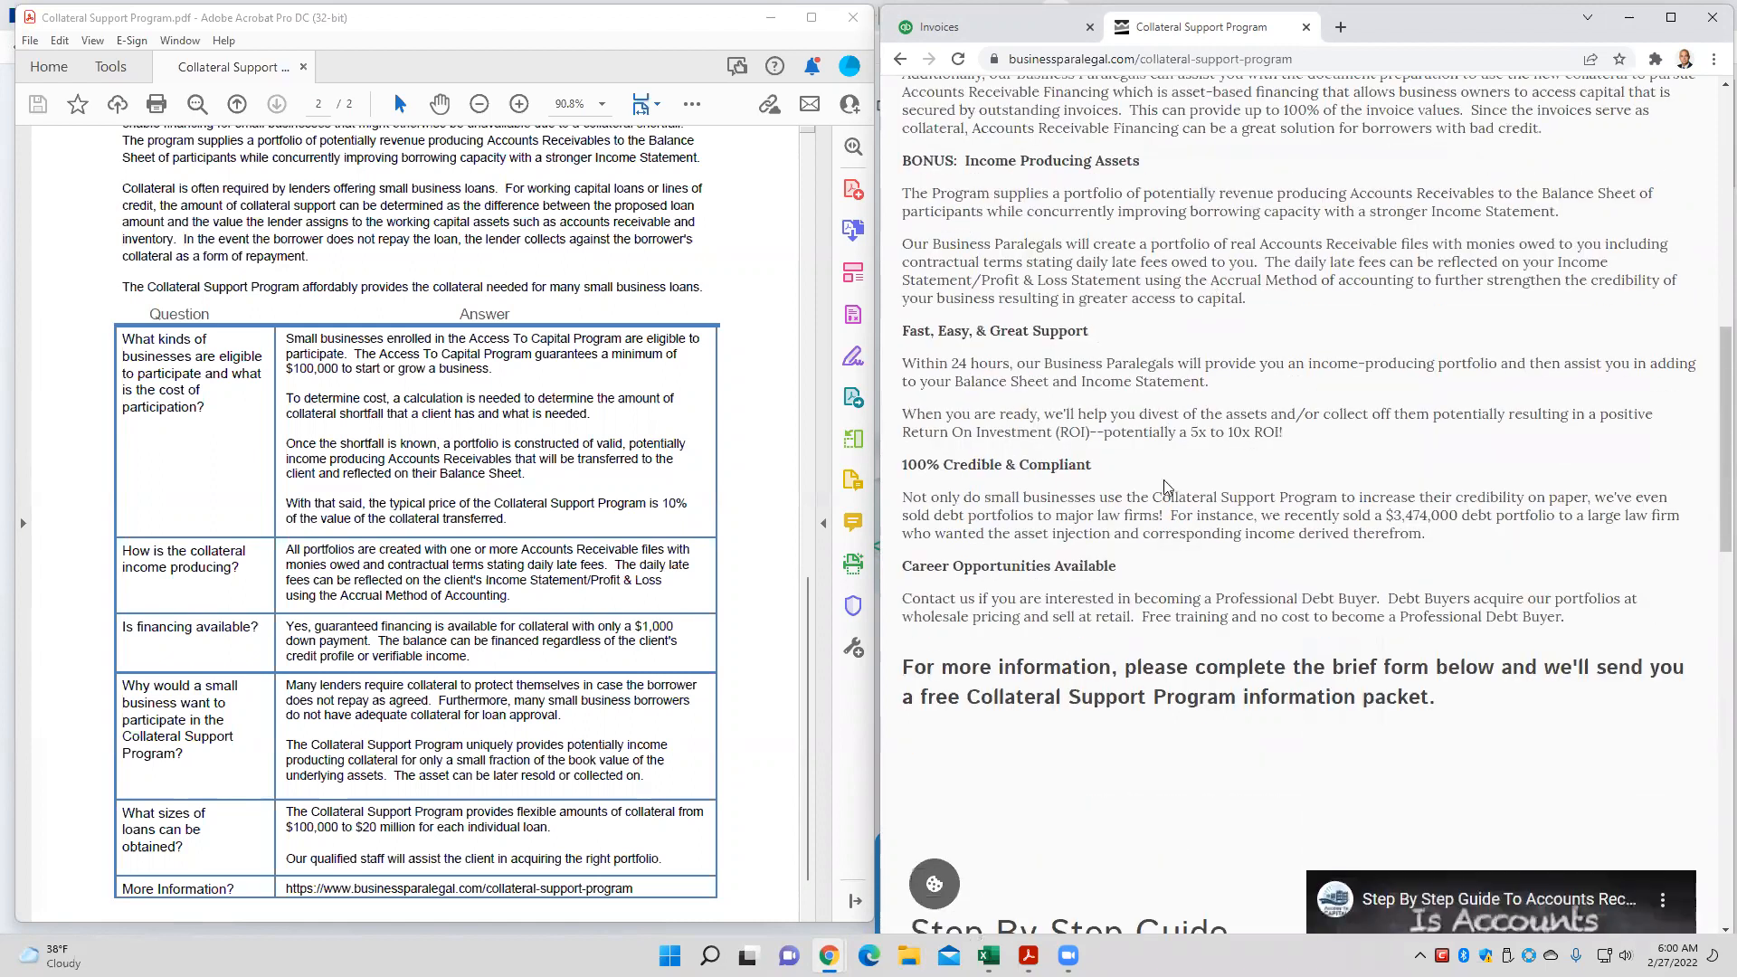
pyautogui.scroll(3)
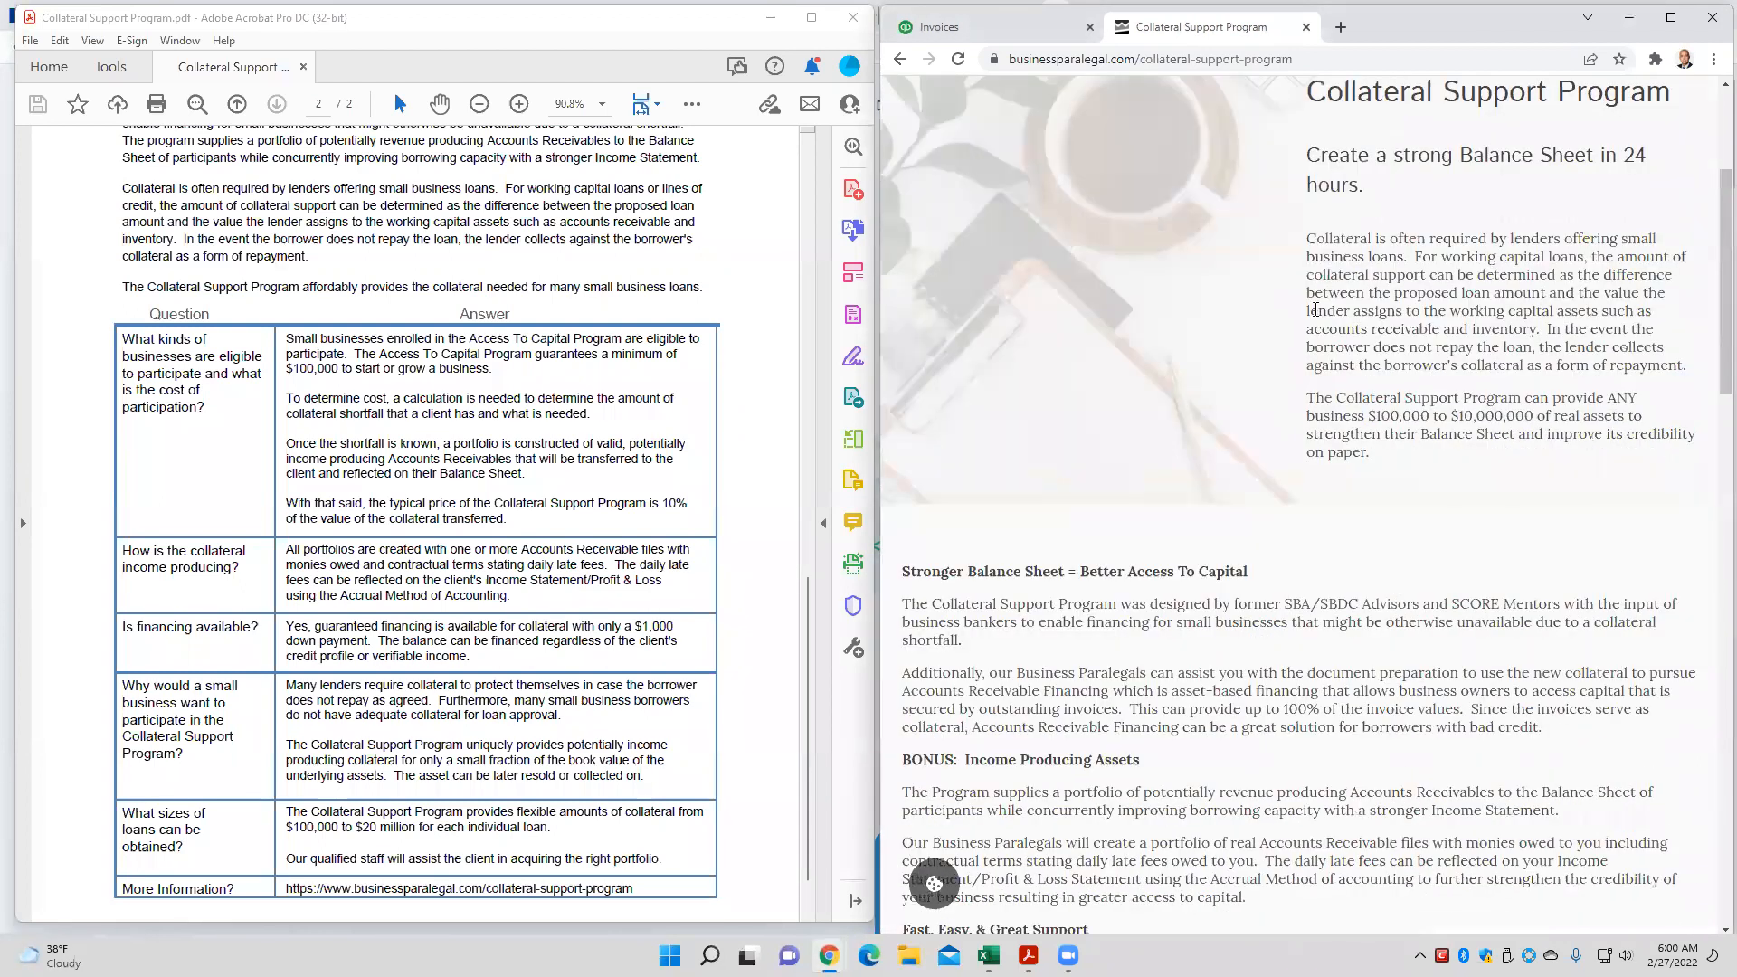
pyautogui.scroll(-3)
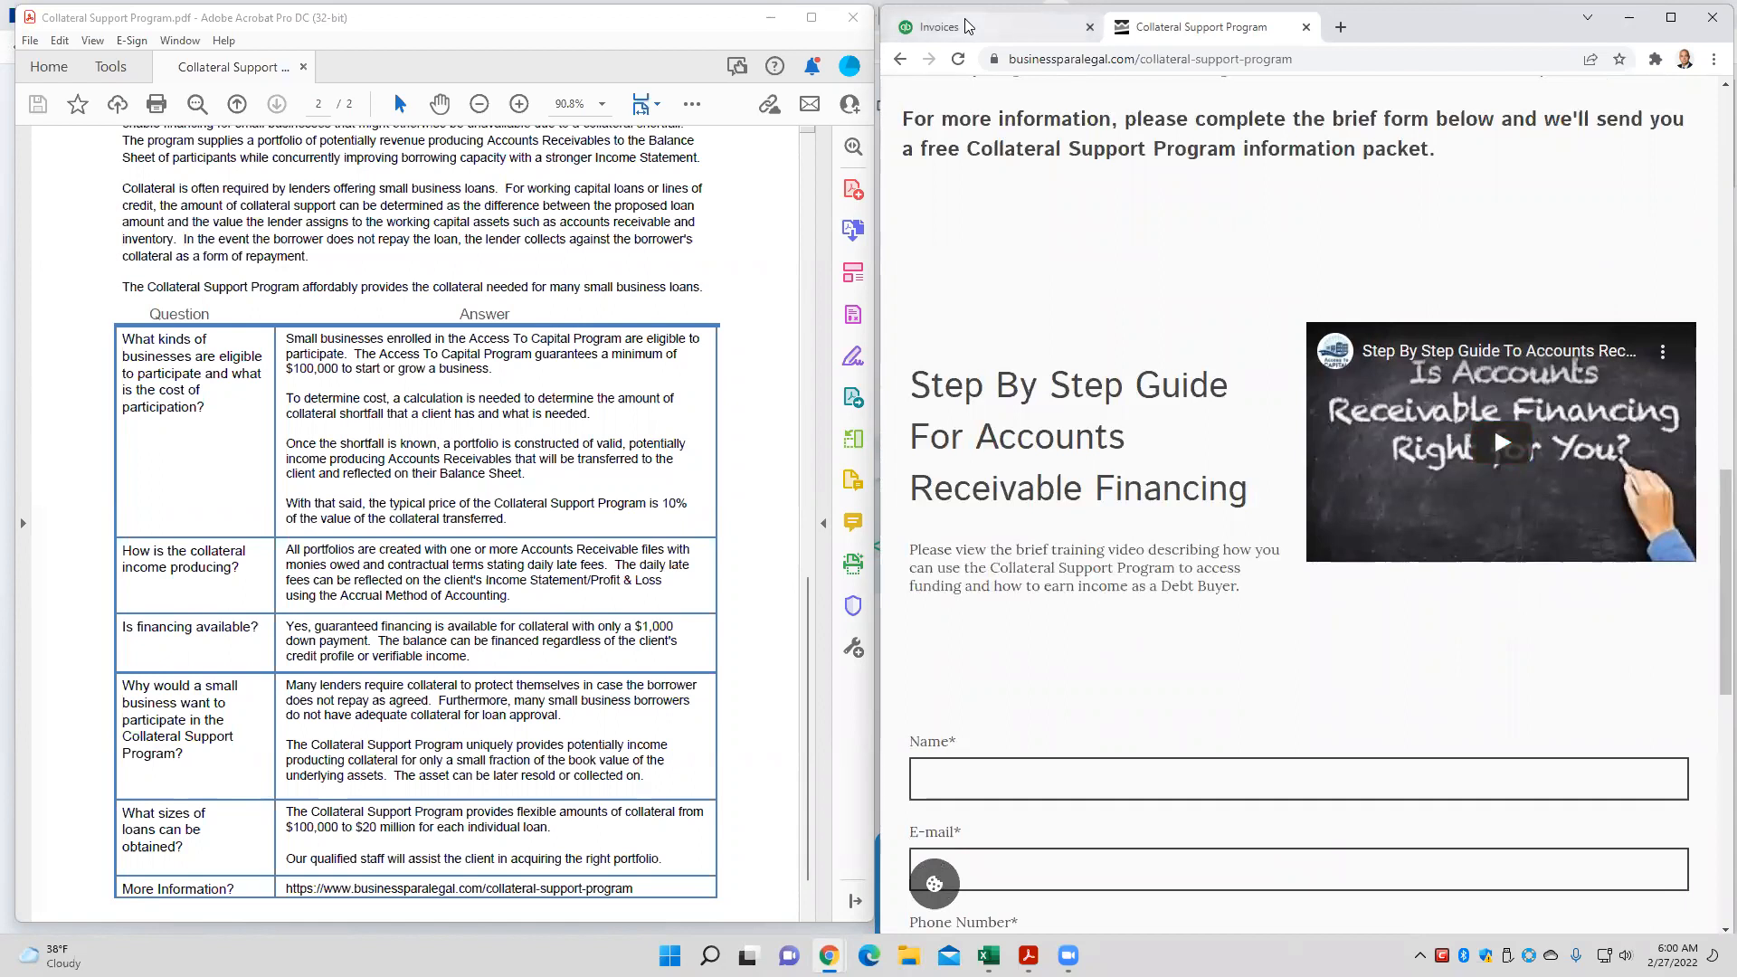
pyautogui.click(939, 25)
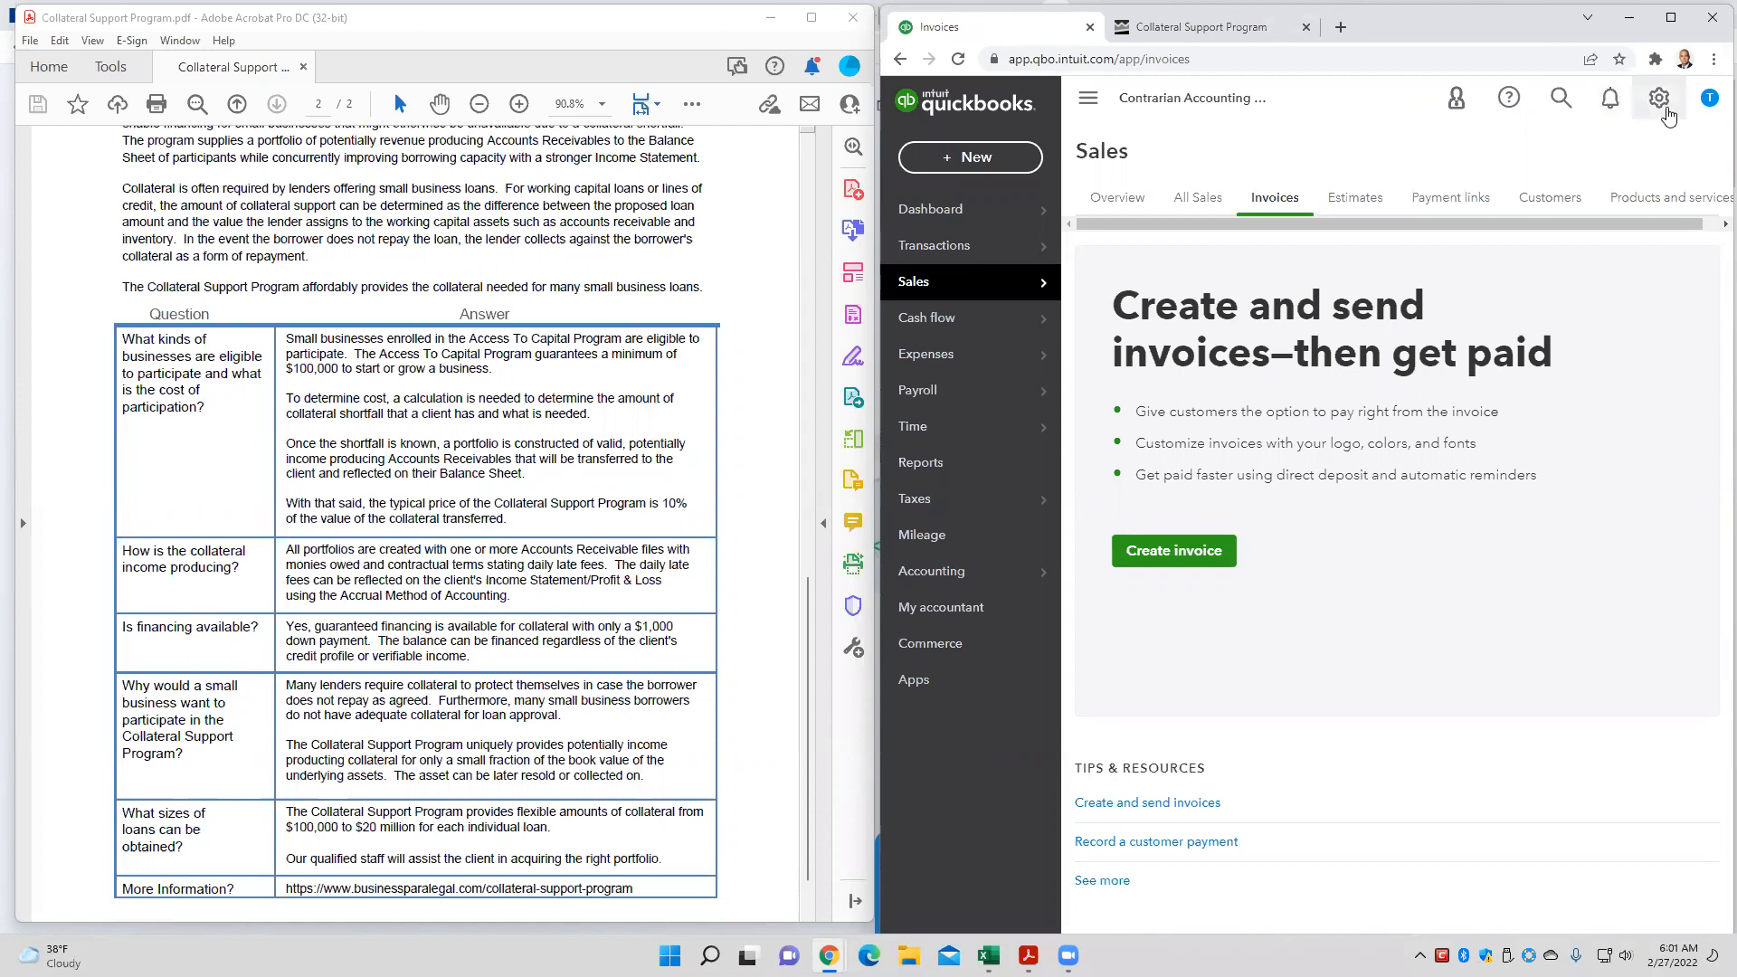
# - From the gear menu, land on Account and settings showing Contrarian Accounting's company name, contact info and address
pyautogui.click(1659, 98)
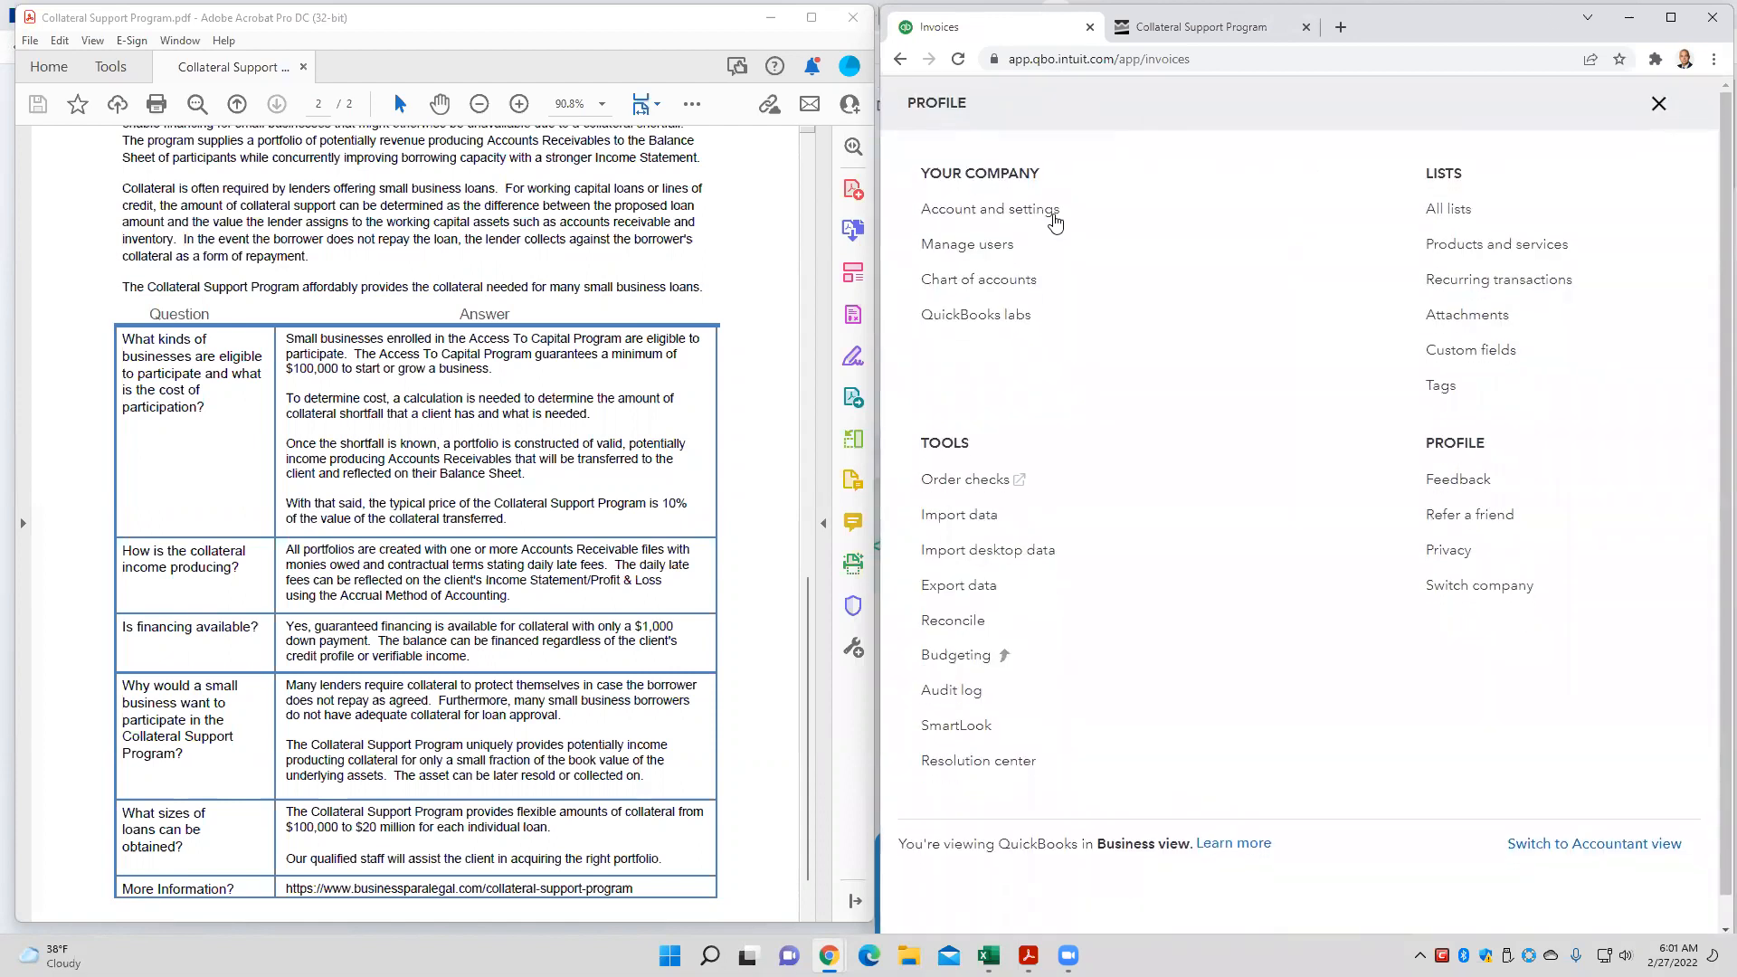
pyautogui.moveTo(990, 210)
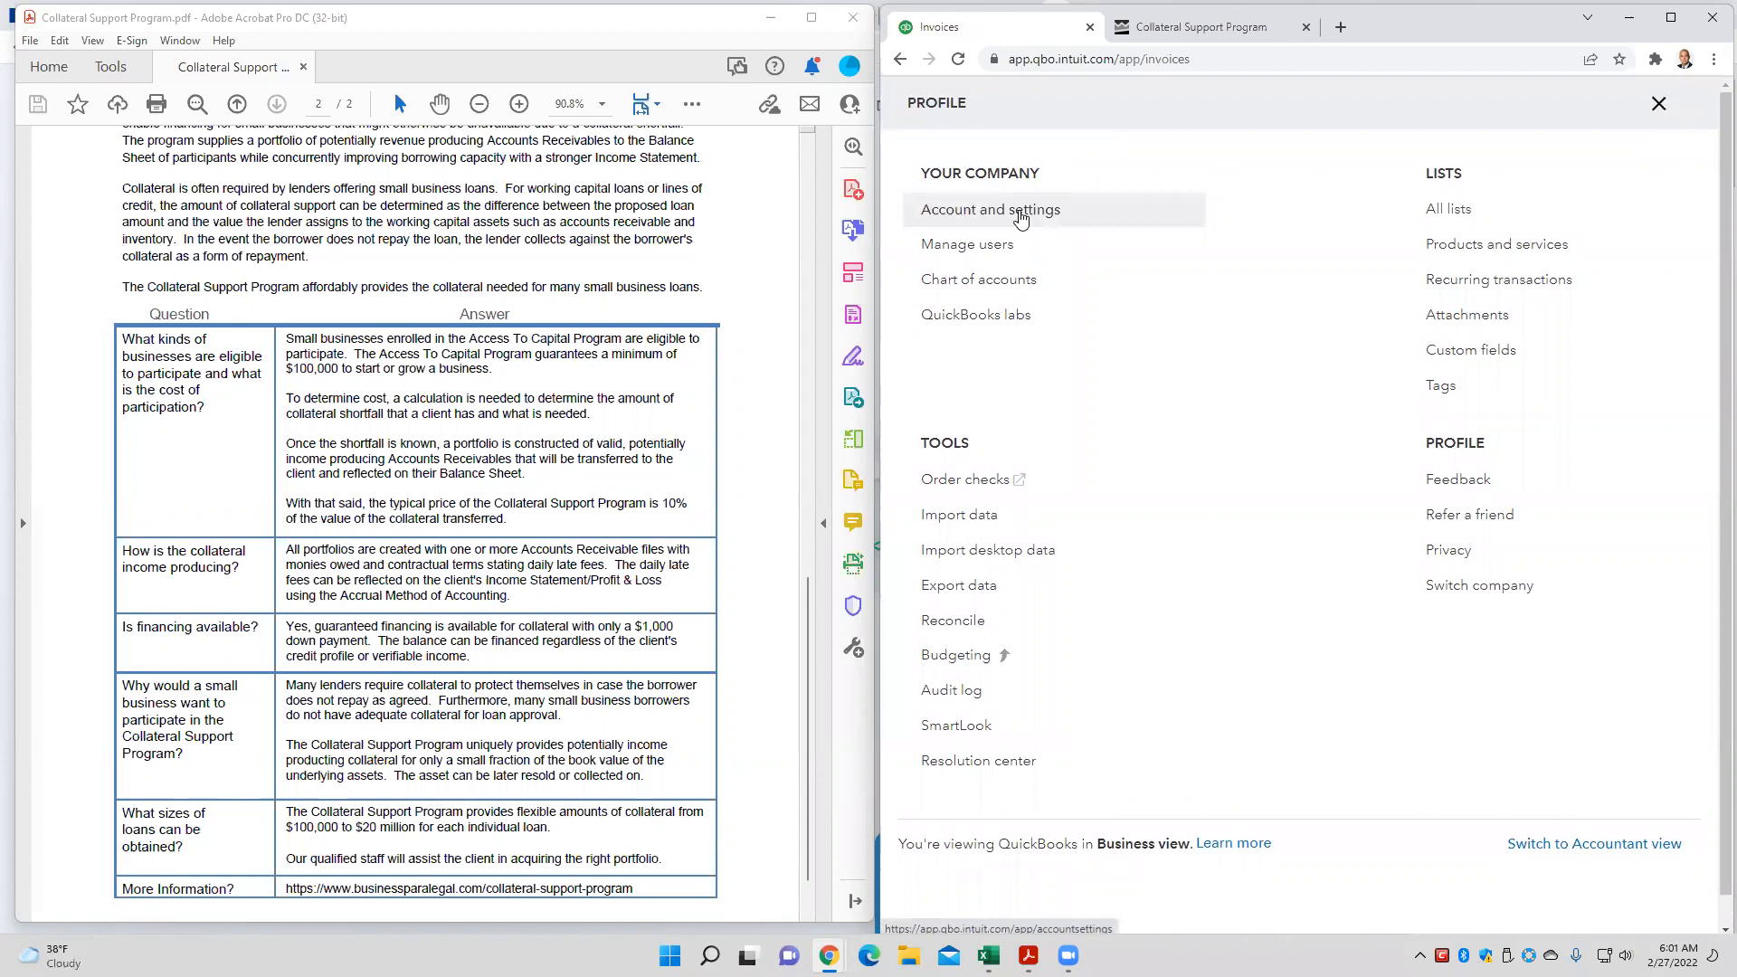
pyautogui.click(988, 210)
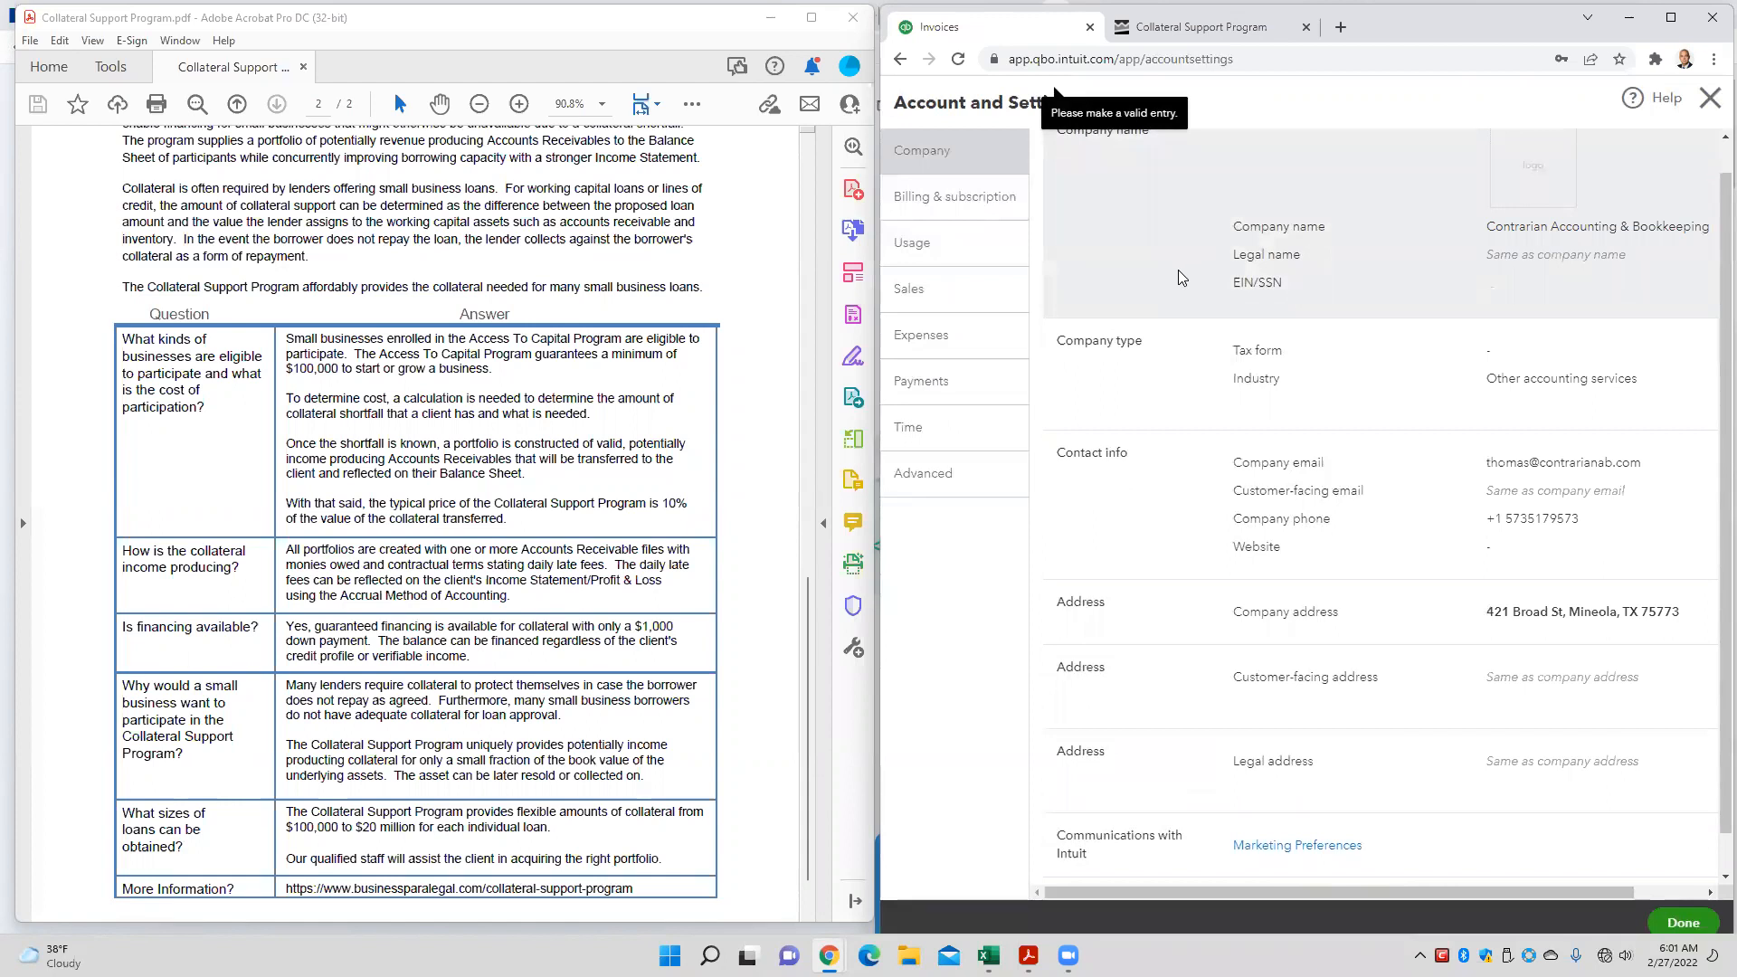
pyautogui.click(910, 288)
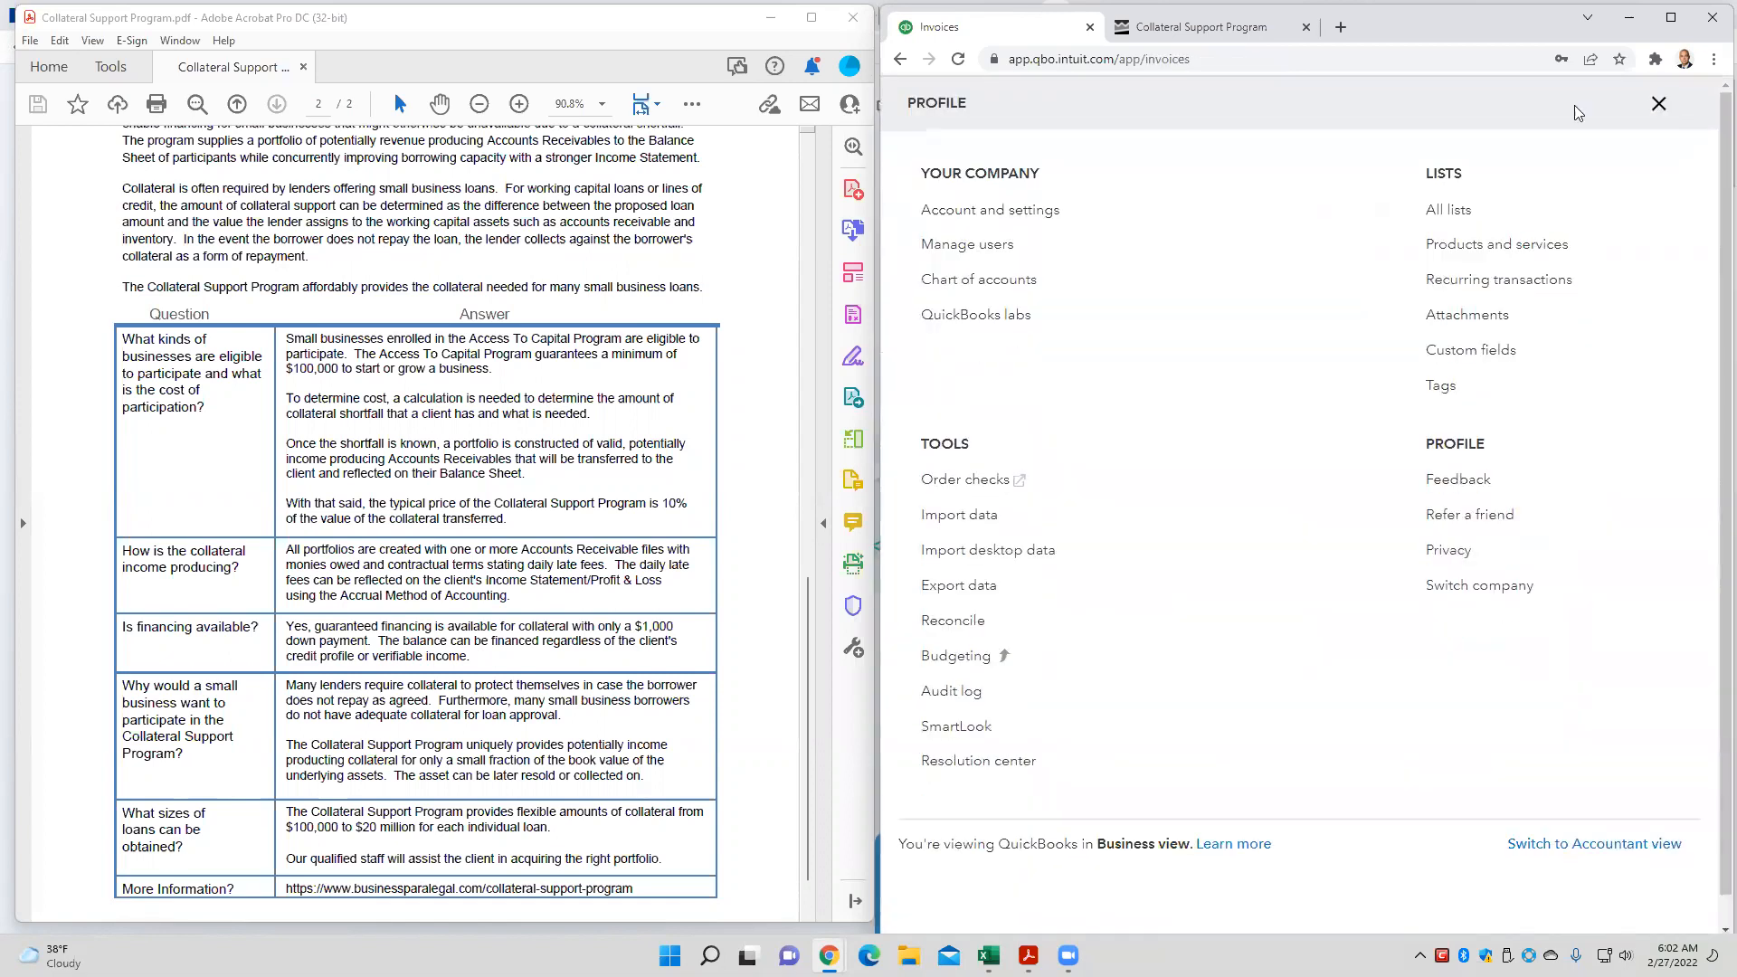
pyautogui.click(990, 210)
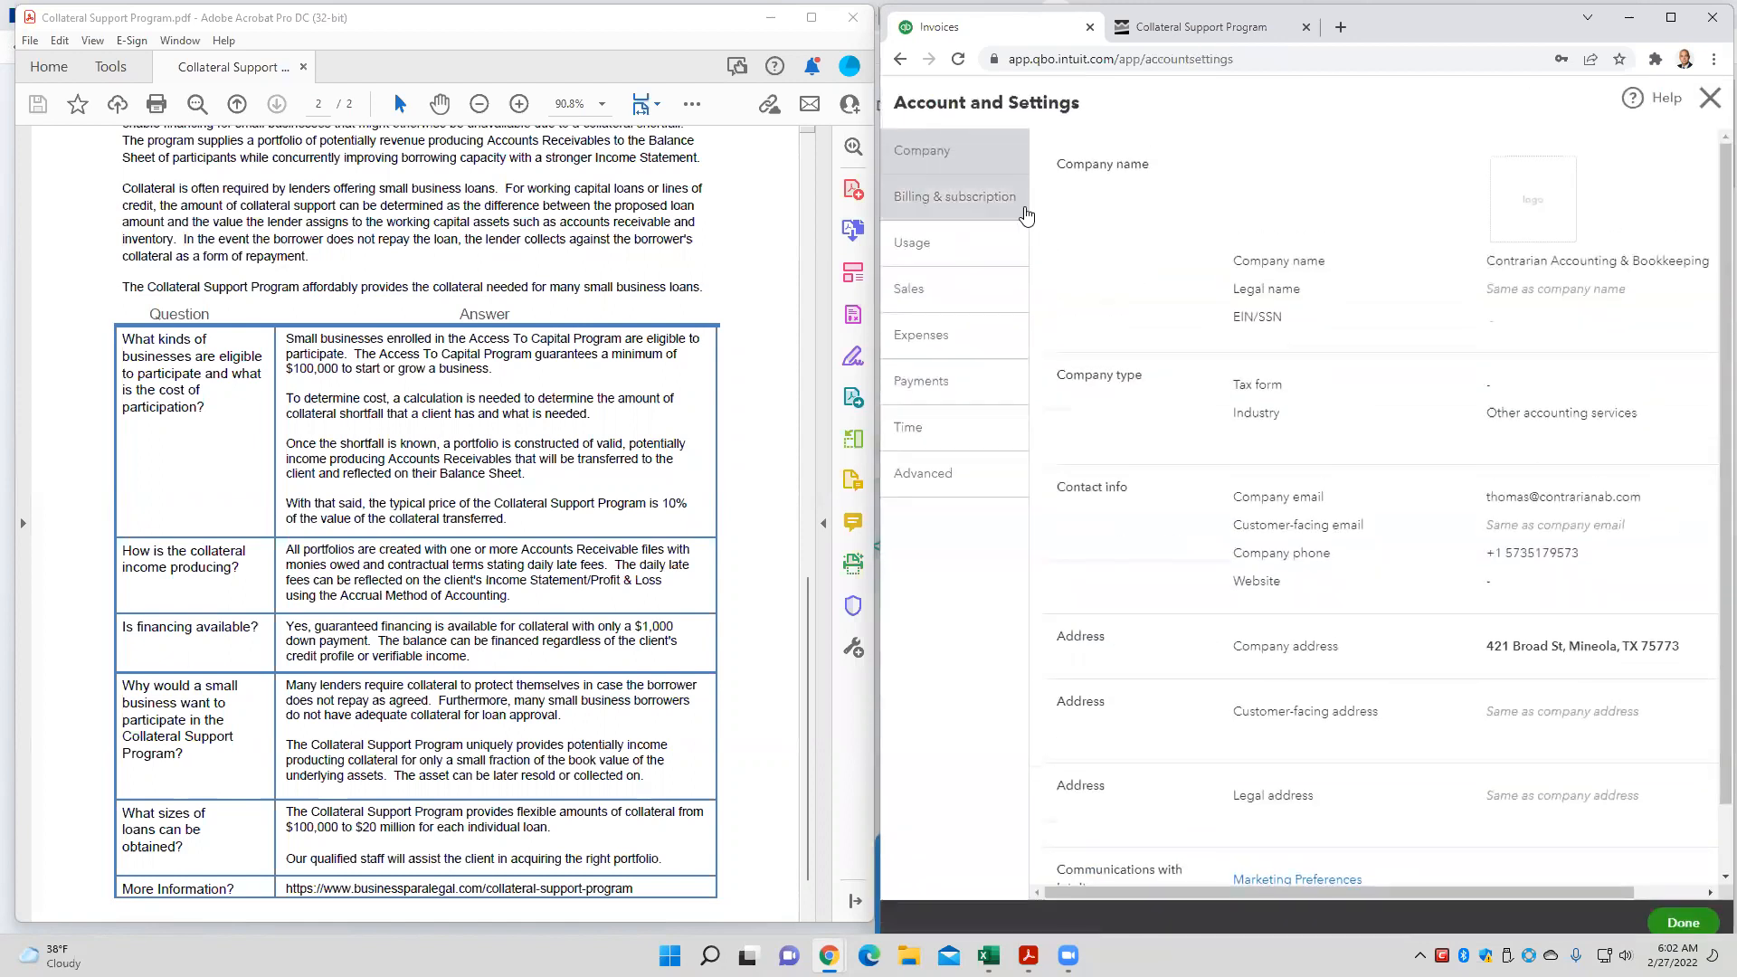
# - Show the Sales settings panel with invoice terms, late fees, messages and reminders
pyautogui.click(910, 288)
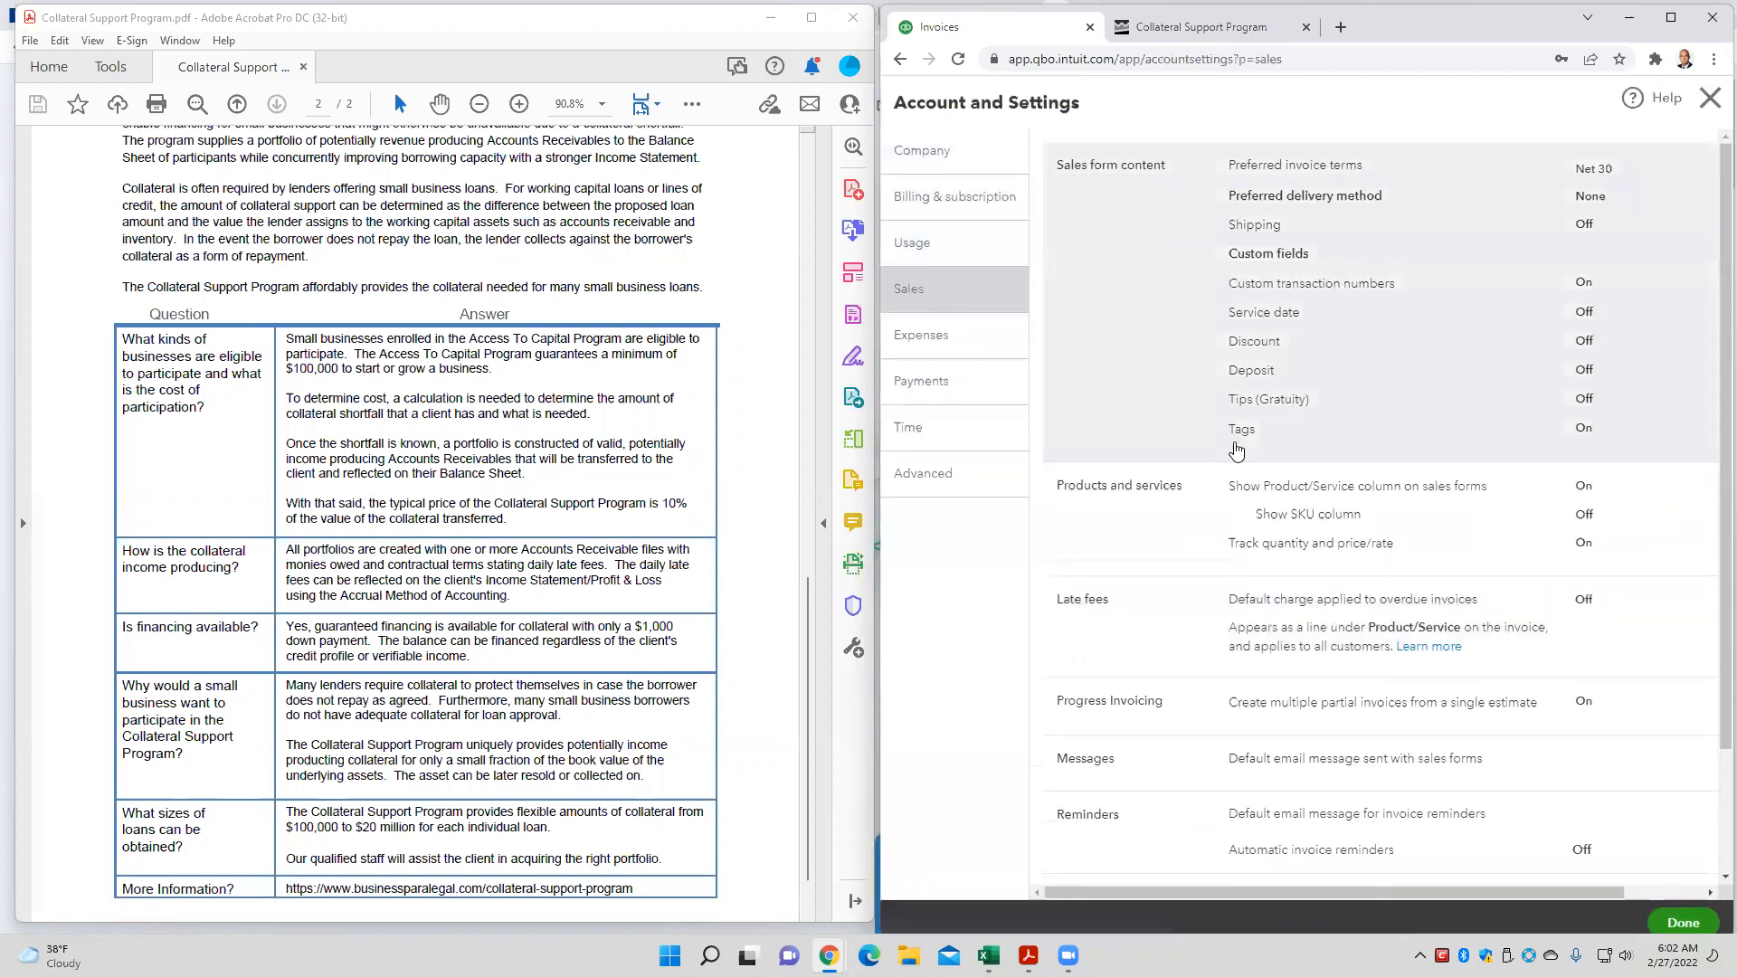
pyautogui.scroll(-3)
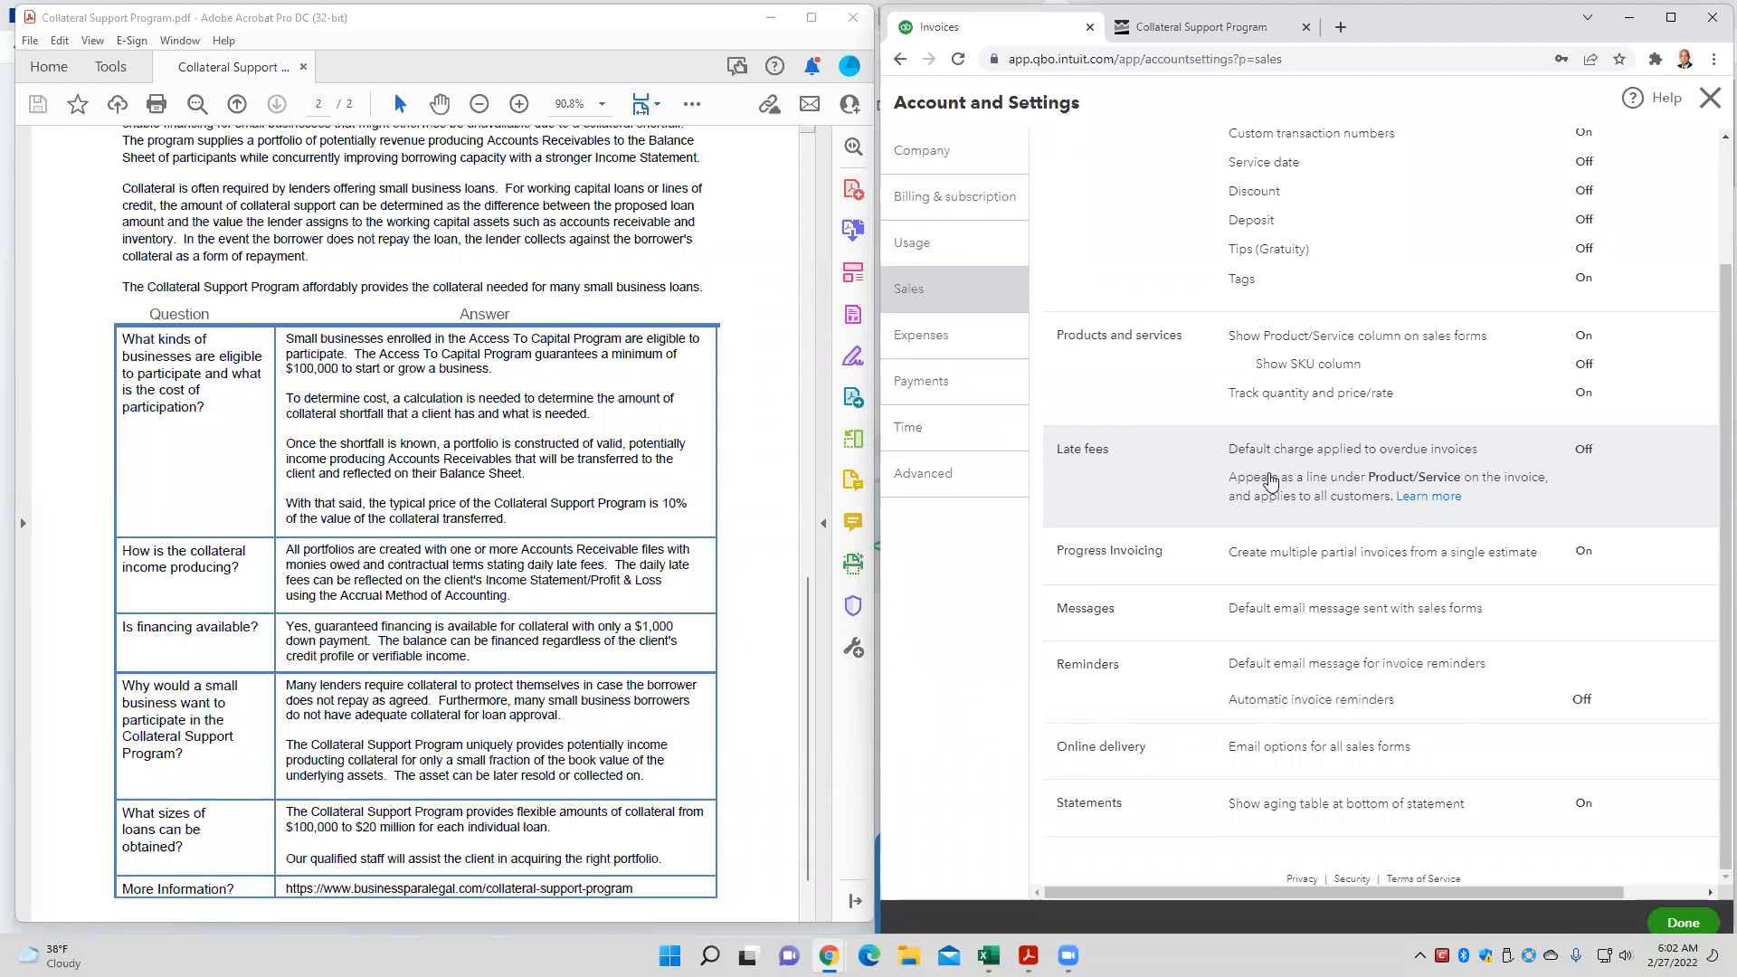
pyautogui.moveTo(923, 472)
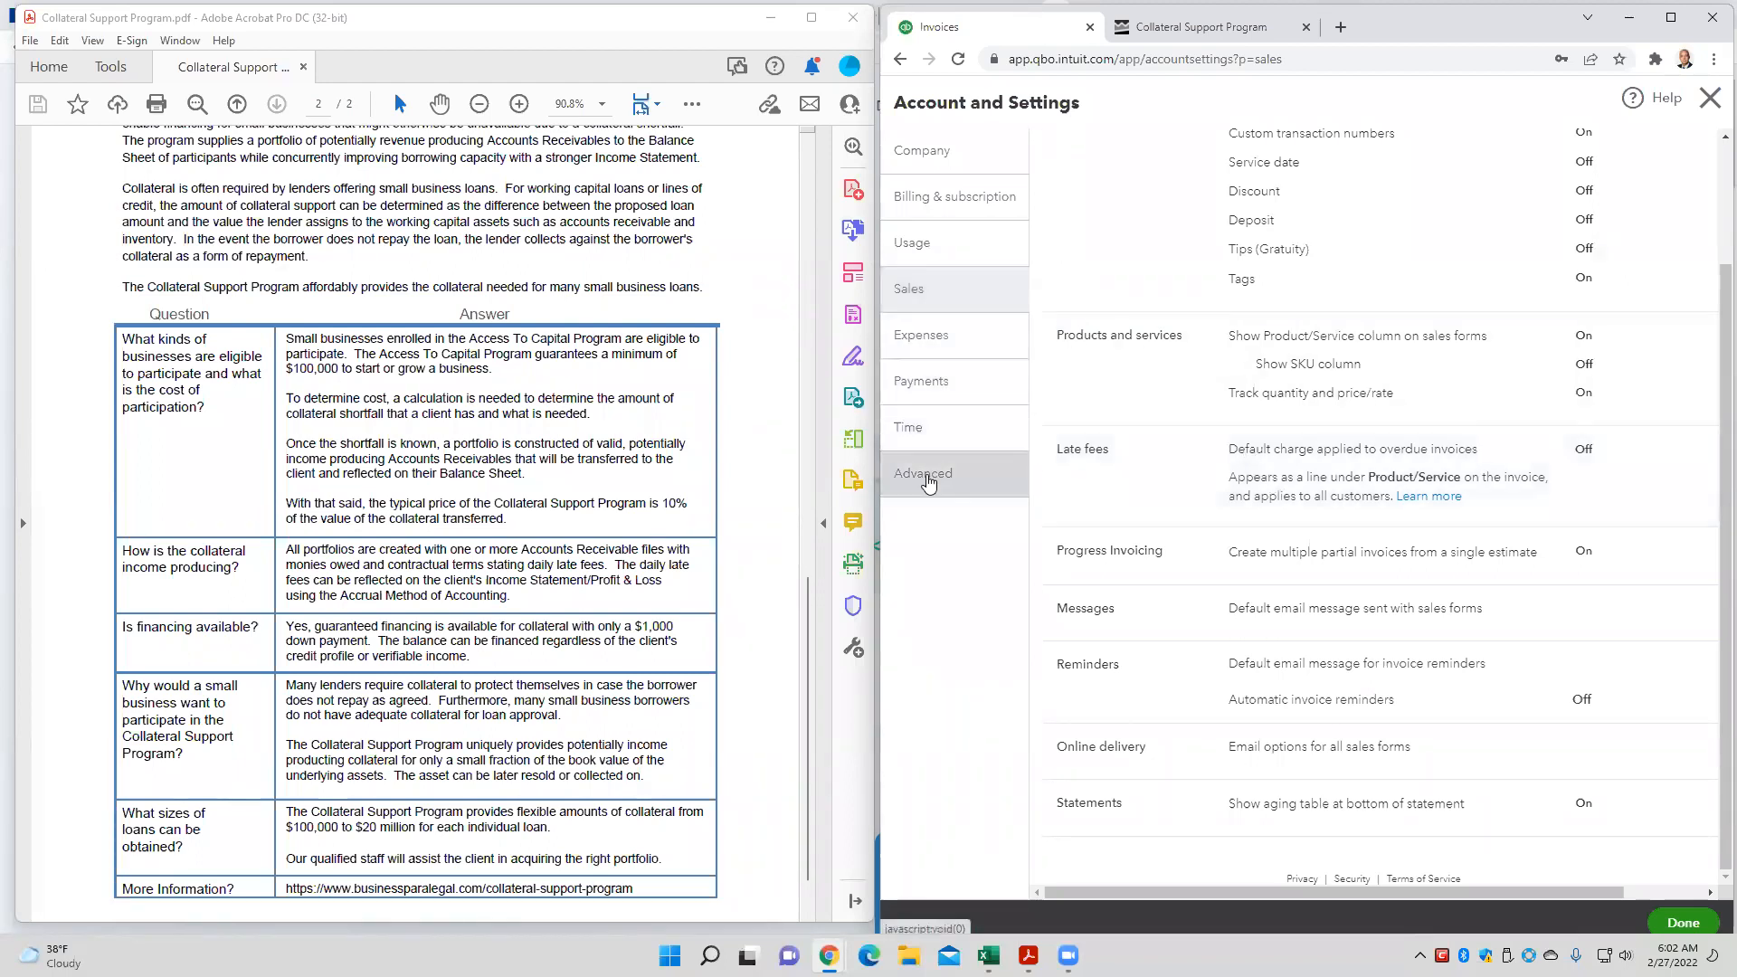
# - Review the Advanced settings: January fiscal year, accrual accounting method and currency
pyautogui.click(921, 472)
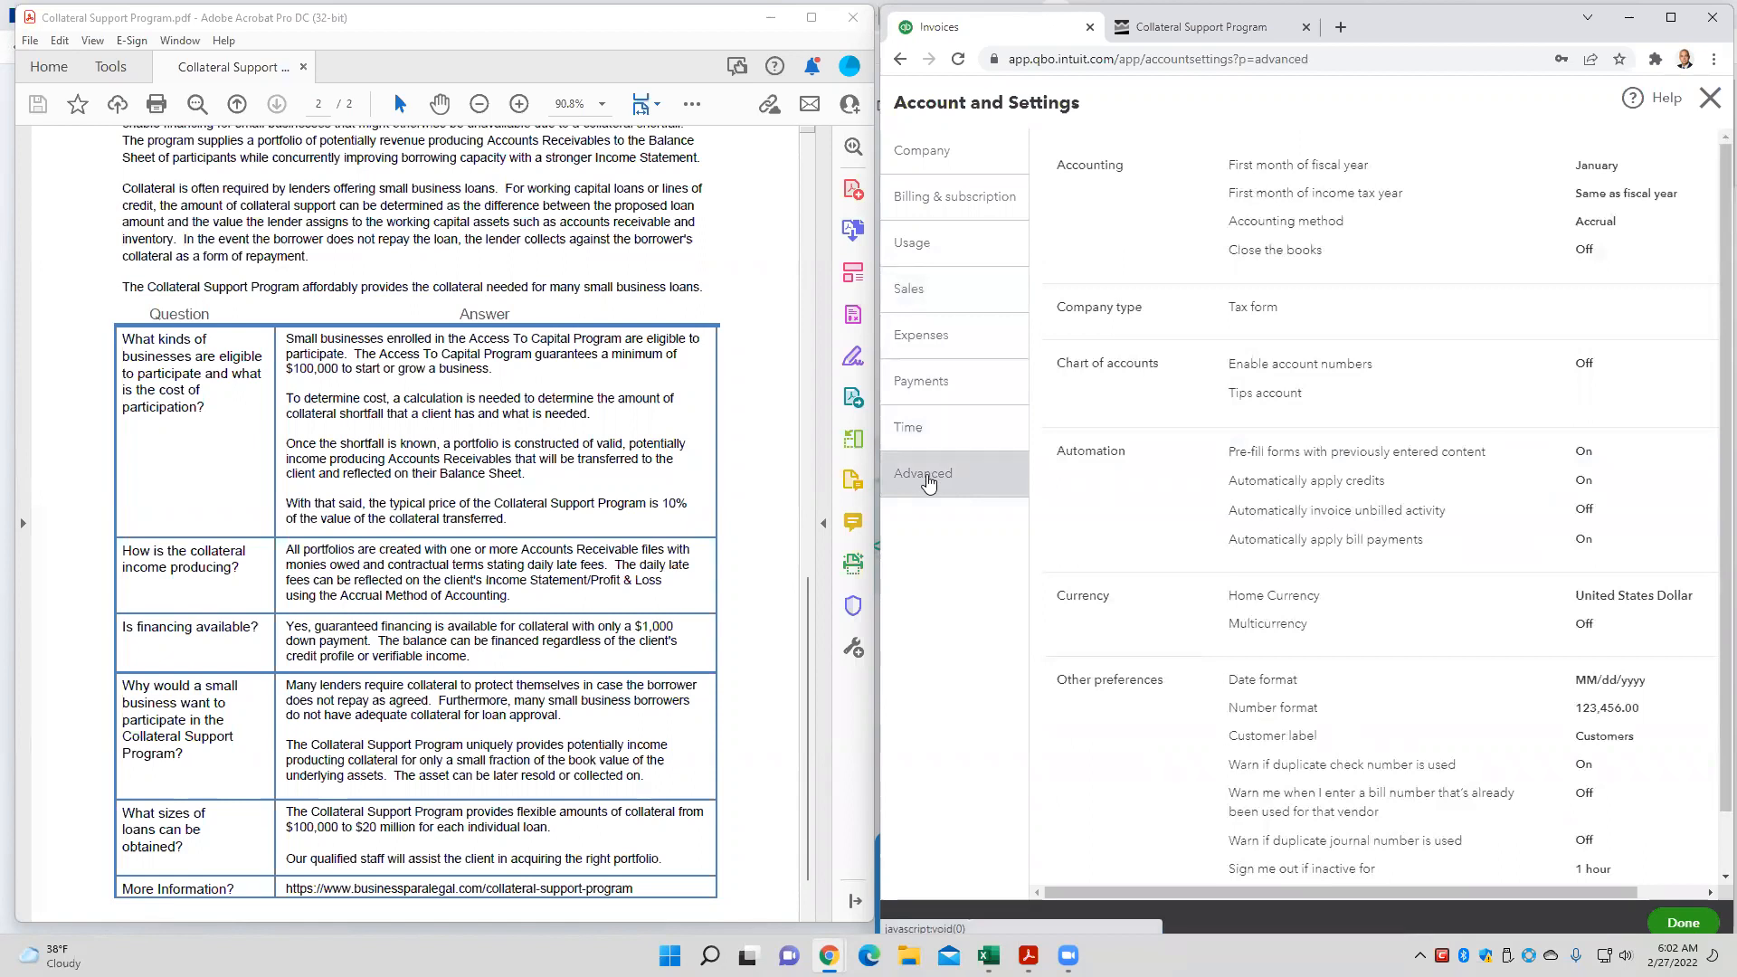
pyautogui.moveTo(1337, 236)
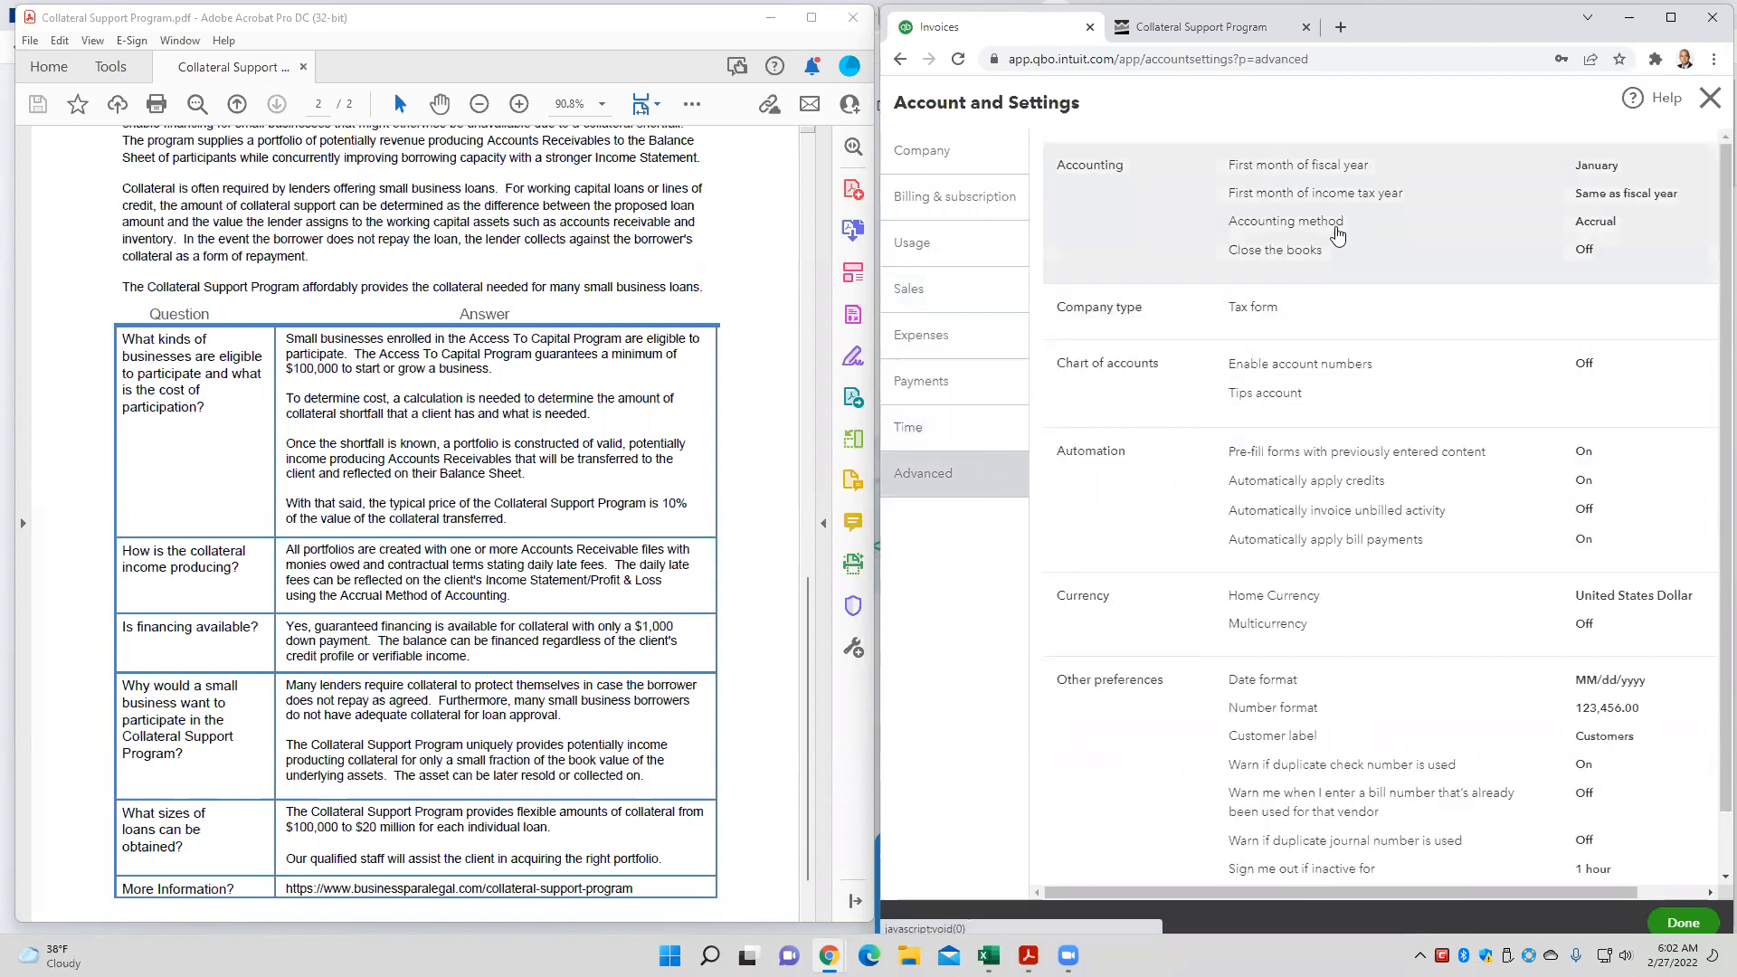
pyautogui.moveTo(1328, 239)
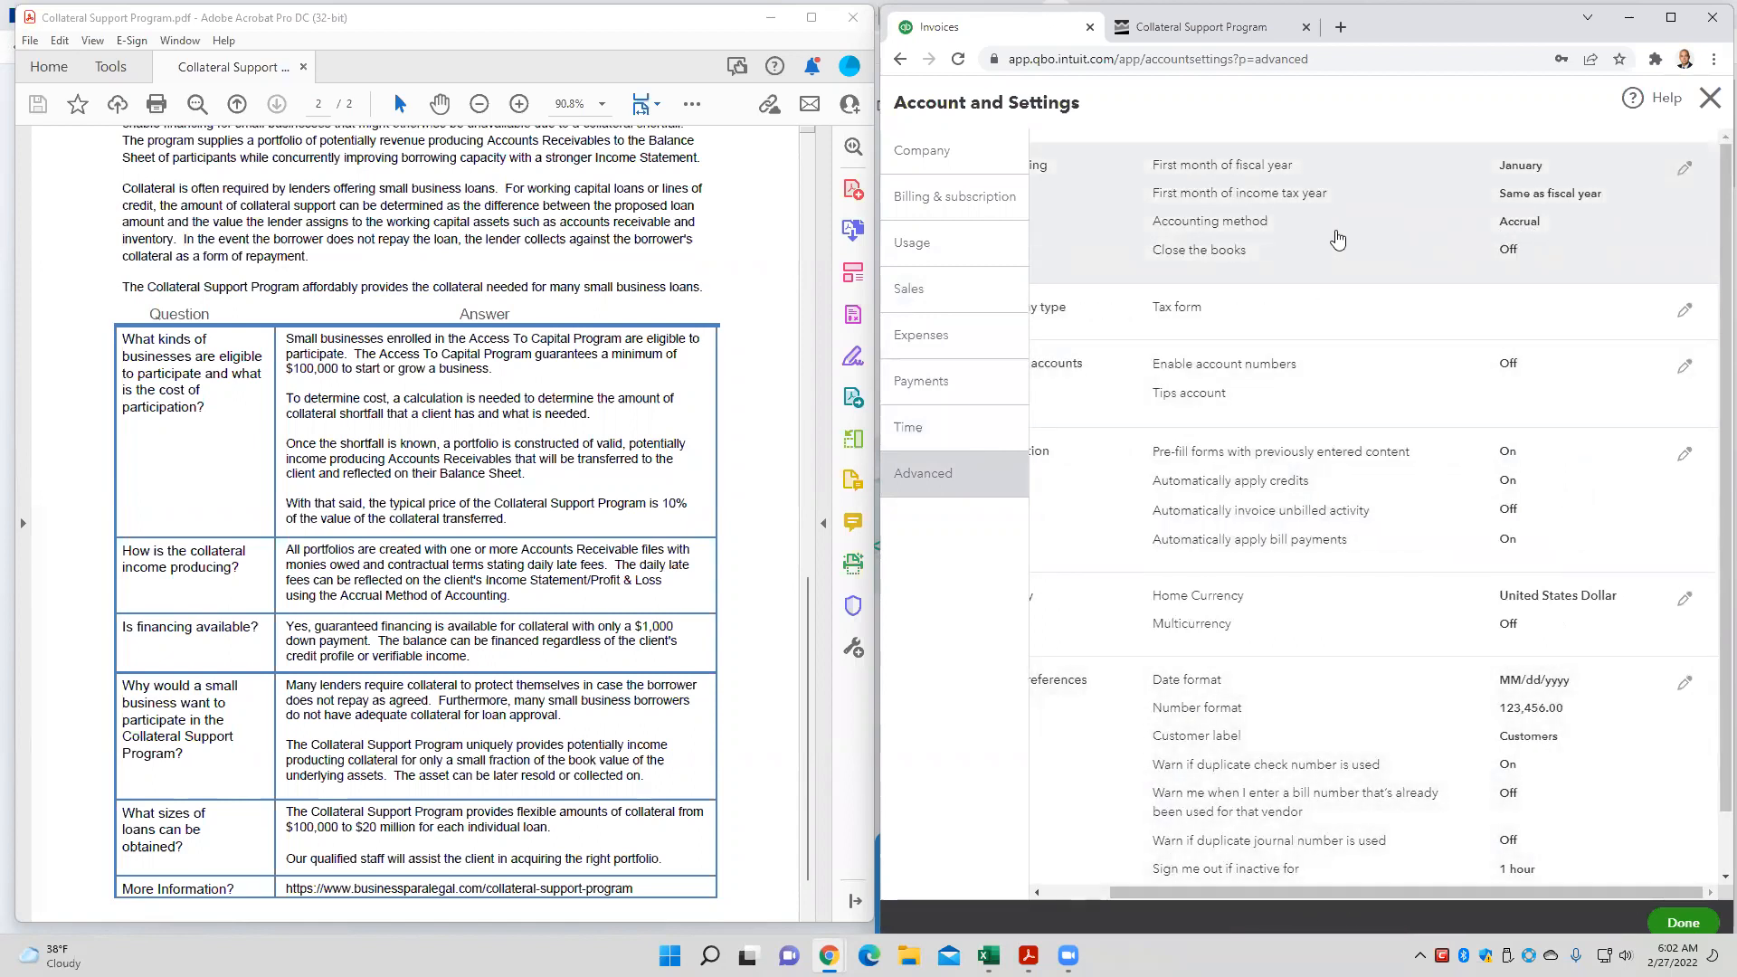
pyautogui.hscroll(-3)
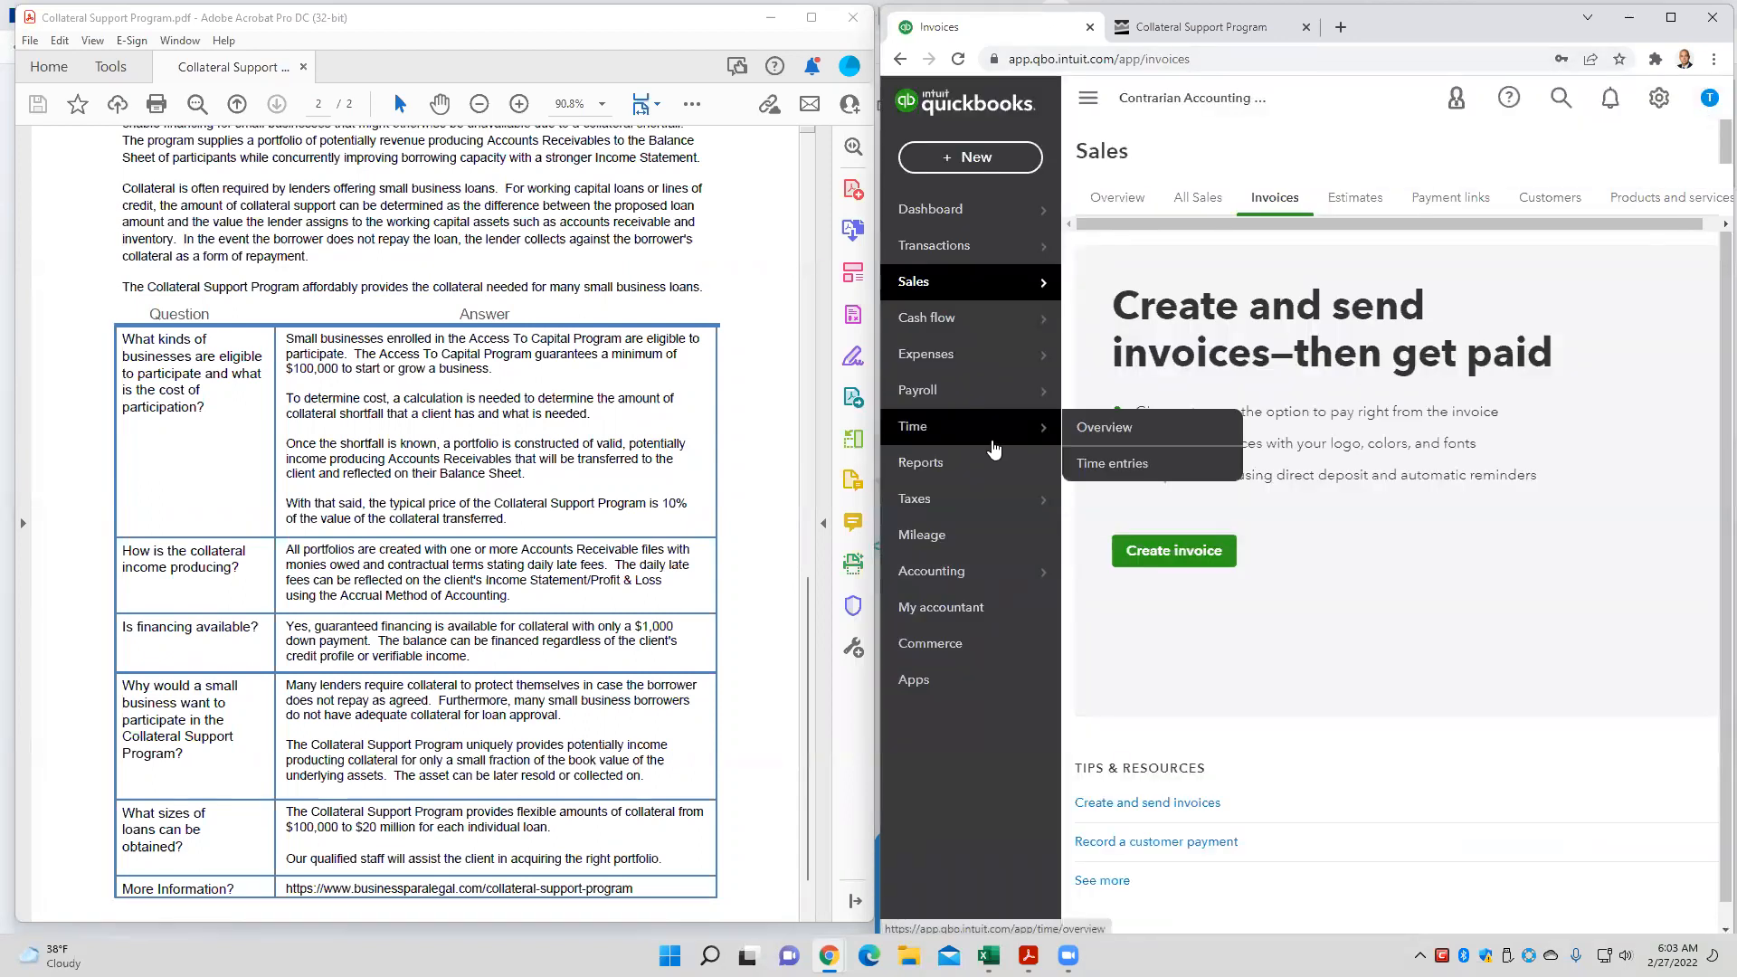
pyautogui.moveTo(941, 286)
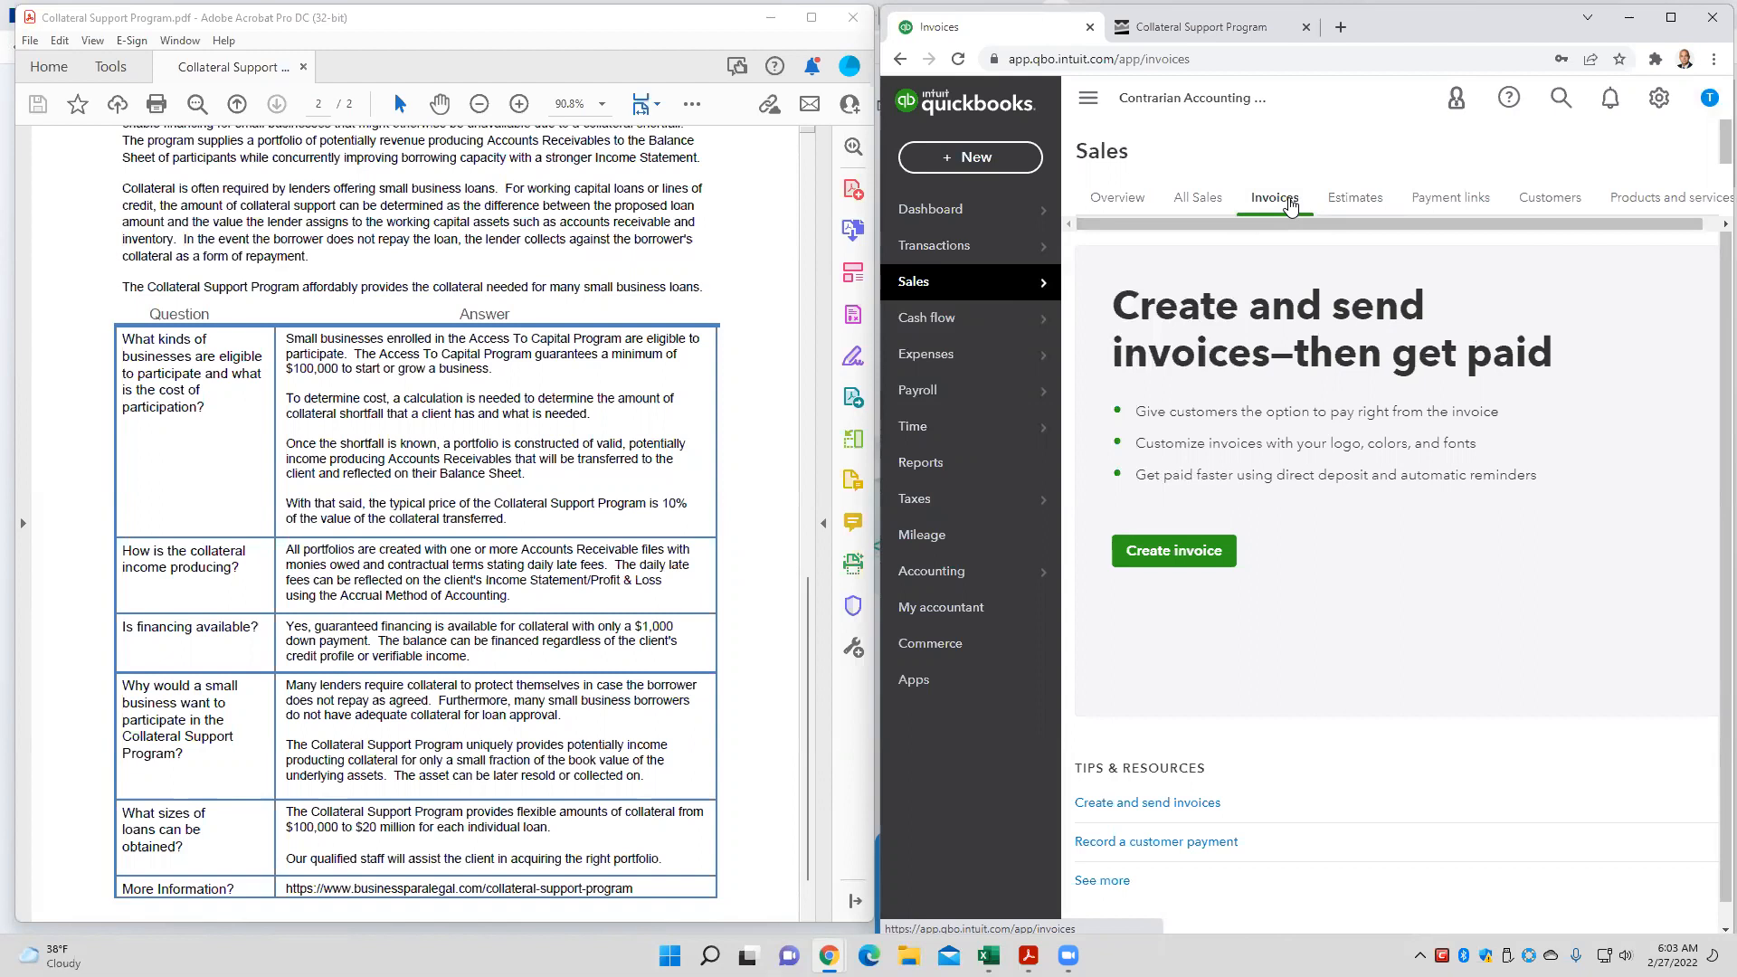
pyautogui.moveTo(1207, 559)
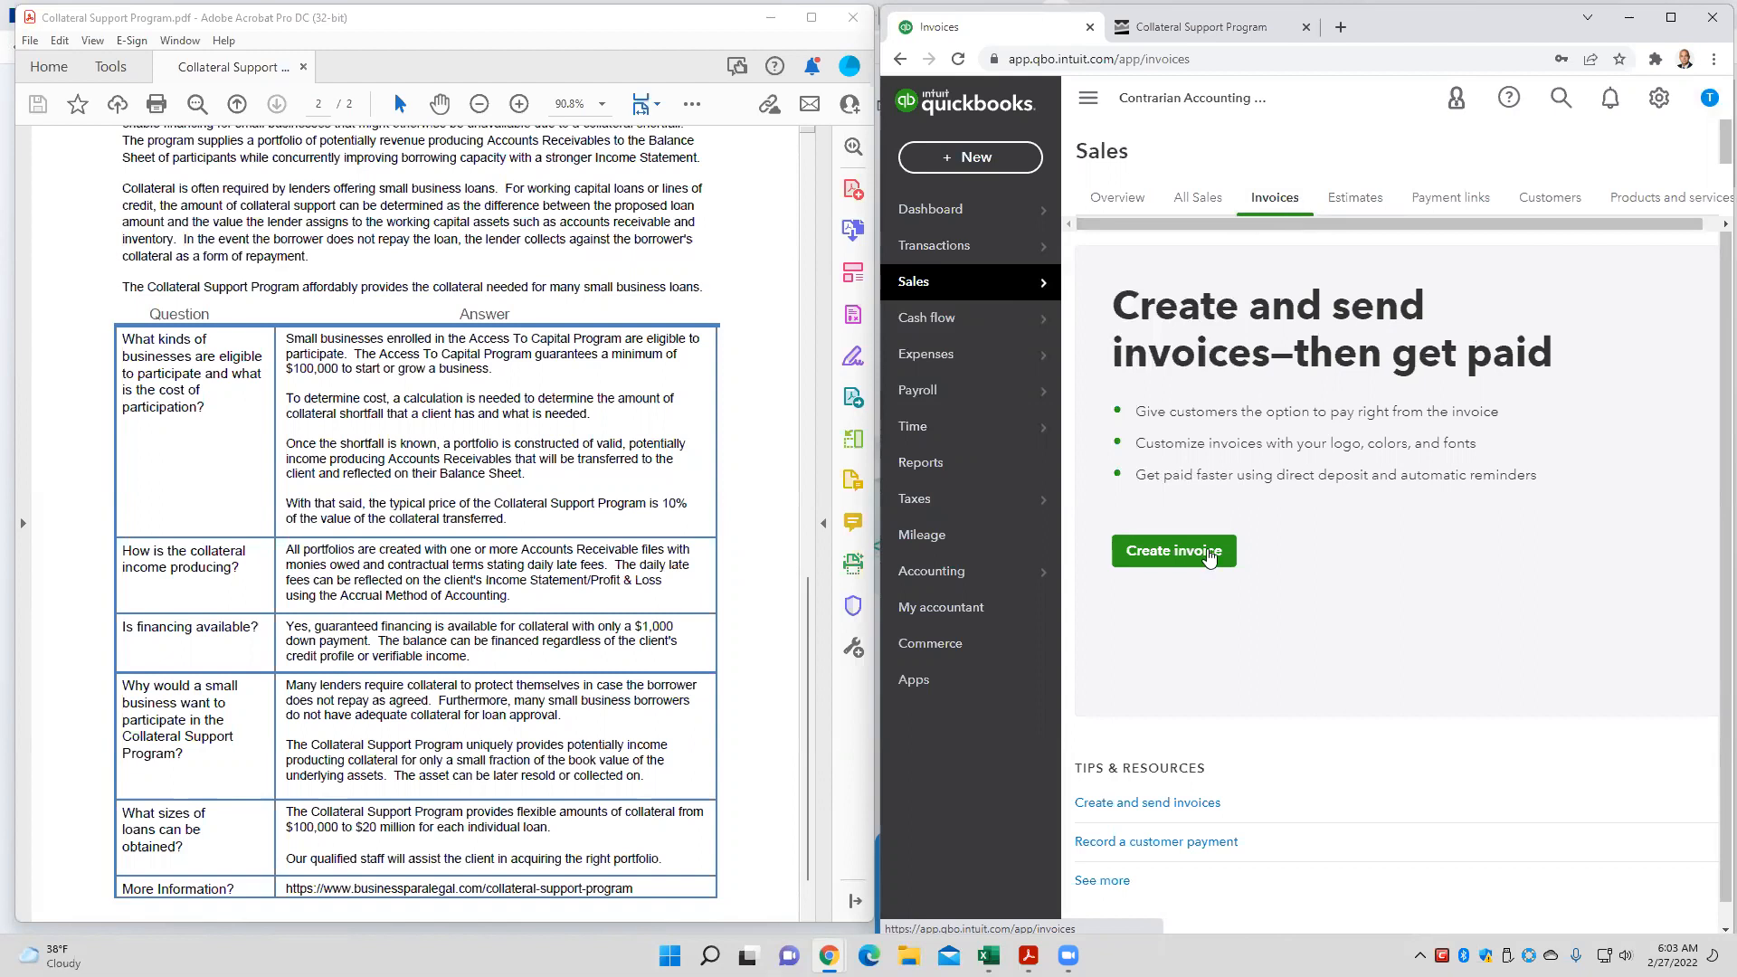
# - Start a blank invoice 1001 with Net 30 terms, dismissing the estimates announcement, ready for customer and lines
pyautogui.click(1173, 550)
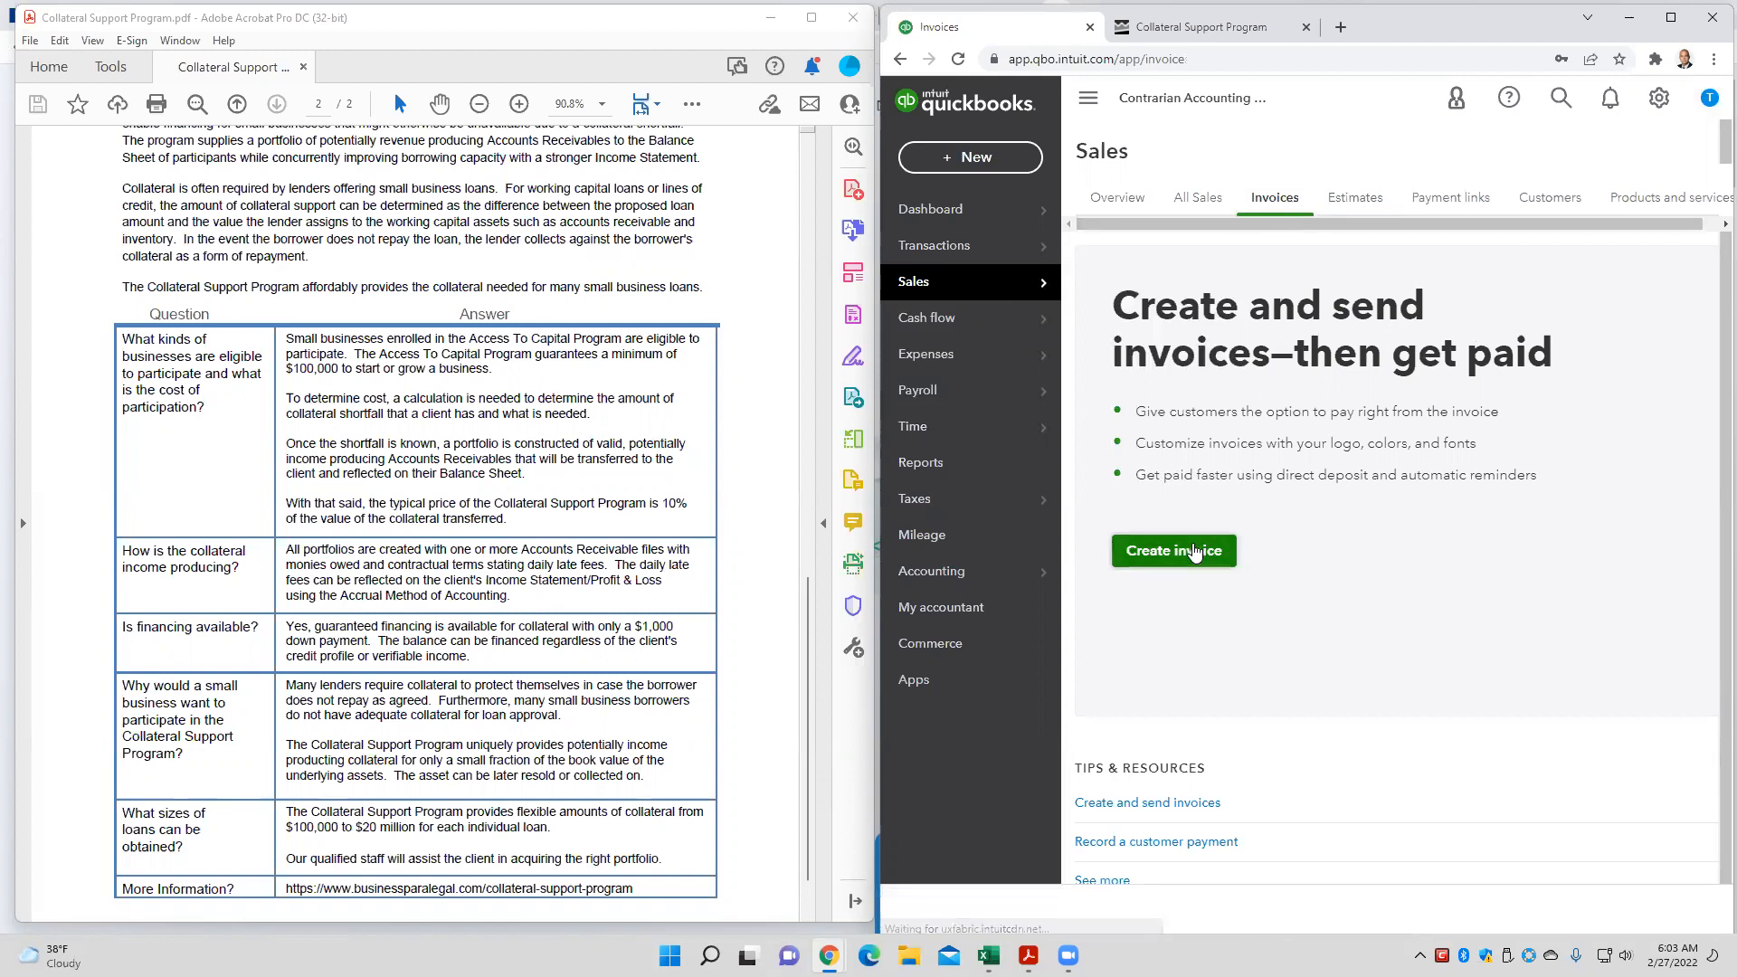
pyautogui.click(1173, 550)
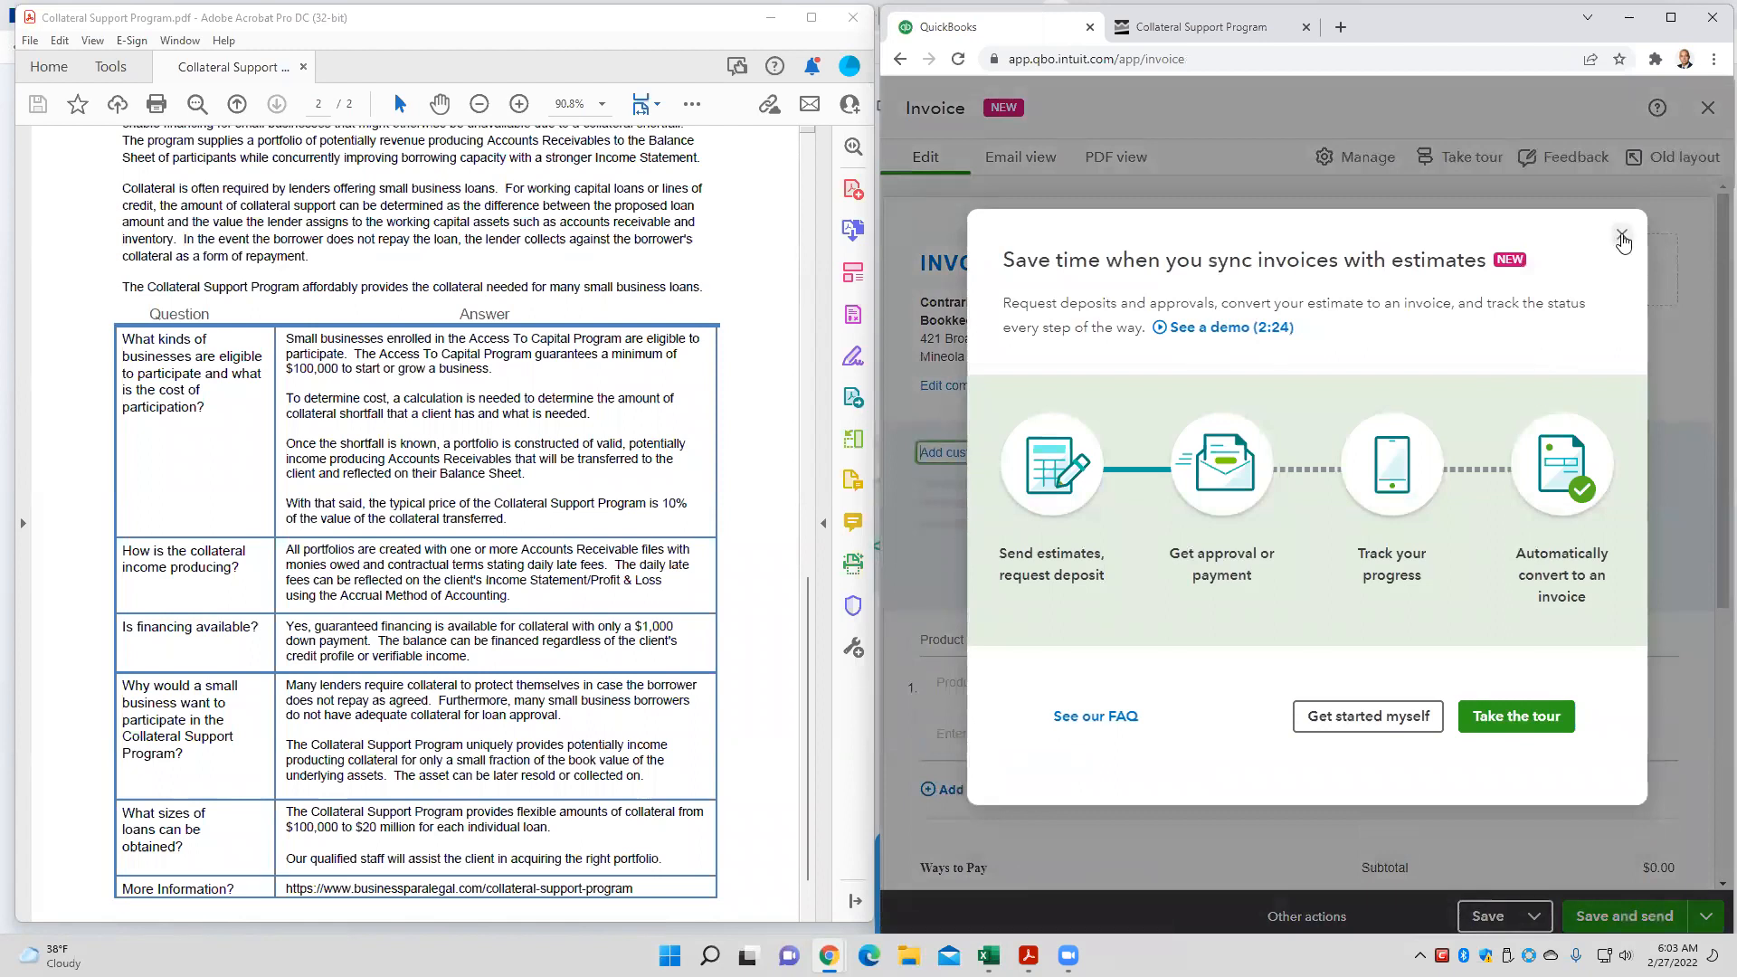
pyautogui.click(1621, 237)
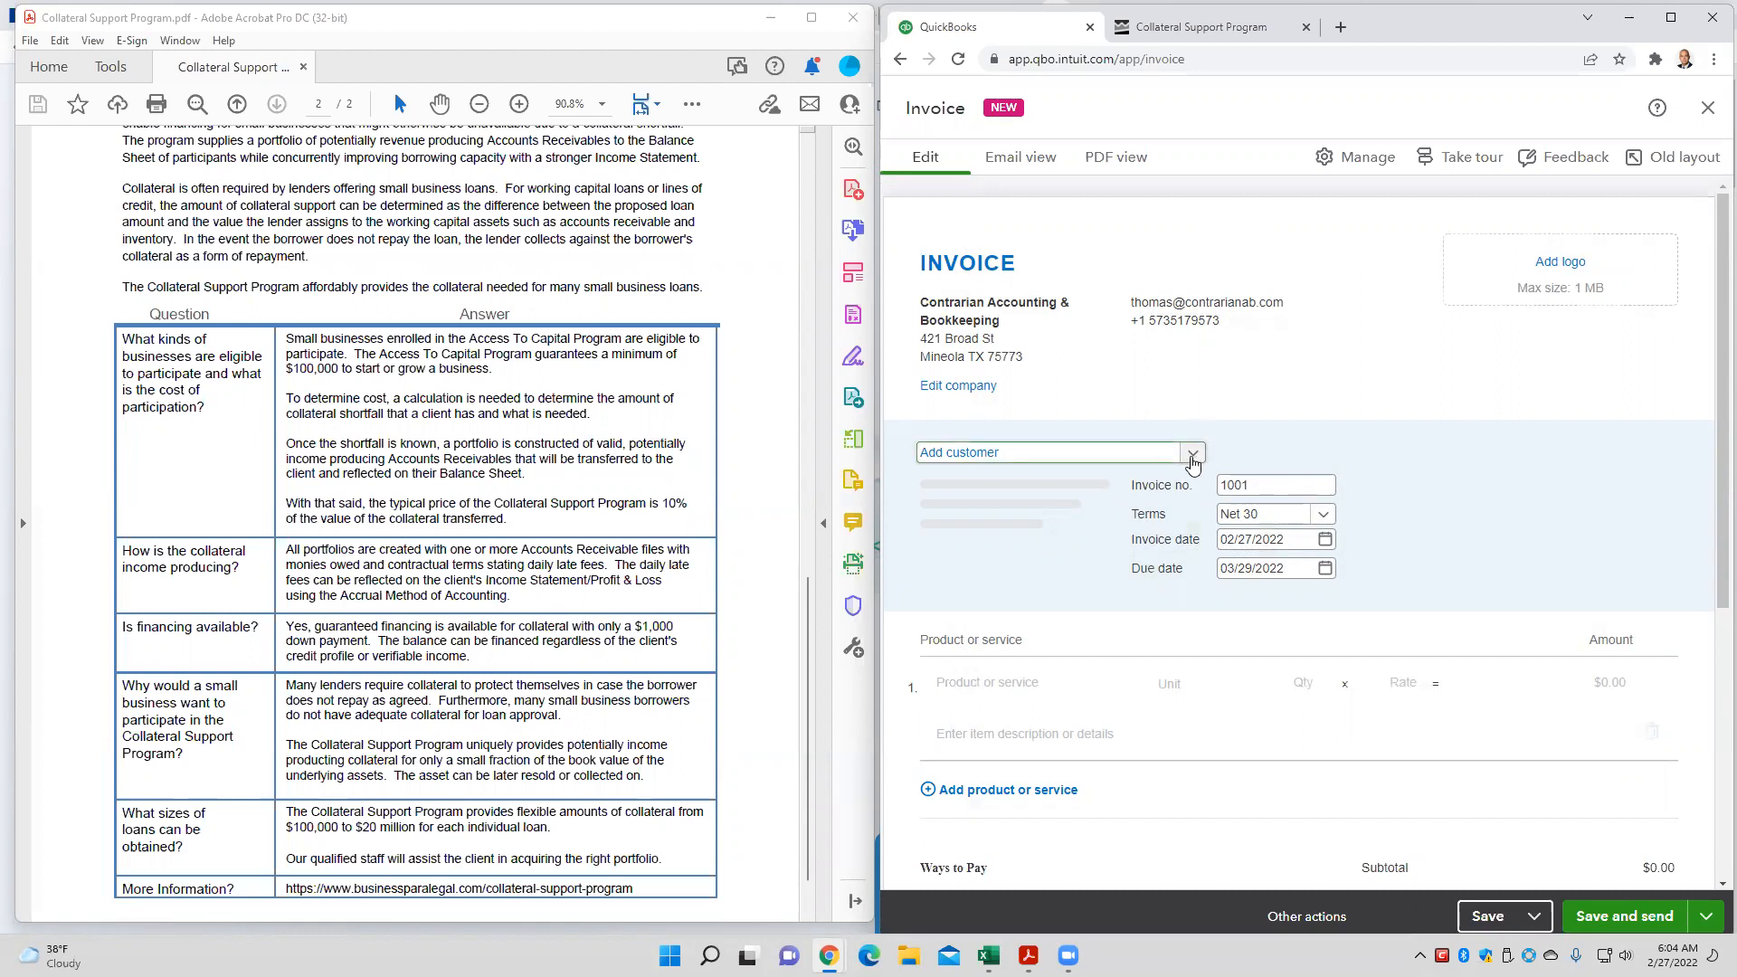
pyautogui.click(1191, 453)
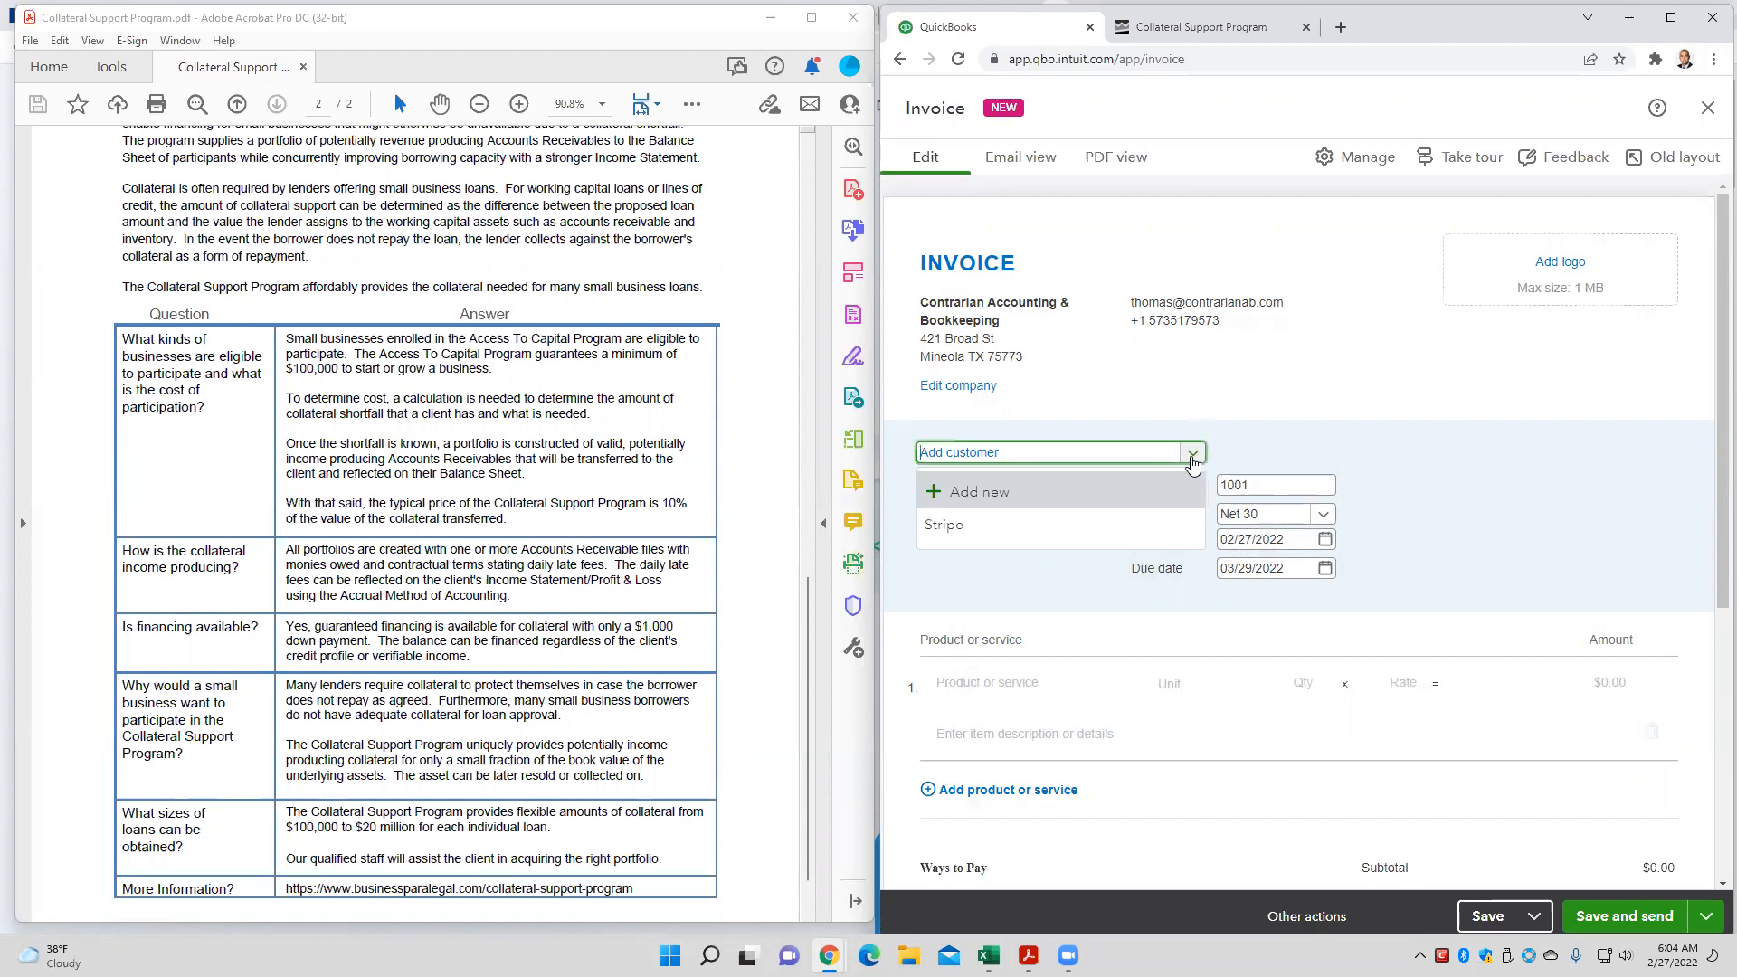
pyautogui.moveTo(1172, 432)
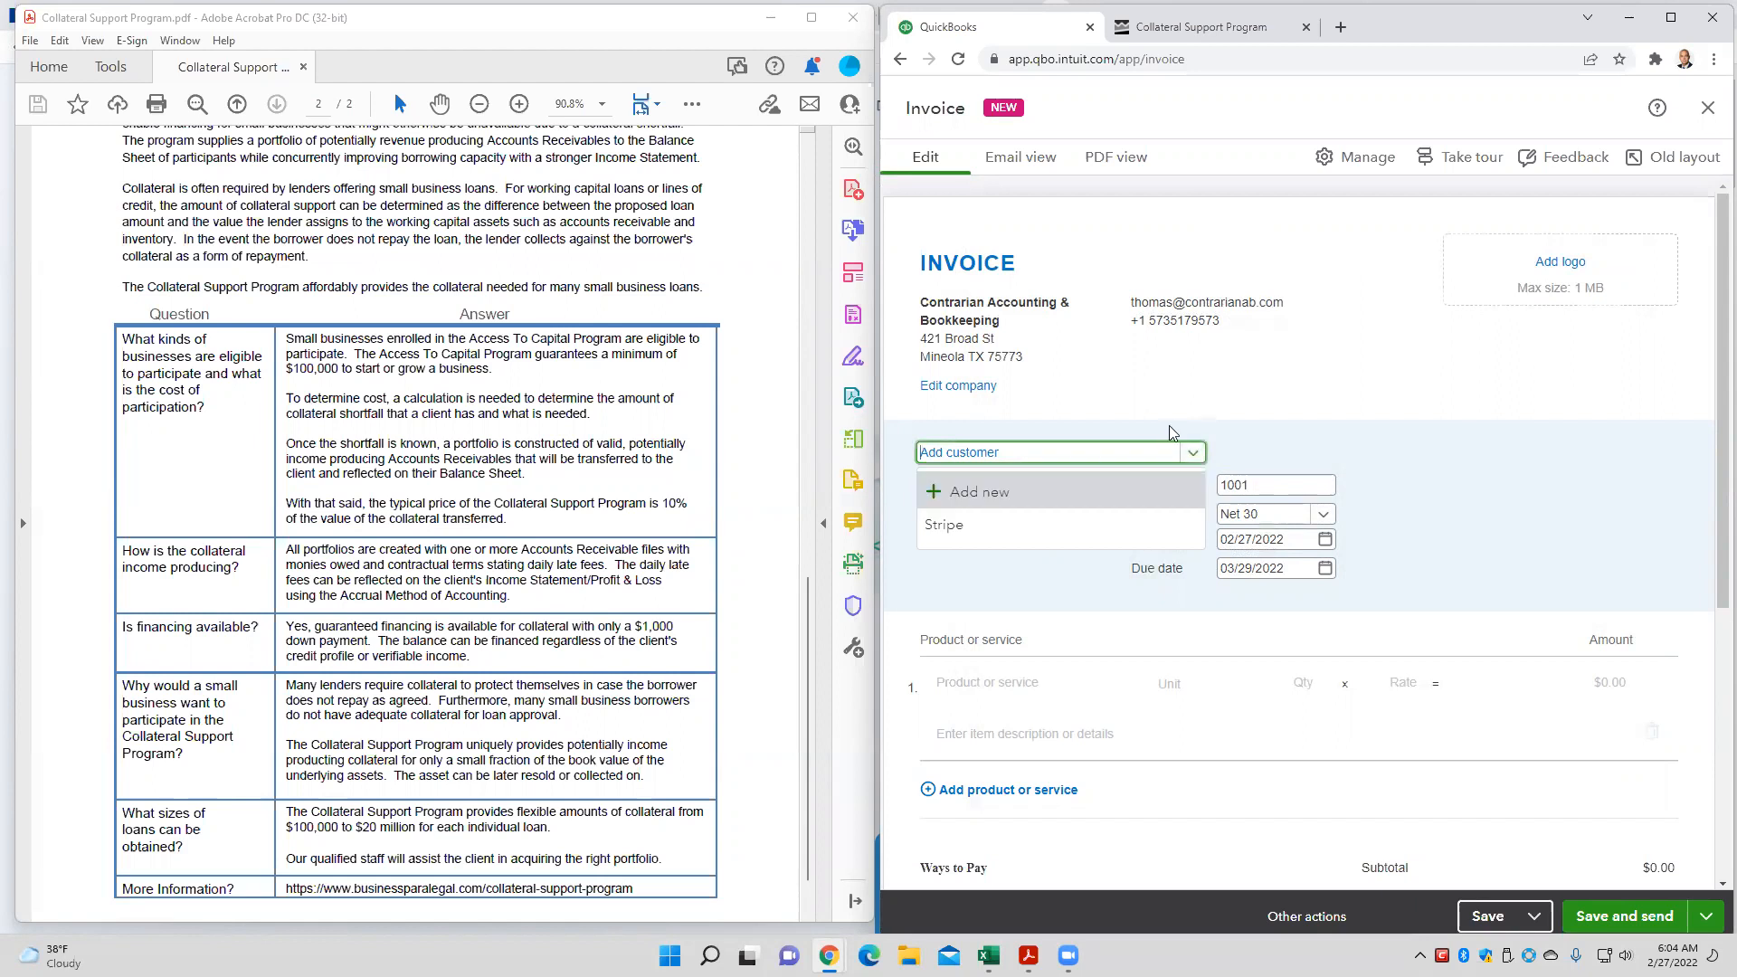
pyautogui.scroll(-3)
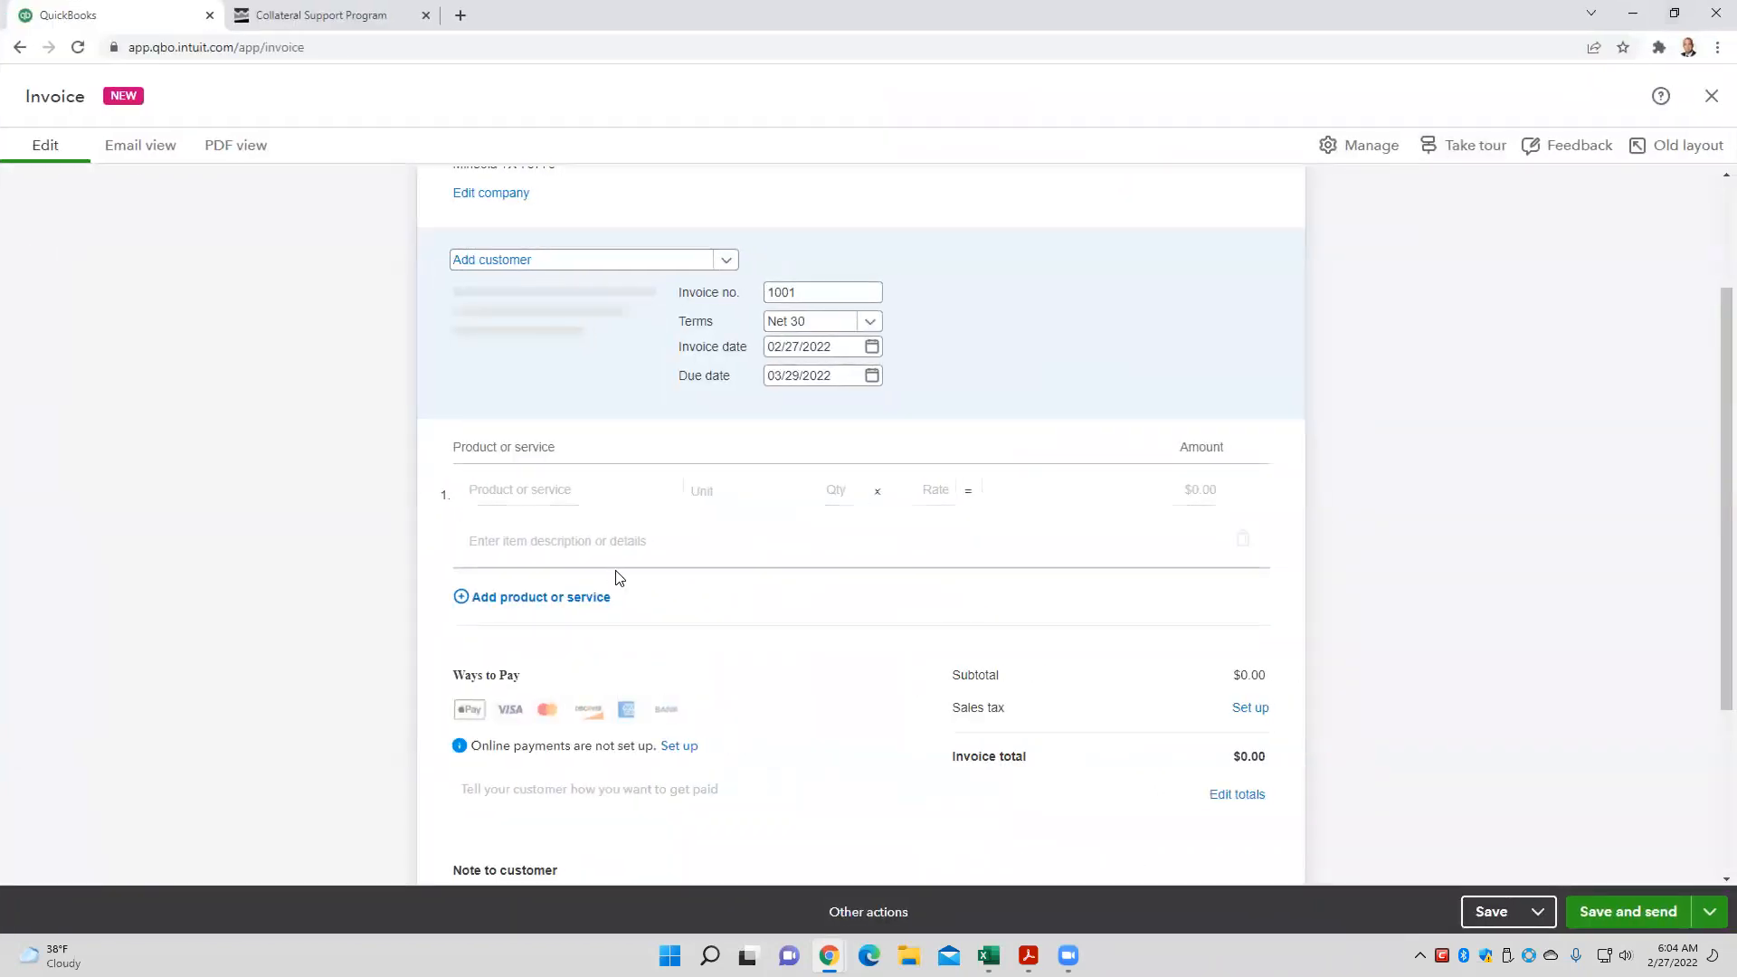
# - Create a new flat-rate service 'Debt Portfolio' at $10,000 and place it on the first invoice line
pyautogui.click(551, 489)
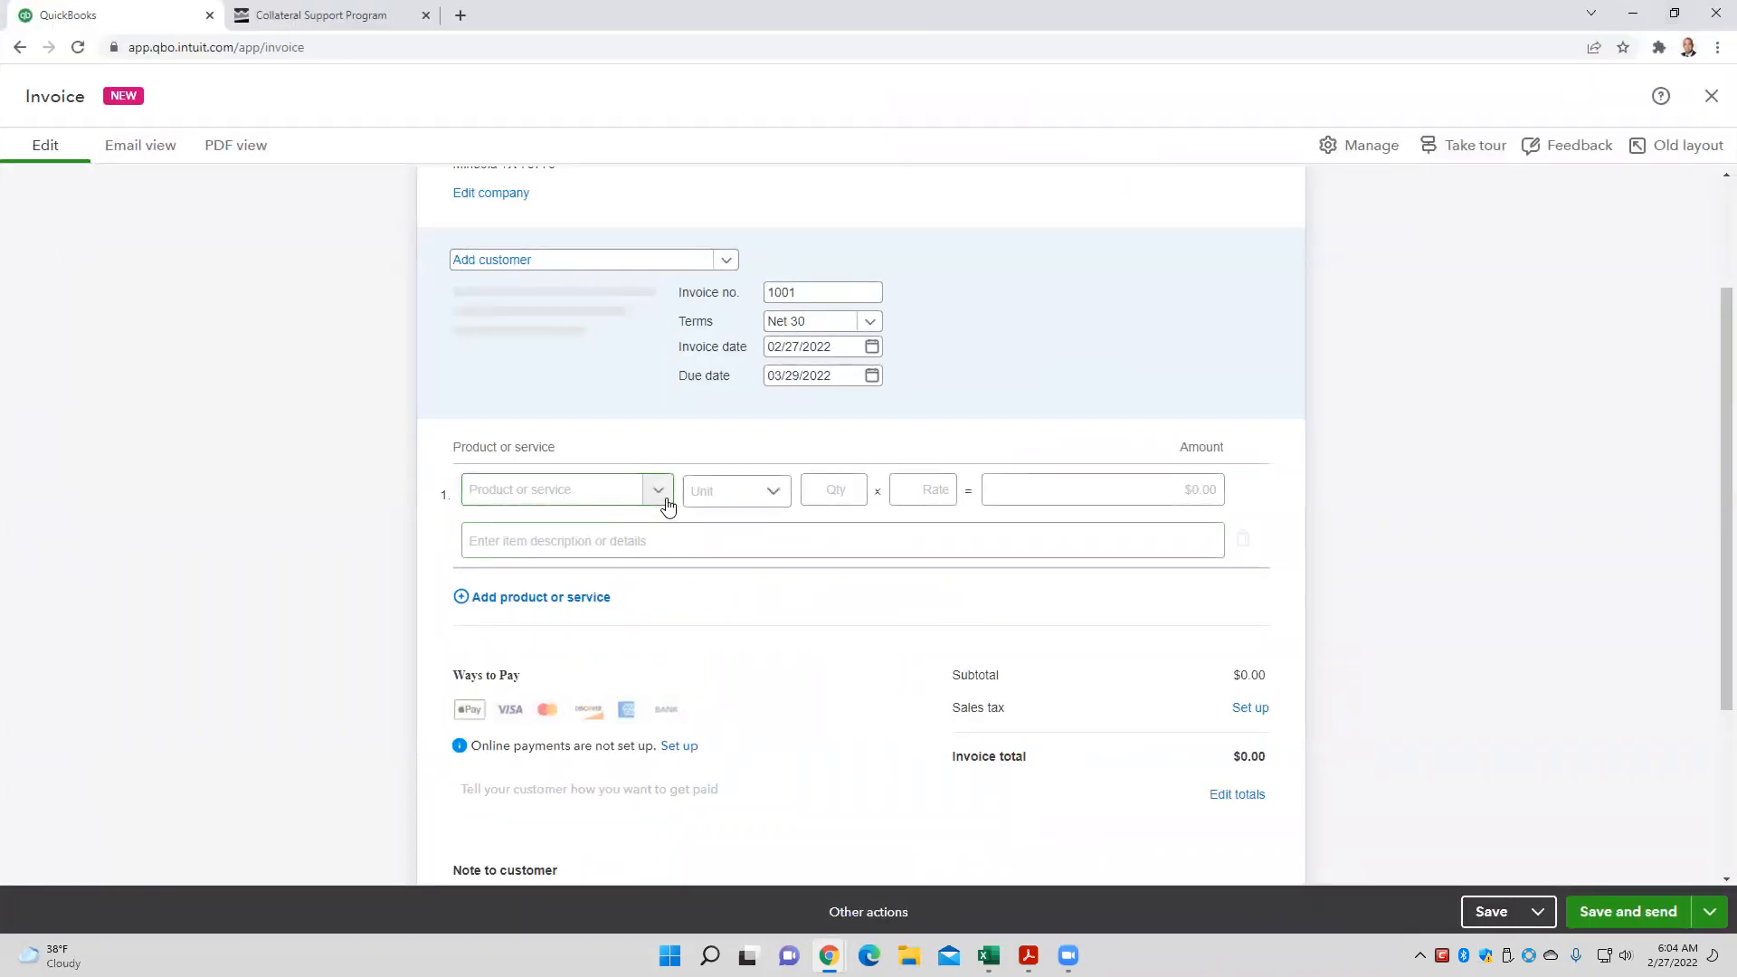
pyautogui.click(566, 489)
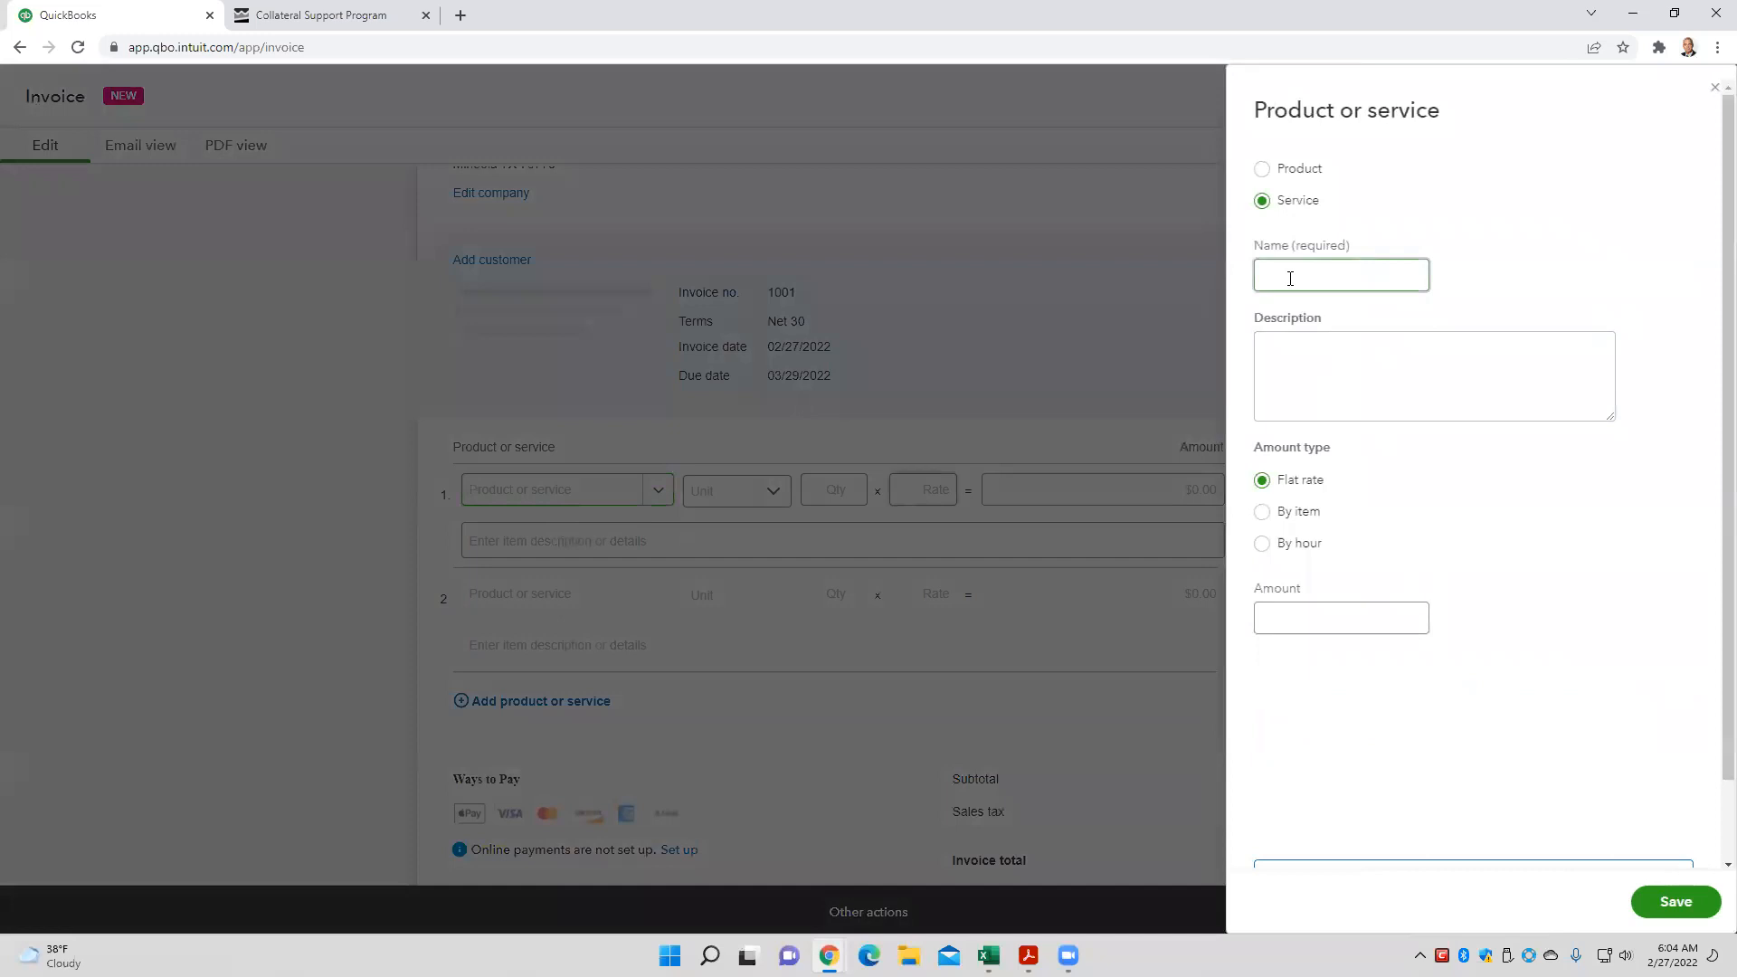
pyautogui.write('Debt Portf')
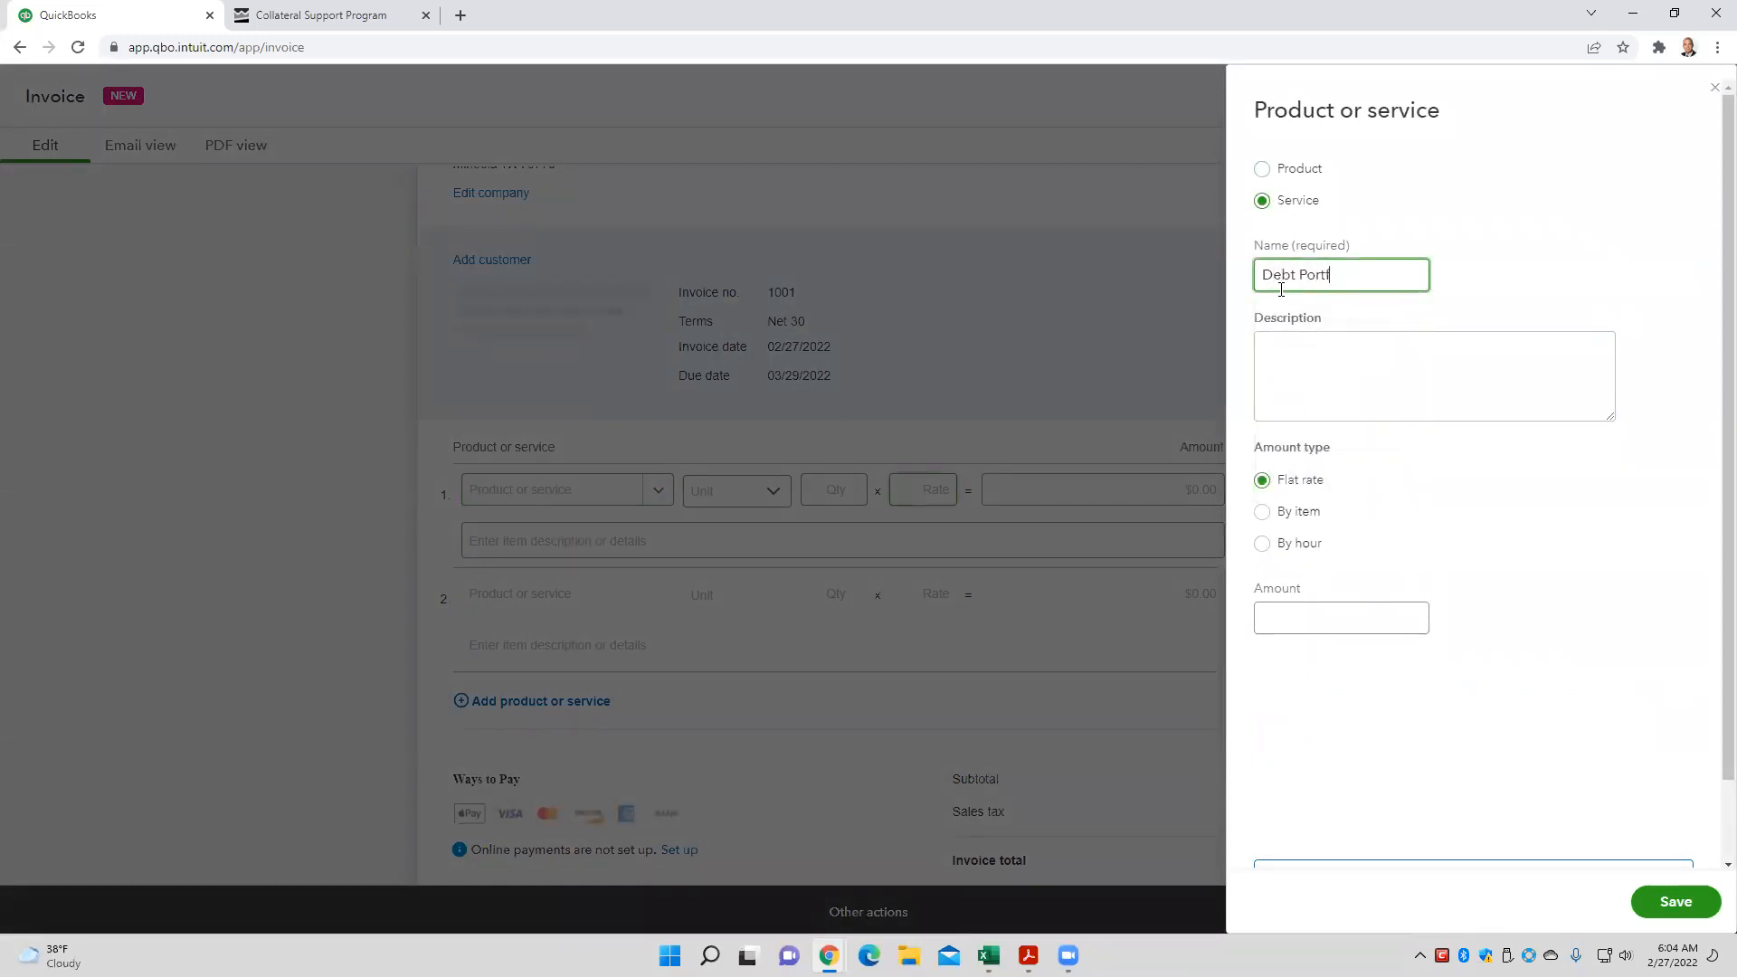
pyautogui.write('olio')
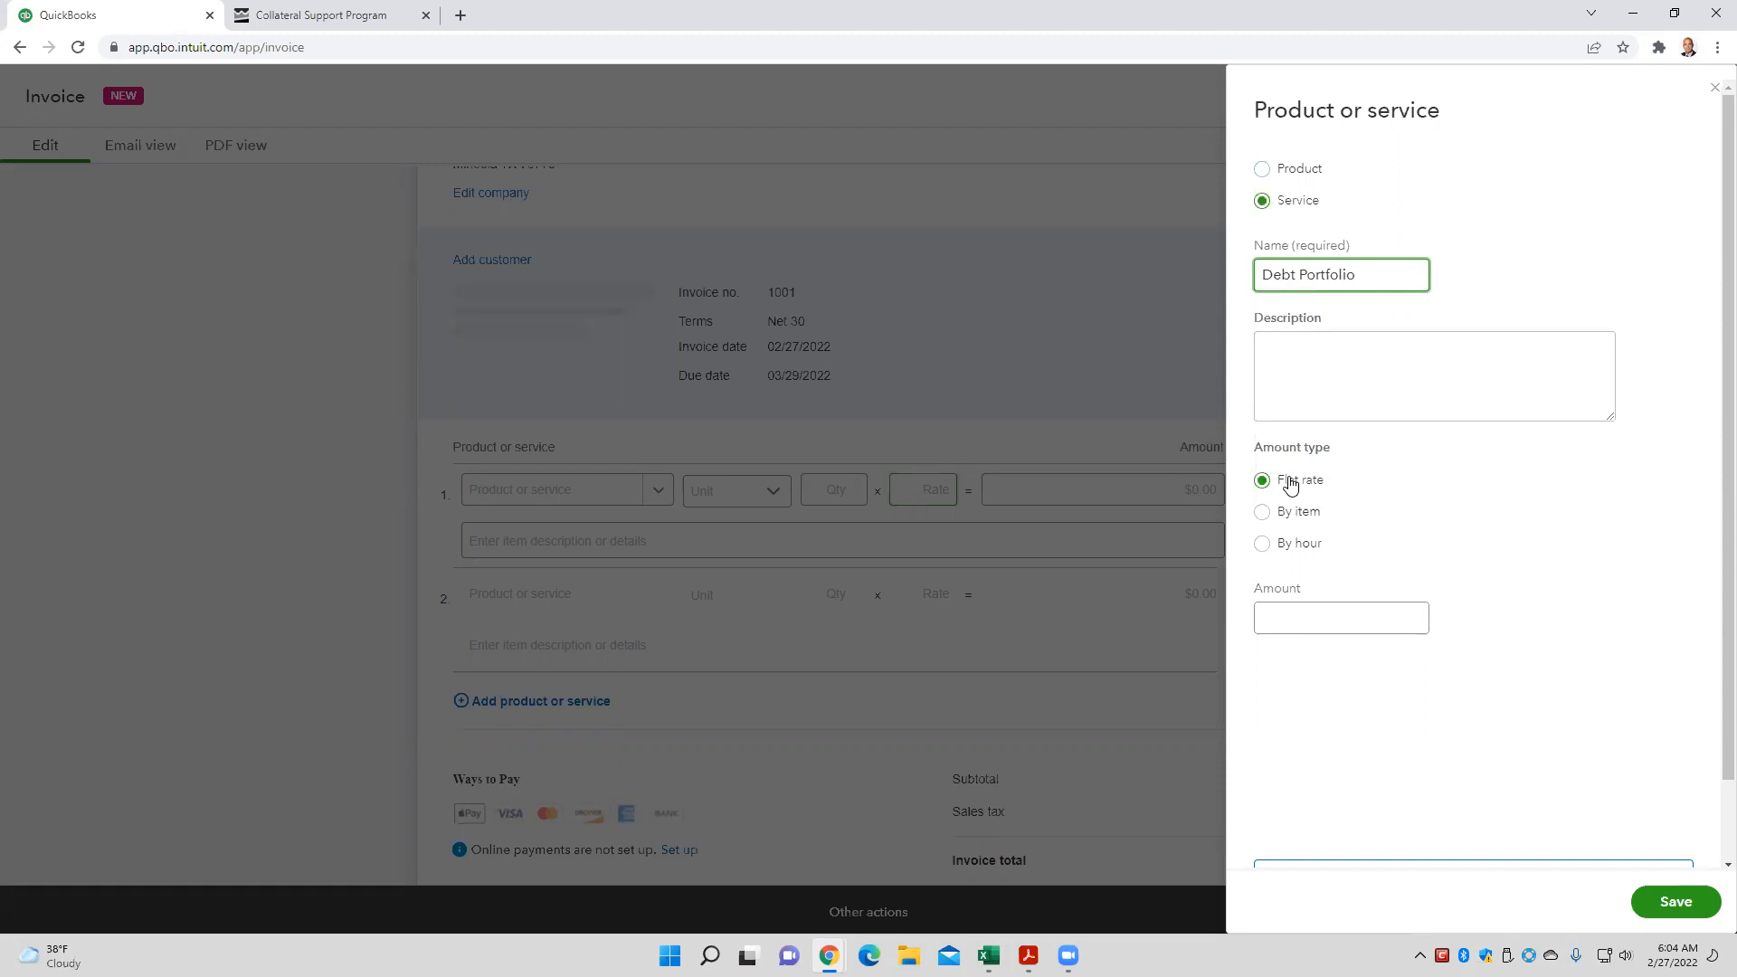
pyautogui.click(1339, 617)
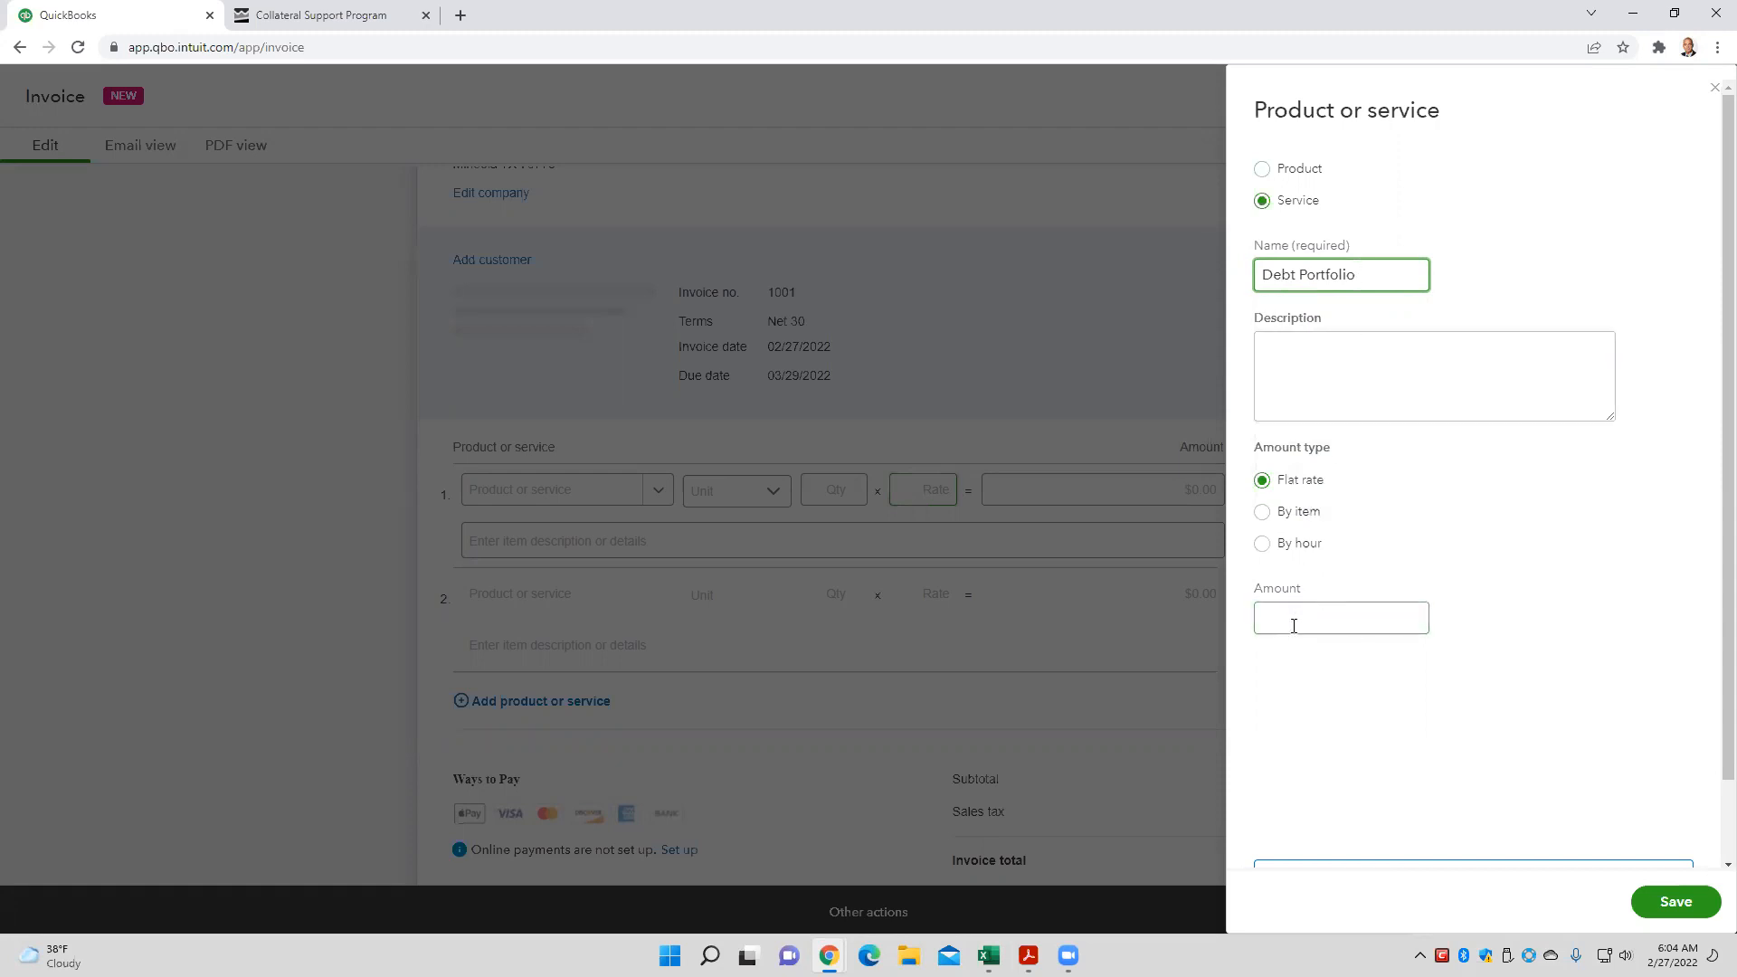
pyautogui.click(1338, 617)
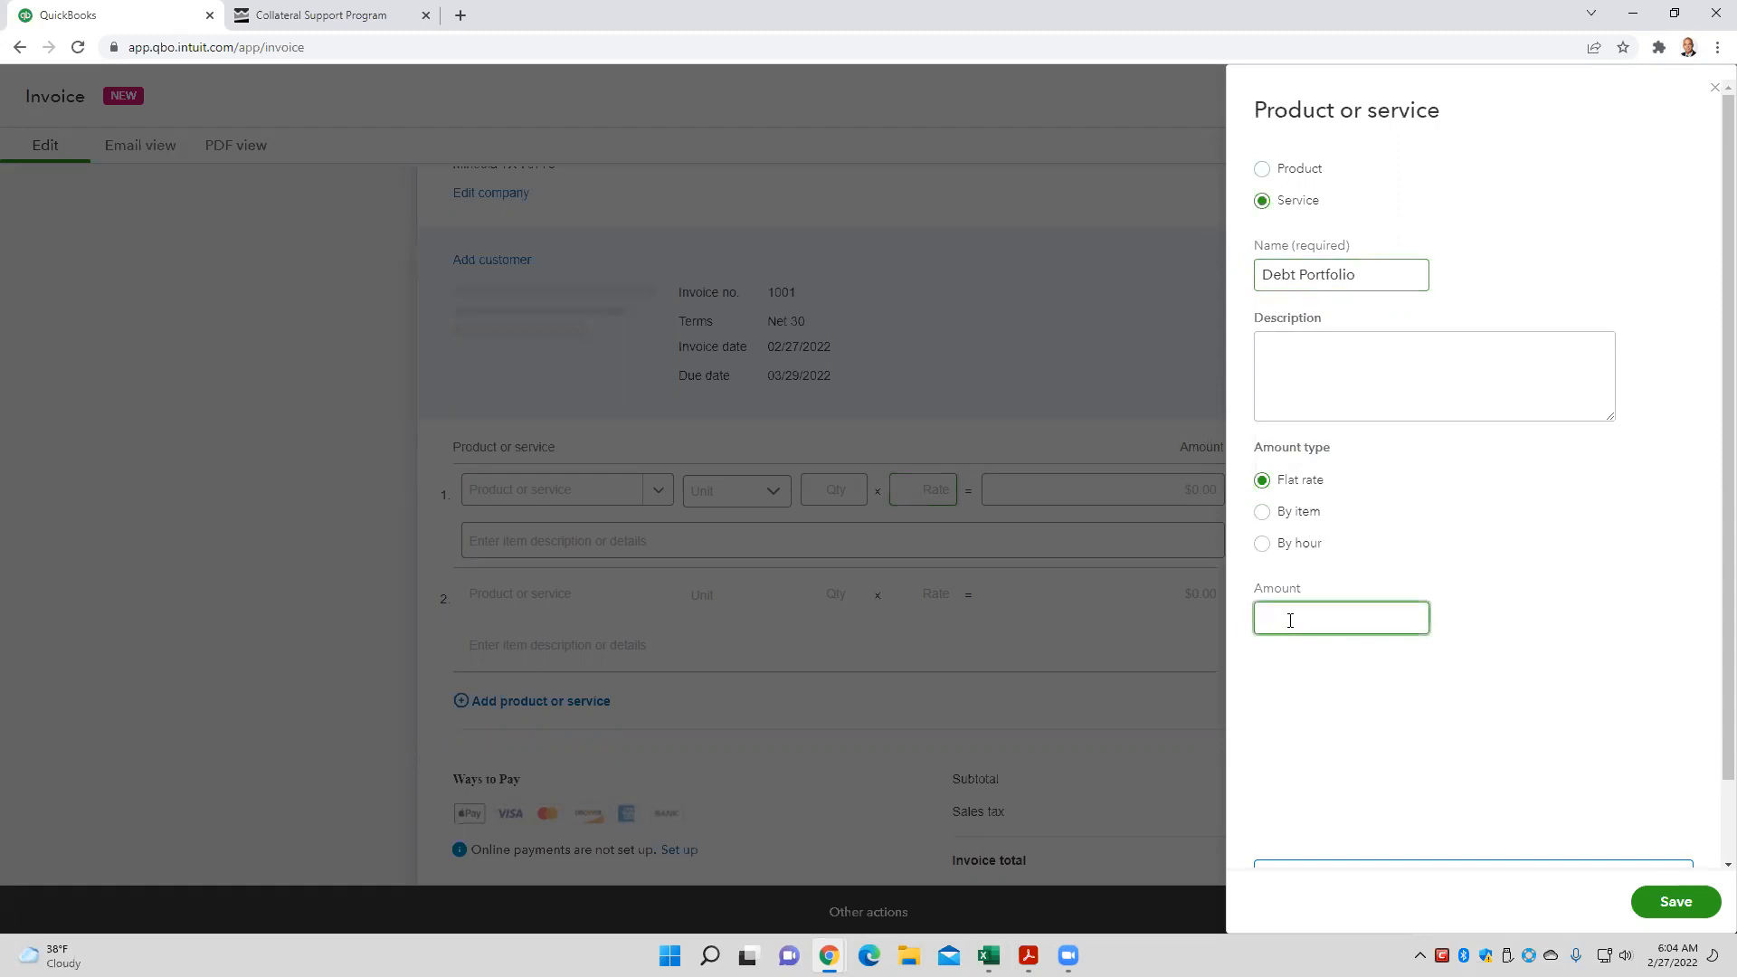
pyautogui.write('100000')
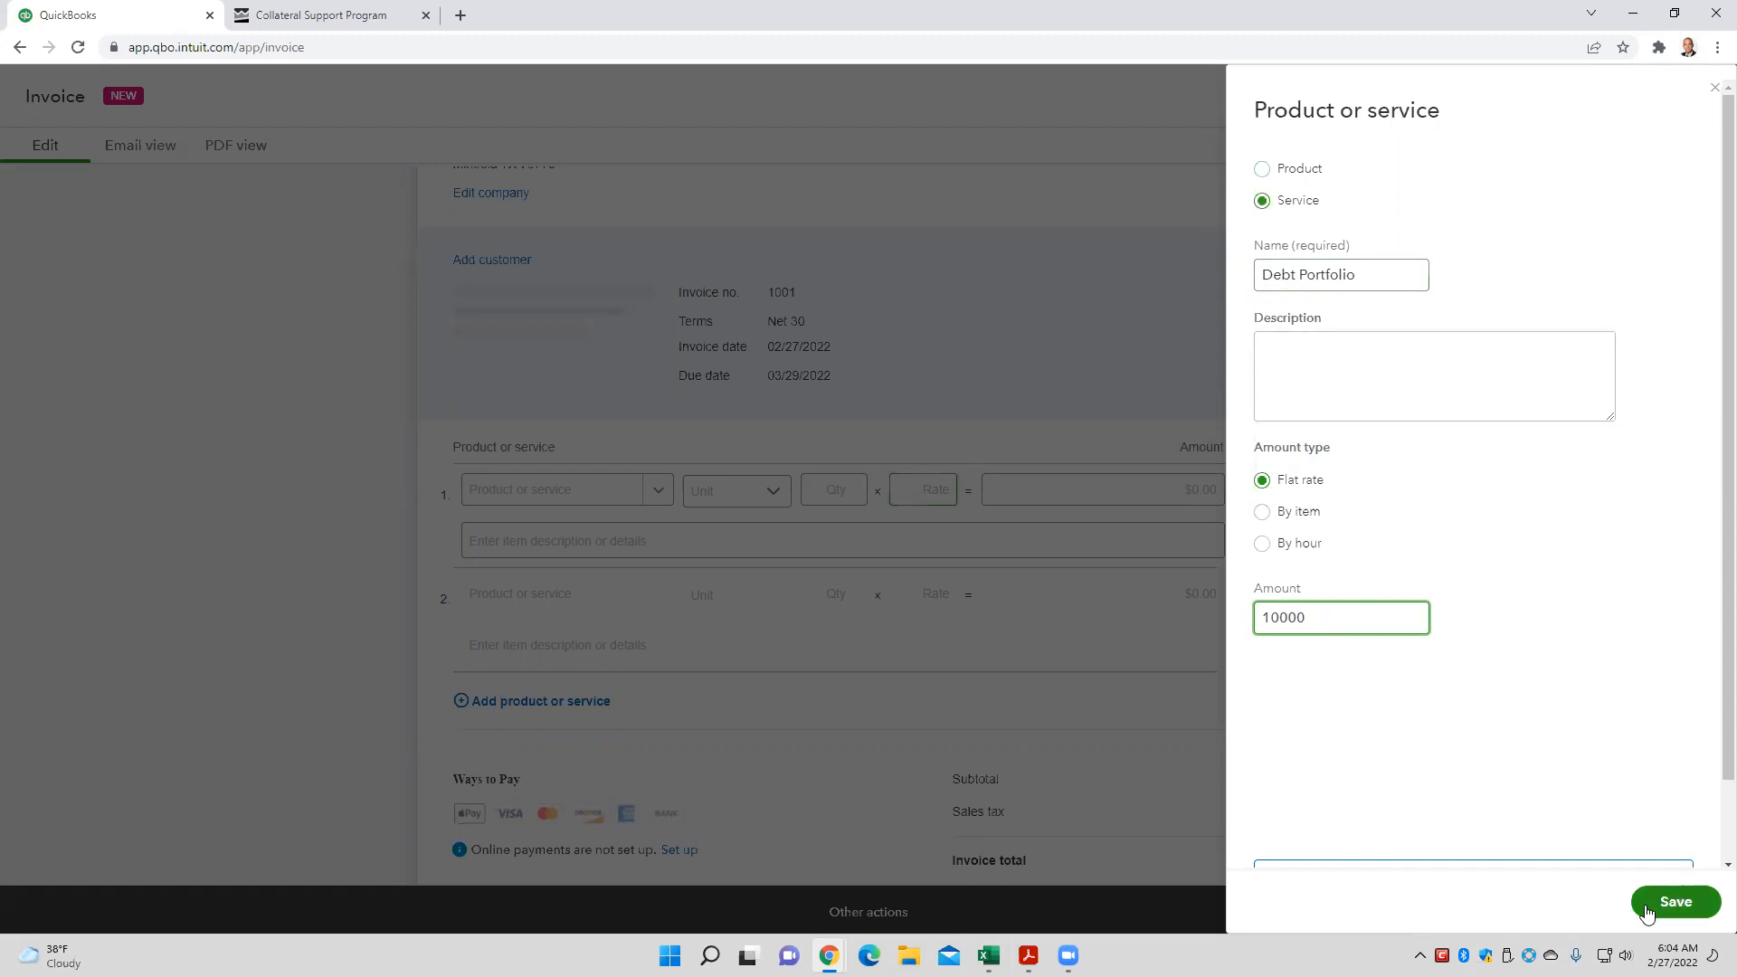
pyautogui.click(1674, 901)
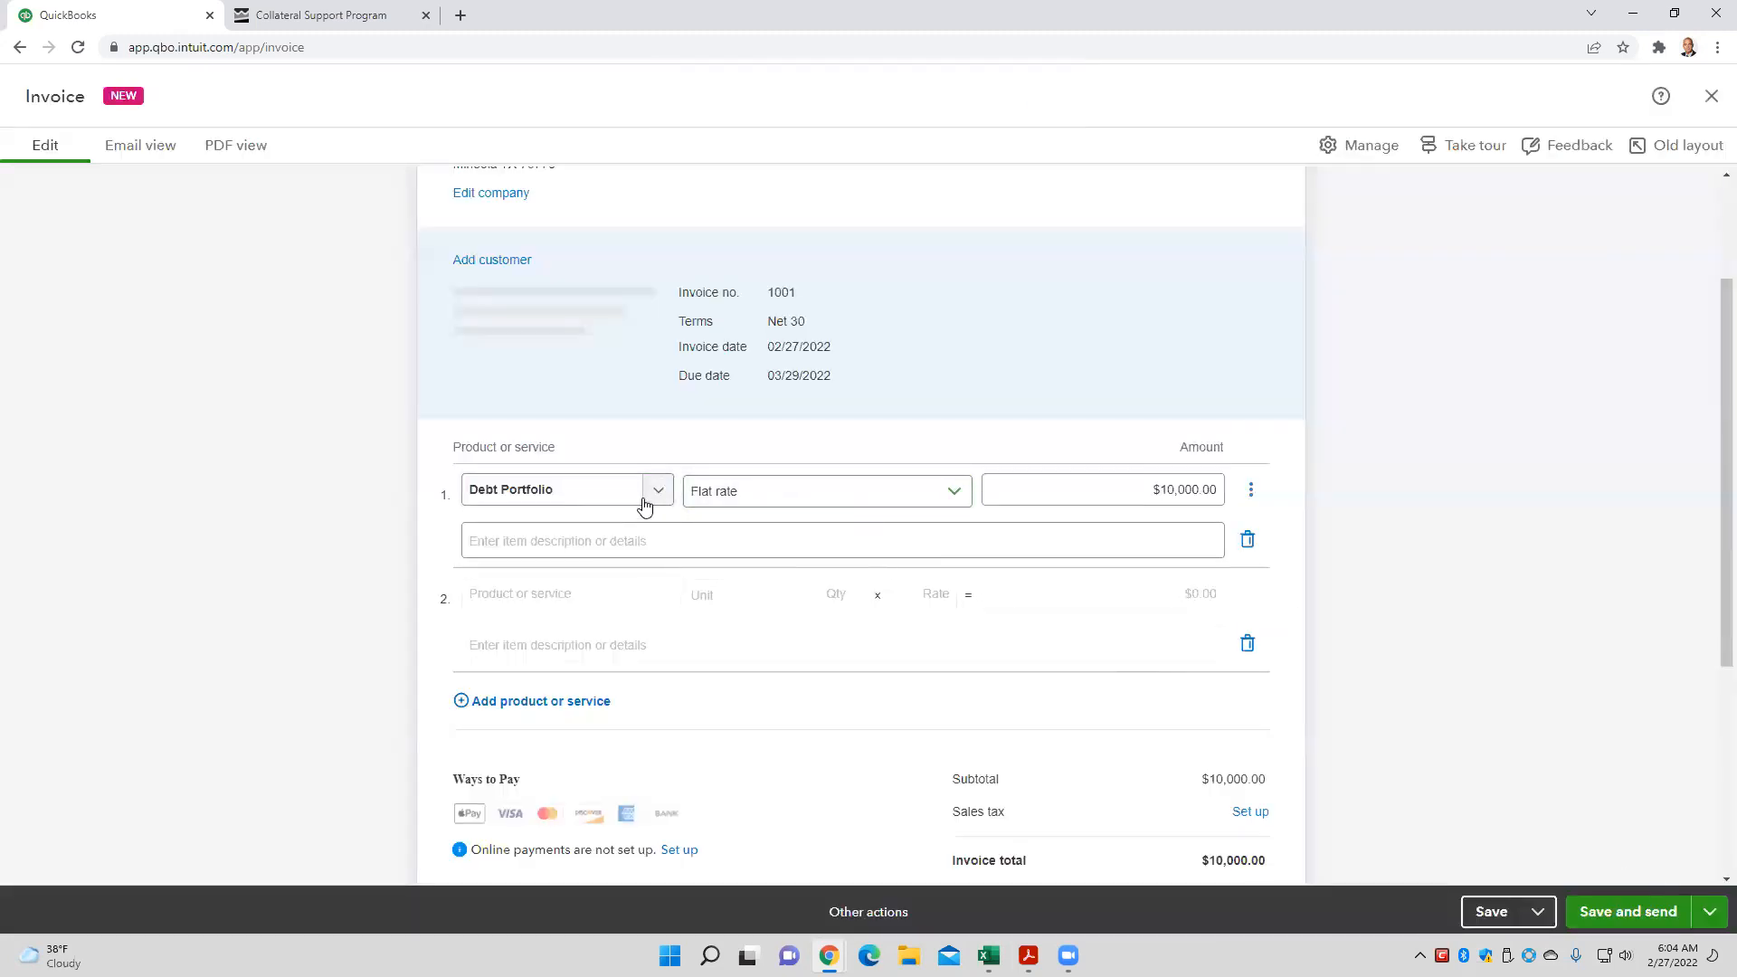
pyautogui.moveTo(798, 490)
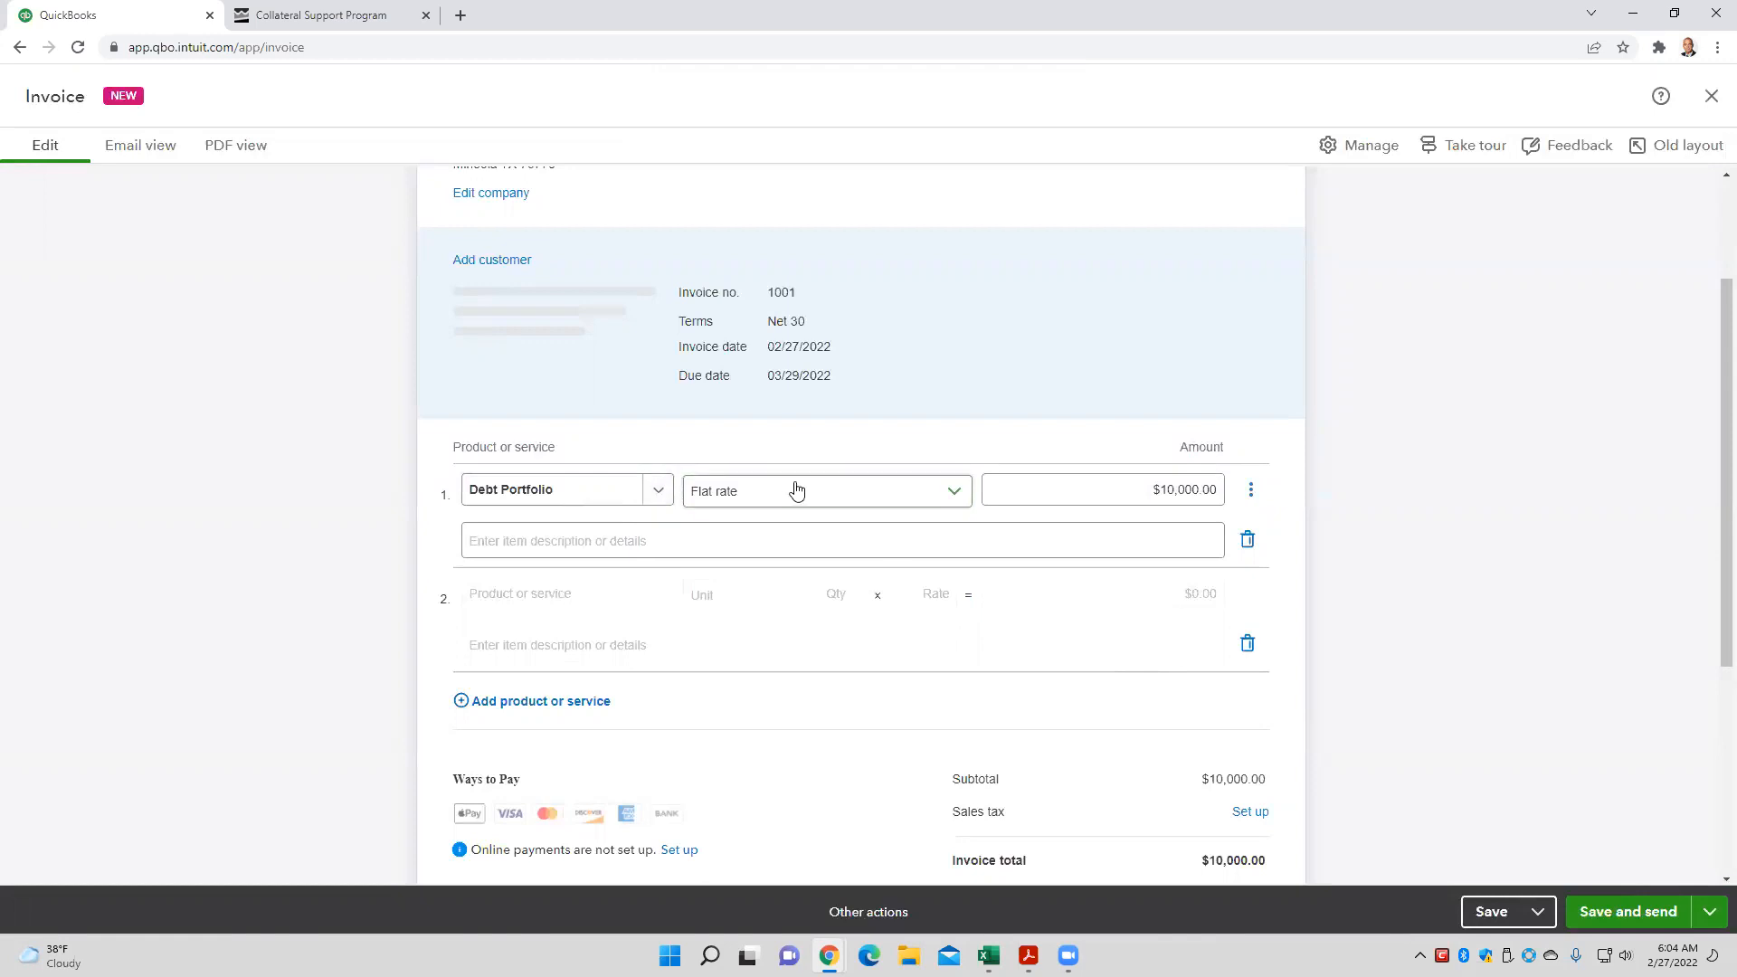
pyautogui.scroll(-3)
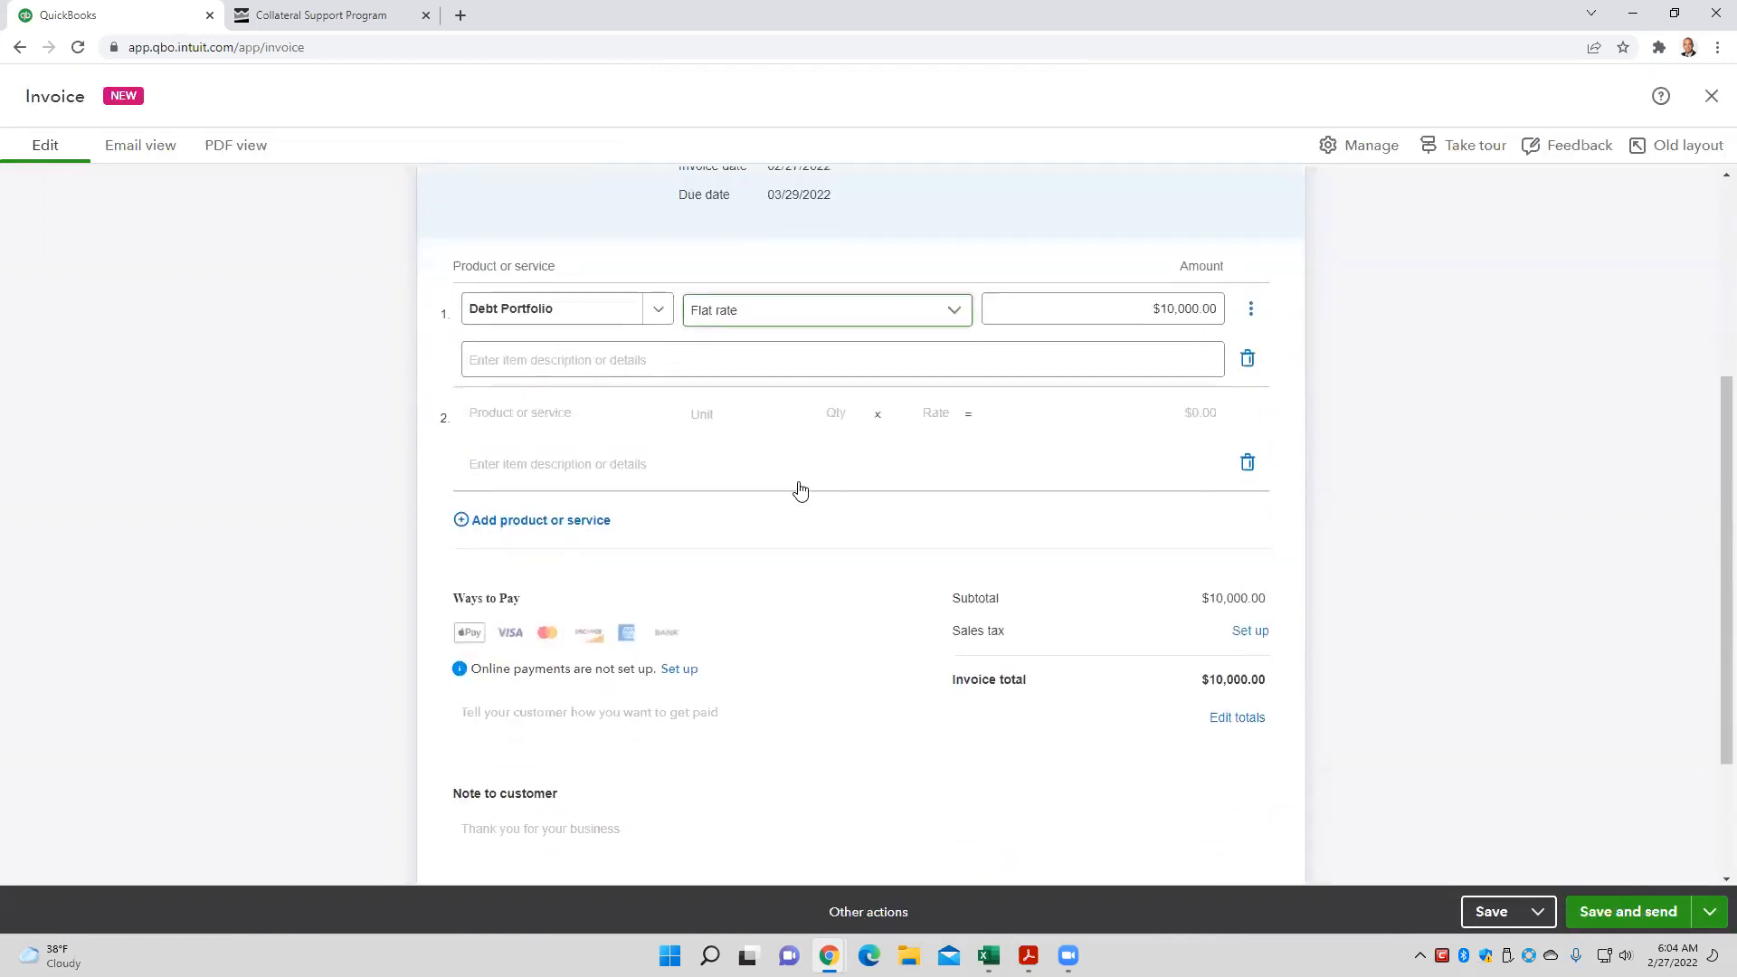
pyautogui.scroll(3)
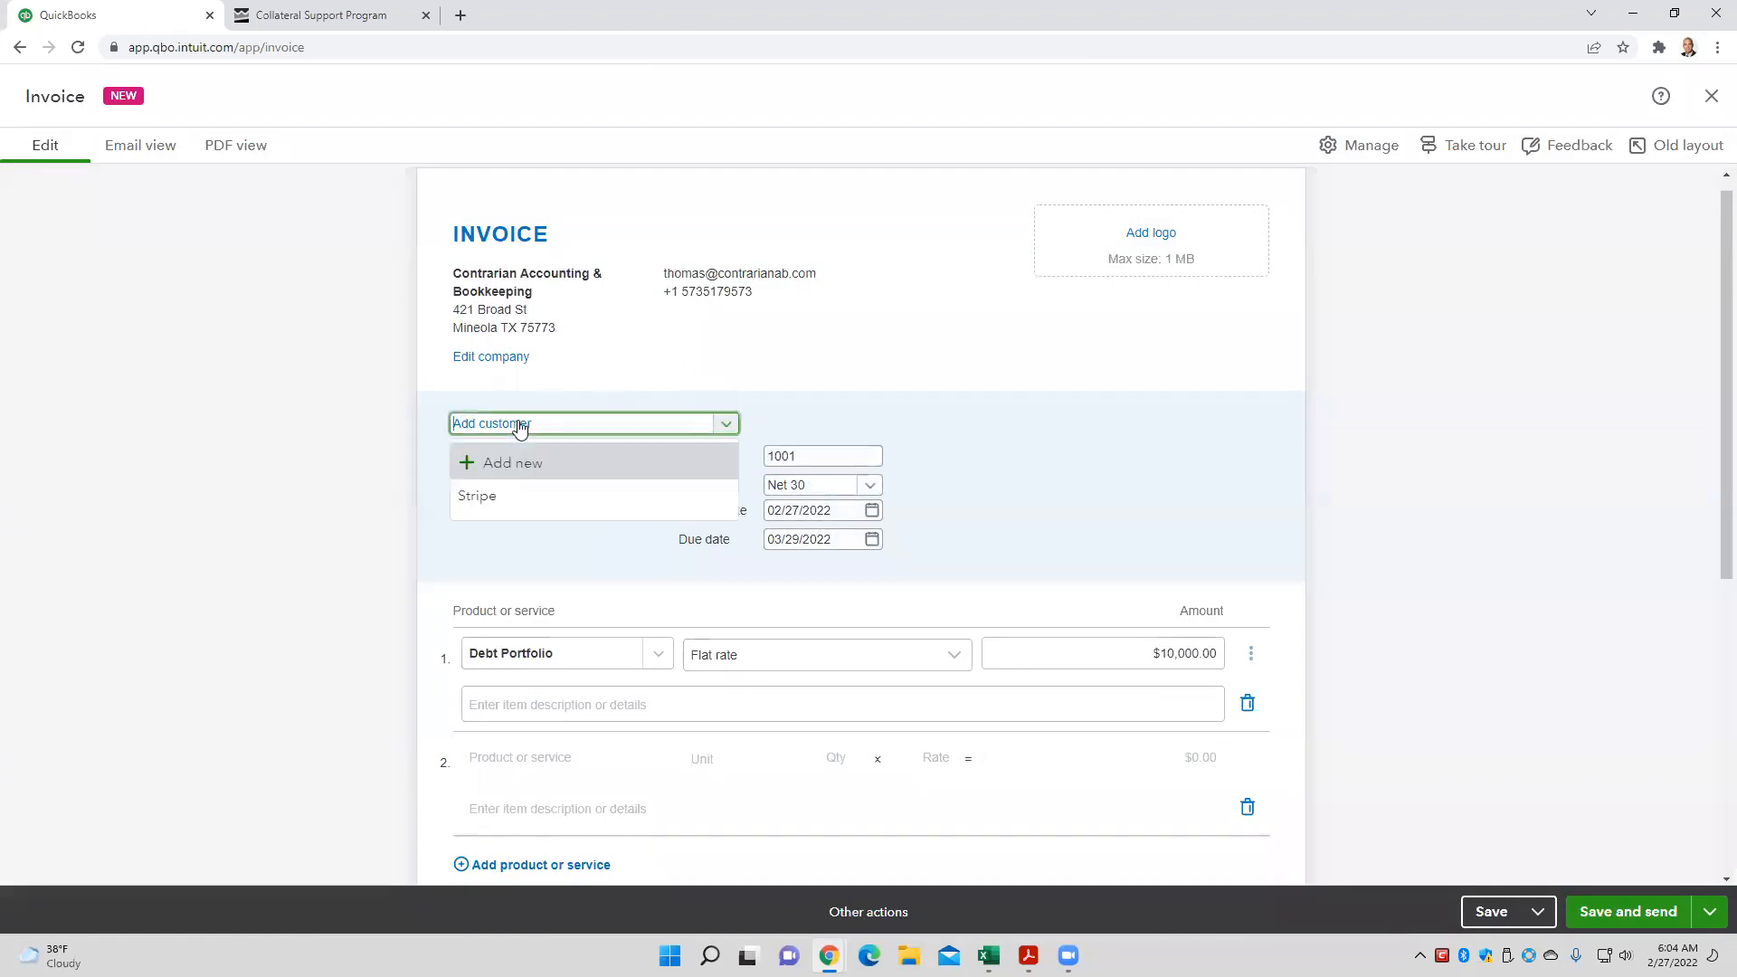
pyautogui.click(512, 464)
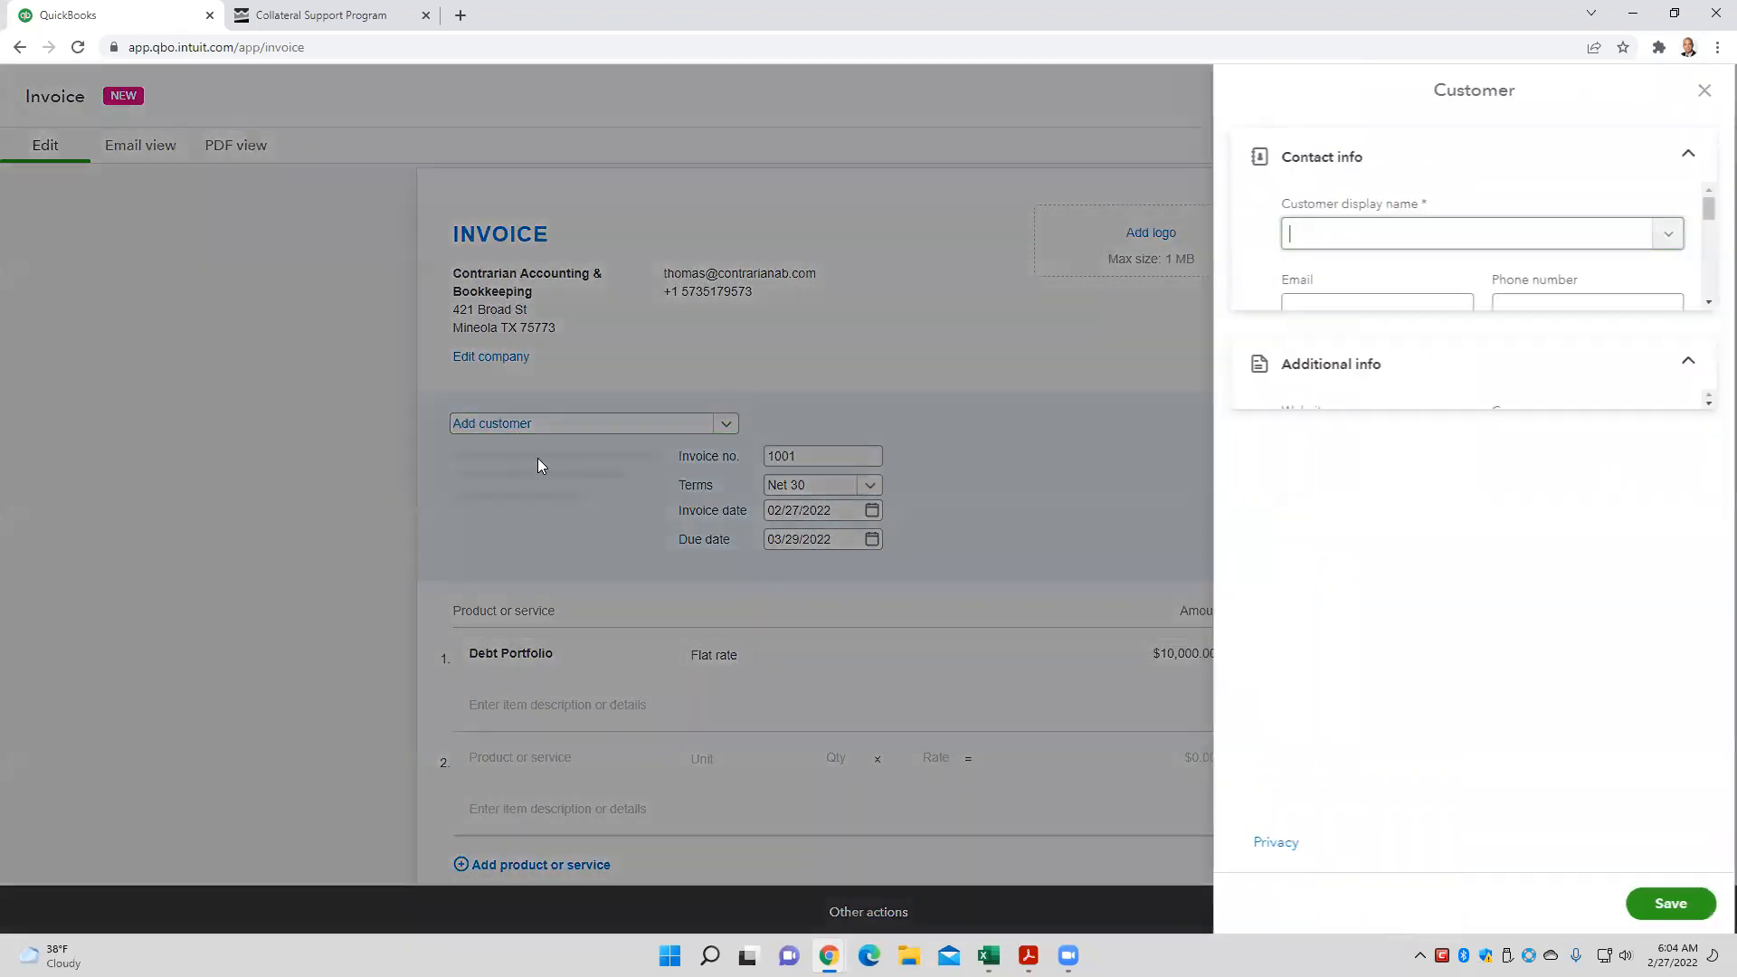
pyautogui.click(1473, 233)
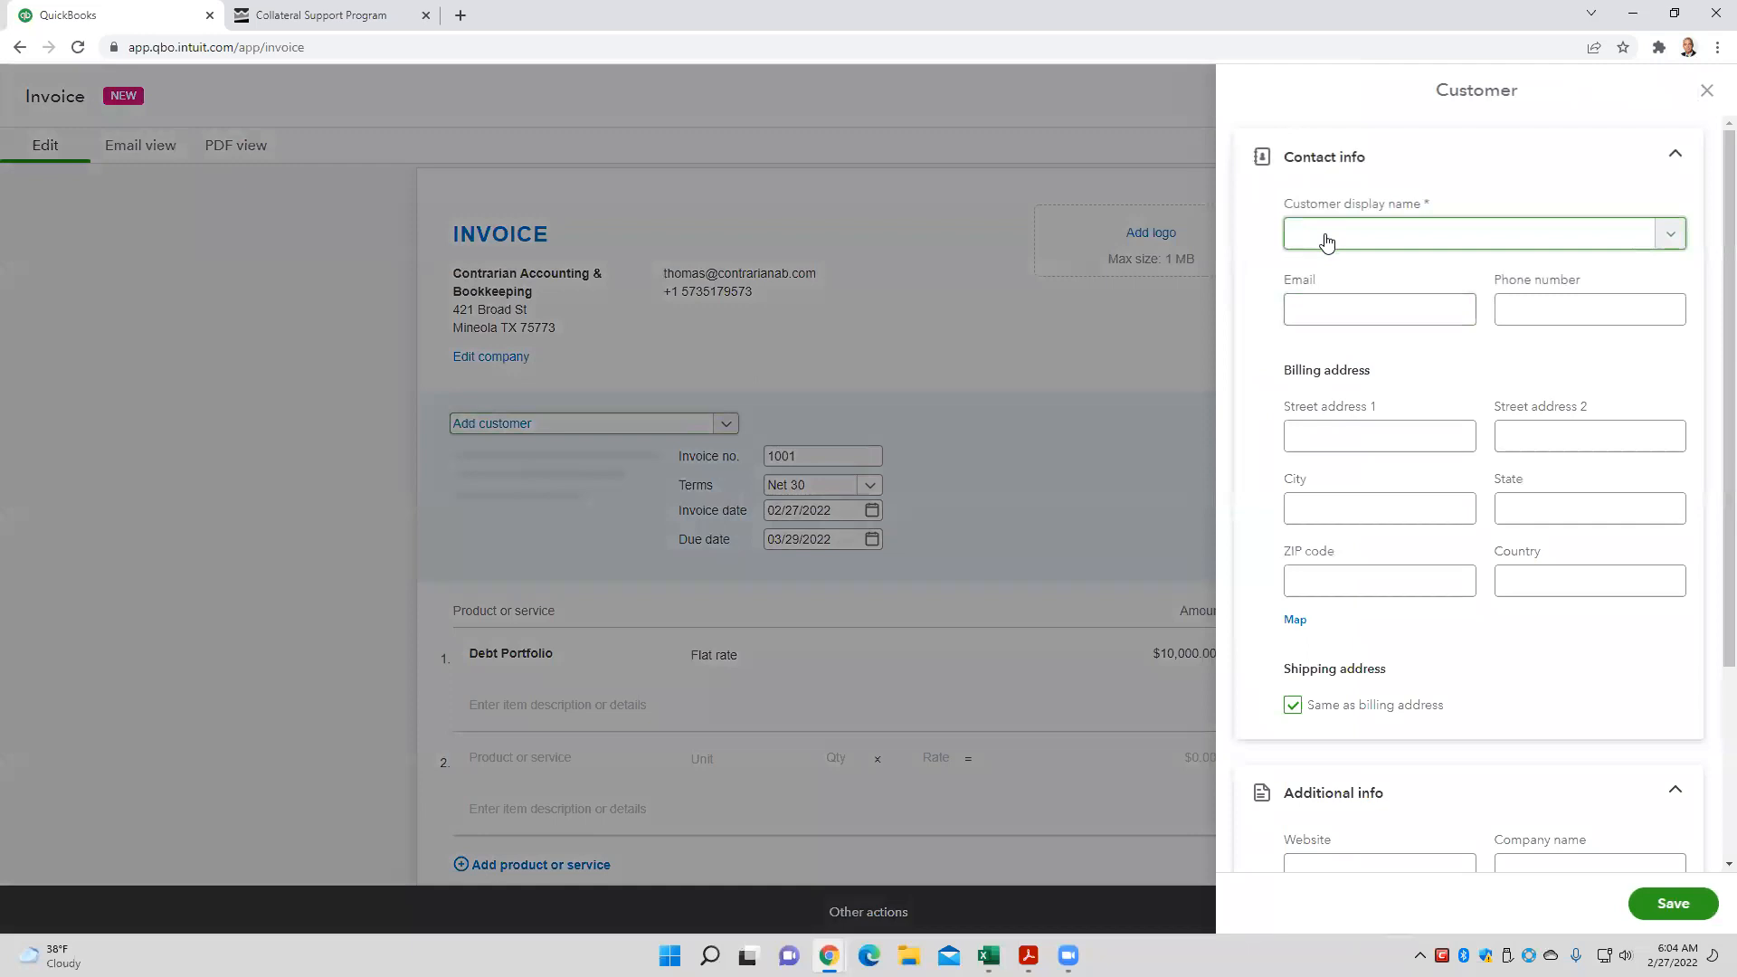
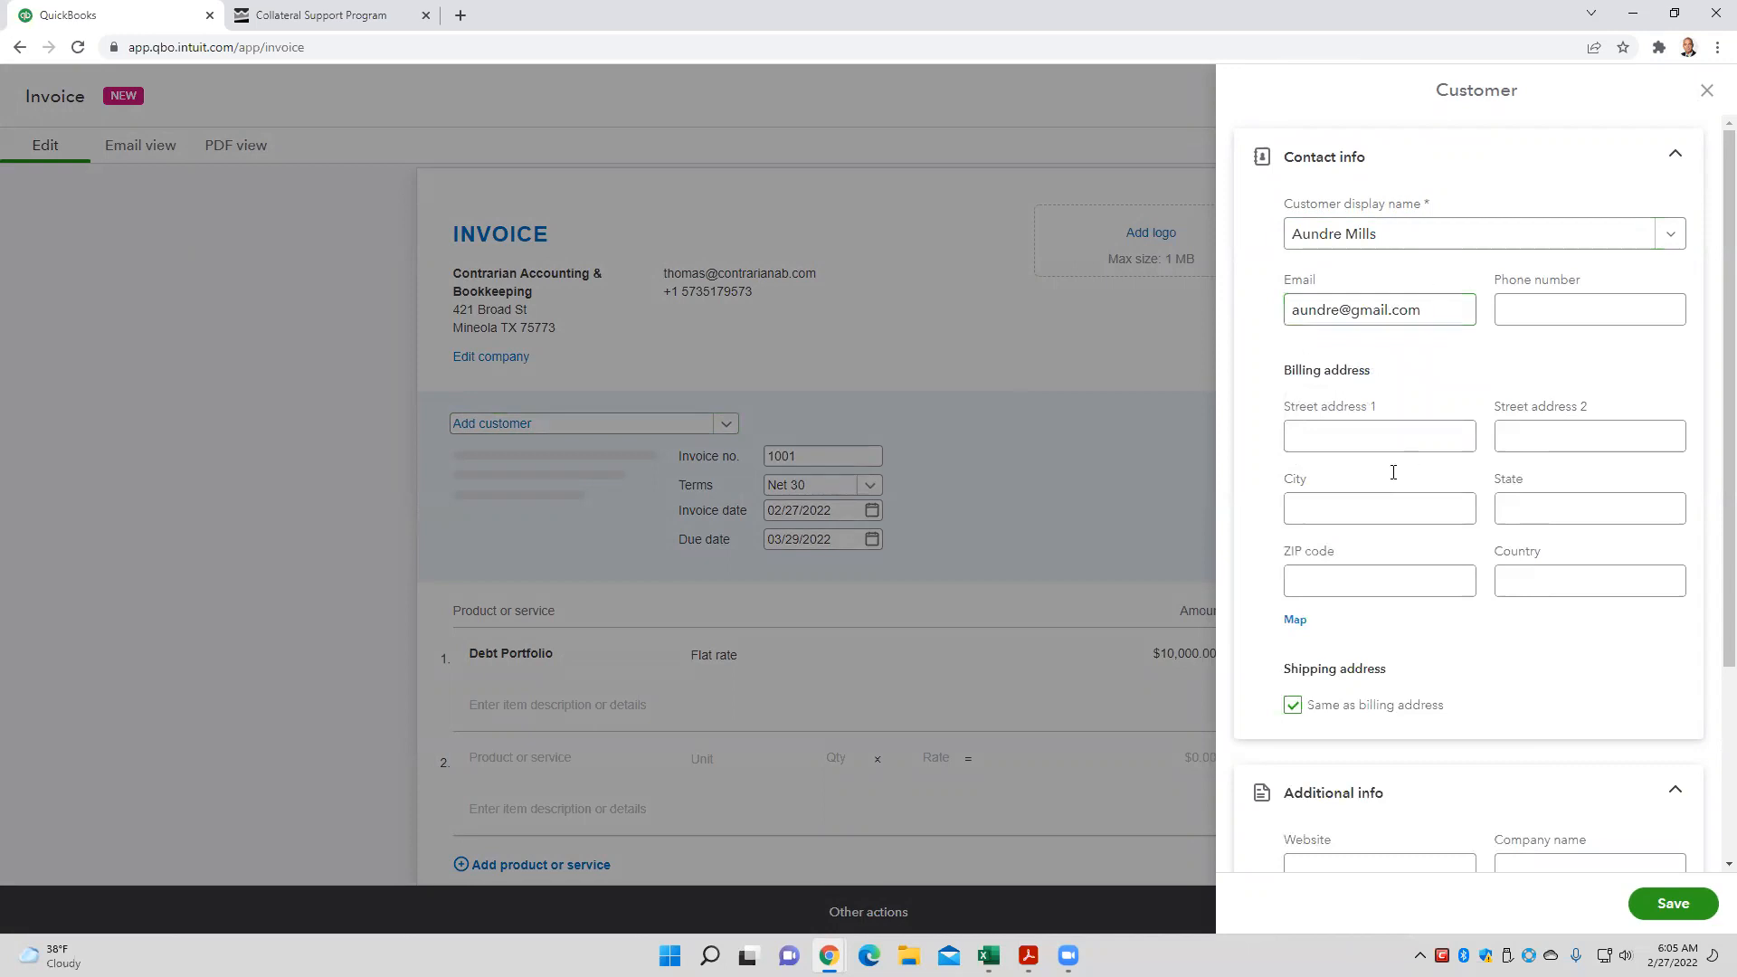
pyautogui.scroll(-3)
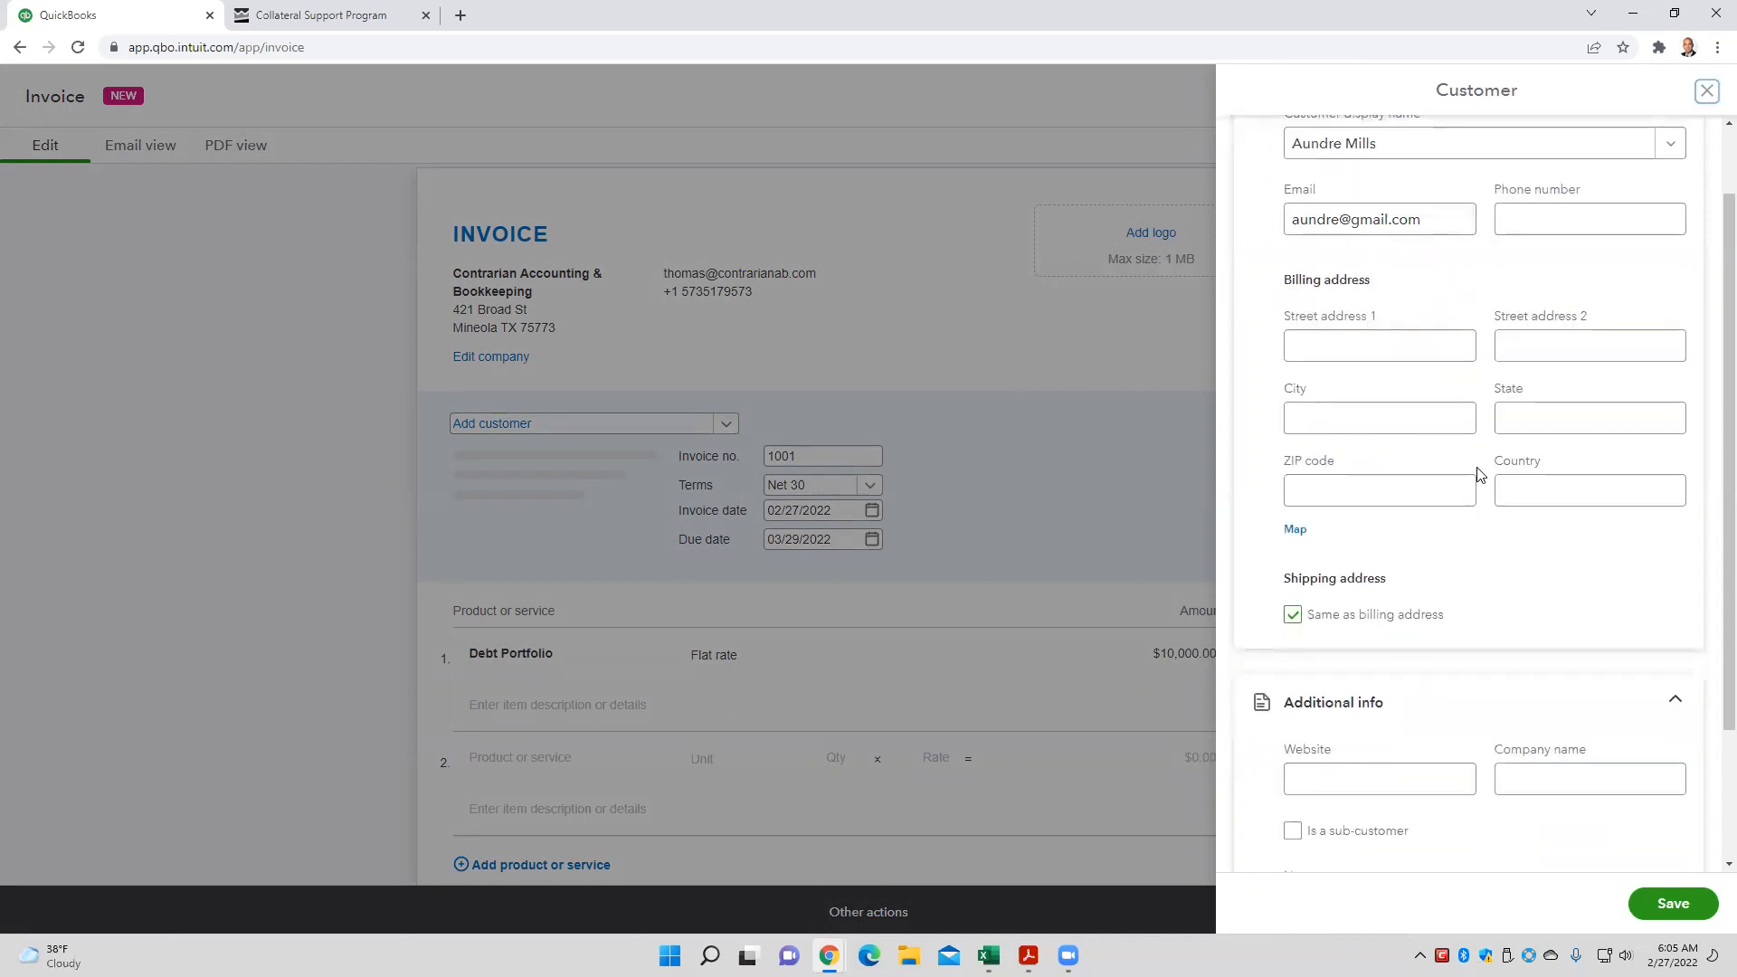
pyautogui.click(1672, 903)
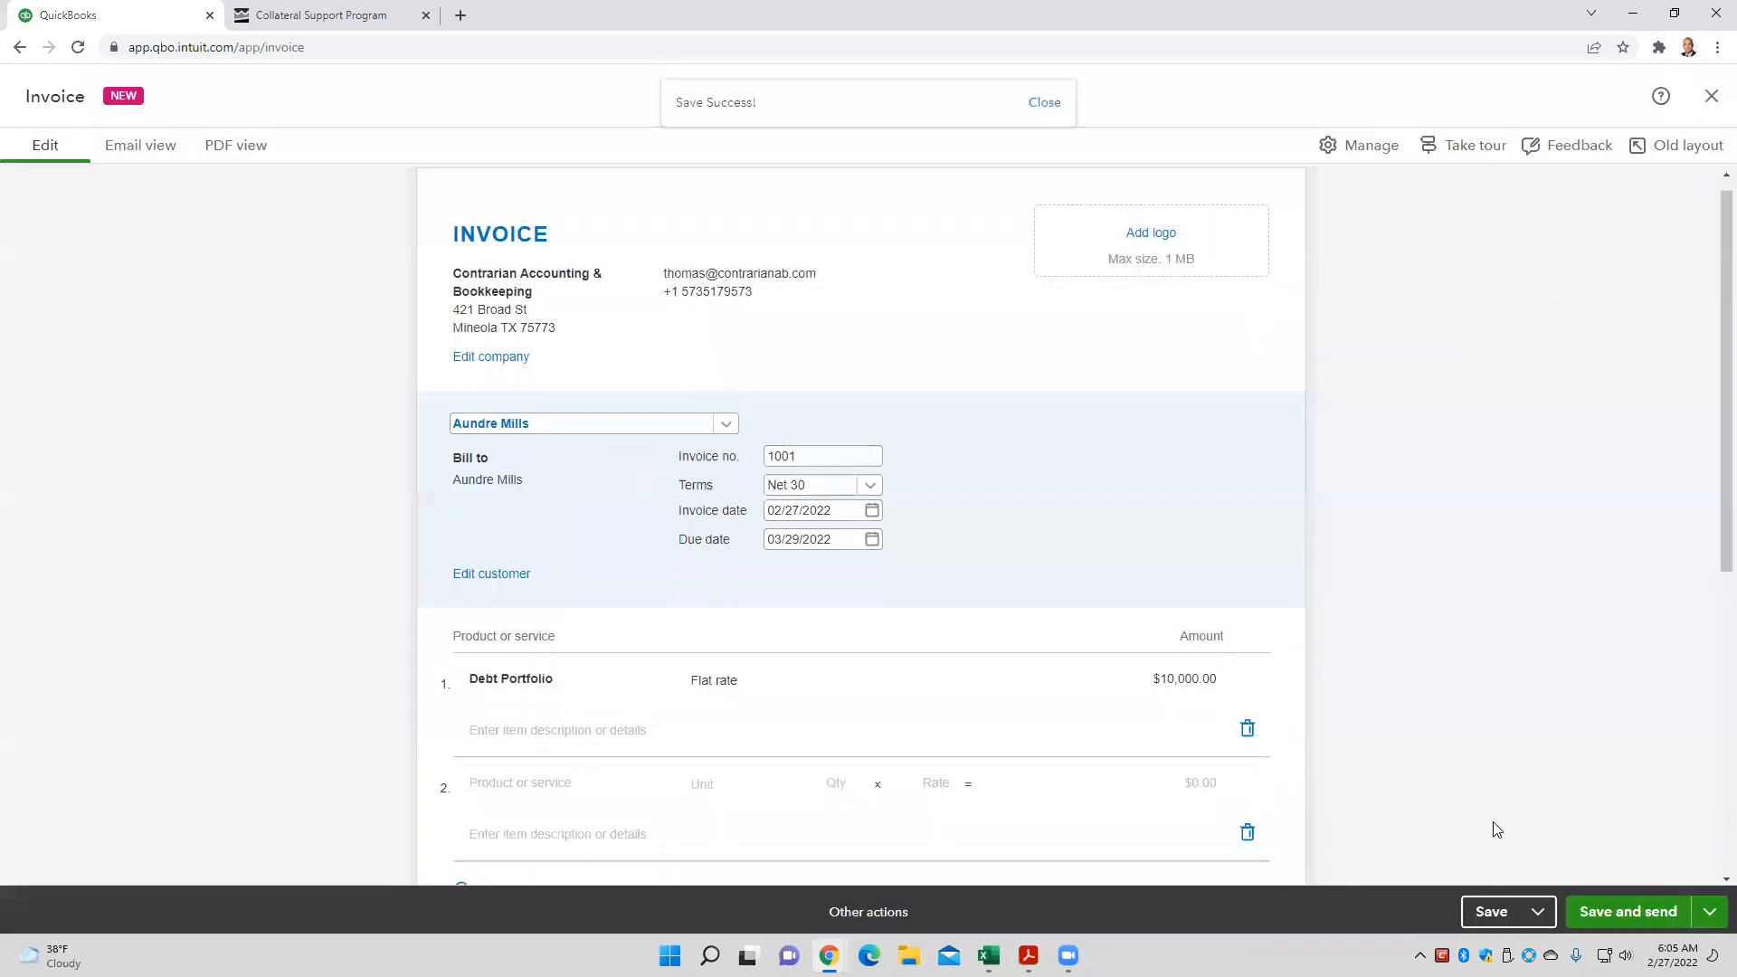
# - Set terms to Due on receipt (due 02/27/2022) and save the $10,000 invoice to send by email
pyautogui.click(1042, 101)
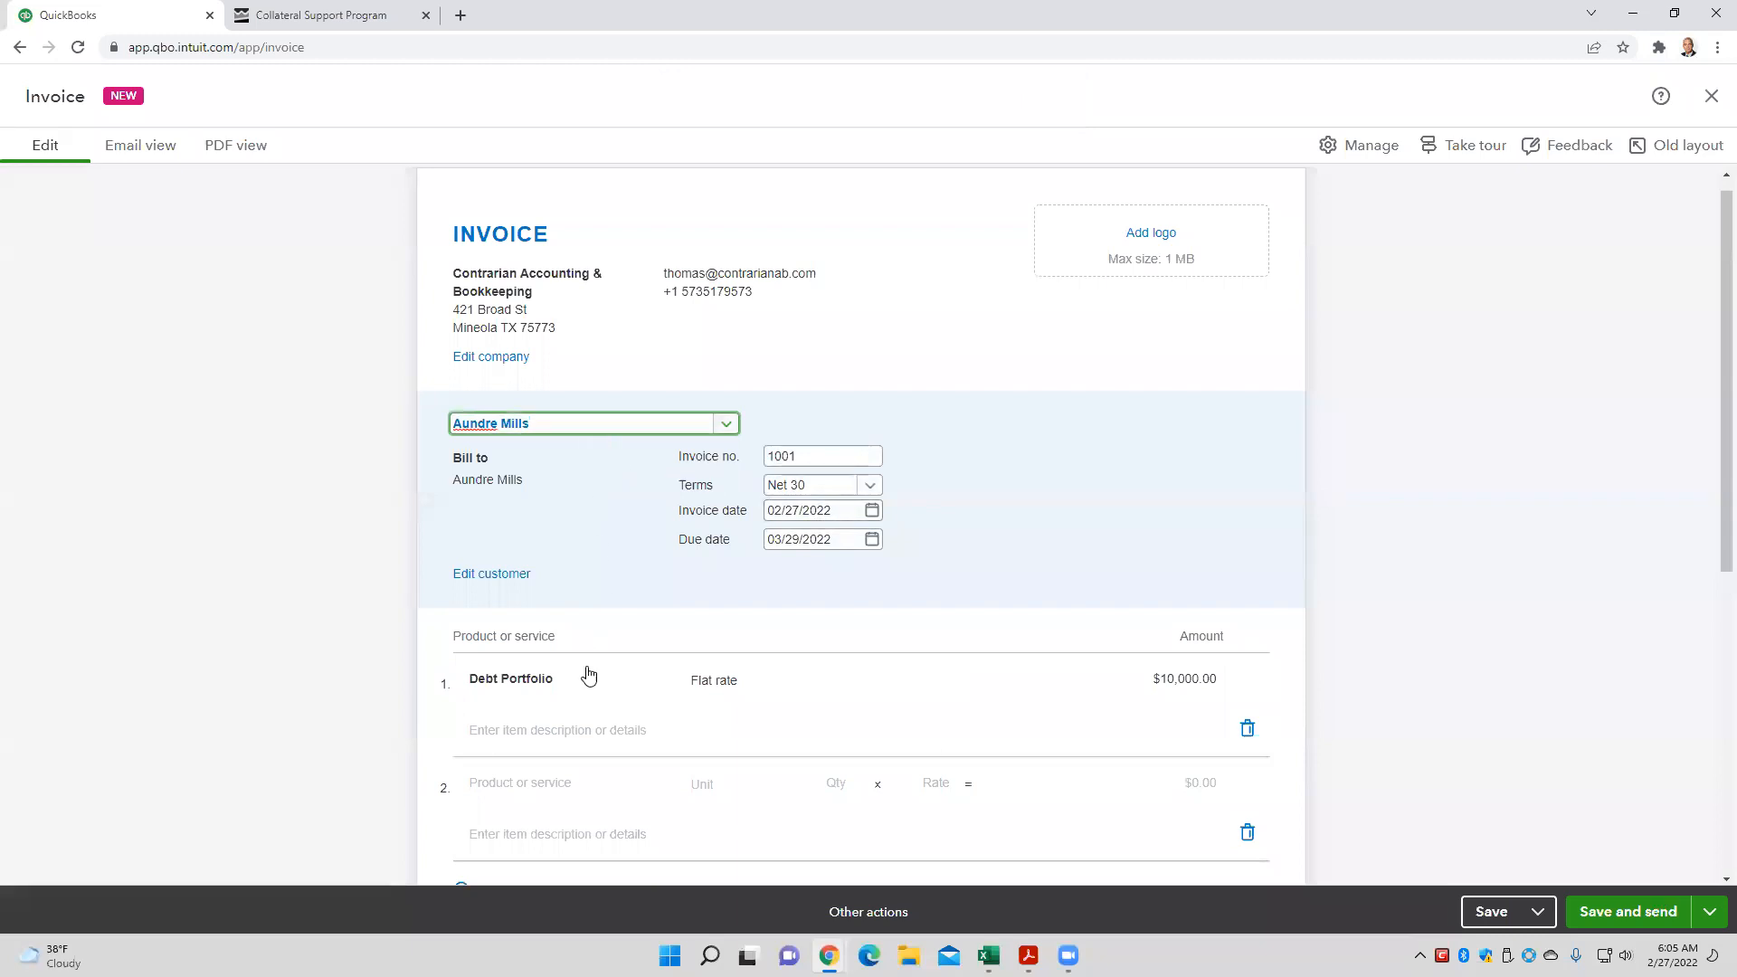
pyautogui.click(511, 678)
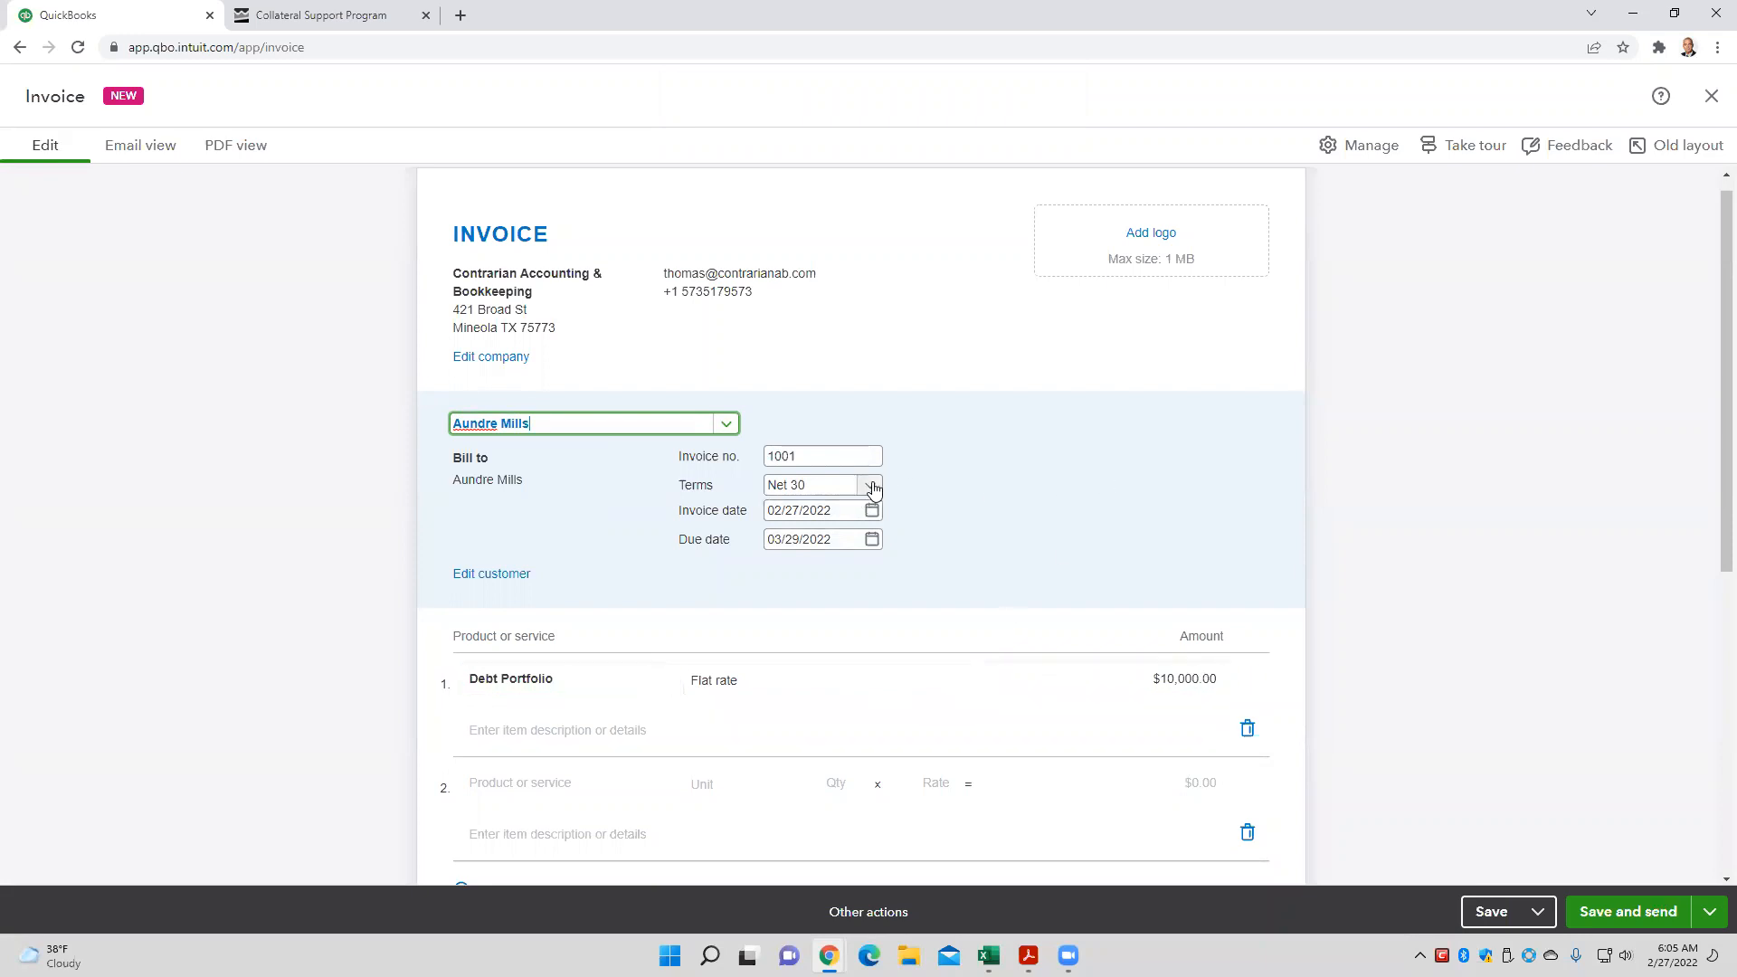
pyautogui.click(822, 485)
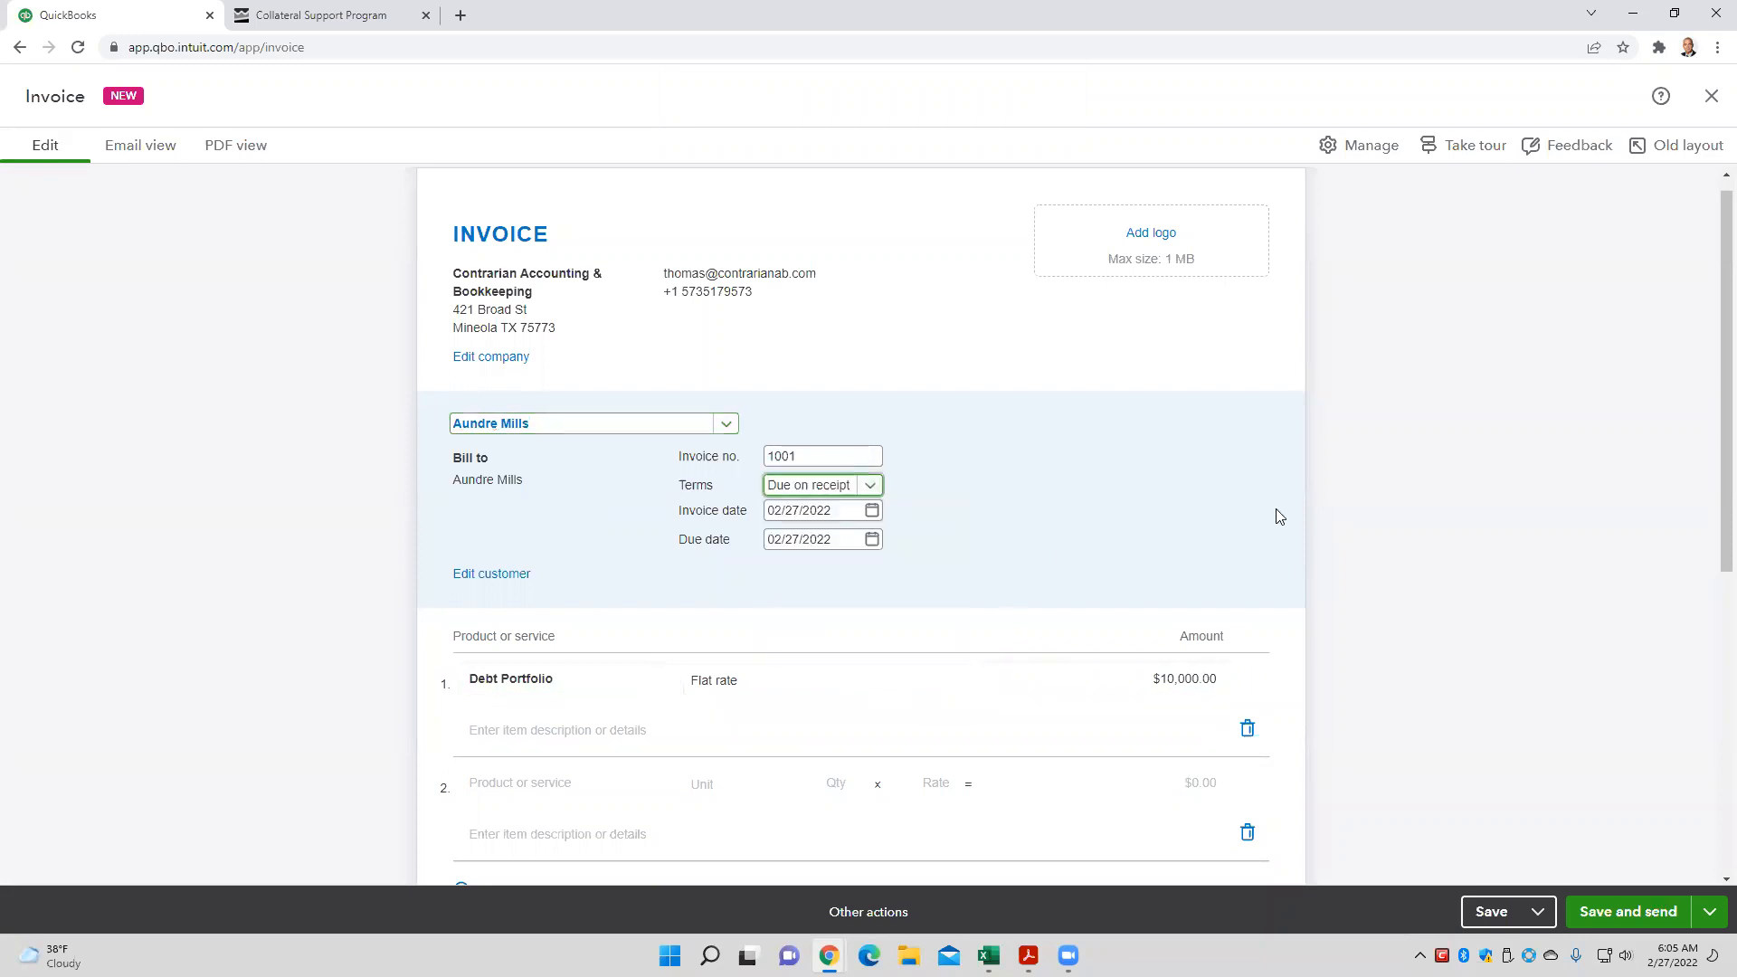
pyautogui.scroll(-3)
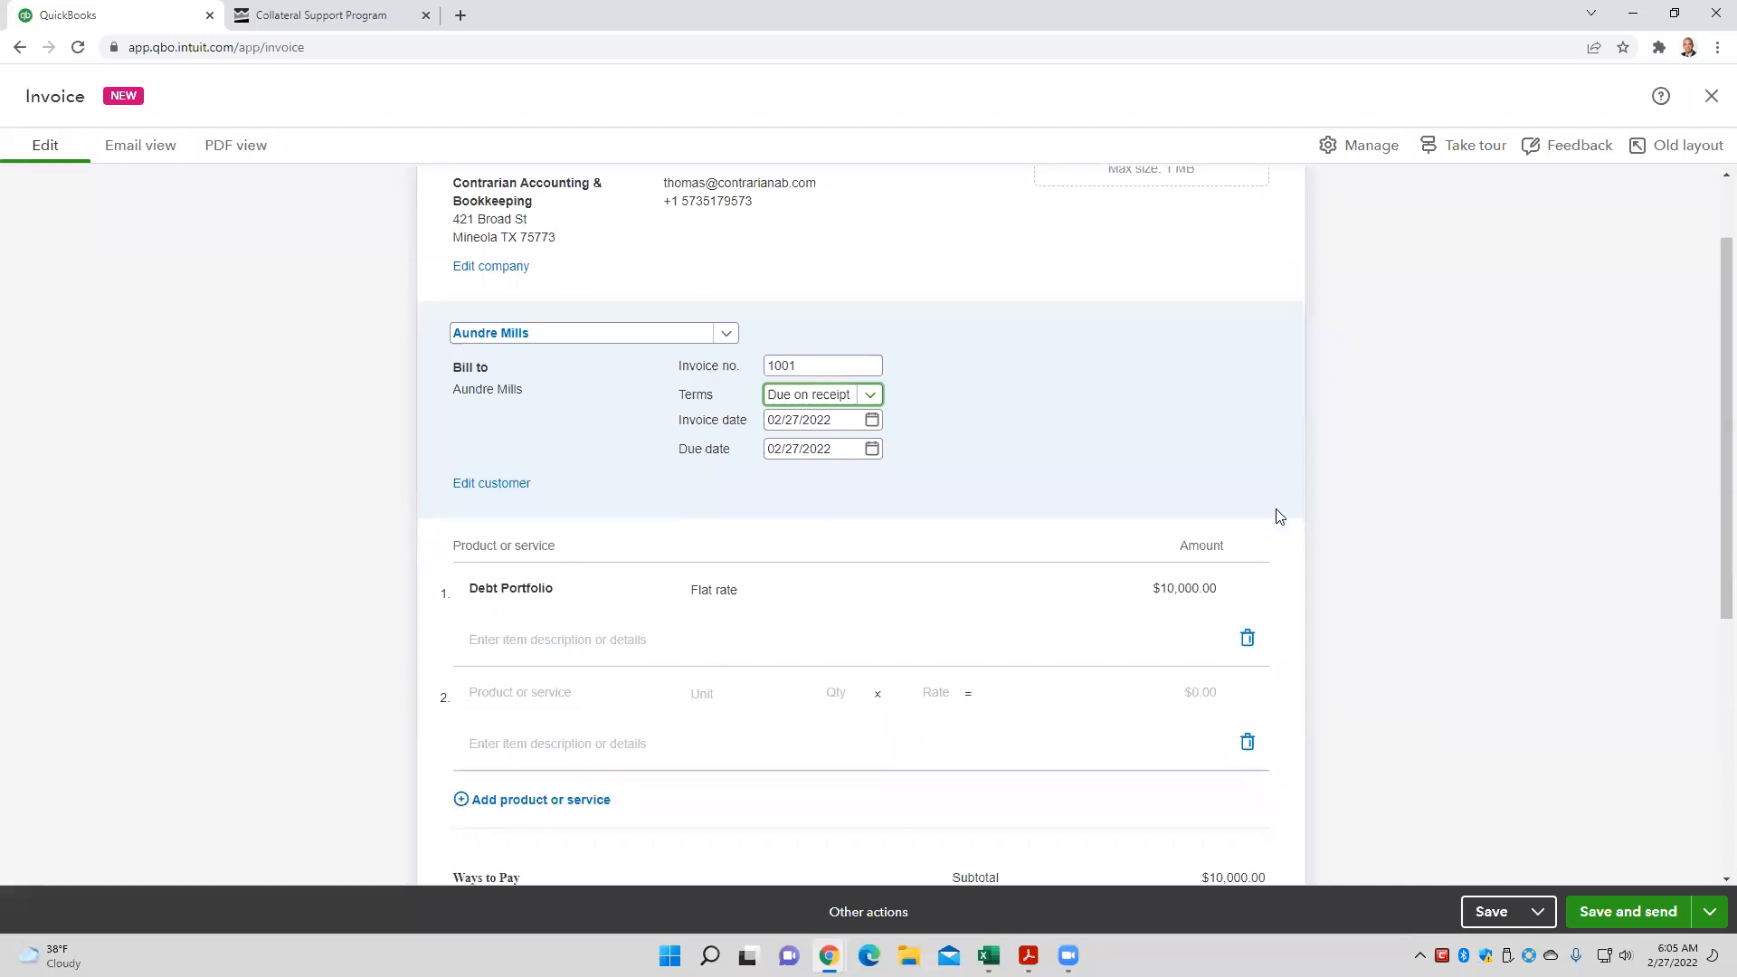
pyautogui.scroll(3)
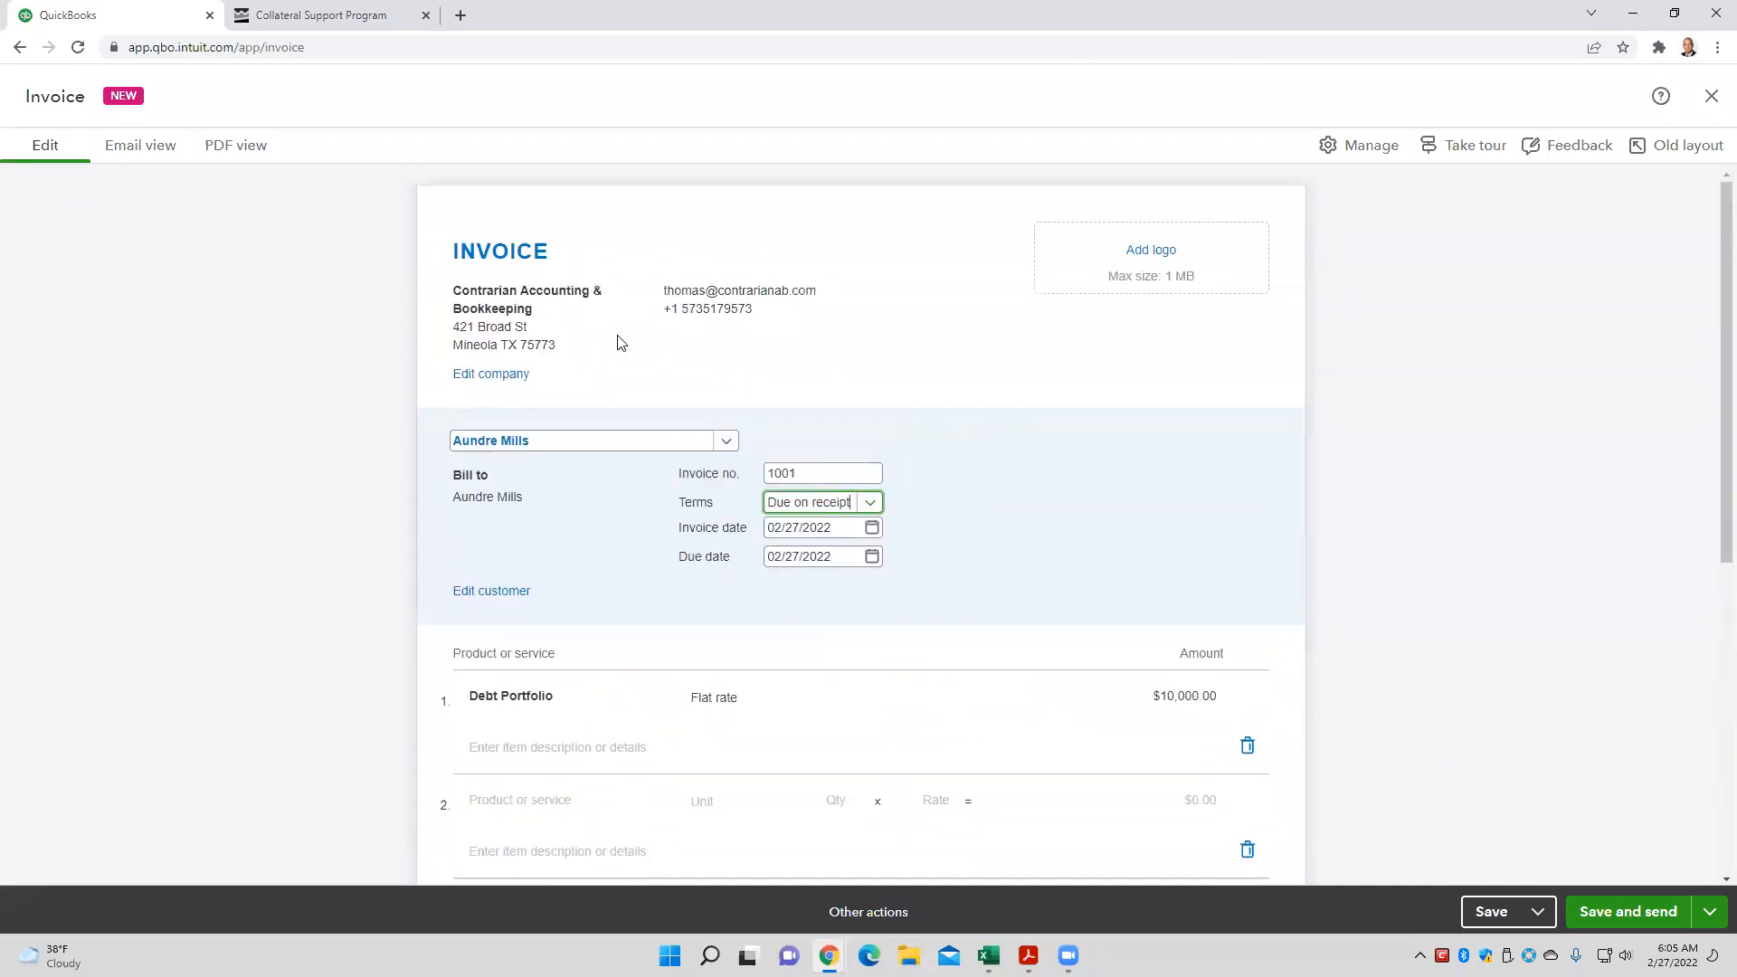
pyautogui.moveTo(790, 349)
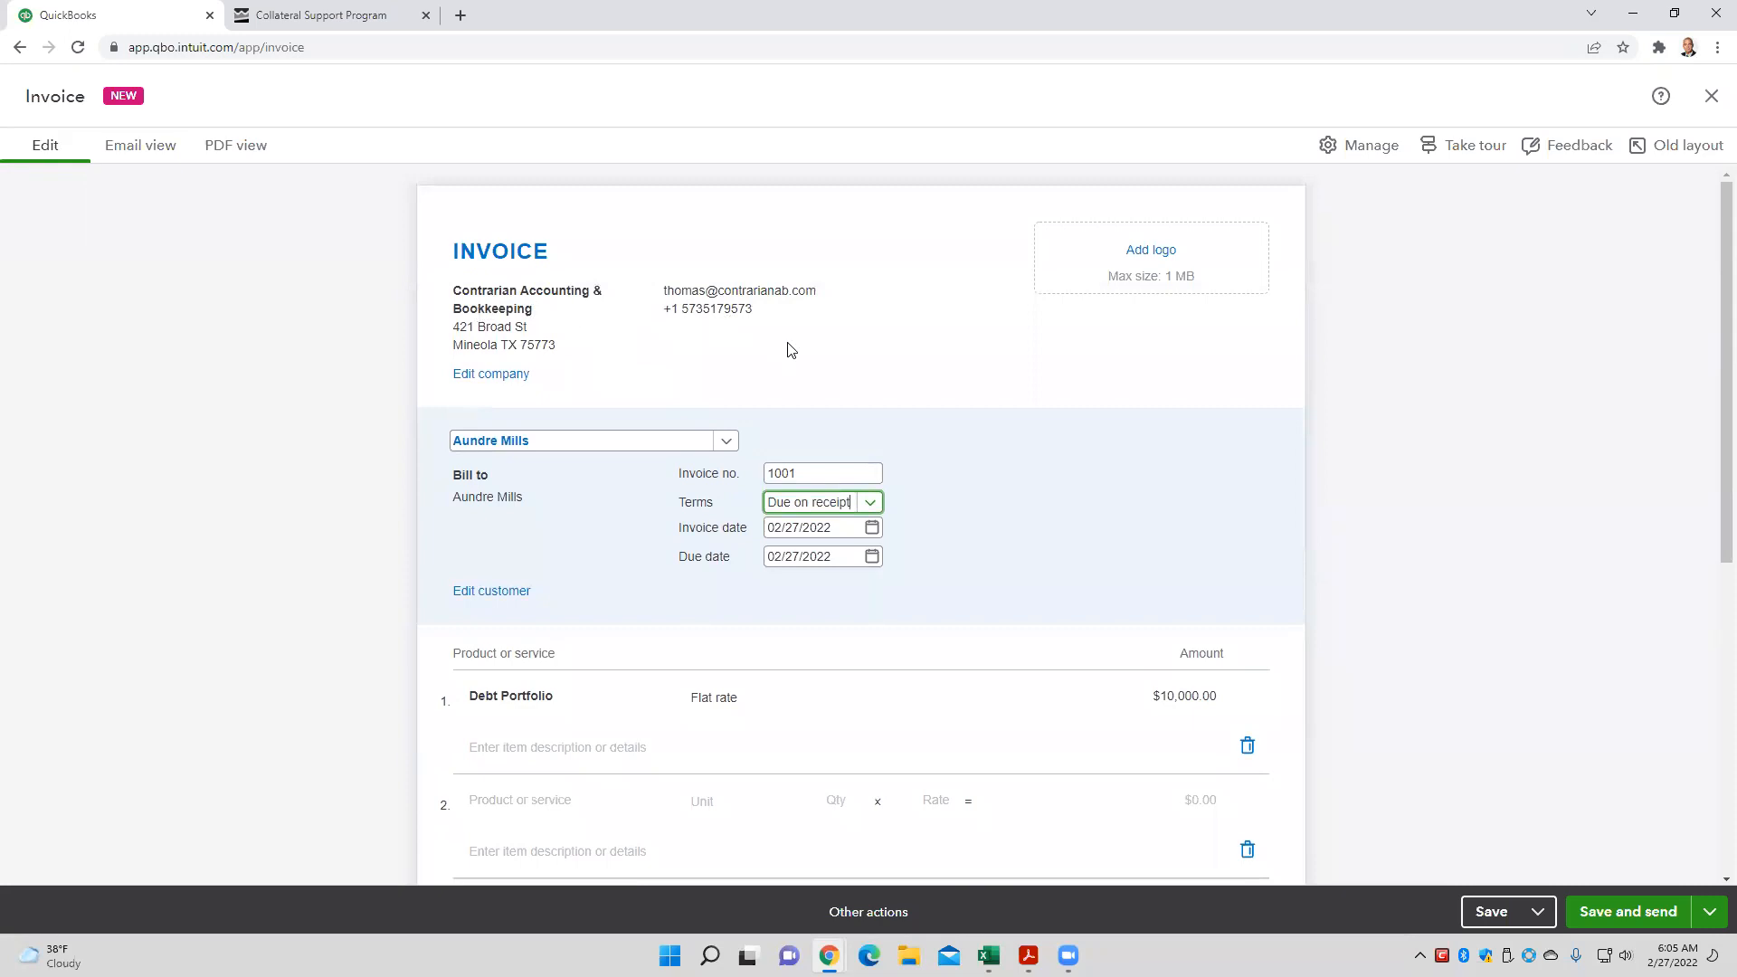
pyautogui.moveTo(1078, 378)
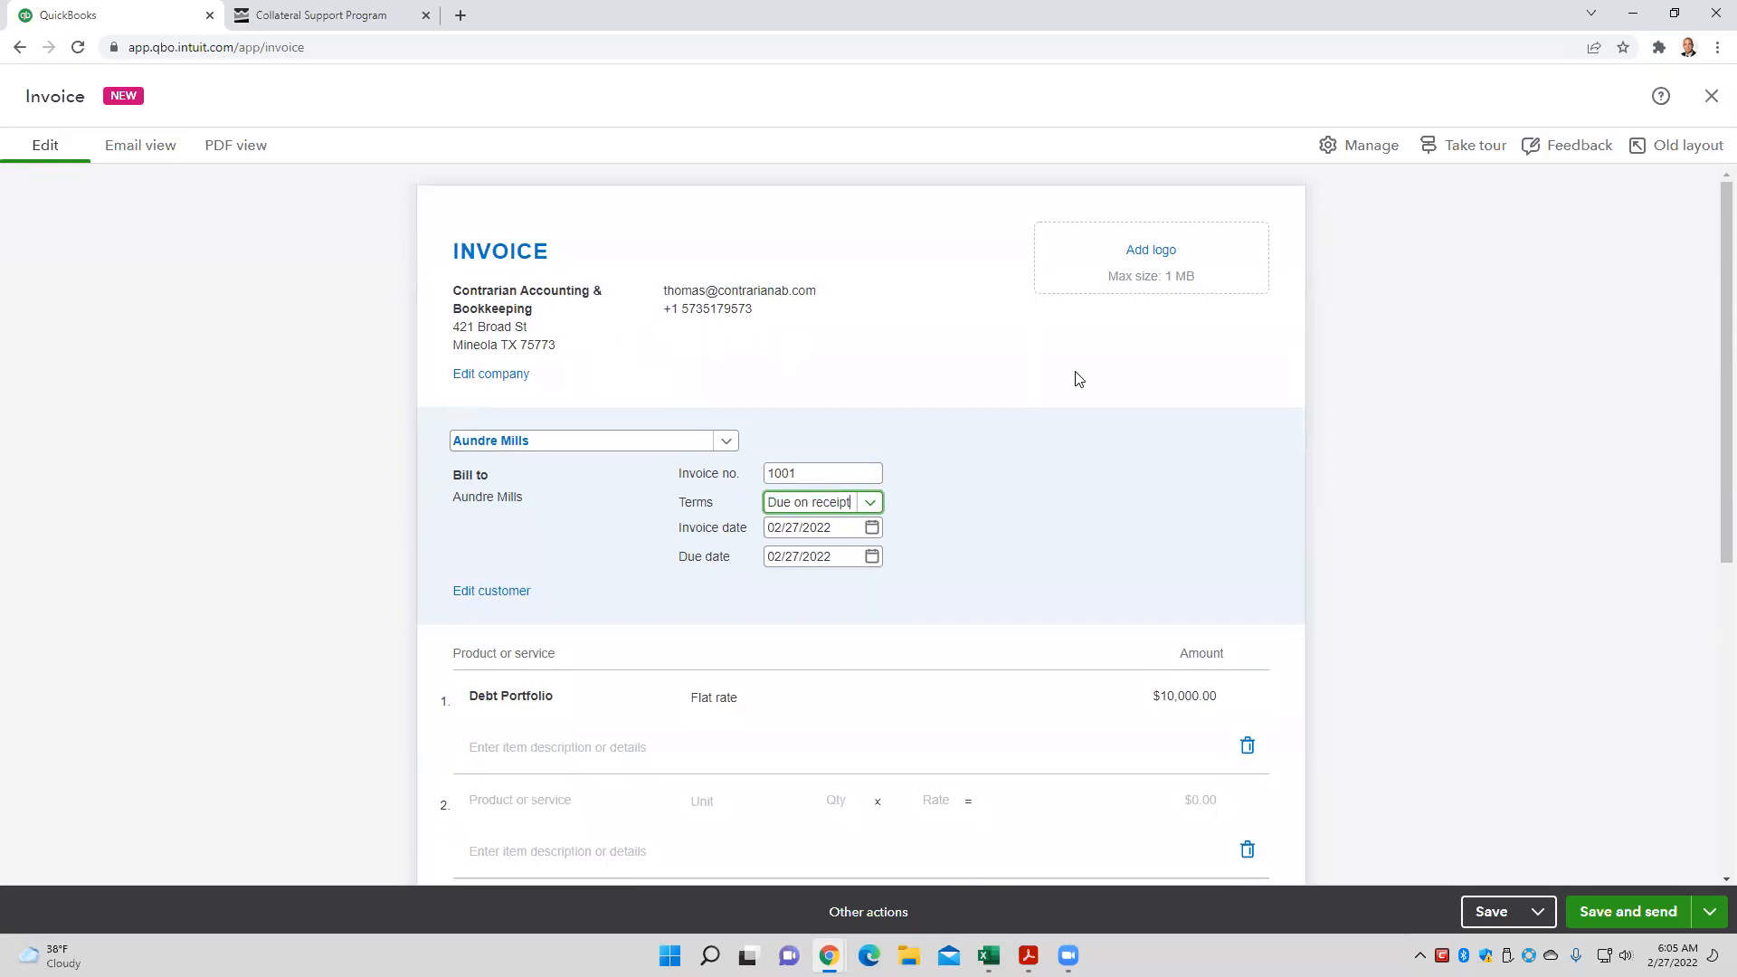
pyautogui.scroll(-3)
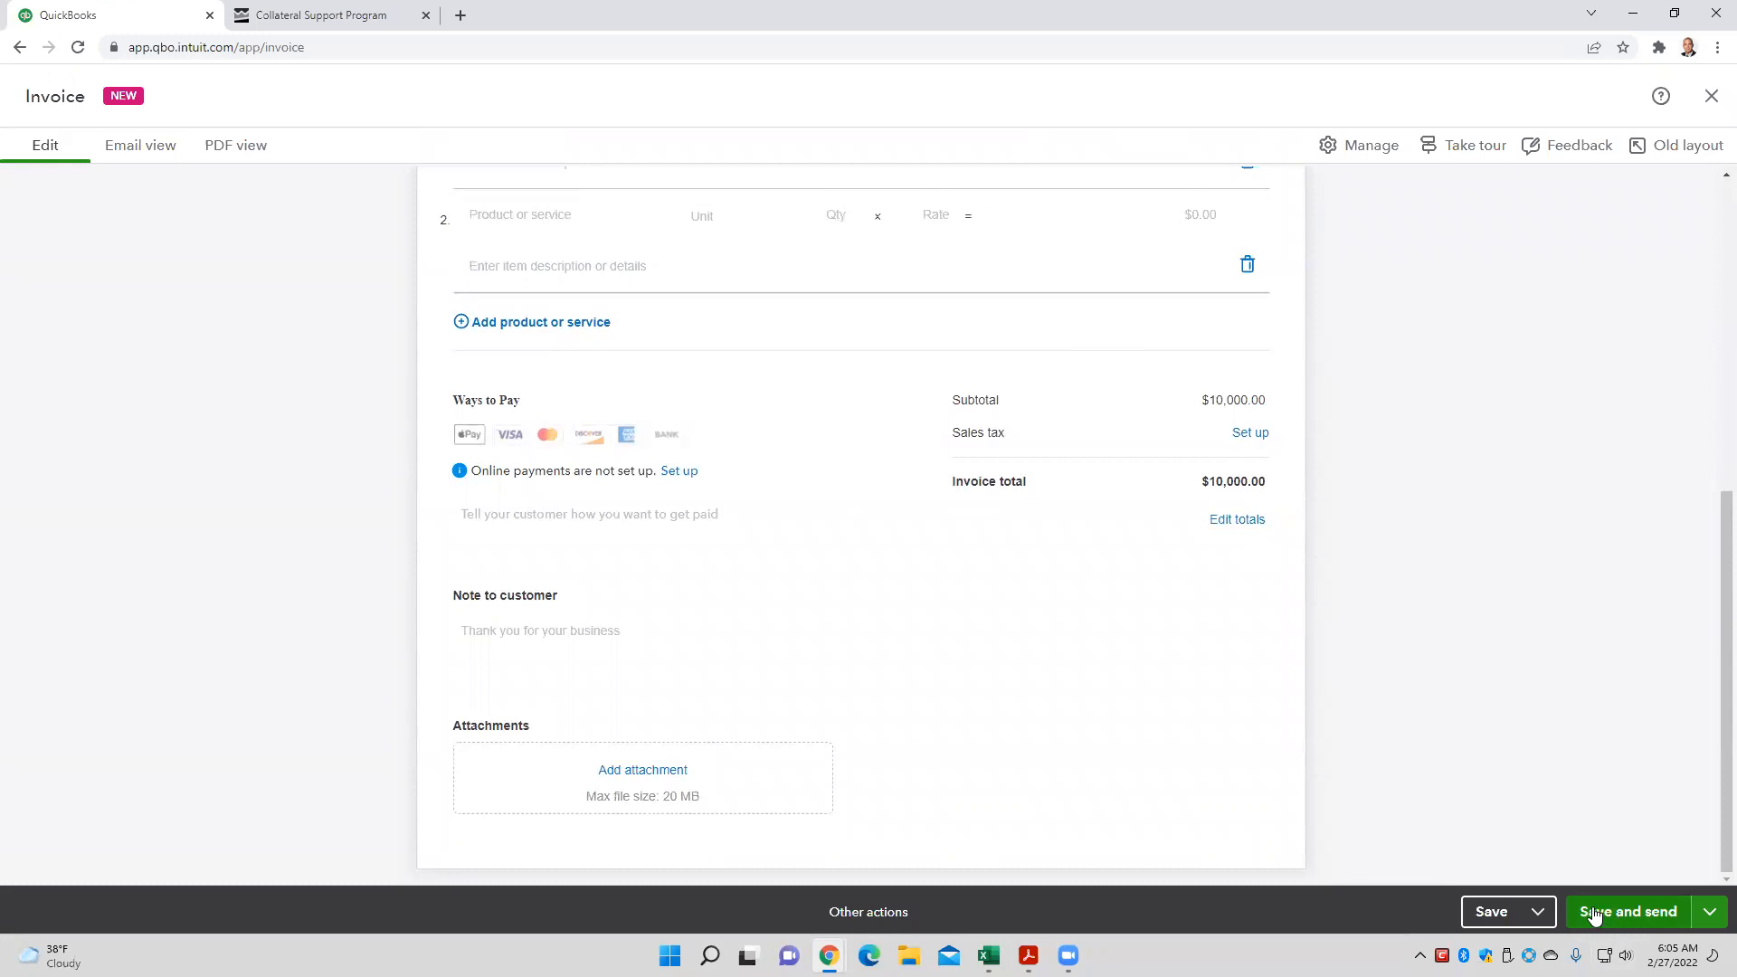
pyautogui.moveTo(1619, 926)
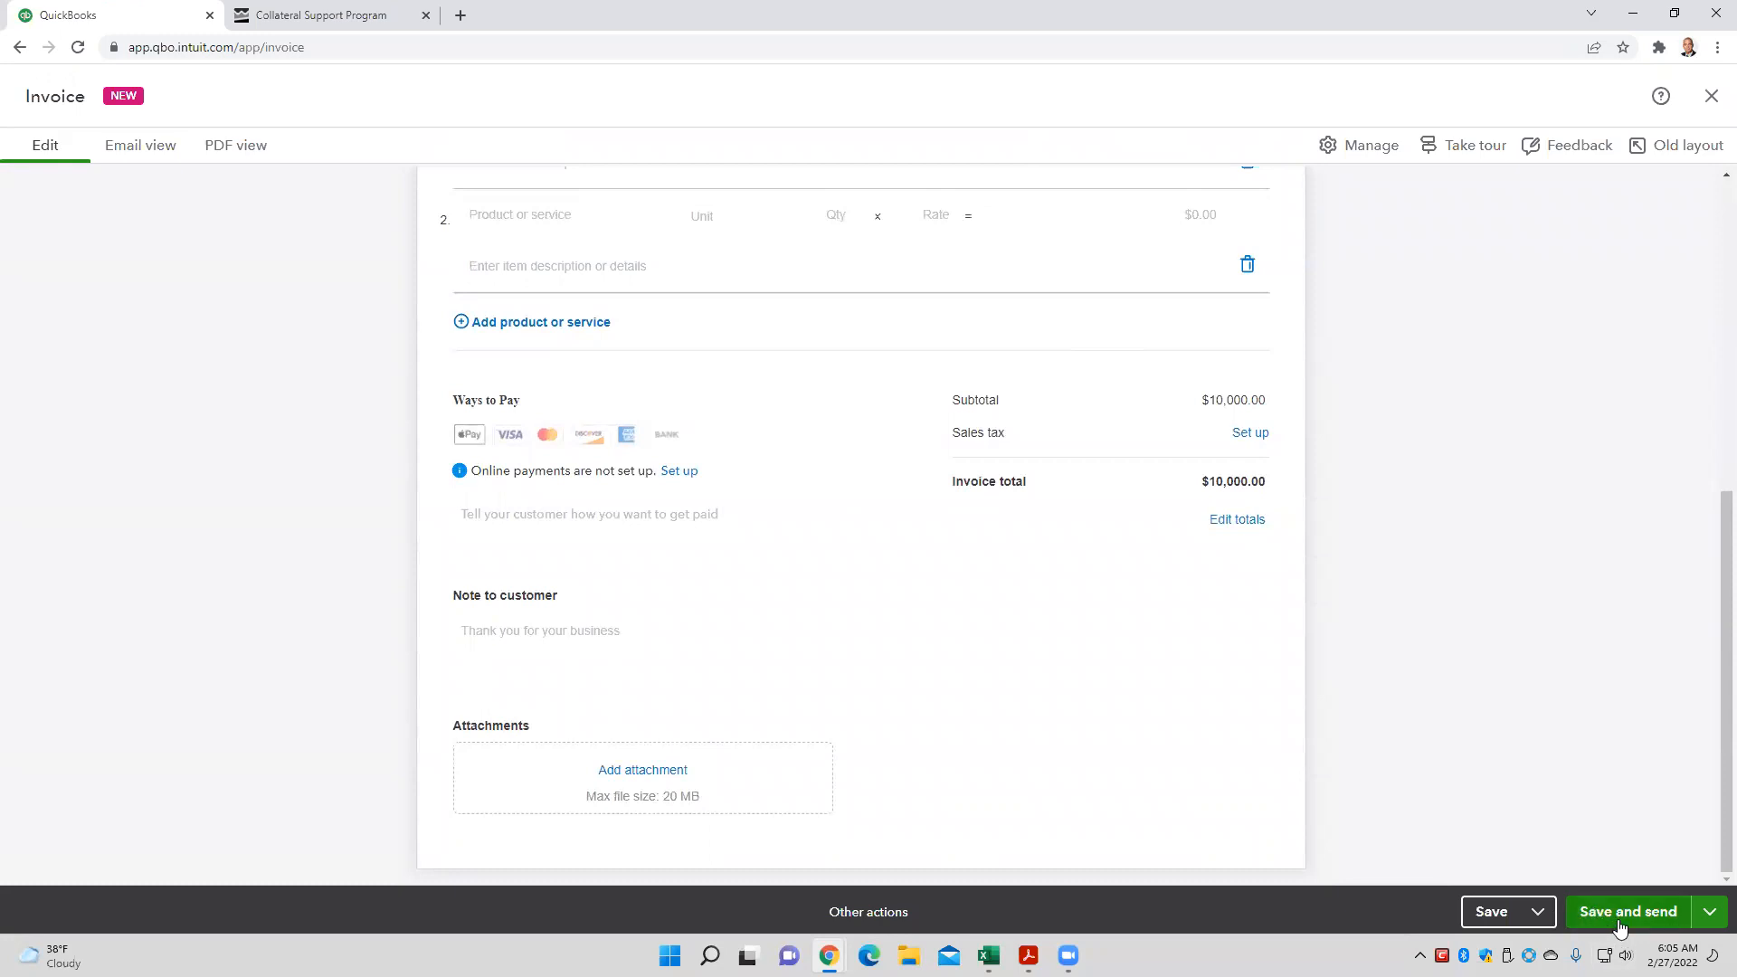
pyautogui.click(1627, 911)
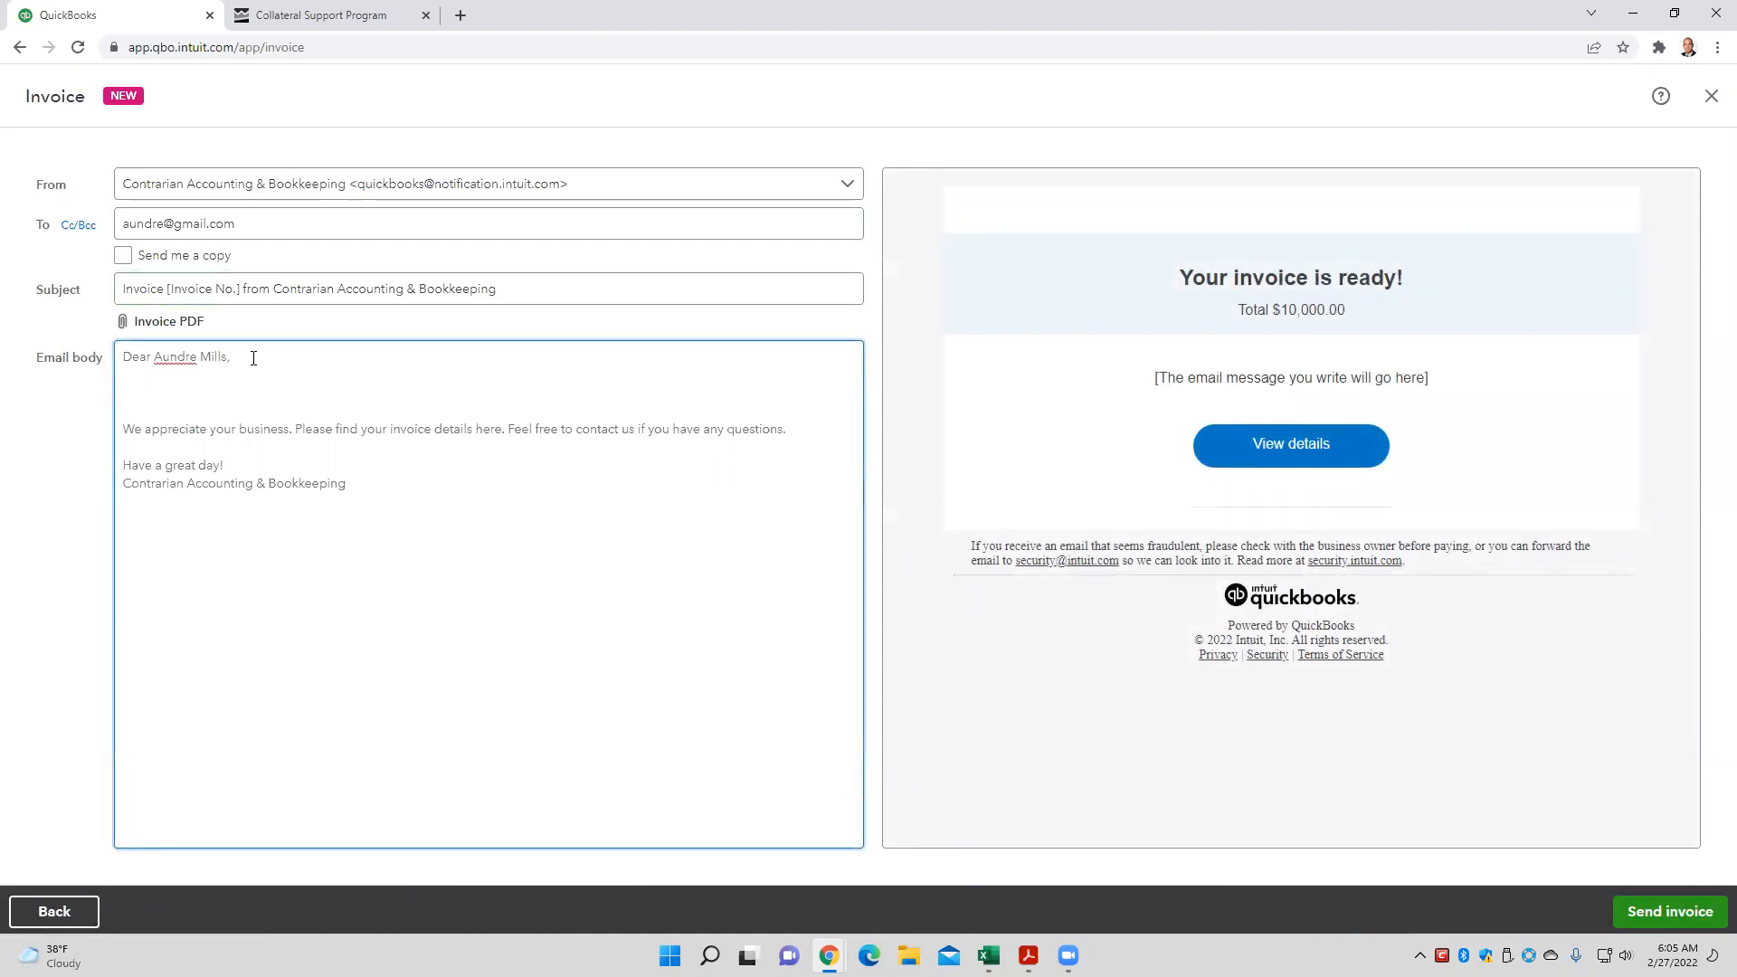
# - Write in the email body: 'Please accept notice that our firm has purchased your debt obligation effective 2/27/2022.'
pyautogui.write('Please accept notice th')
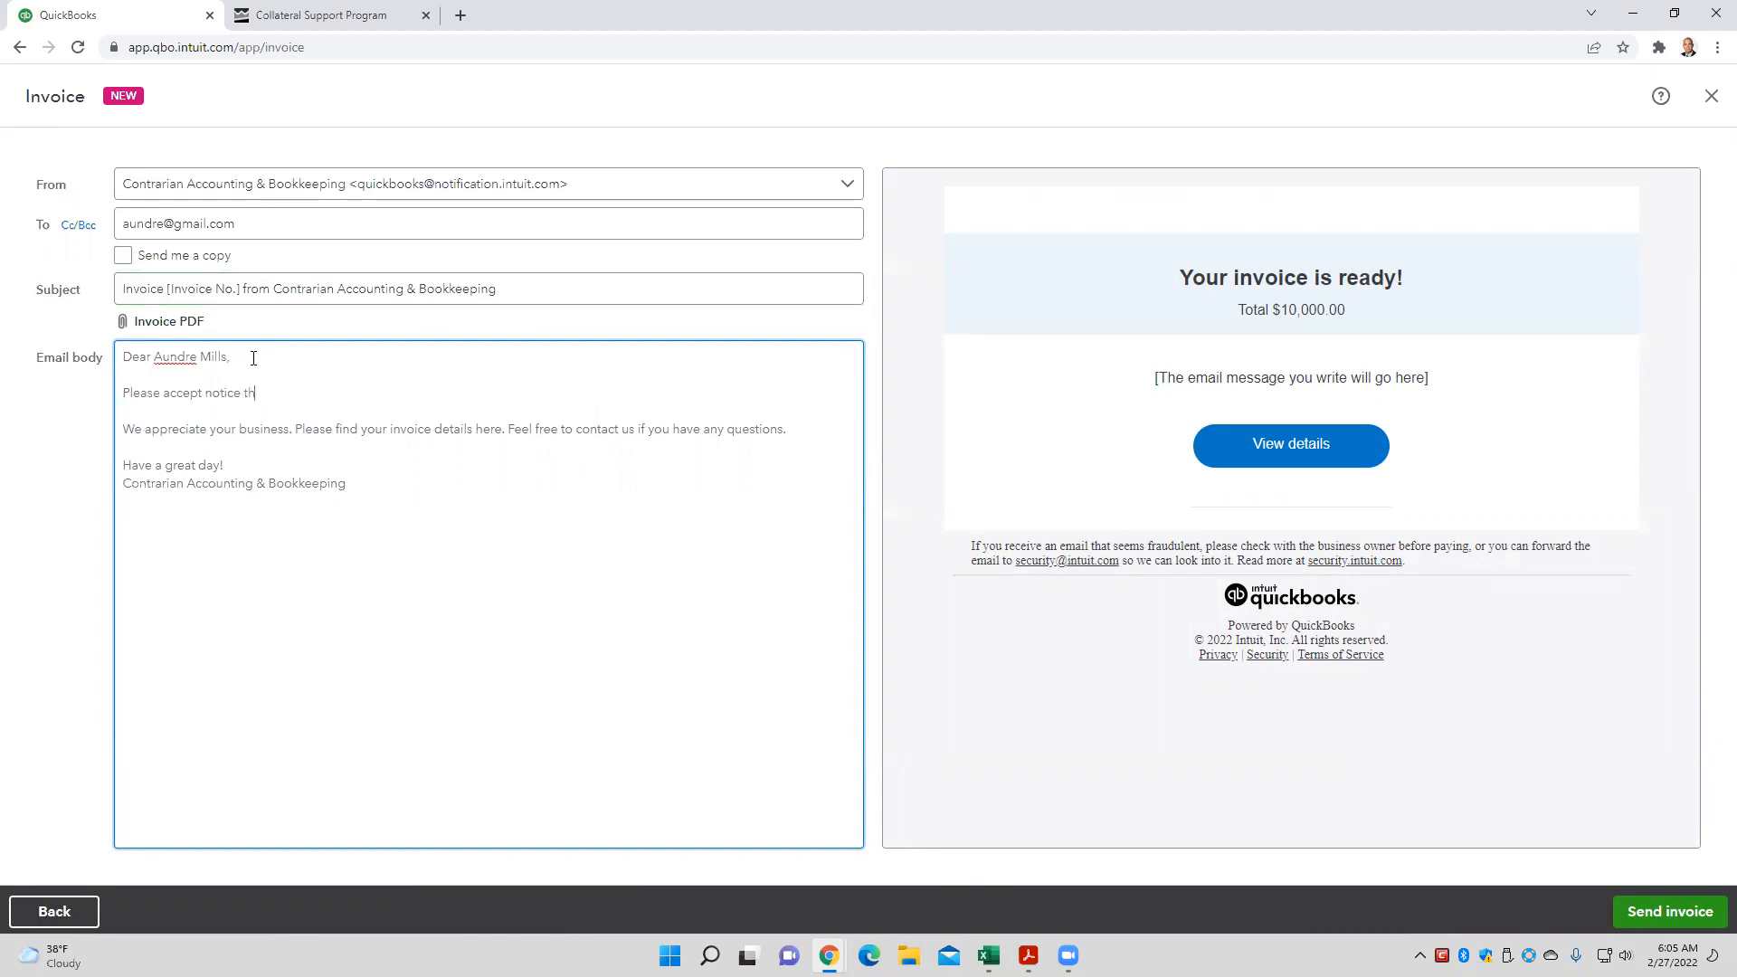
pyautogui.write('at our firm has purchased')
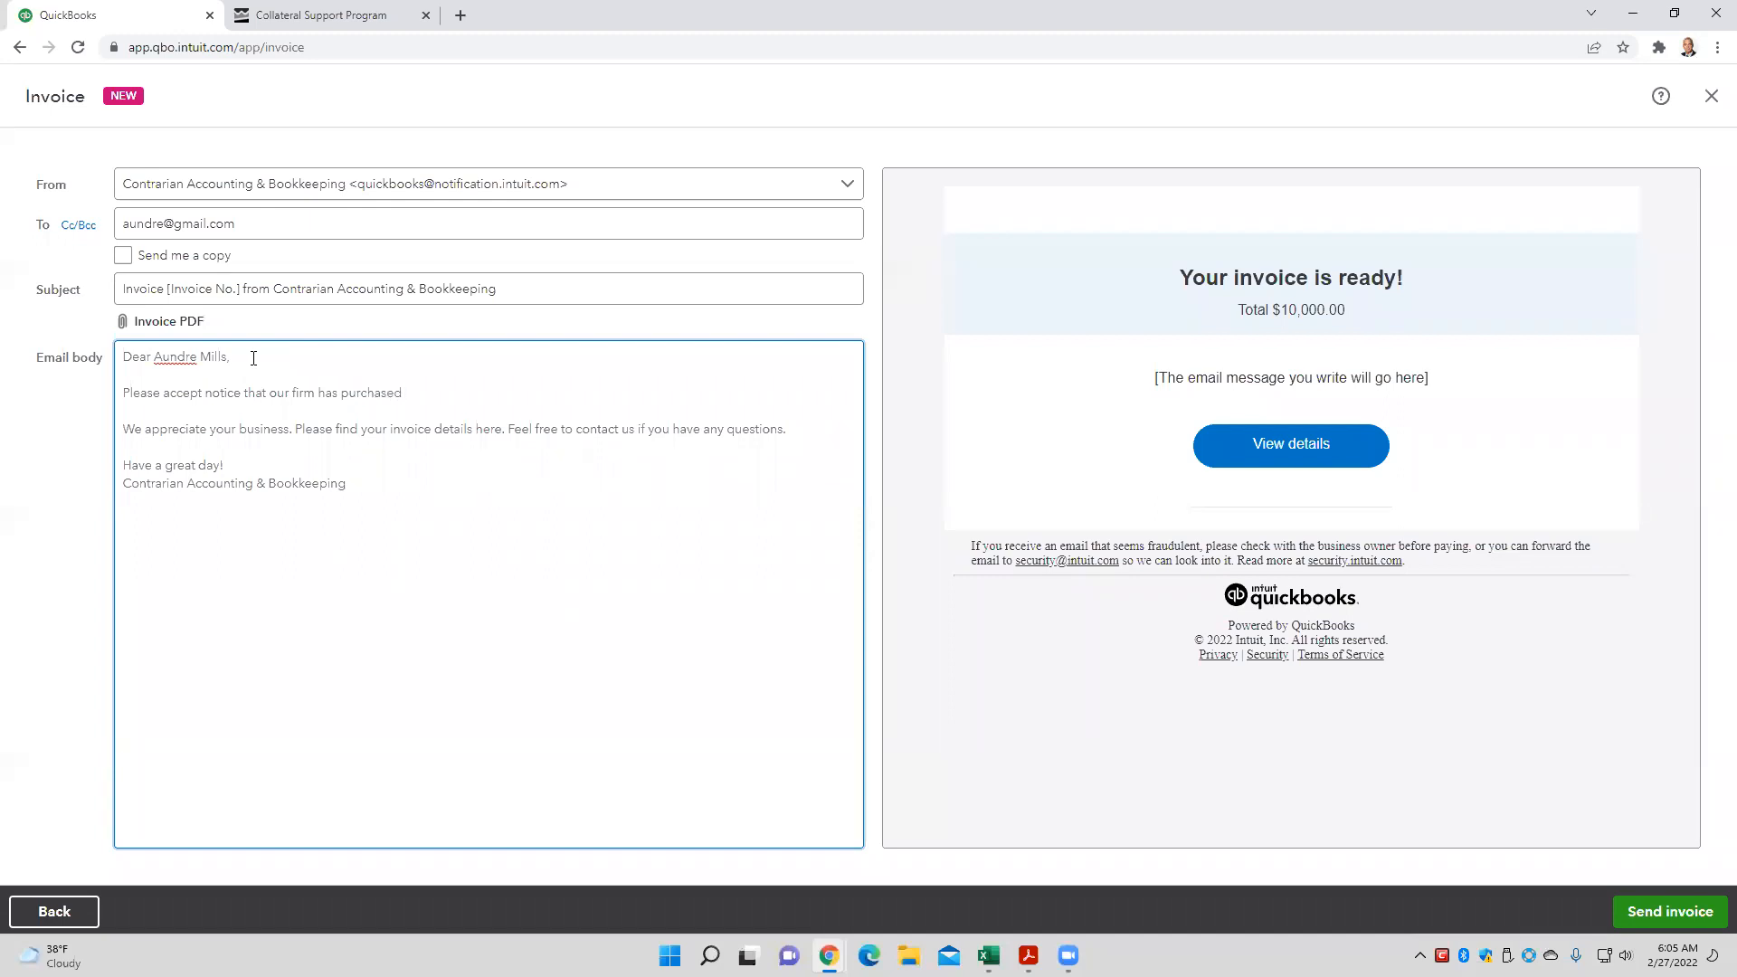
pyautogui.write('your debt')
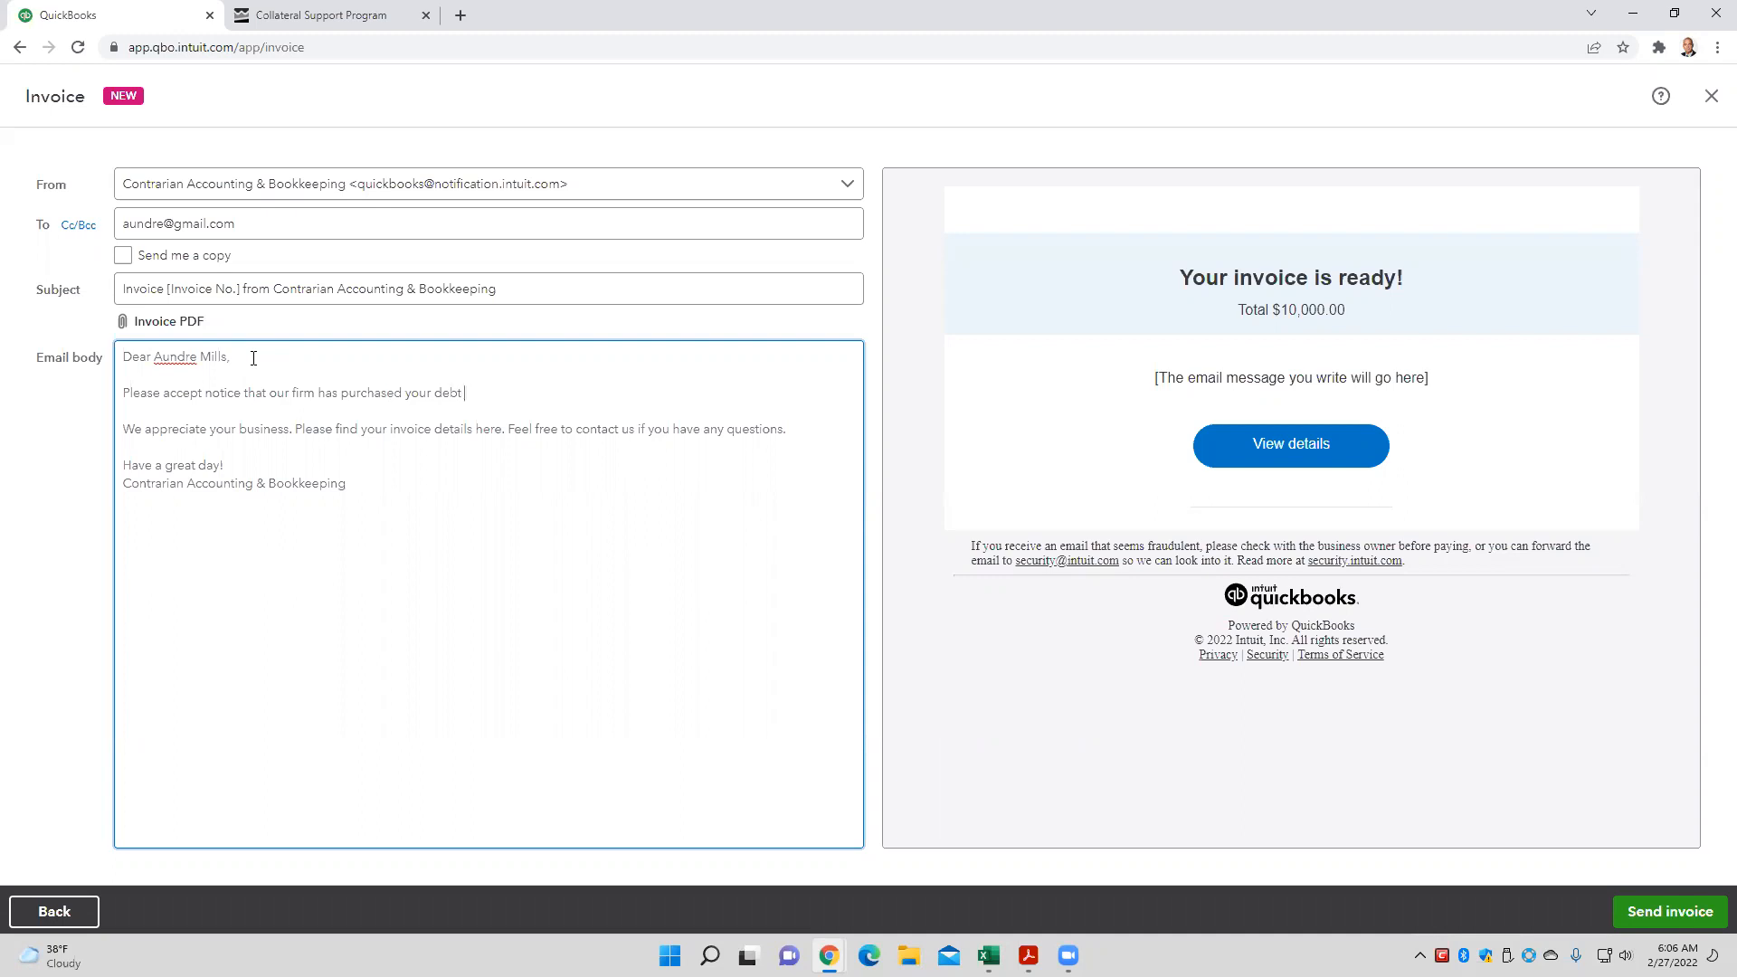
pyautogui.write('obligation')
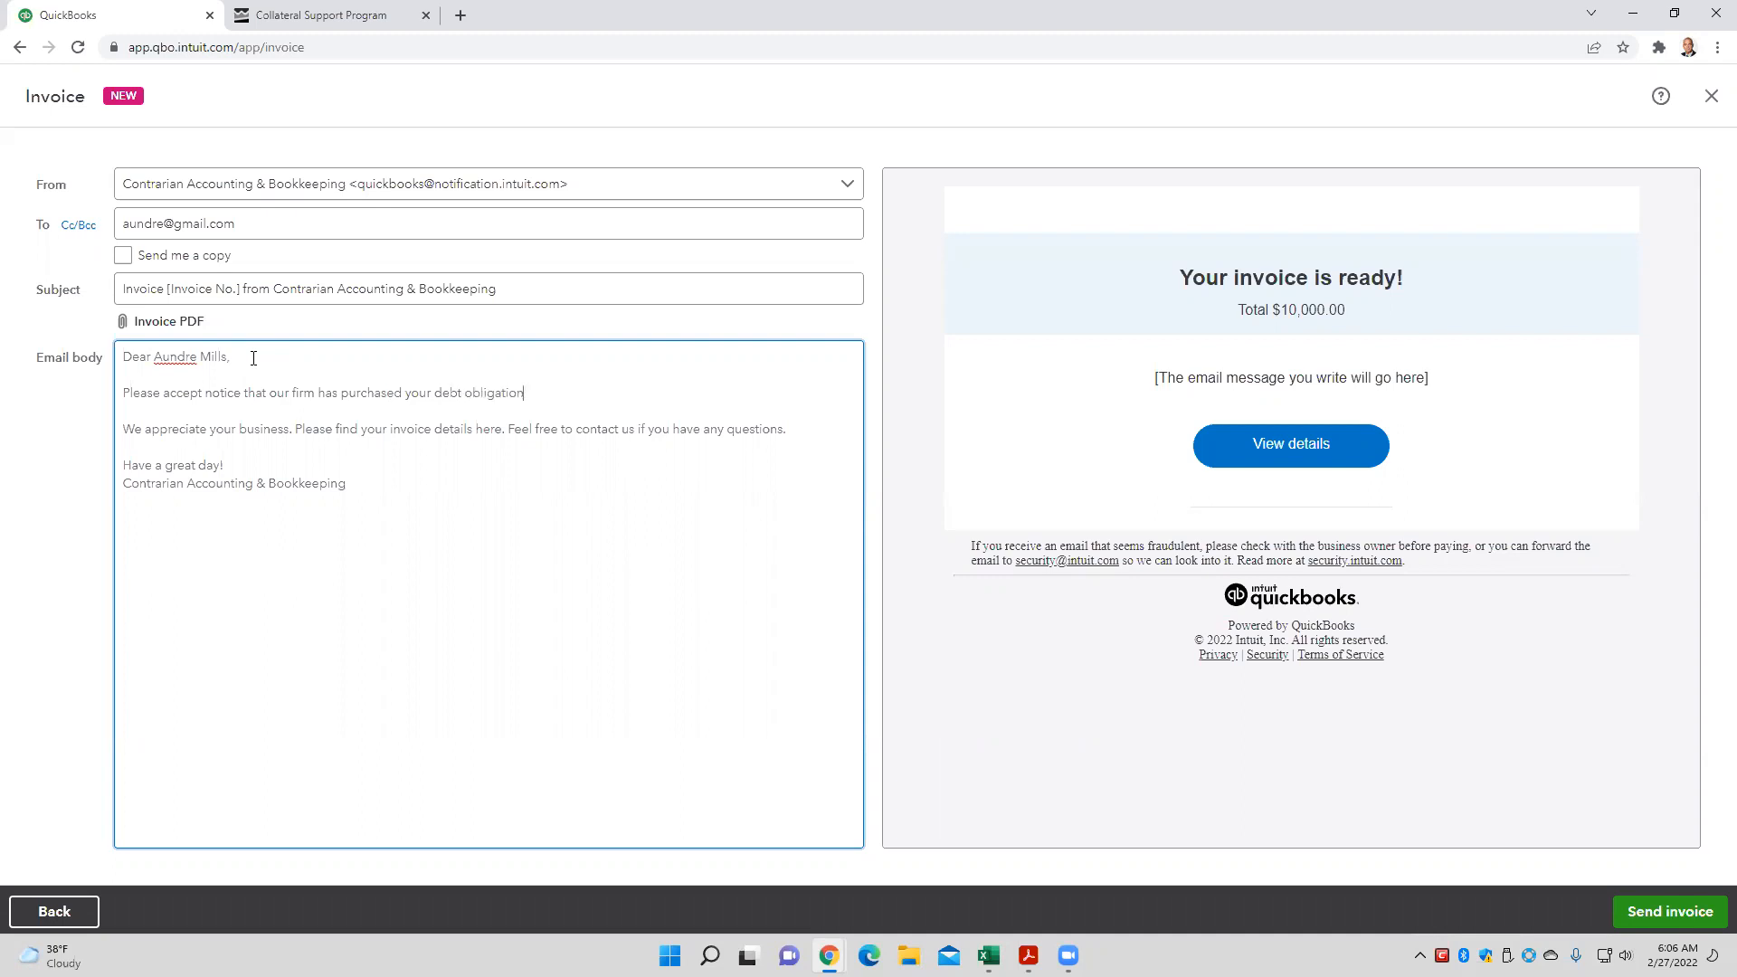
pyautogui.write('effective')
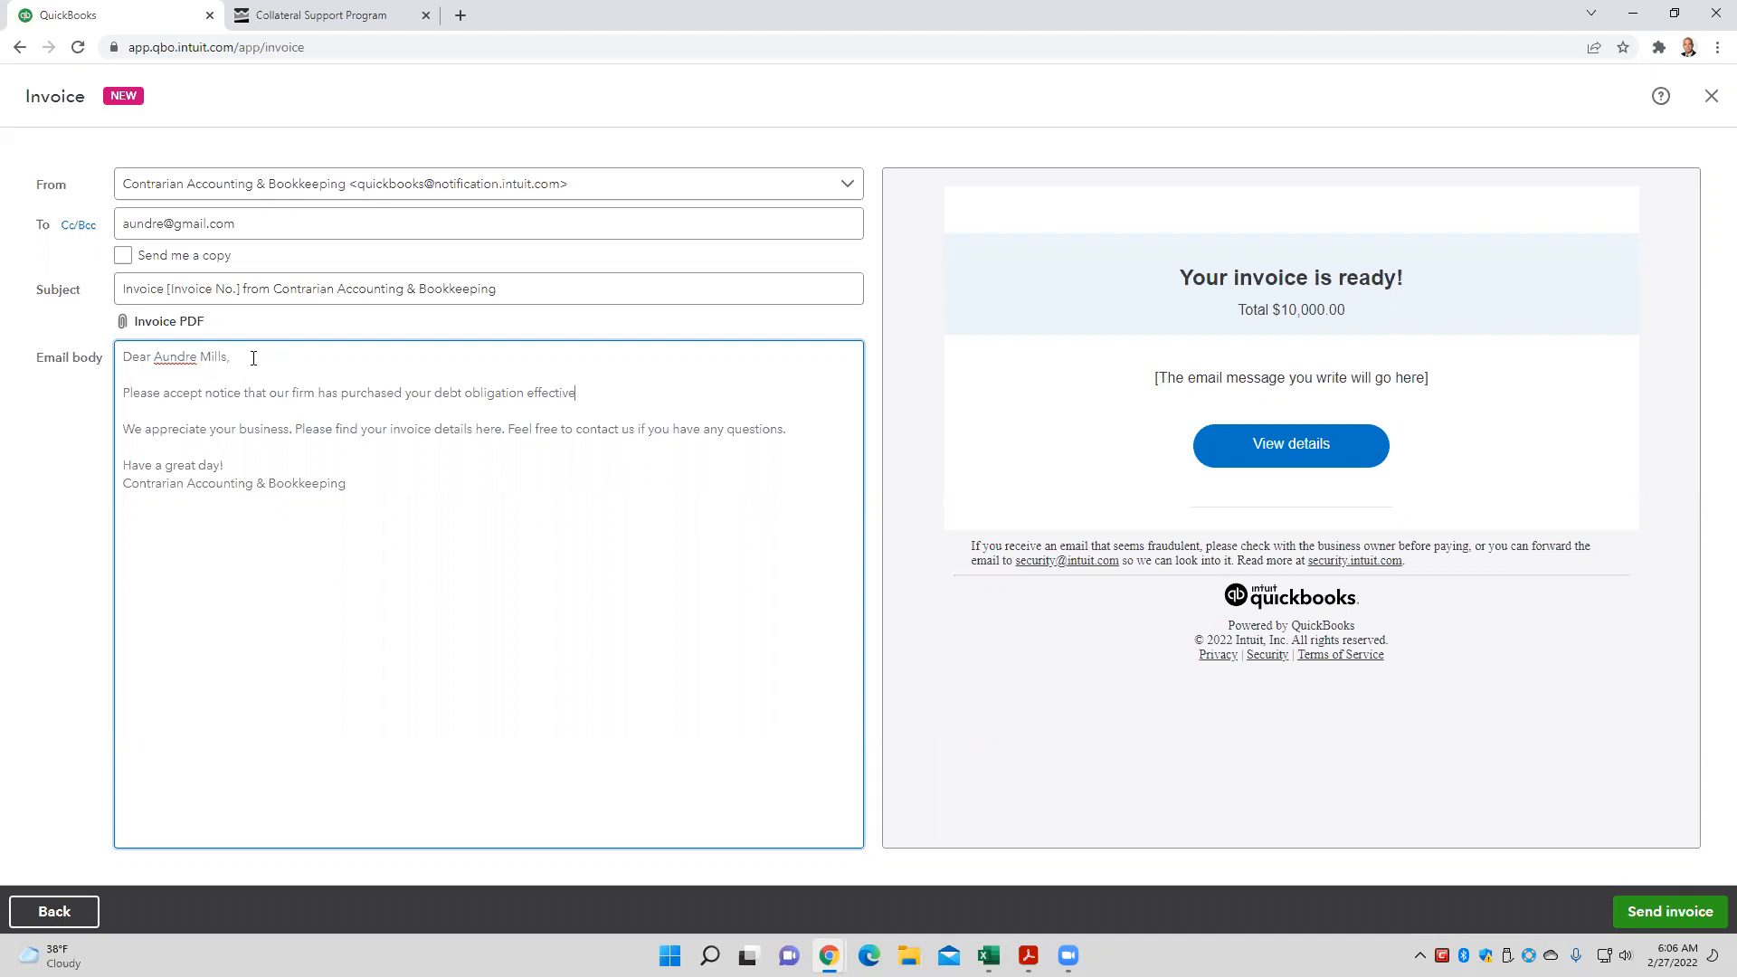
pyautogui.write('2/27/2022.')
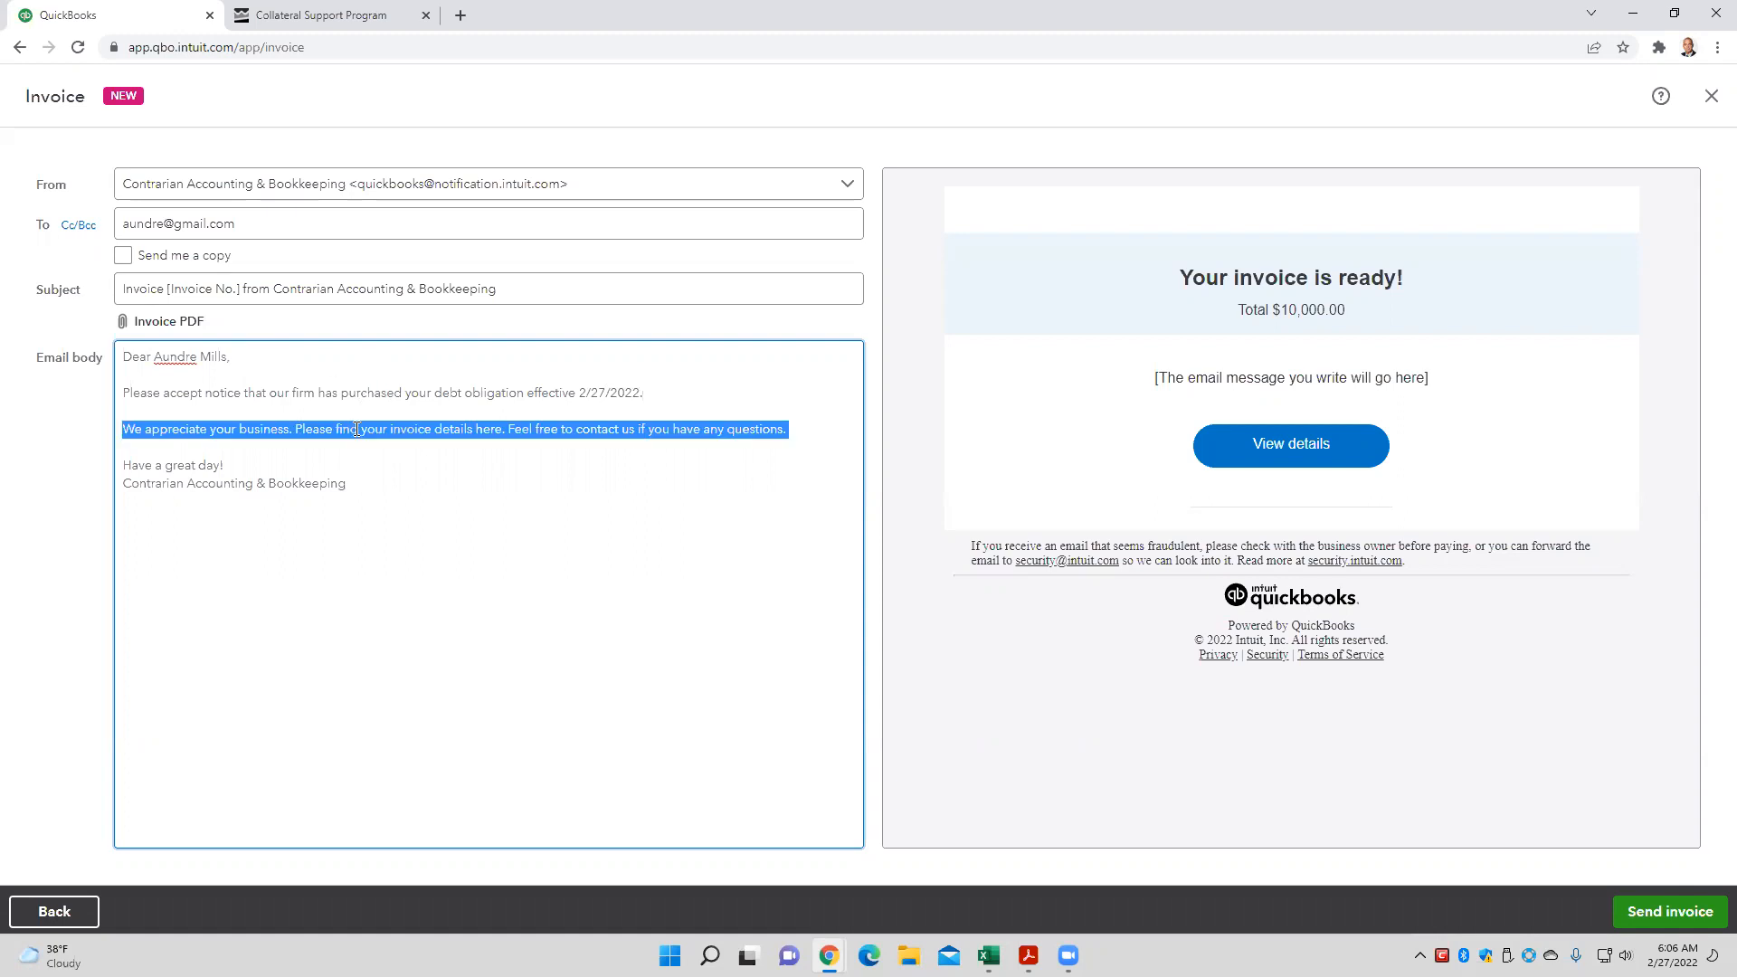
# - Replace 'We appreciate your business.' with a paragraph urging immediate contact to avoid late fees and collection costs
pyautogui.doubleClick(262, 429)
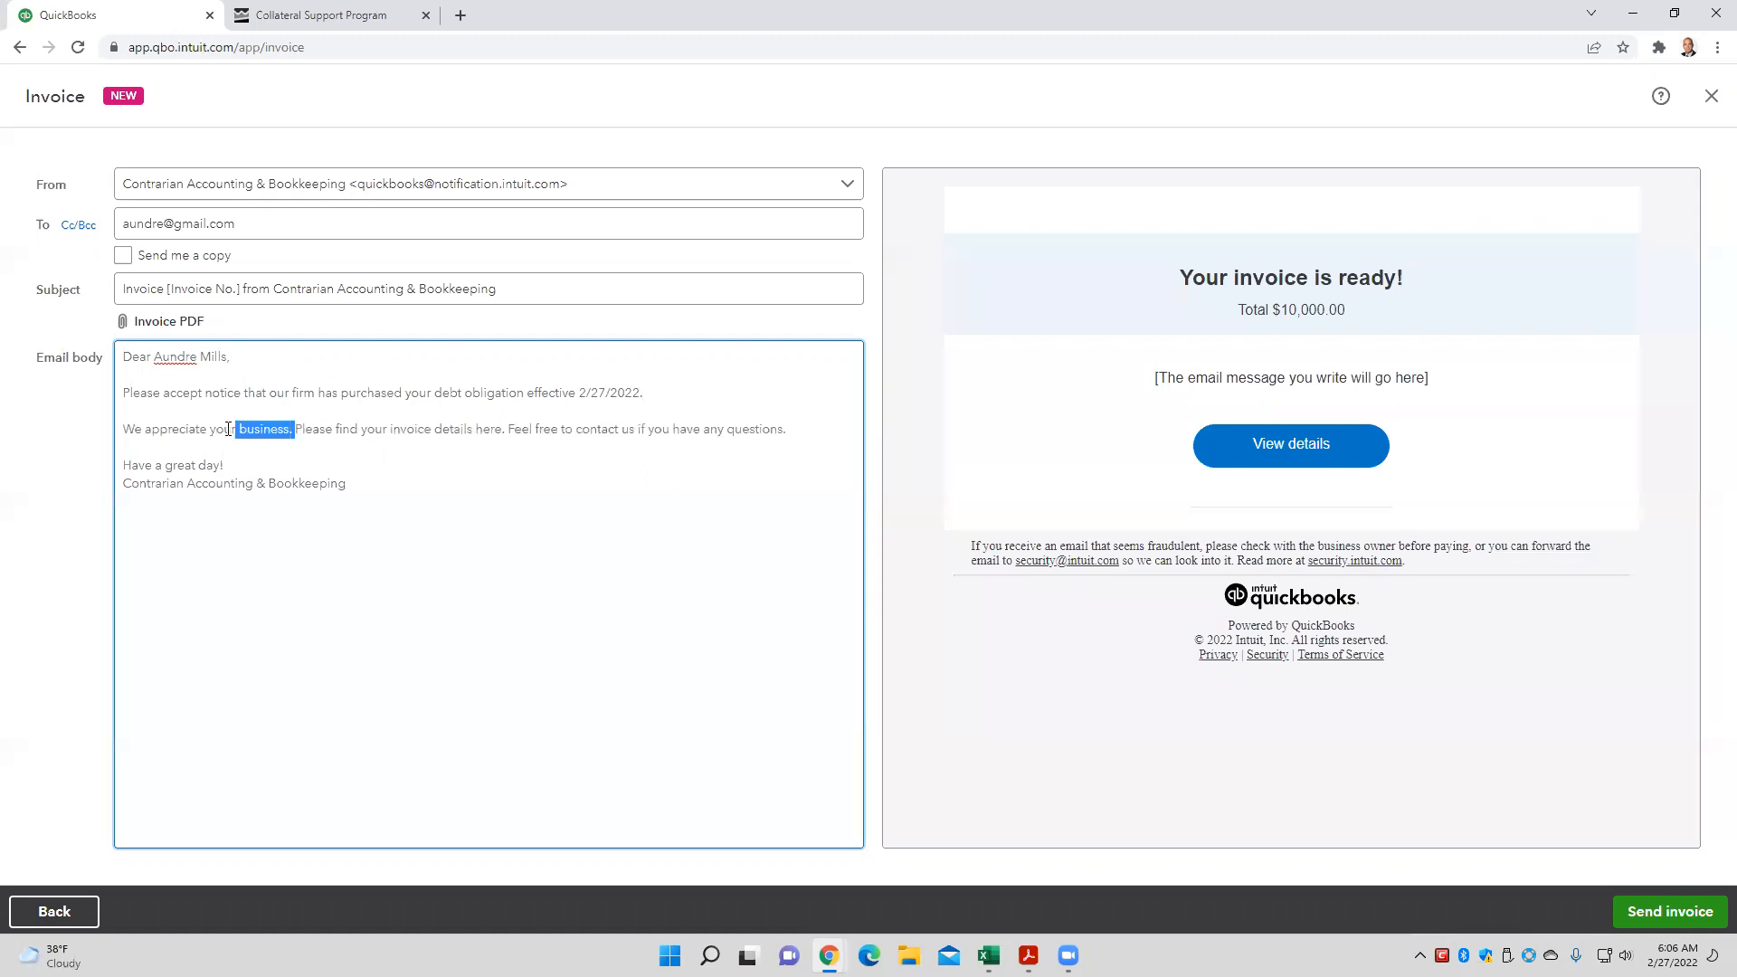
pyautogui.press('Delete')
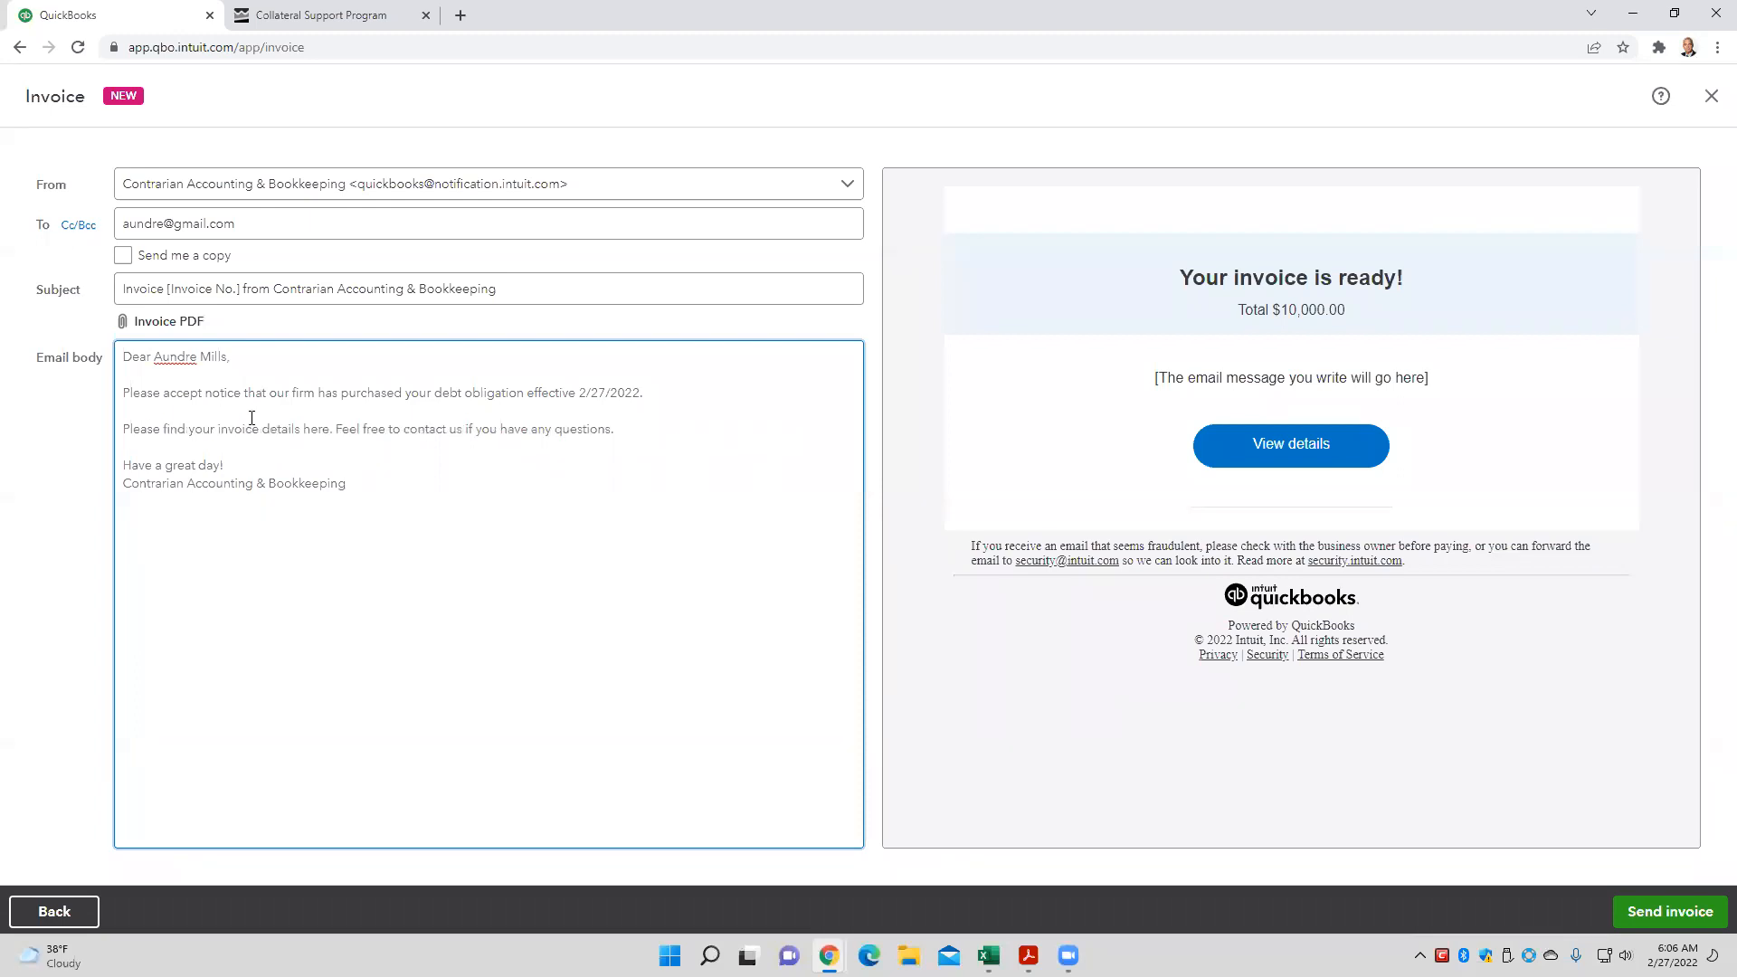
pyautogui.moveTo(675, 384)
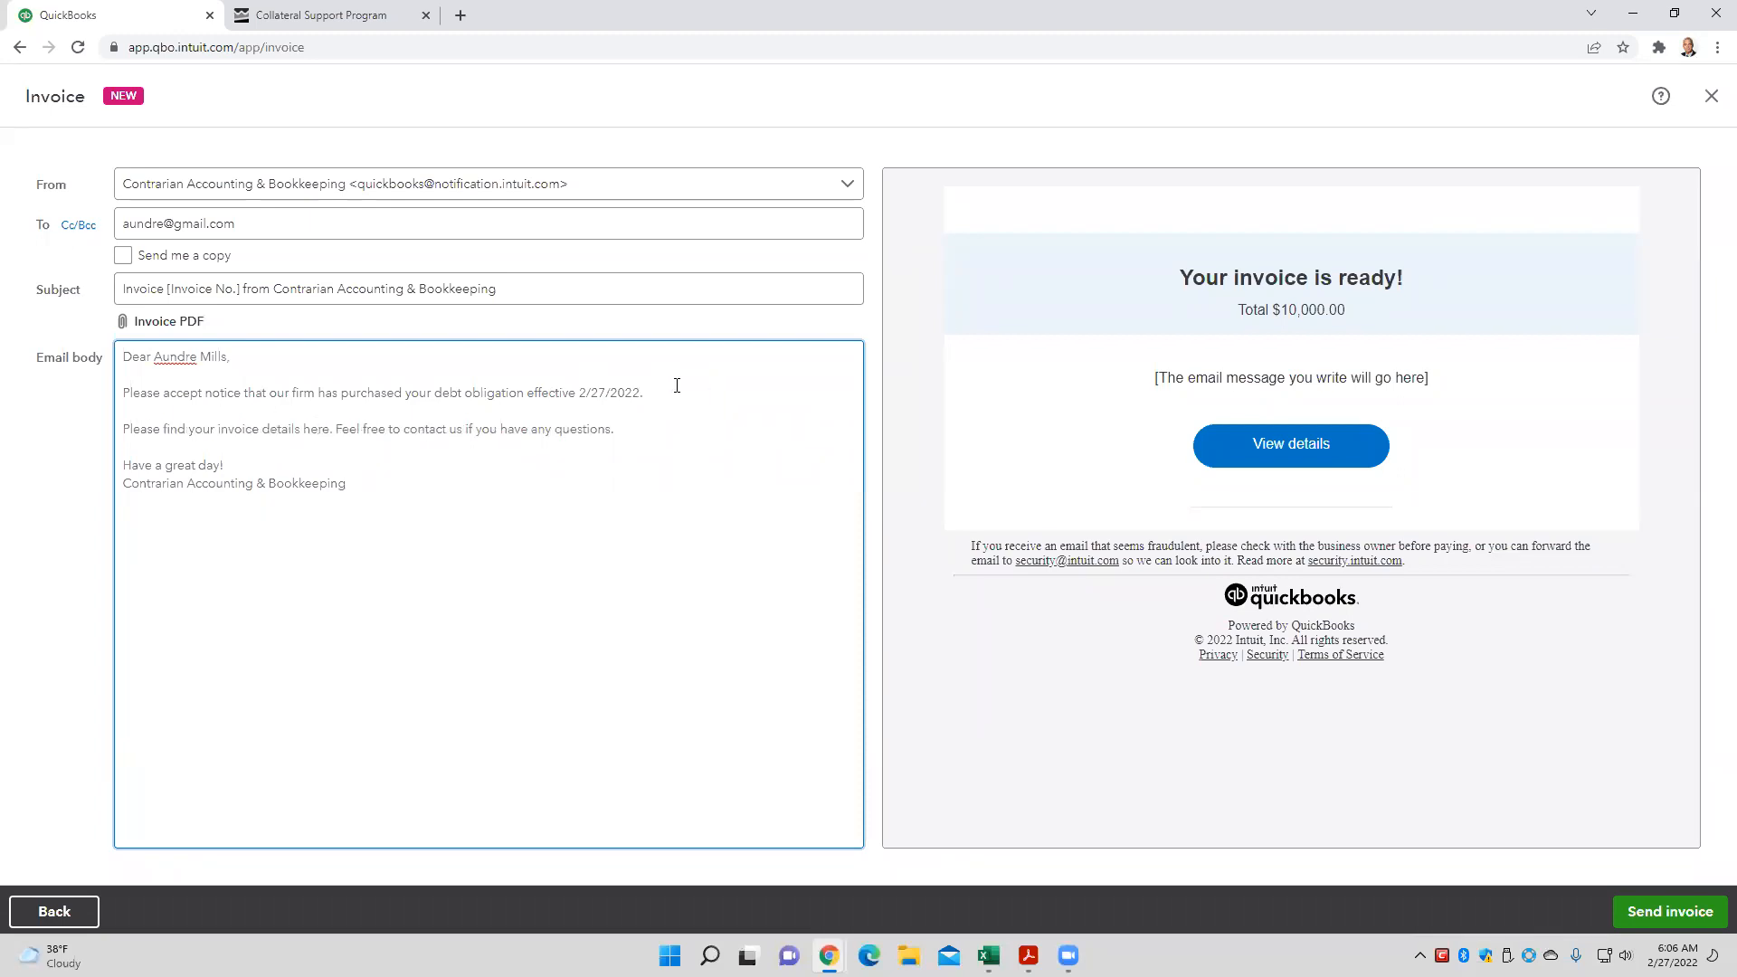
pyautogui.press('Enter')
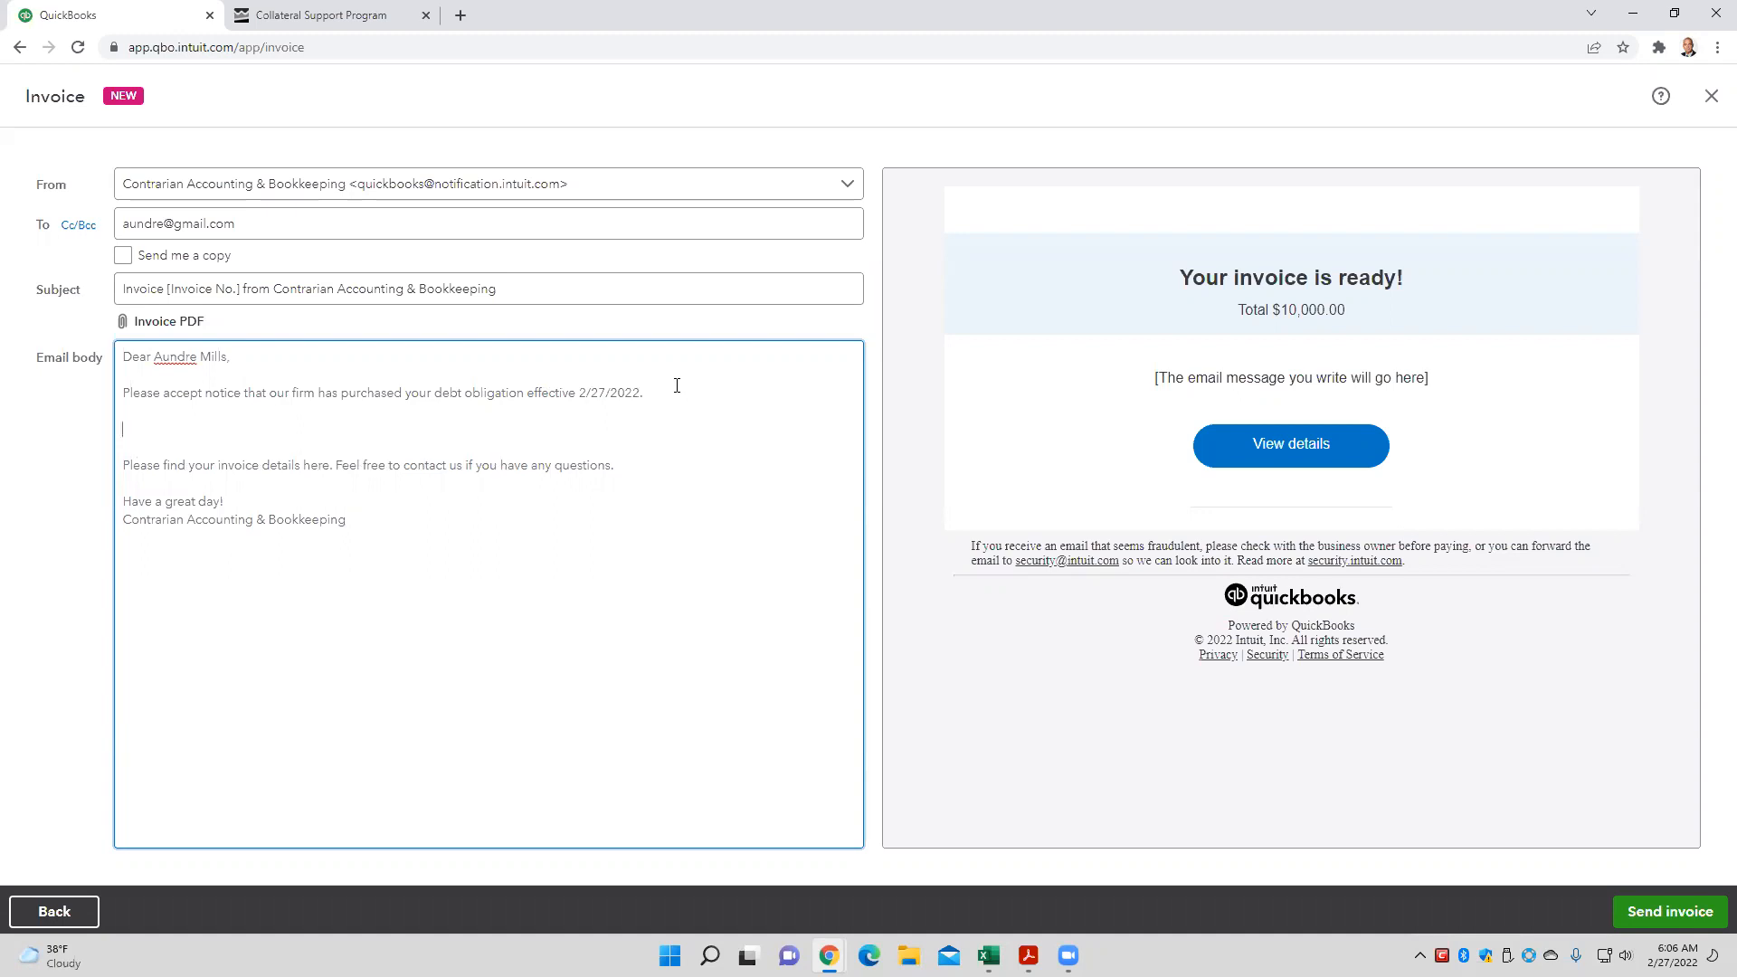
pyautogui.write('It is import')
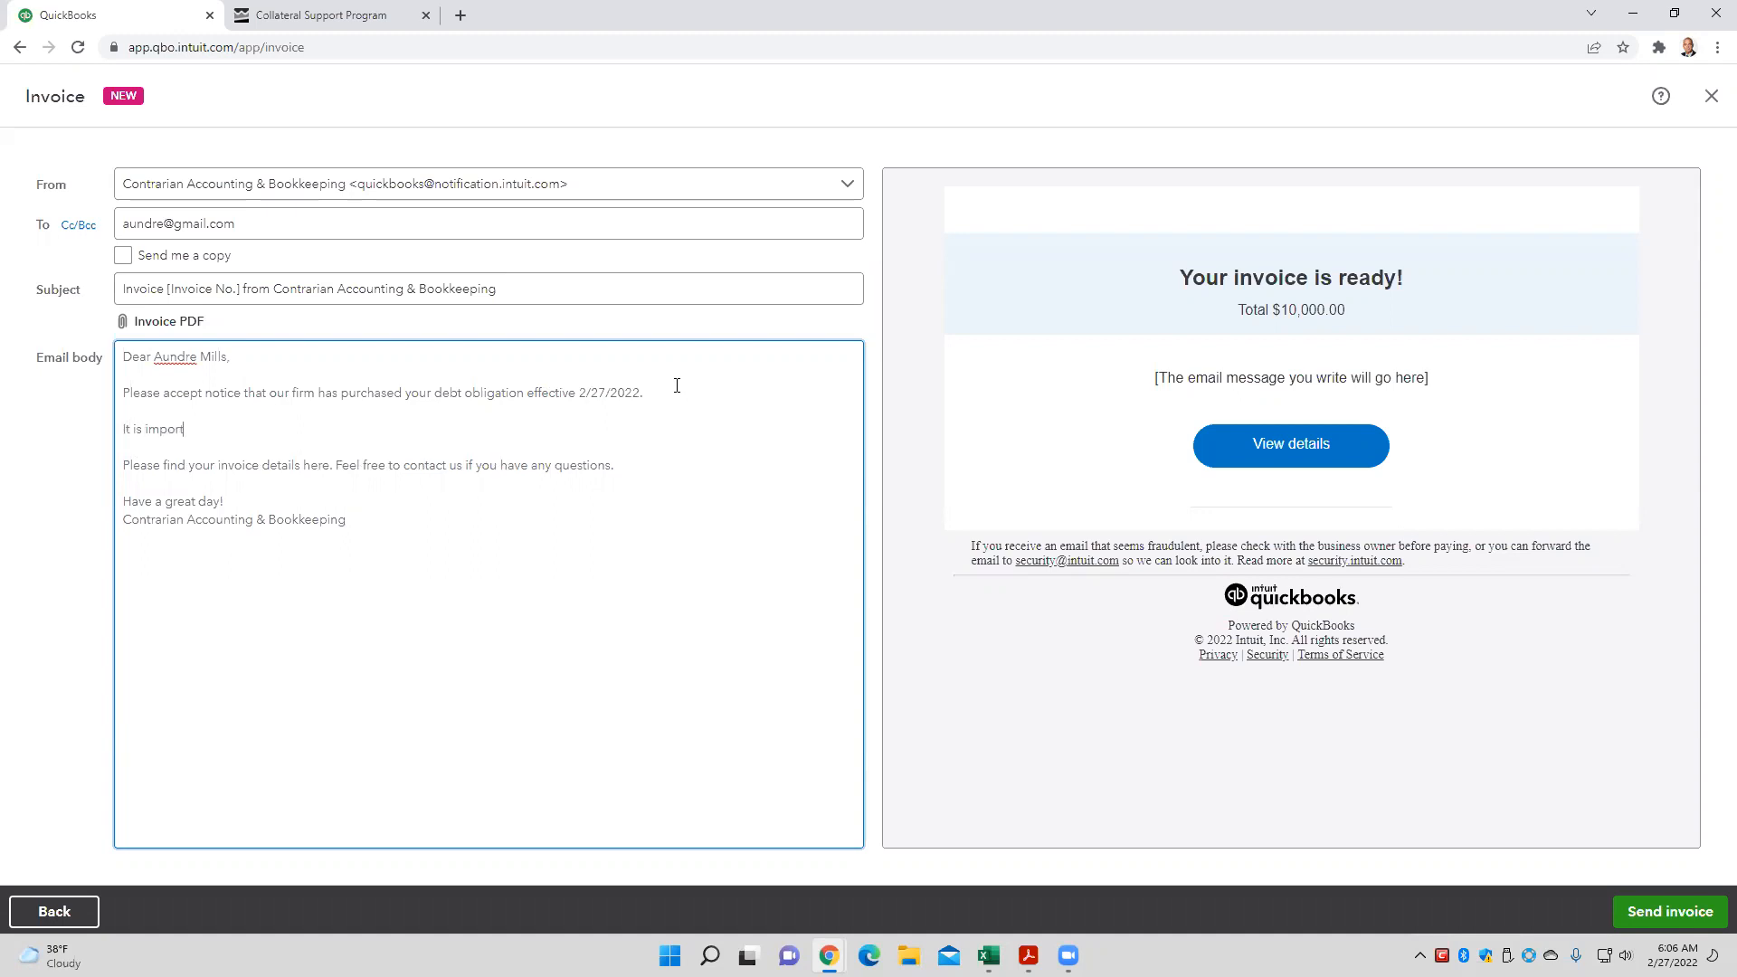
pyautogui.write('ant tht')
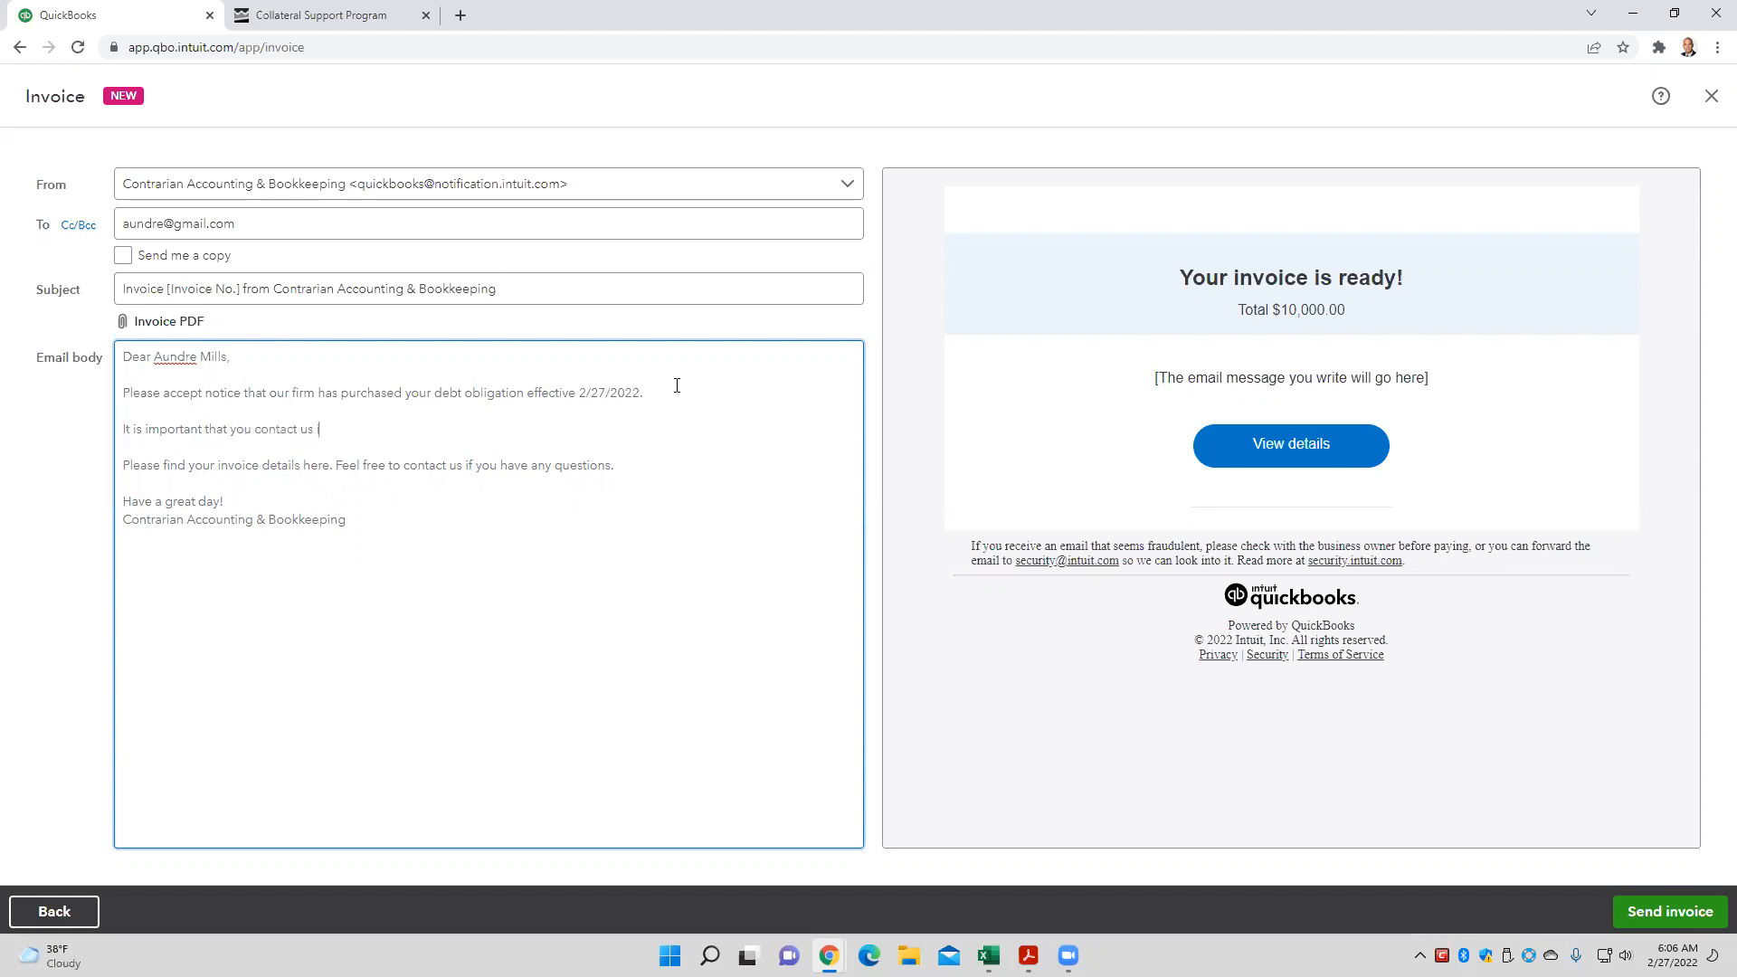
pyautogui.write('immediately to avoid further late')
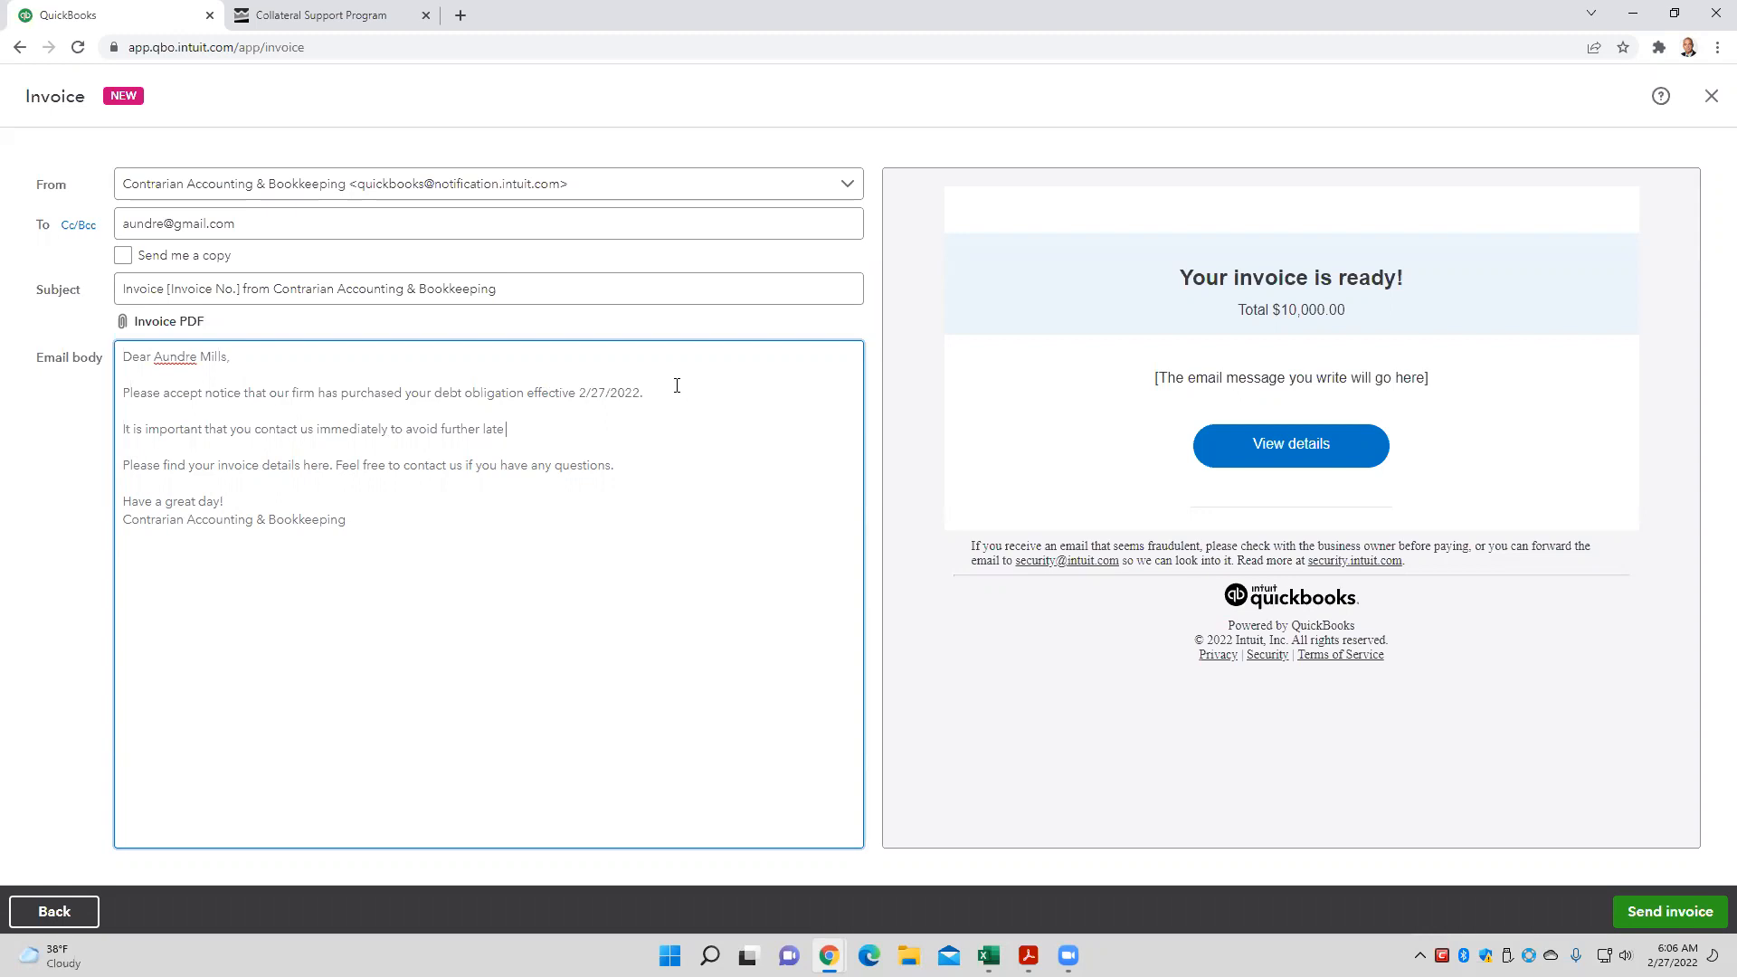
pyautogui.write('fees and colle')
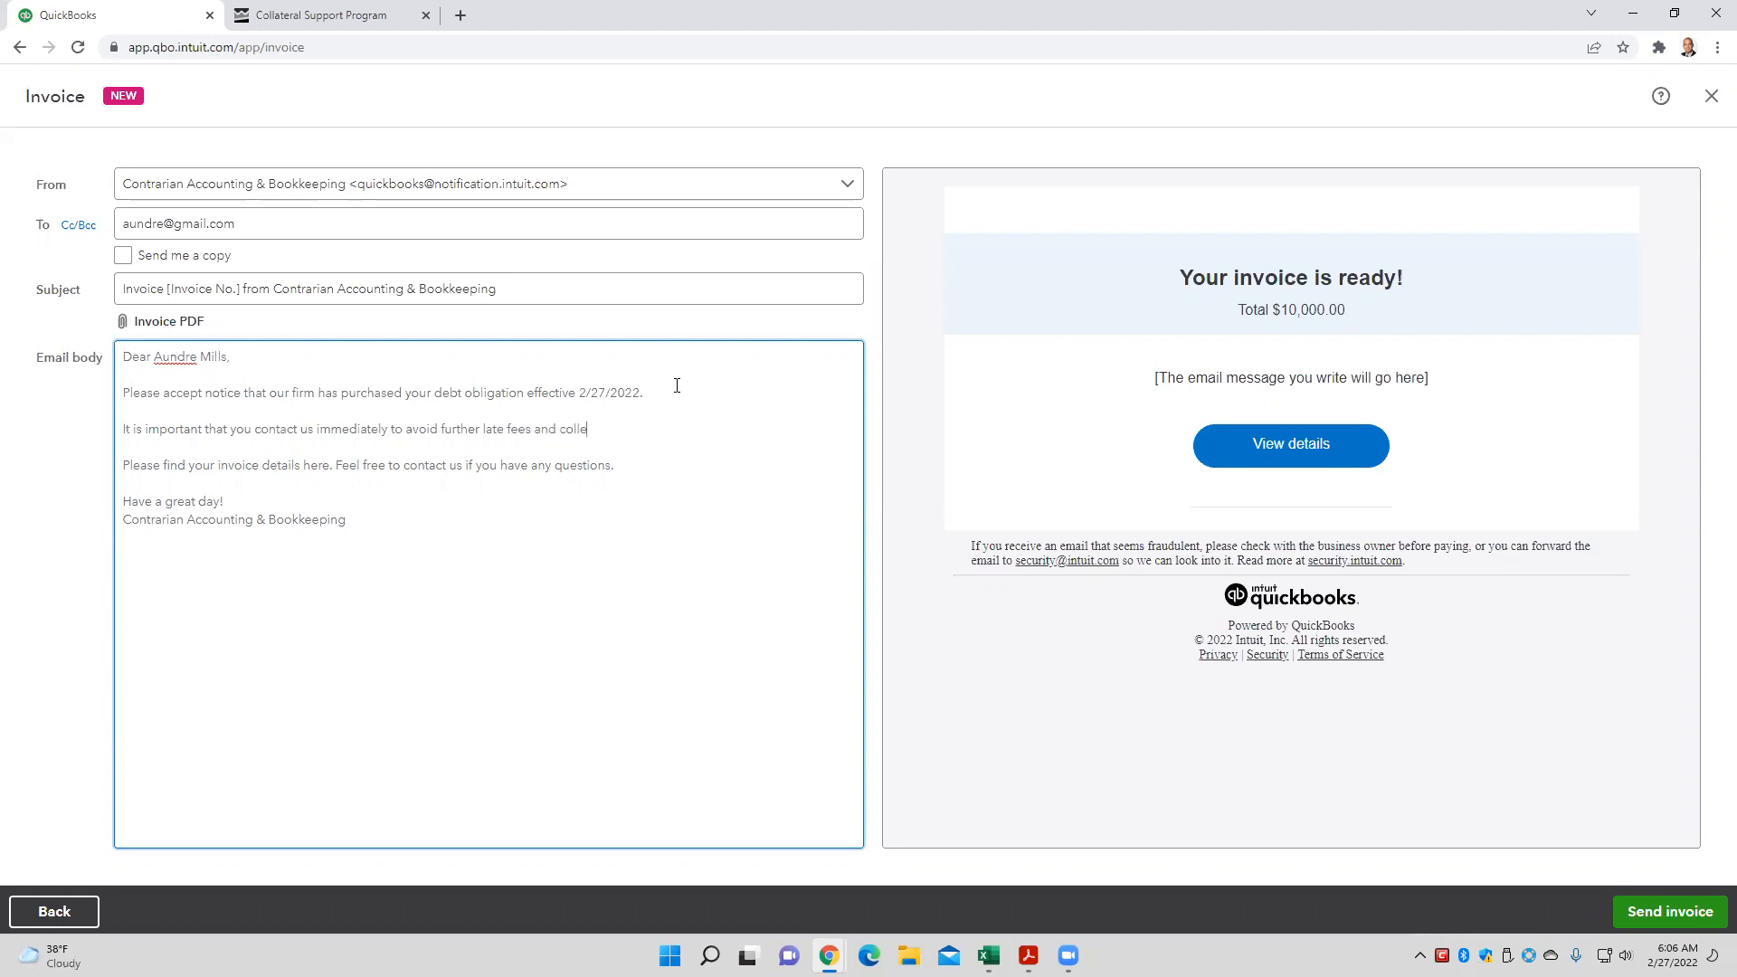
pyautogui.write('ction costs.')
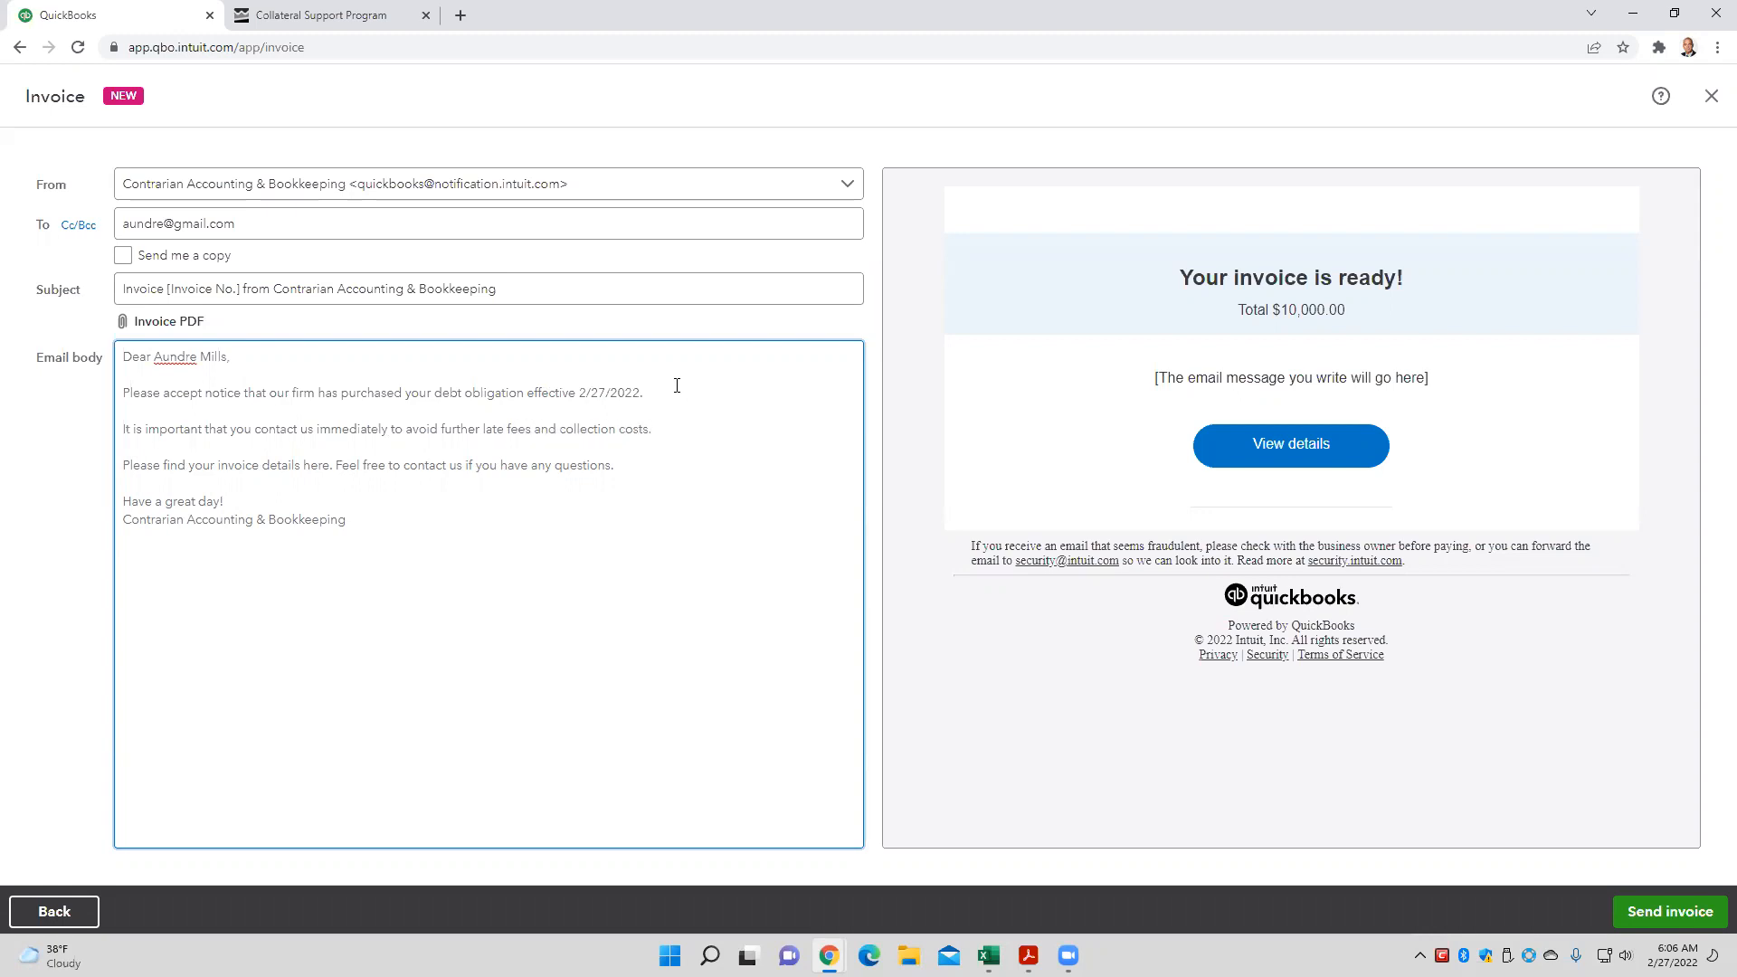
pyautogui.click(653, 429)
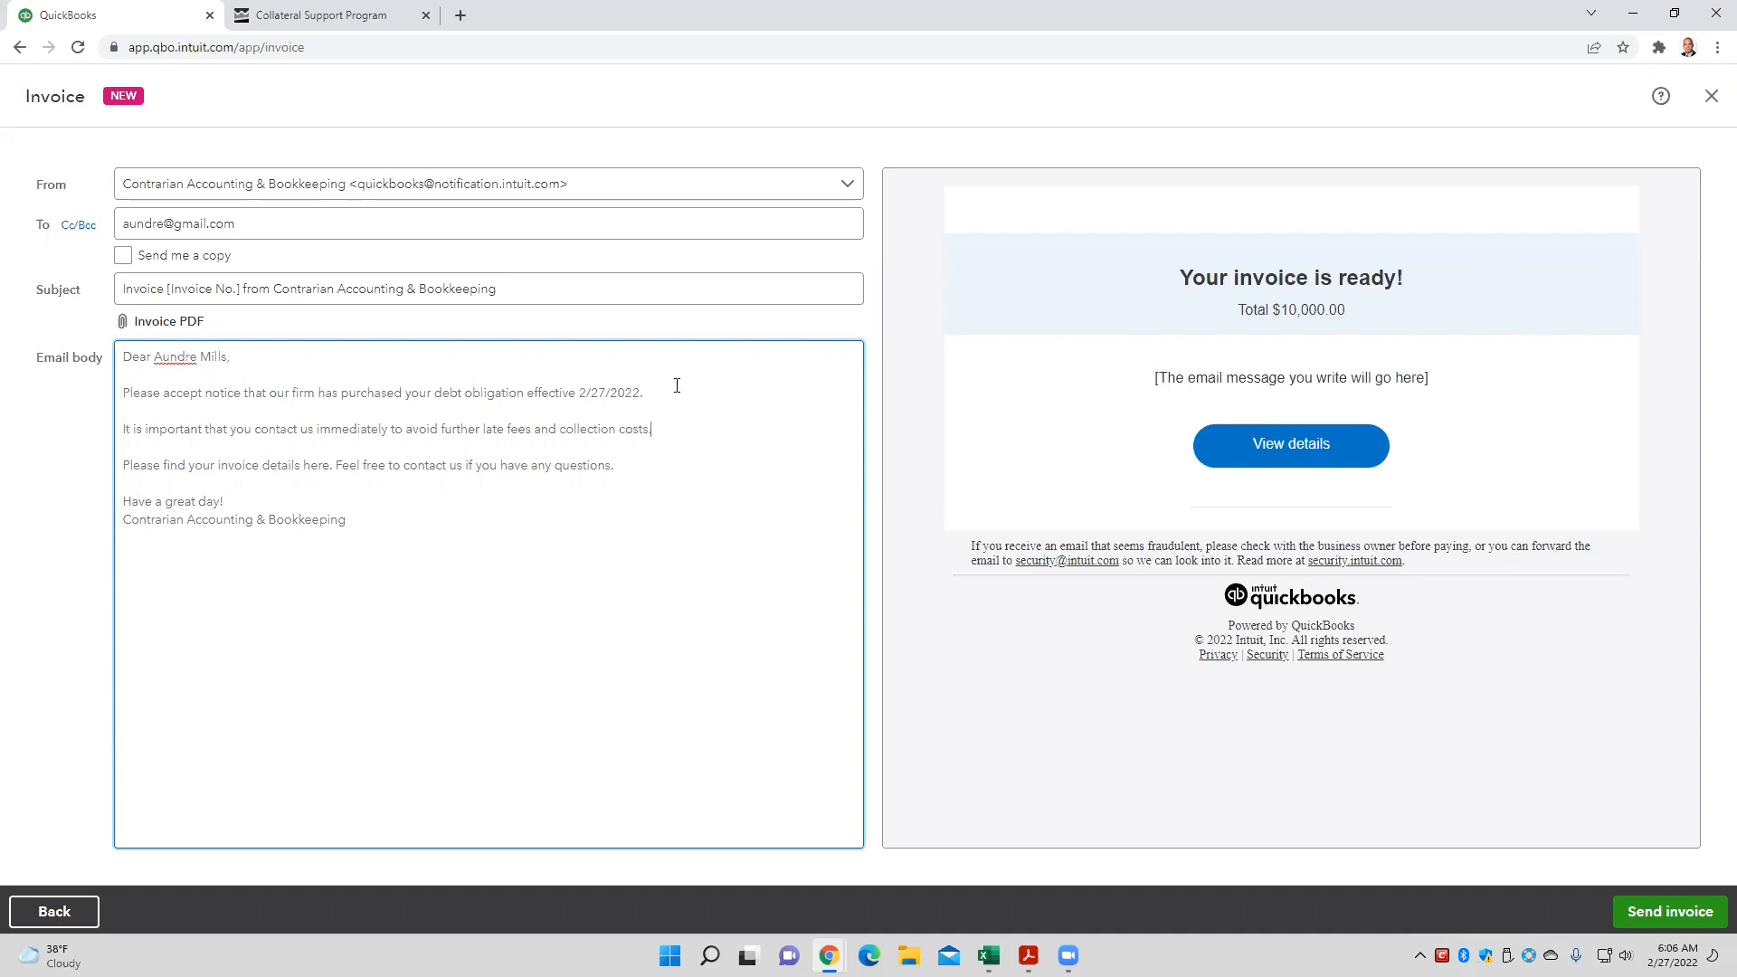
pyautogui.moveTo(1675, 872)
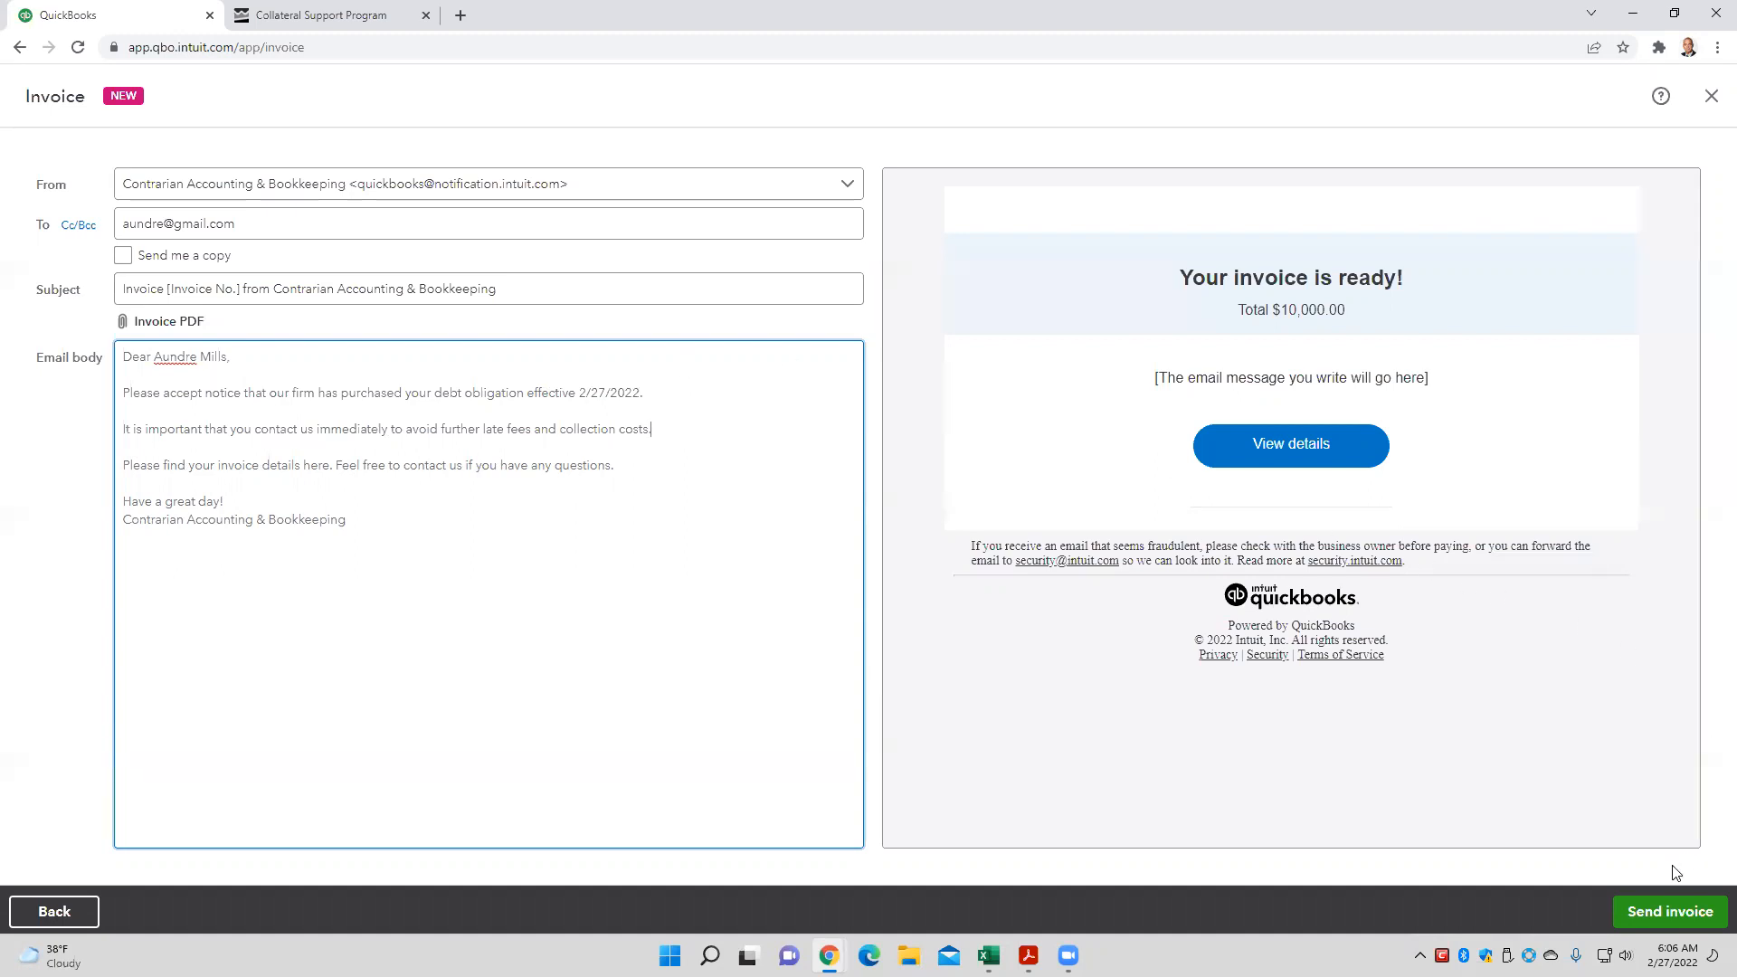
# - Send invoice 1001 with its custom email, returning to the dashboard showing $10,000 unpaid
pyautogui.click(1670, 910)
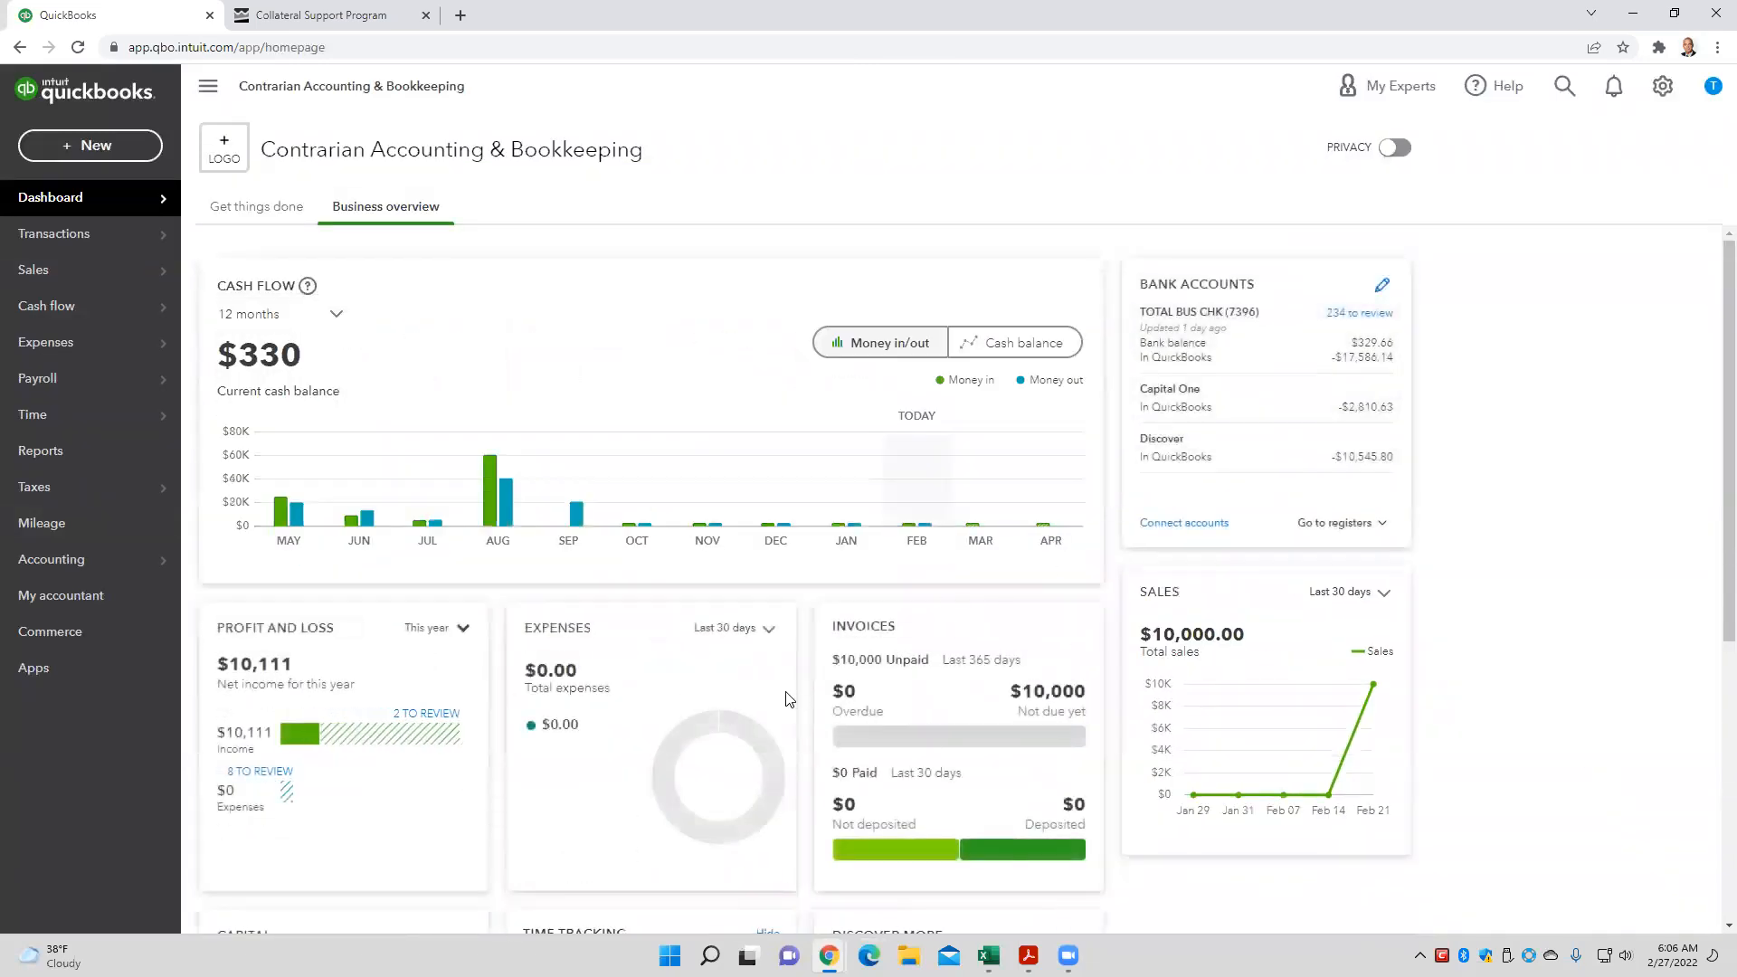
pyautogui.moveTo(1334, 702)
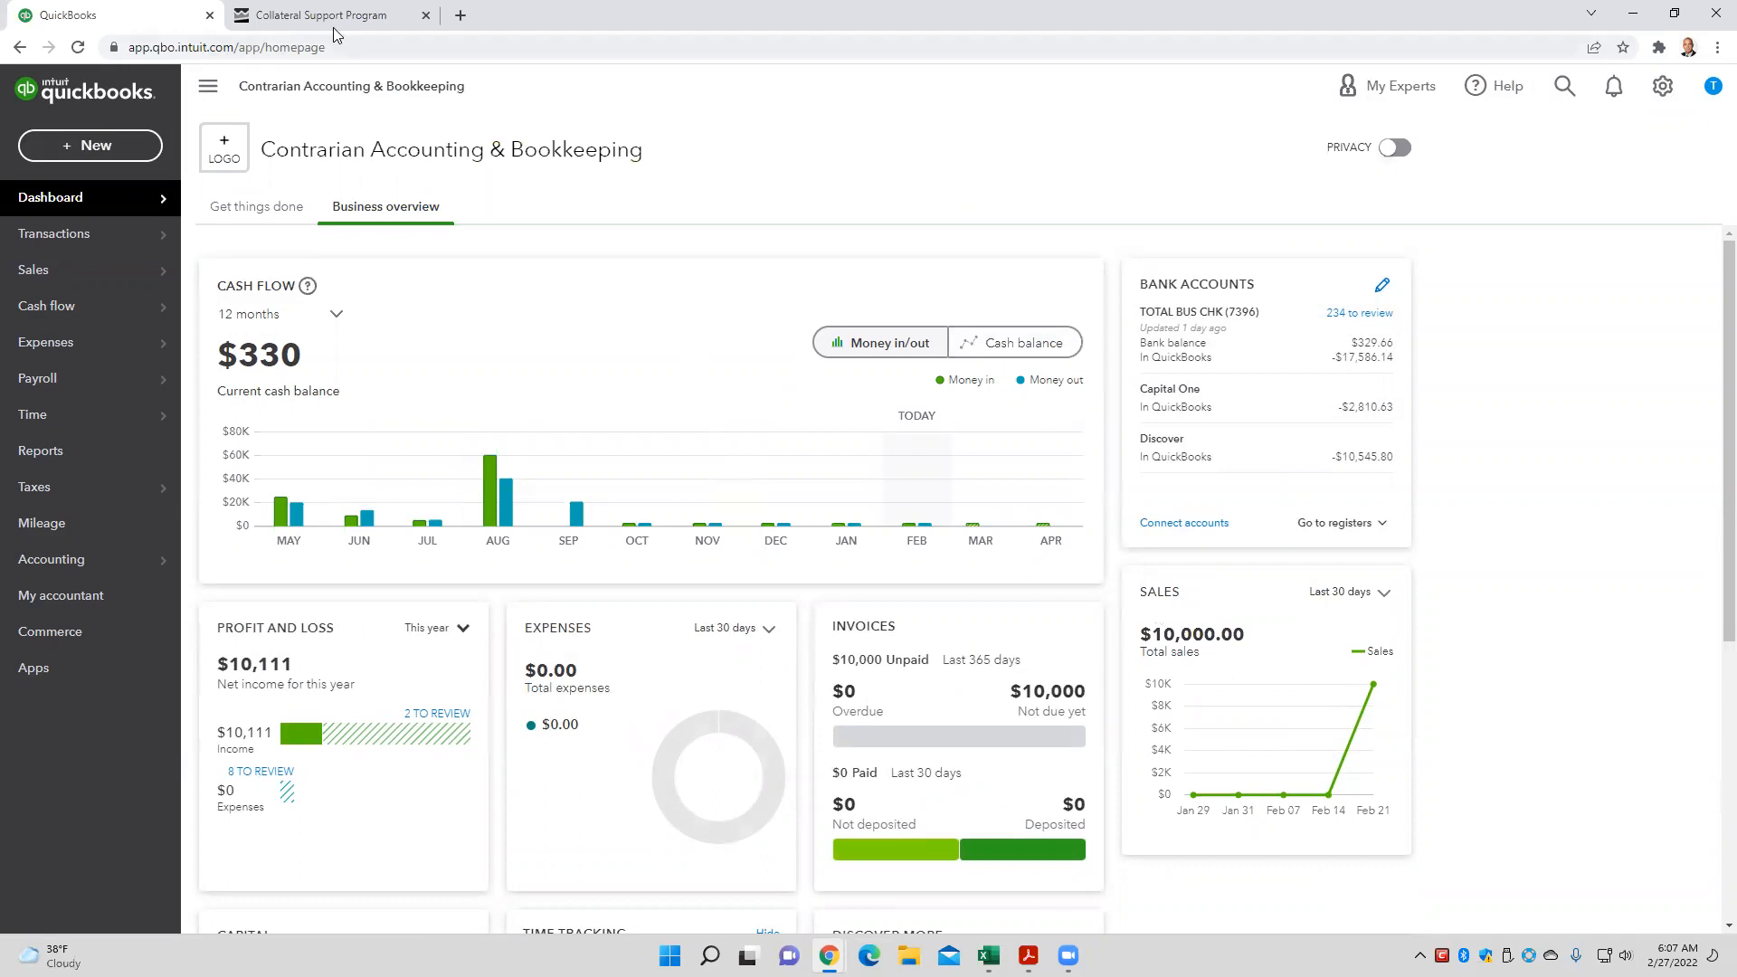
pyautogui.click(322, 14)
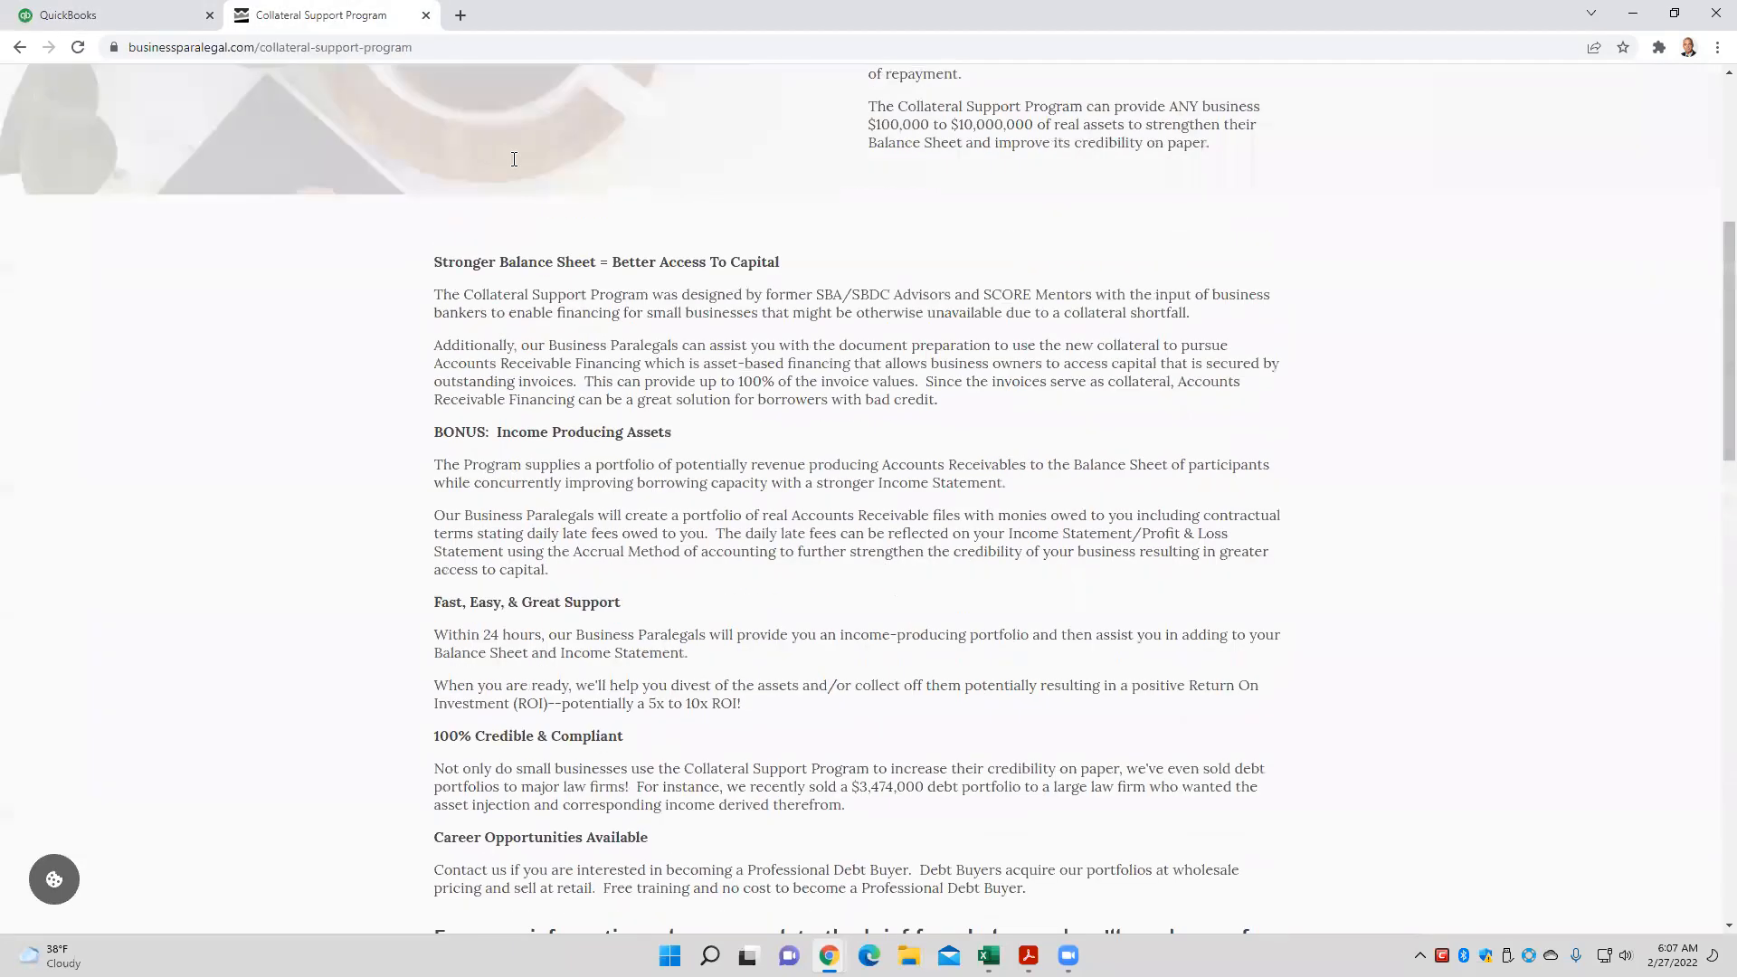
pyautogui.scroll(3)
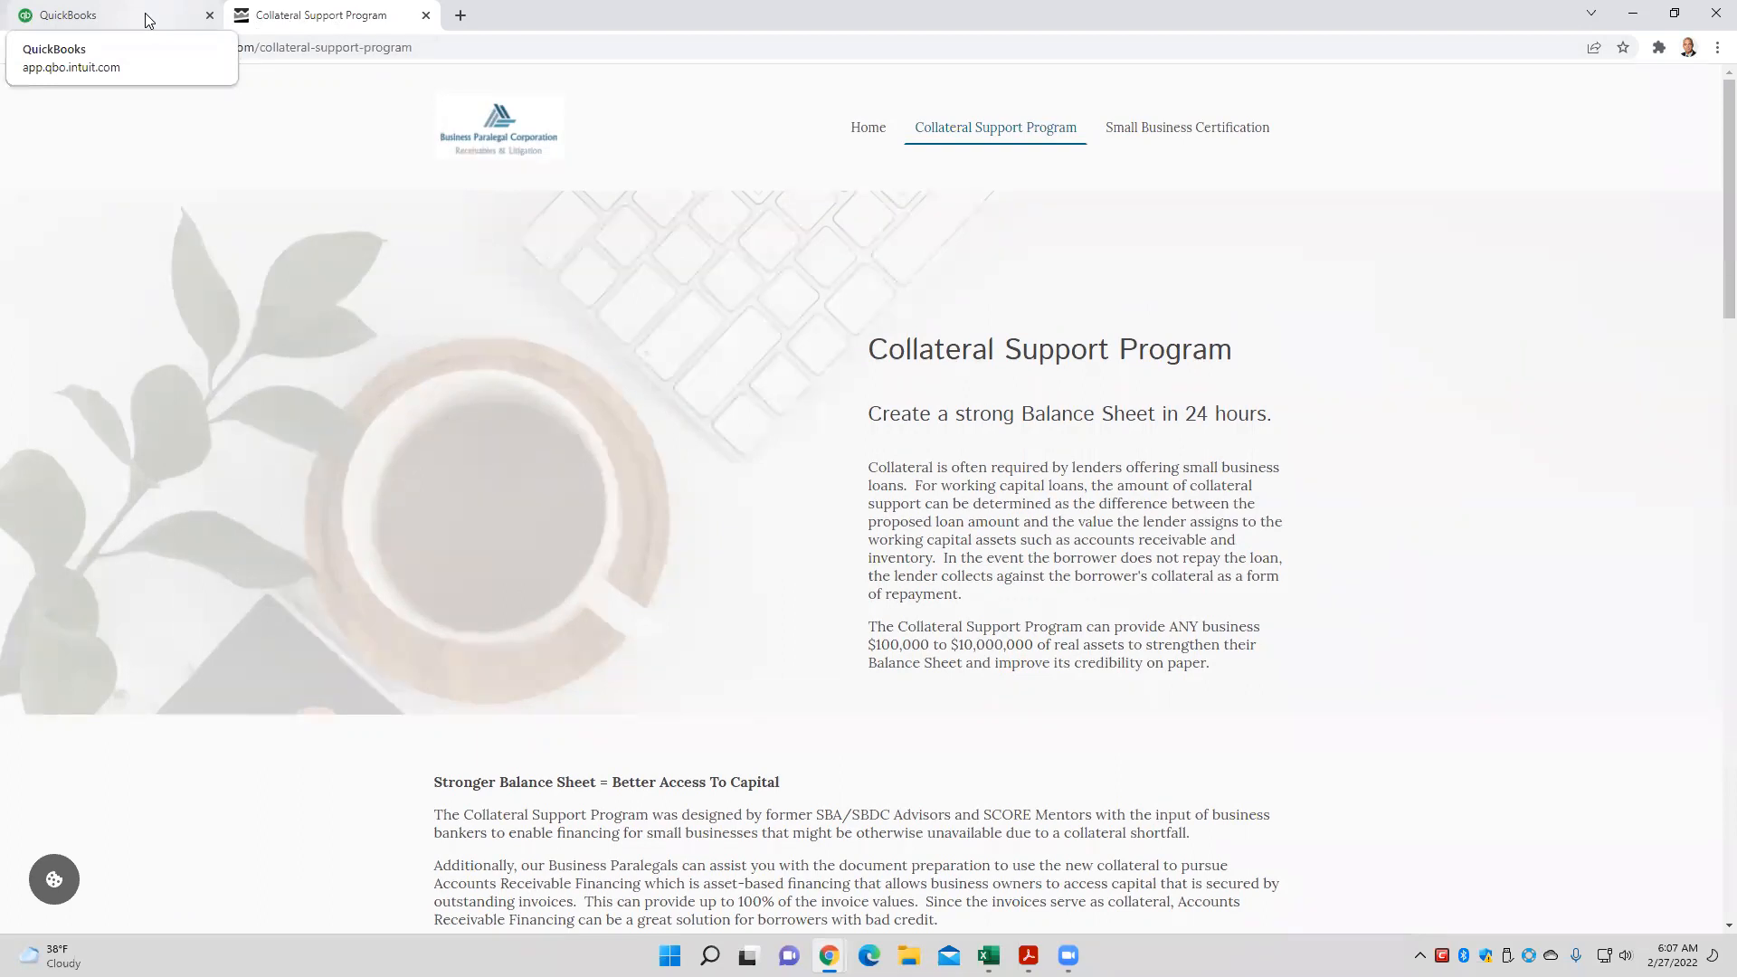
pyautogui.click(67, 14)
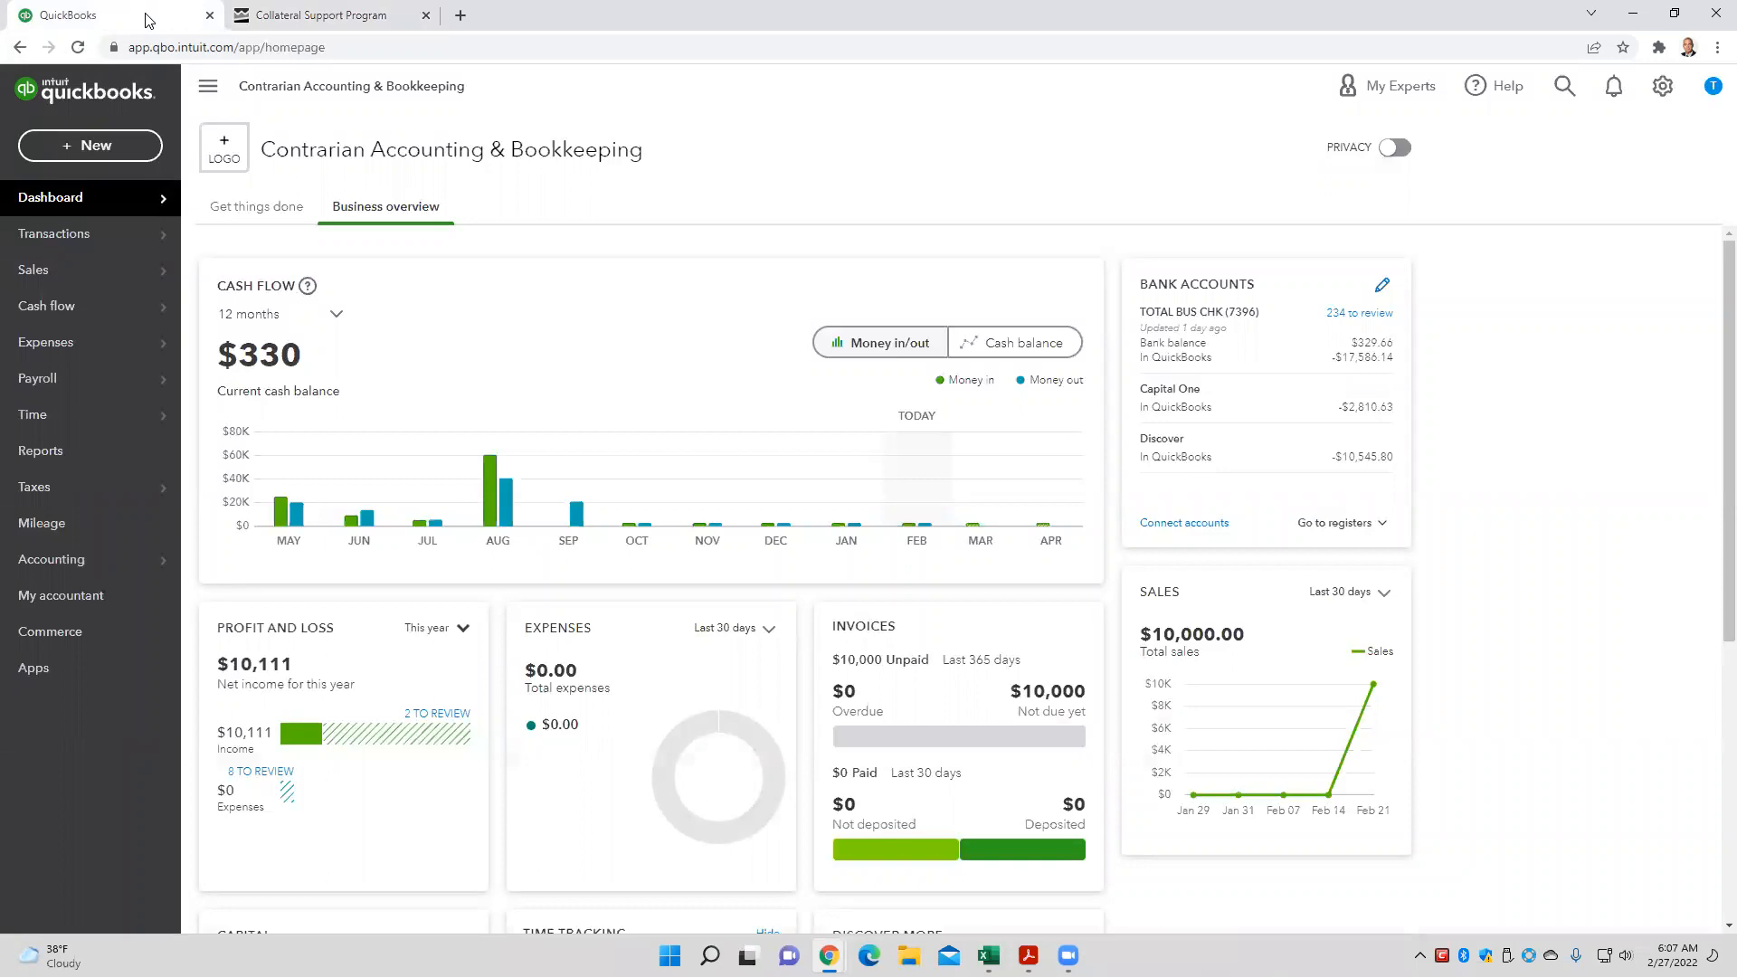
pyautogui.moveTo(1710, 36)
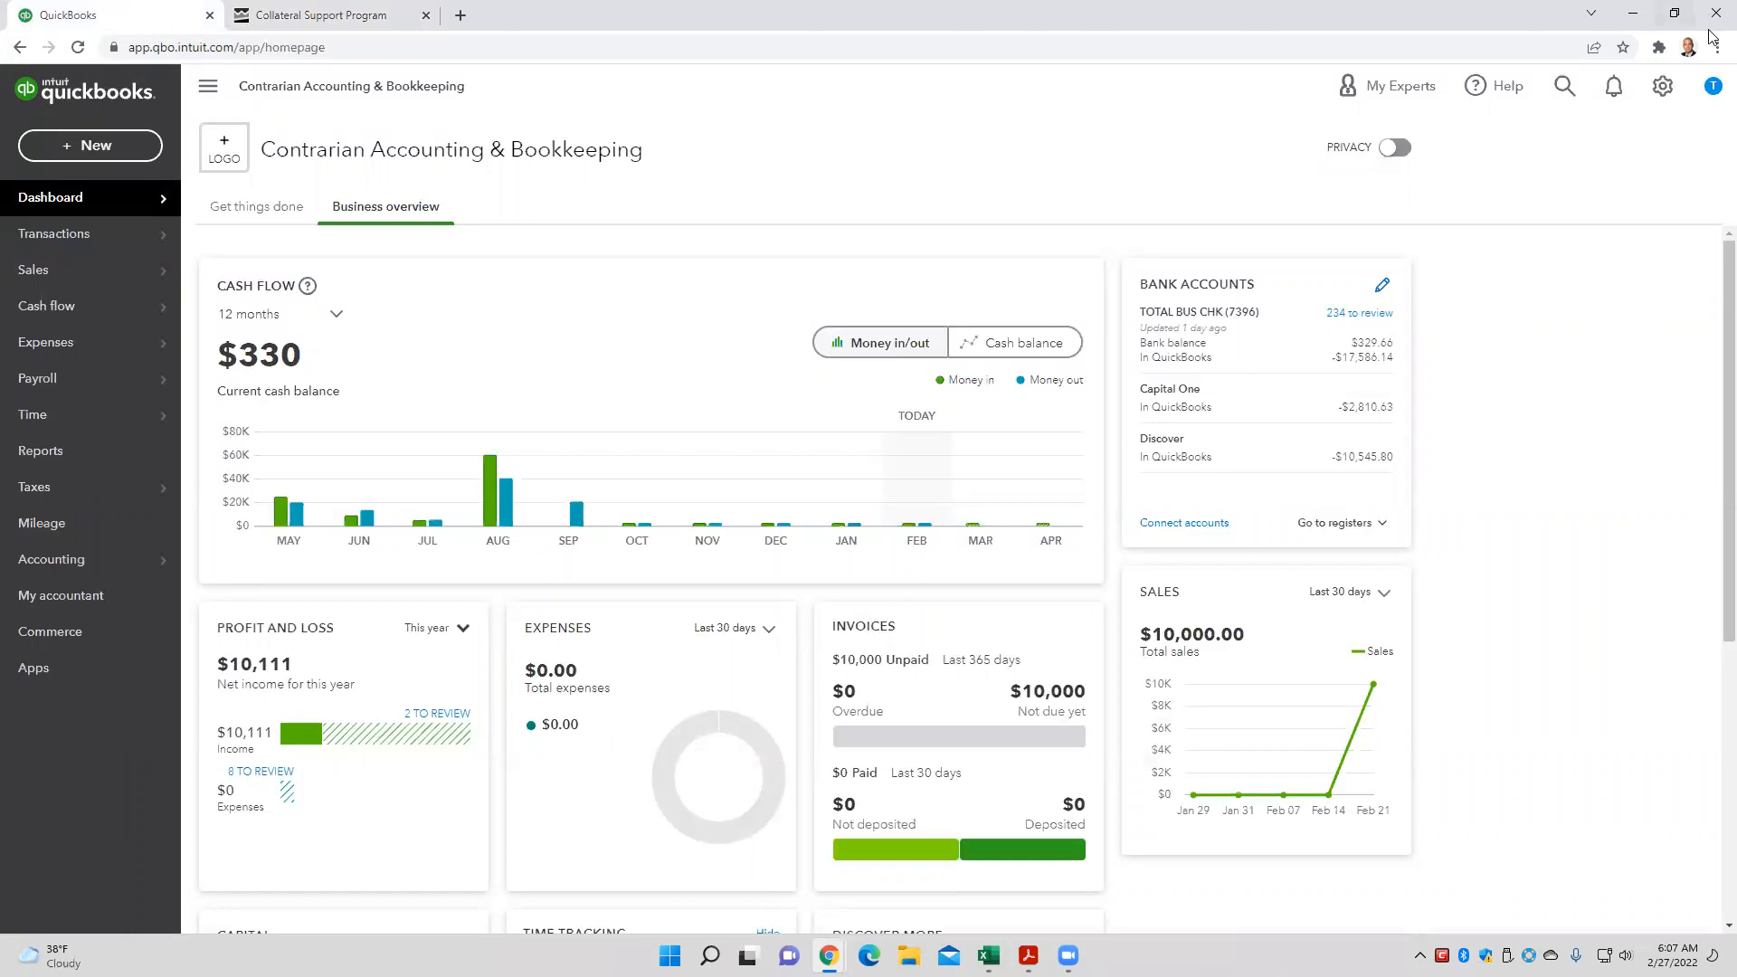
pyautogui.click(1661, 87)
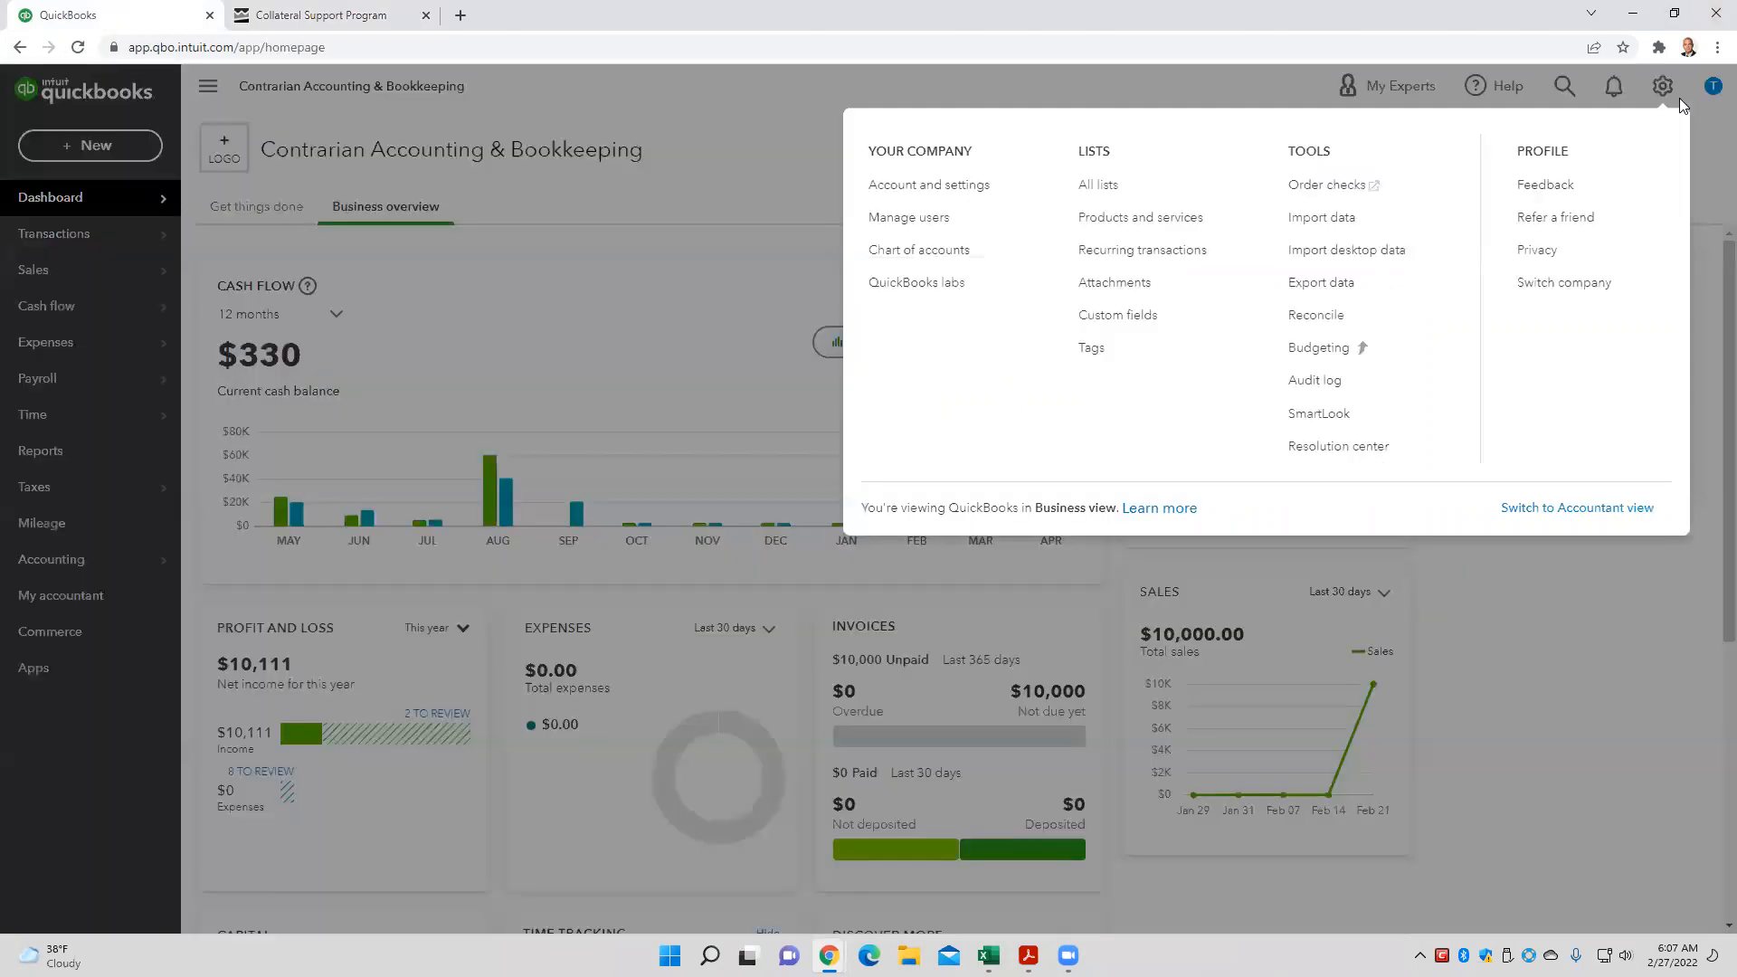
pyautogui.moveTo(935, 196)
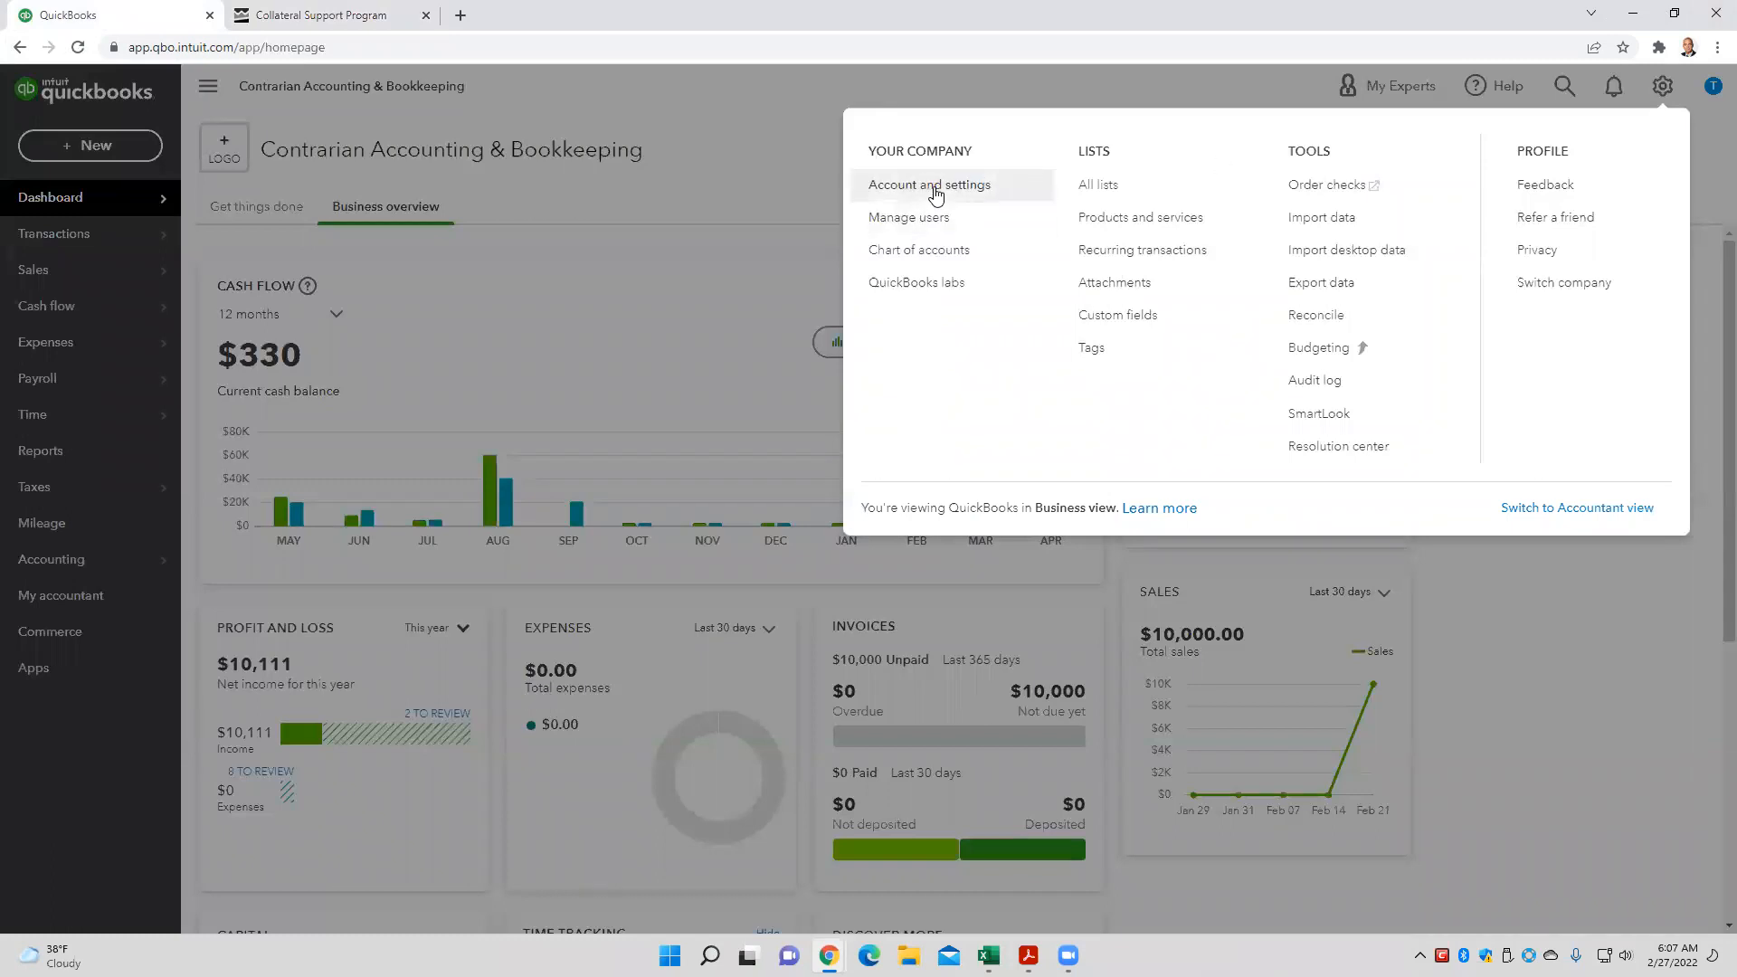
pyautogui.click(928, 185)
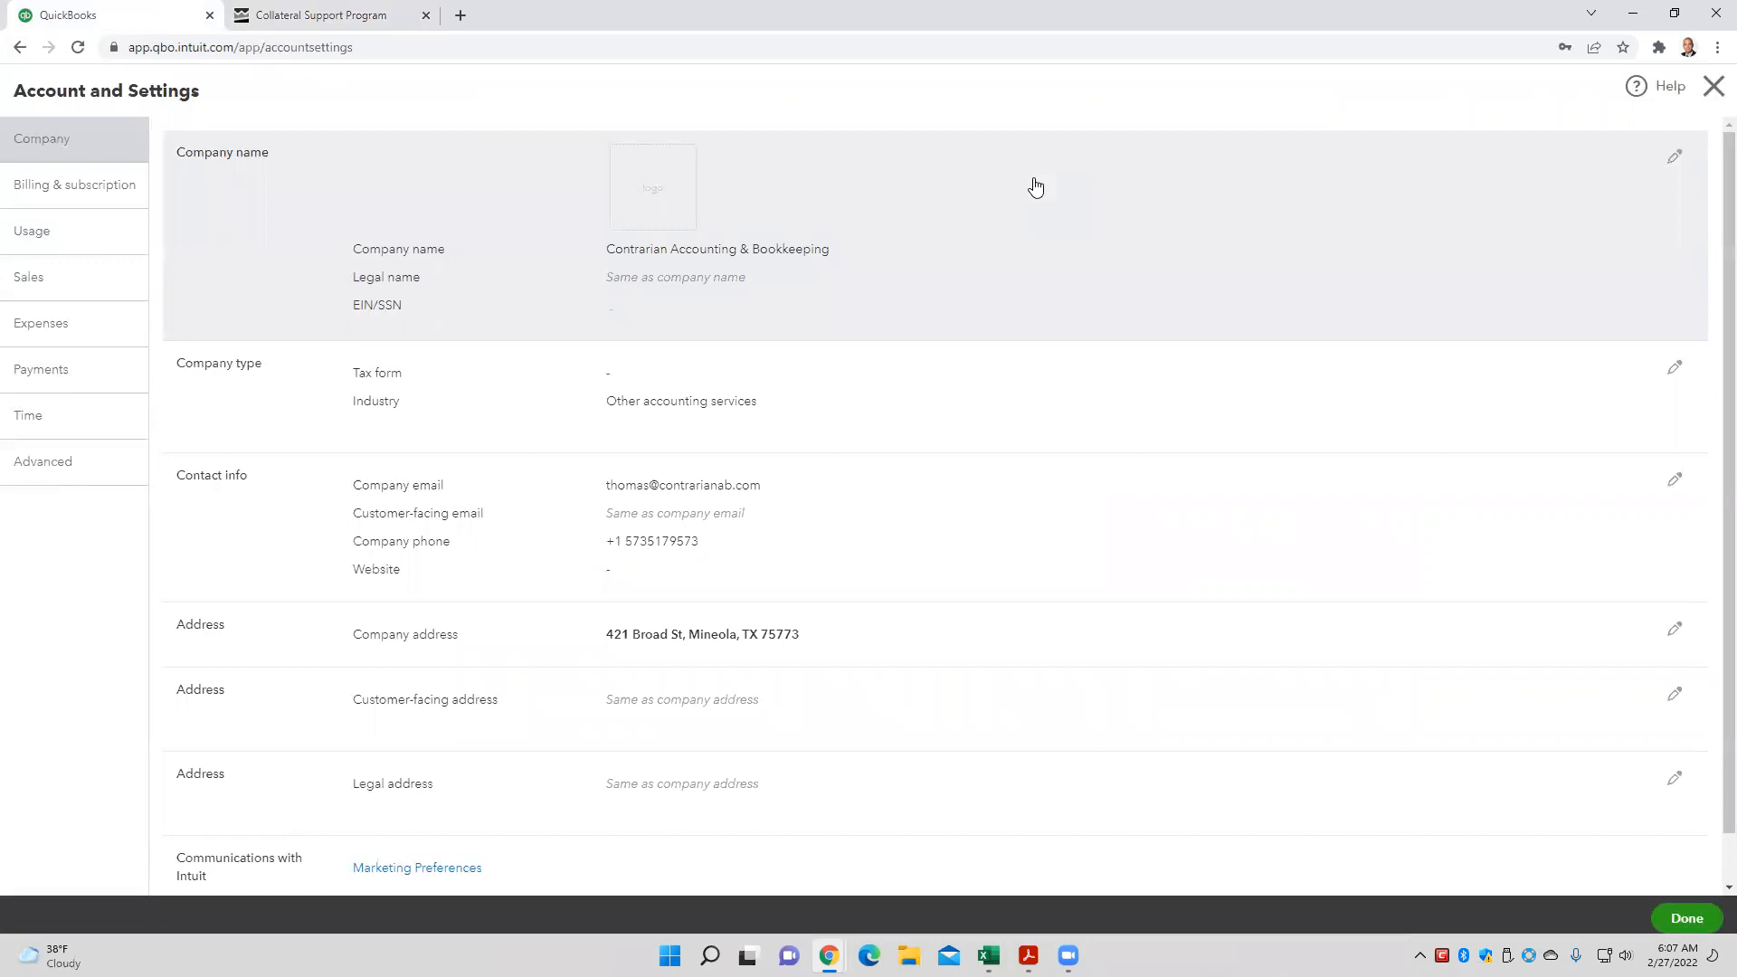
pyautogui.click(1713, 87)
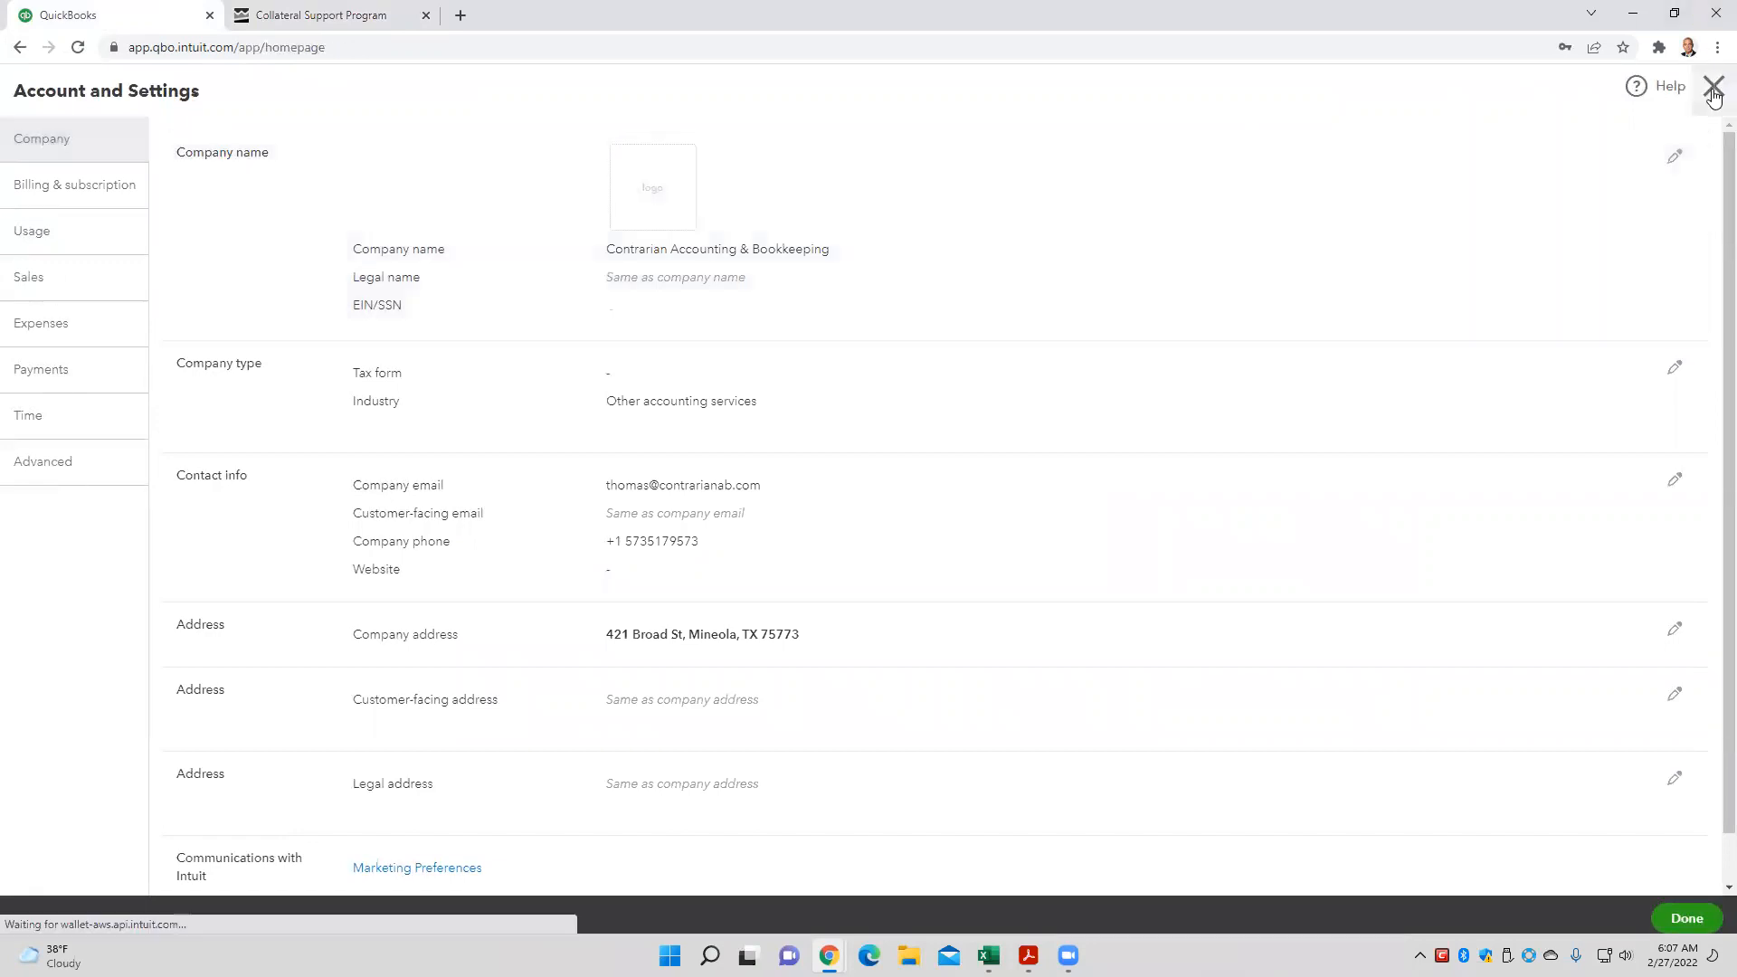
pyautogui.click(1713, 86)
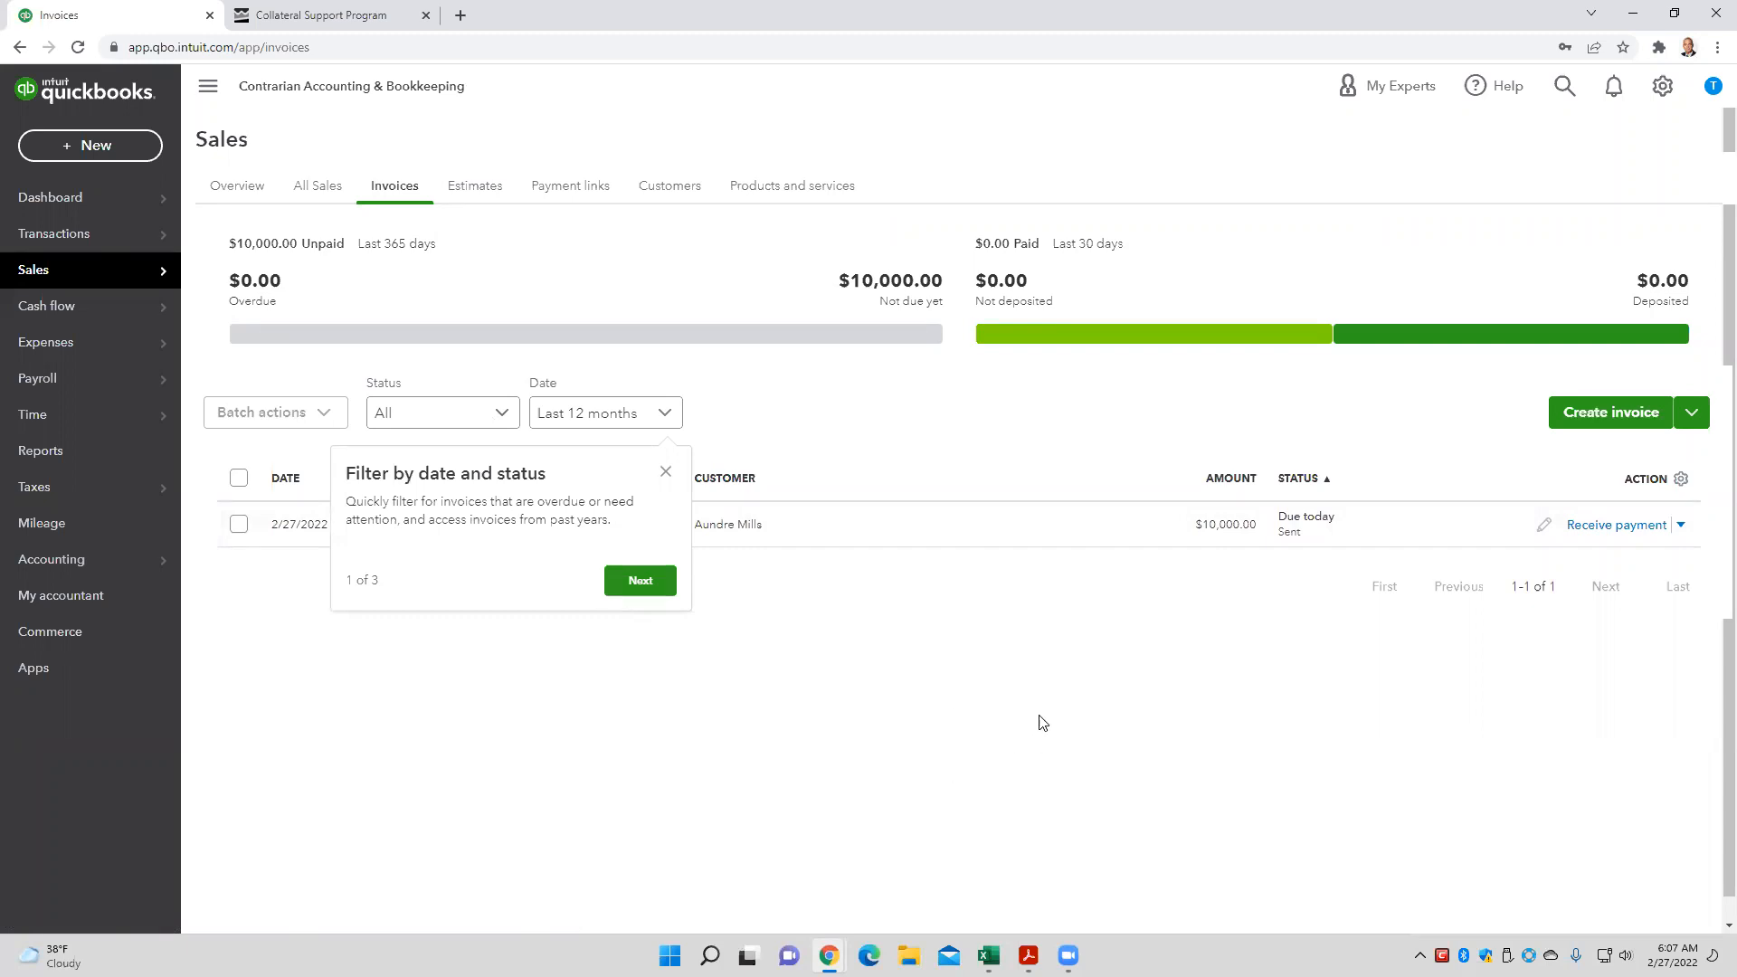
pyautogui.moveTo(662, 472)
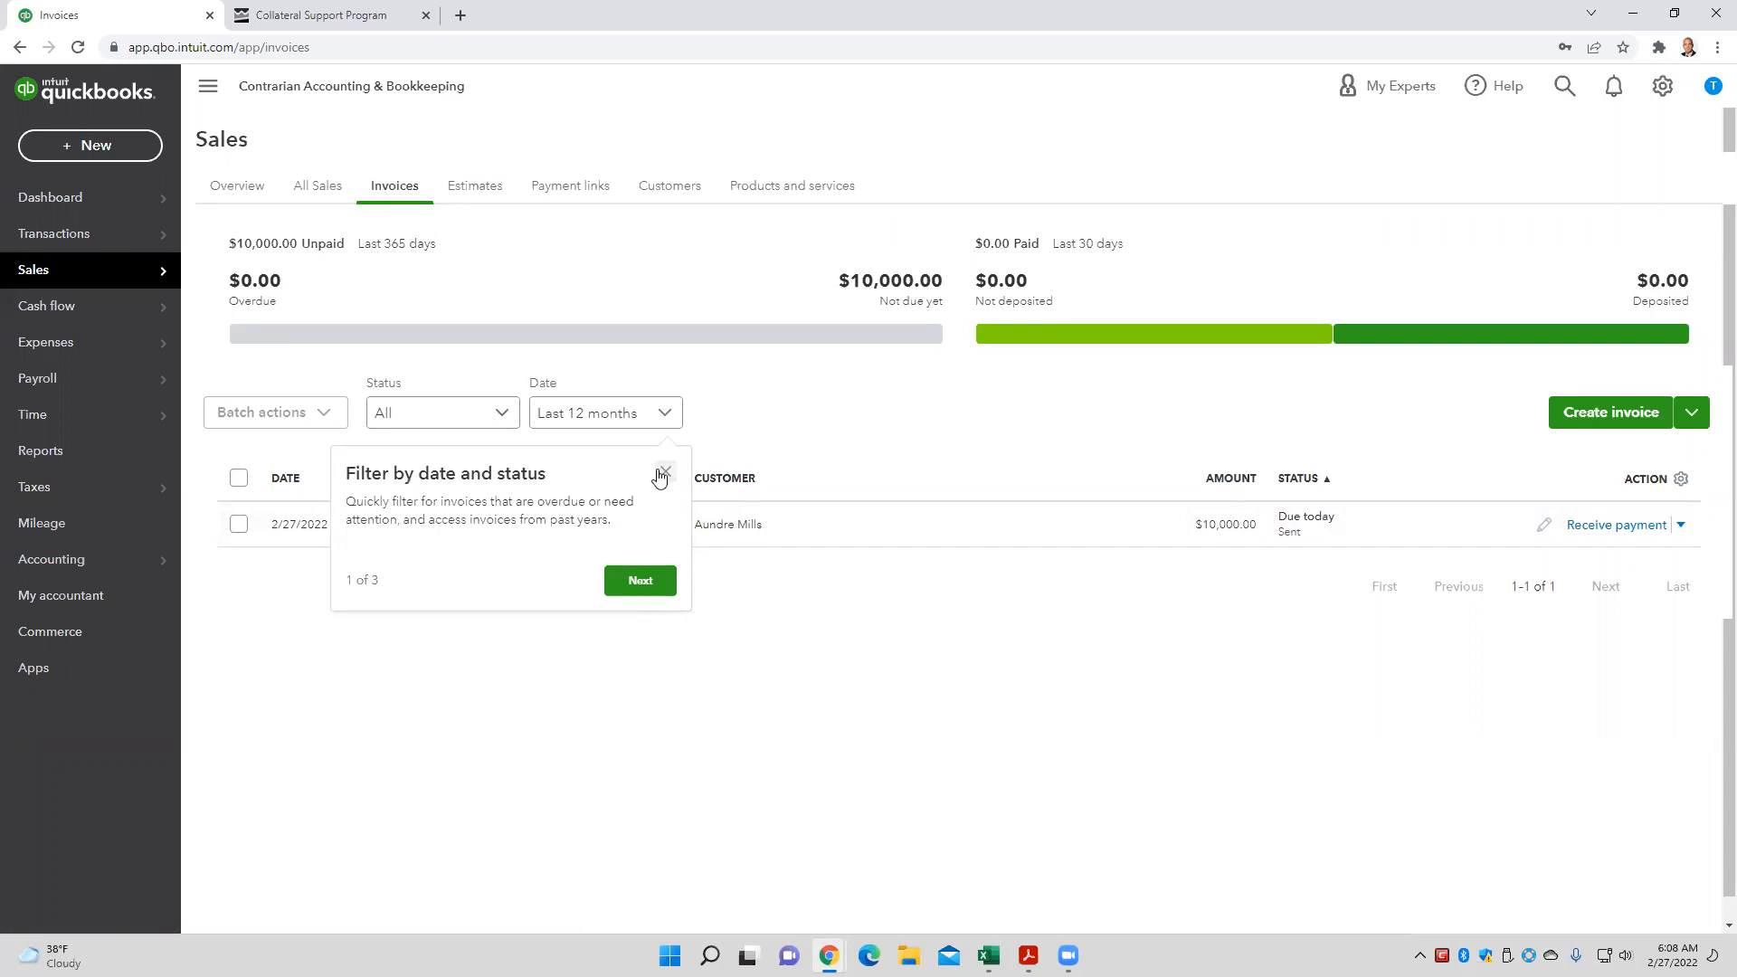
pyautogui.click(664, 471)
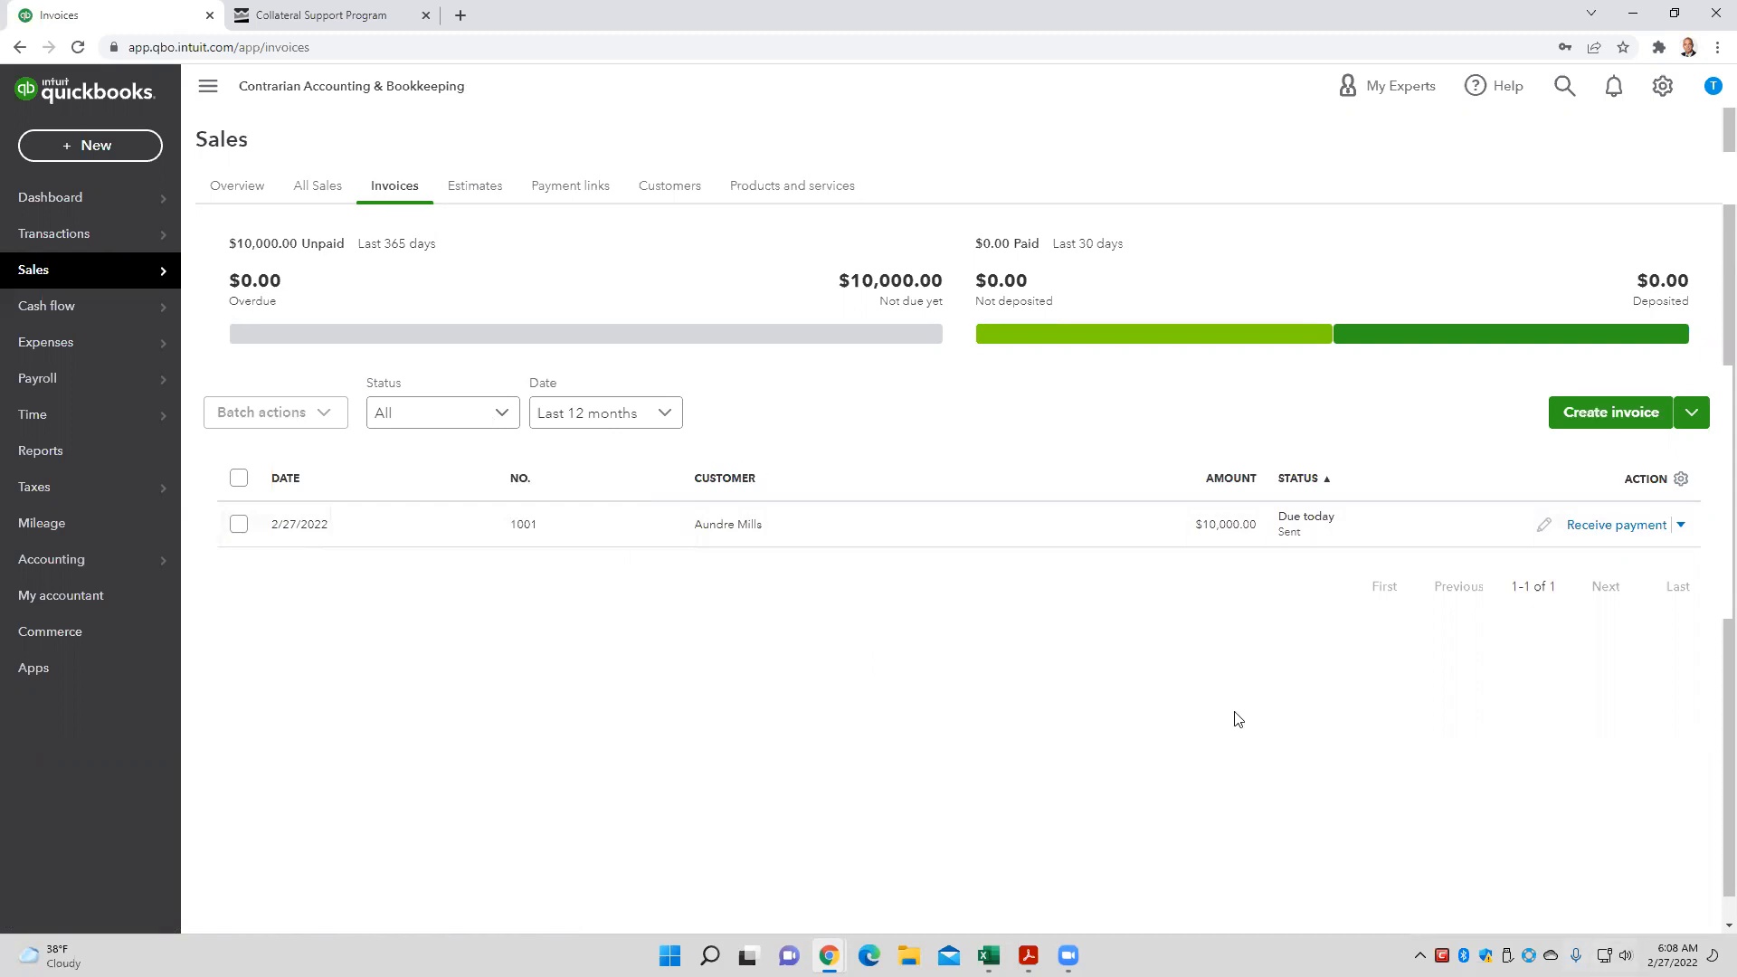